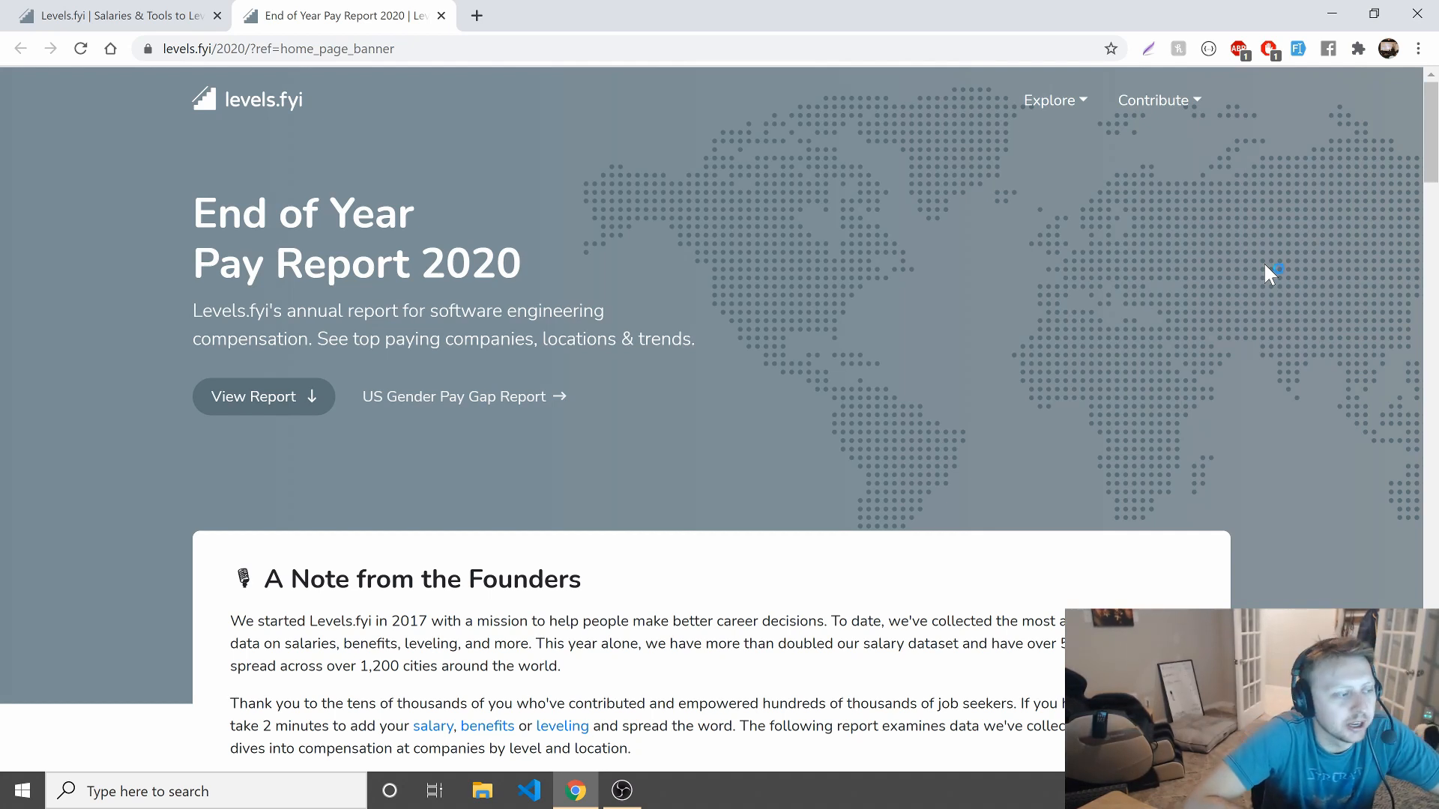
mouse_move(1269, 275)
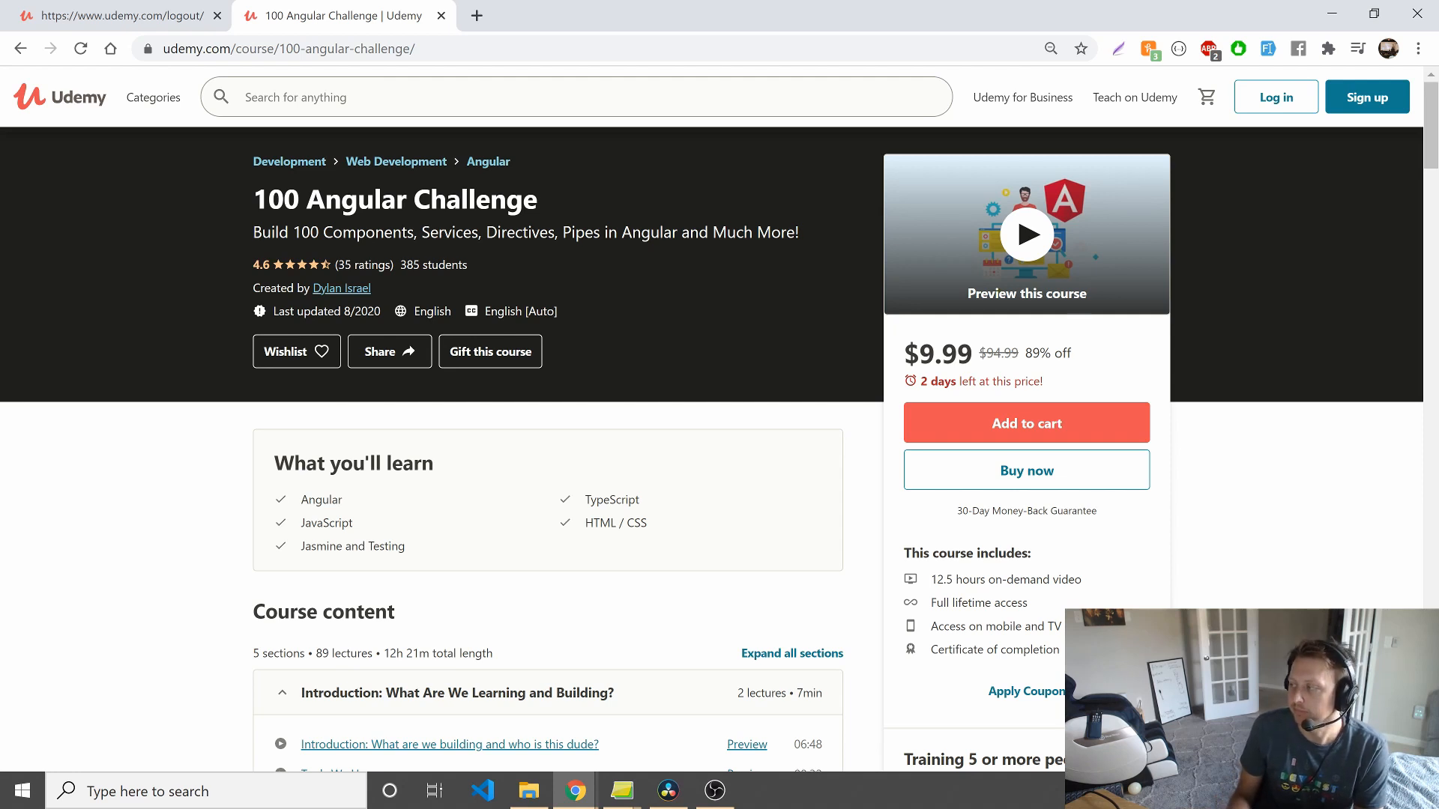
Return to the Levels.fyi tab comparing Google, Facebook and Microsoft engineer levels.
left_click(110, 15)
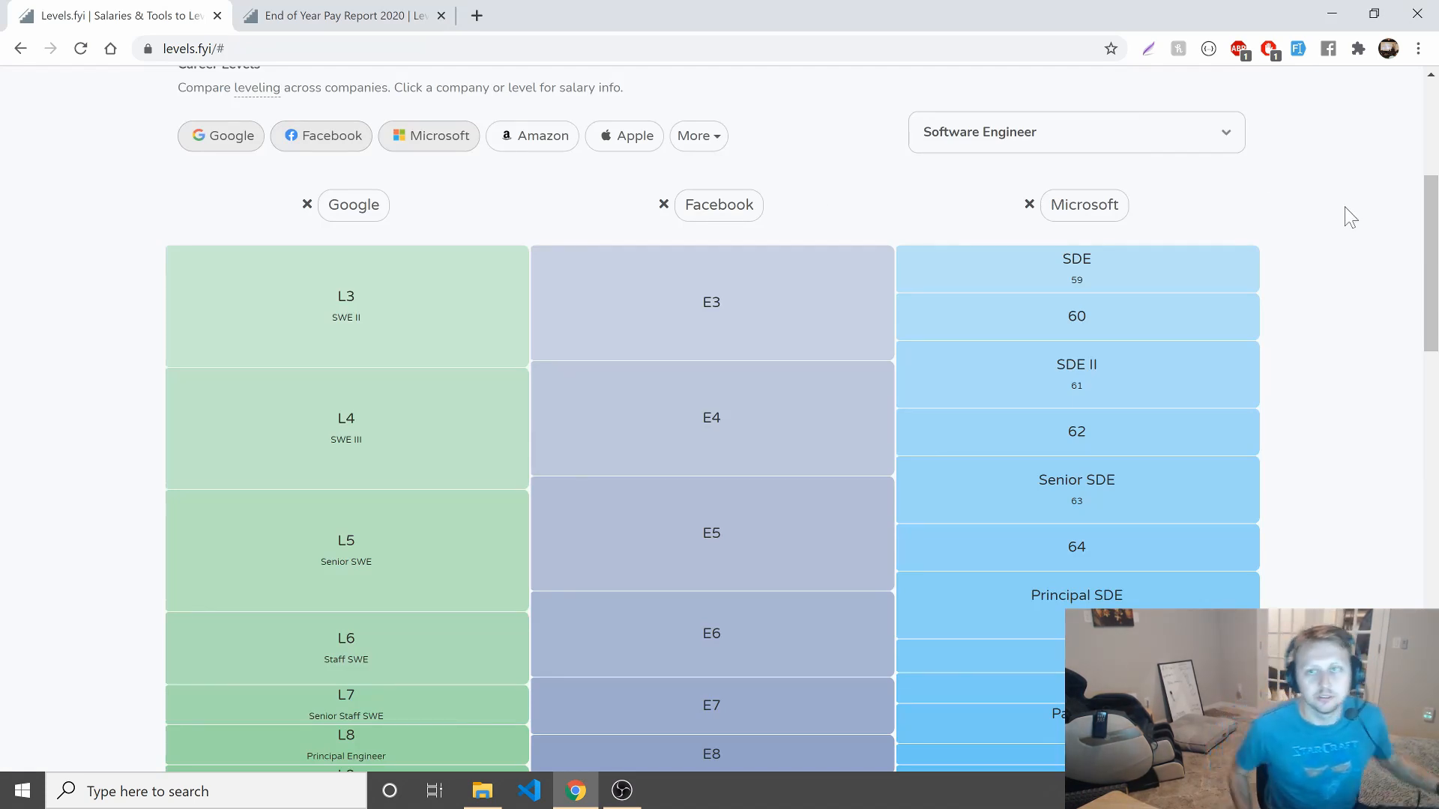
left_click(1073, 132)
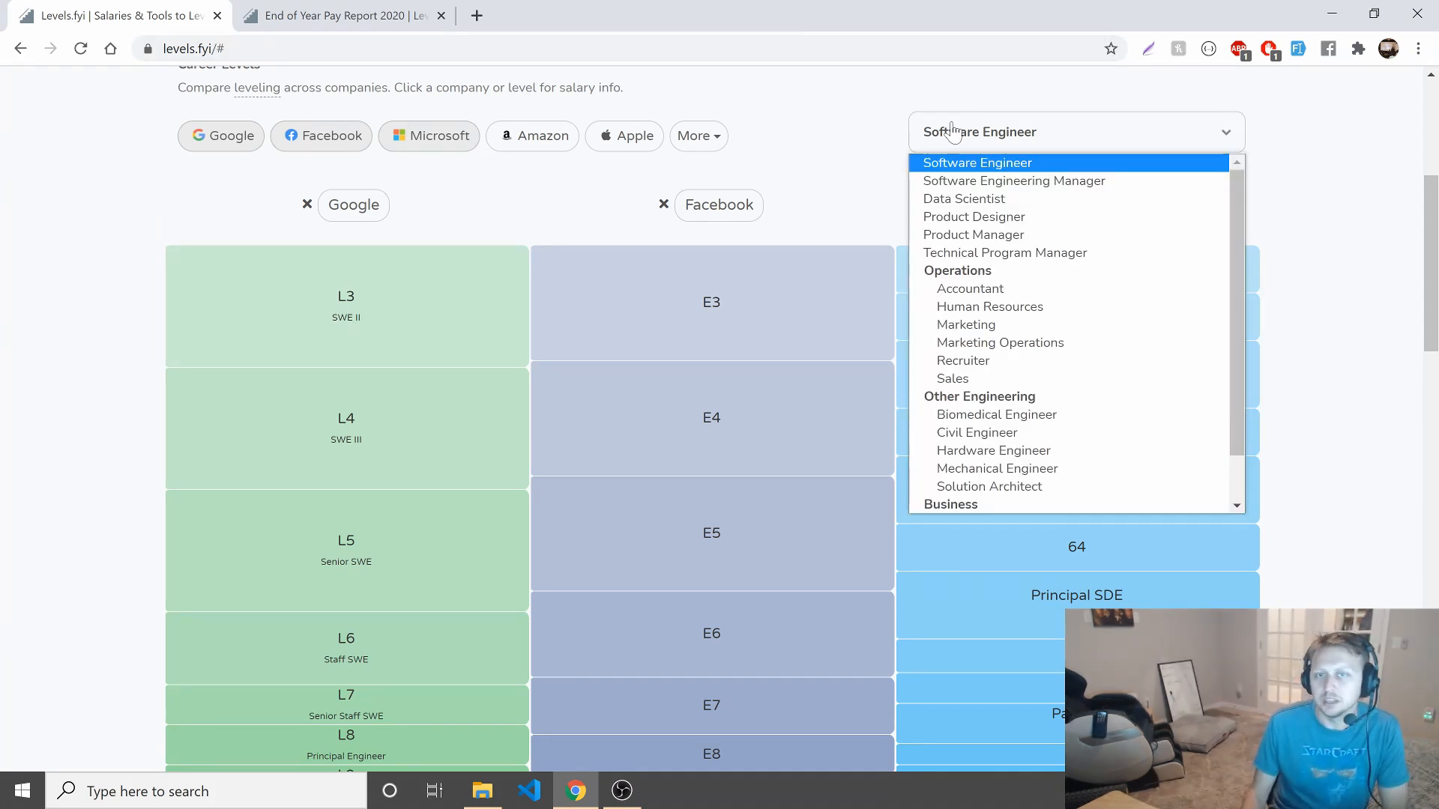
mouse_move(1004, 251)
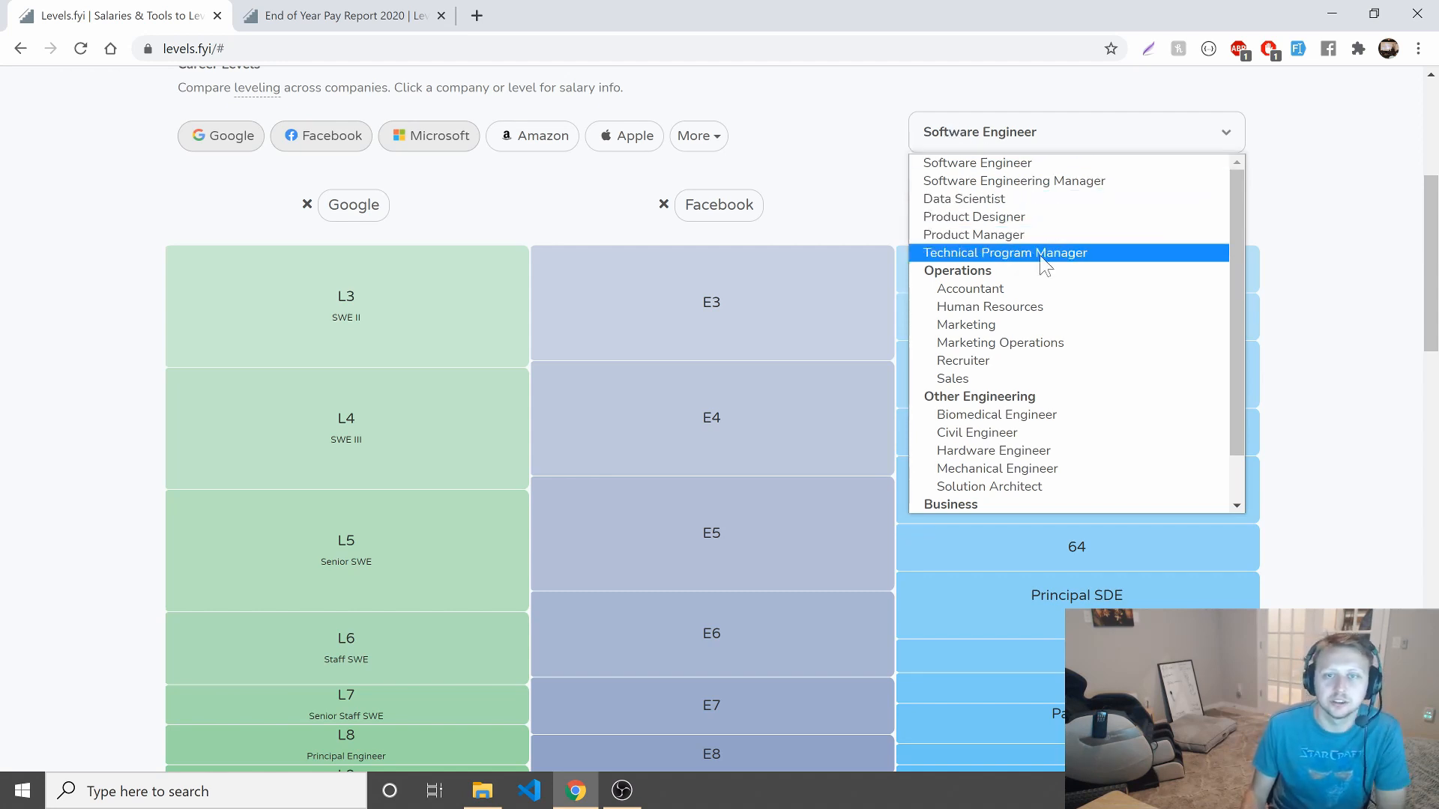
scroll("down", 3)
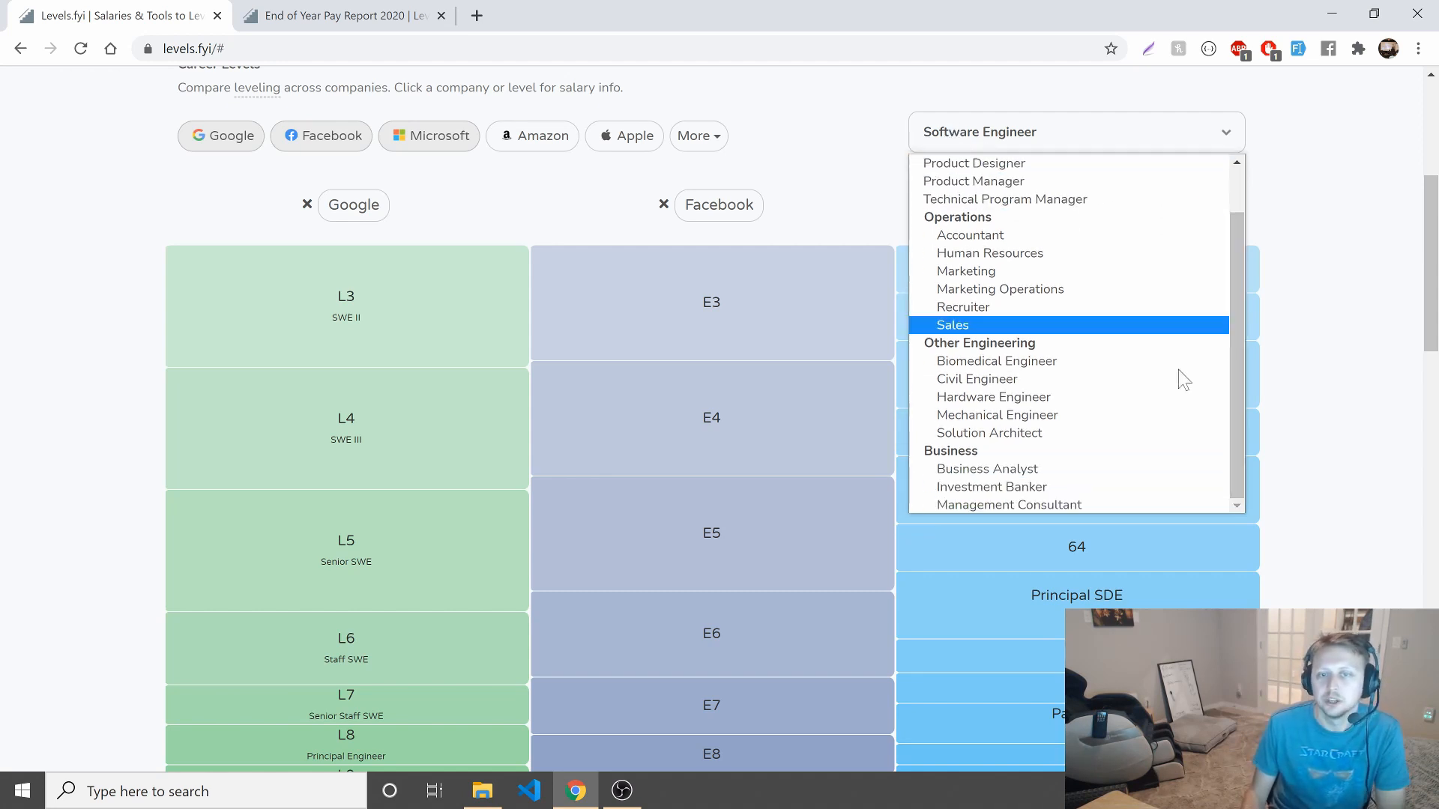
mouse_move(860, 132)
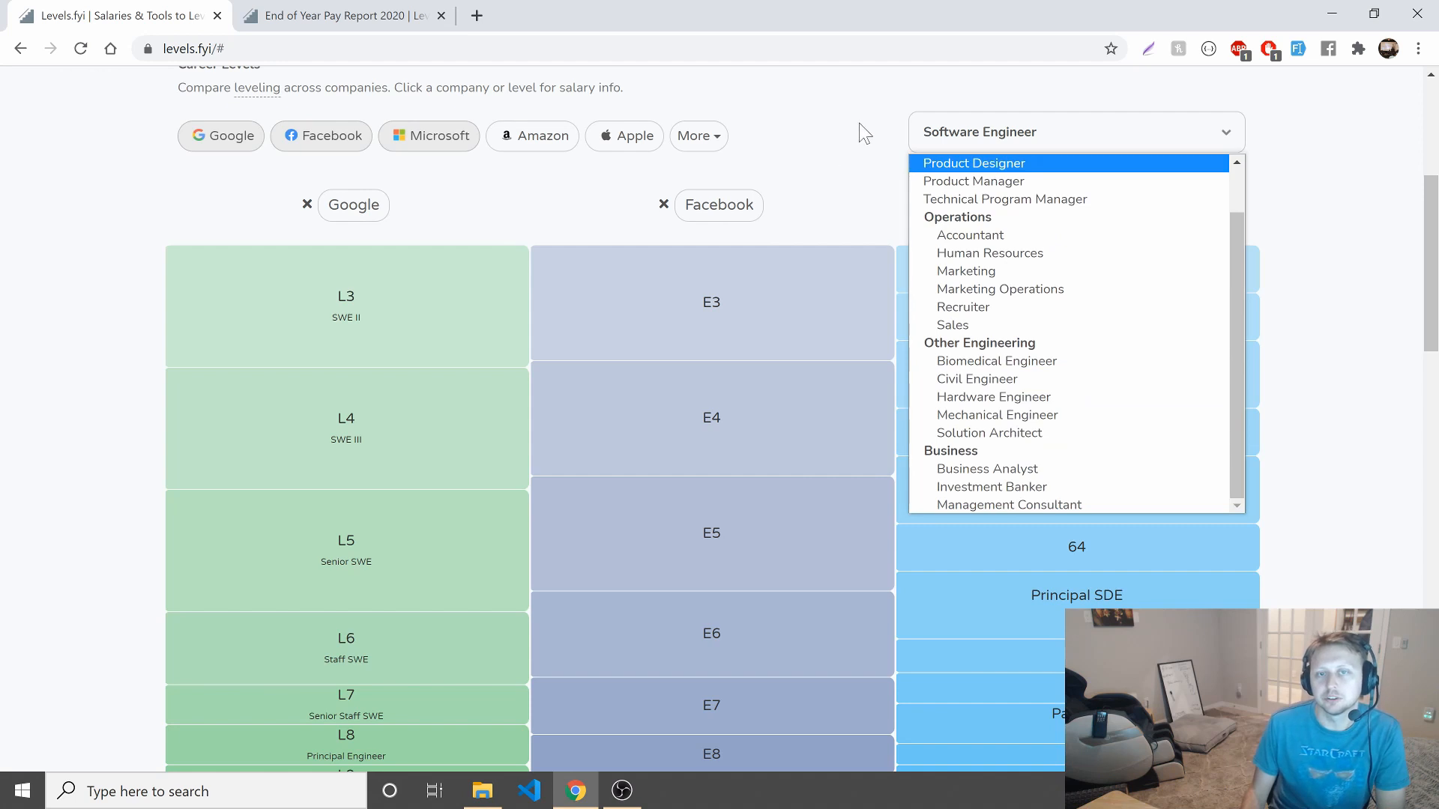
mouse_move(1004, 199)
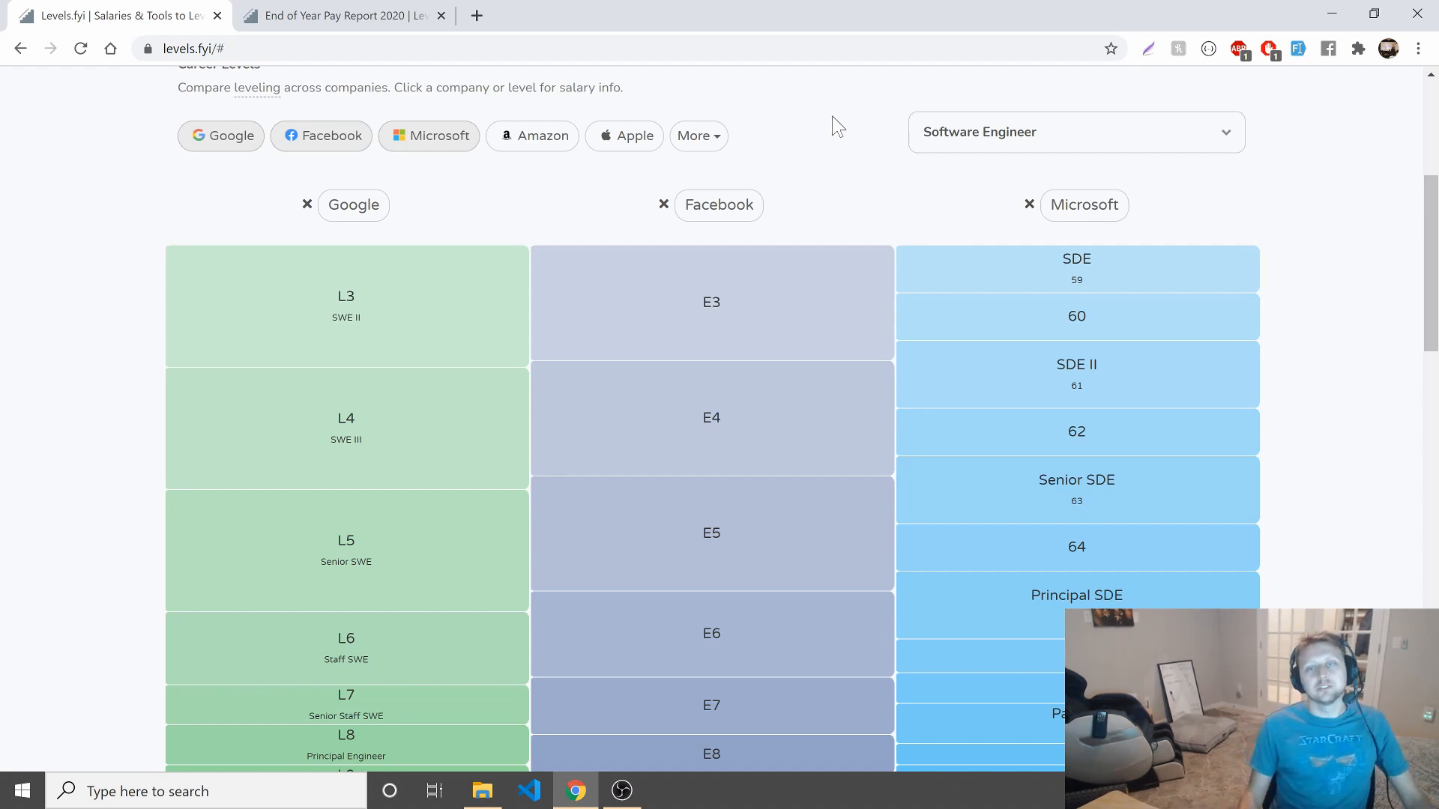
mouse_move(721, 195)
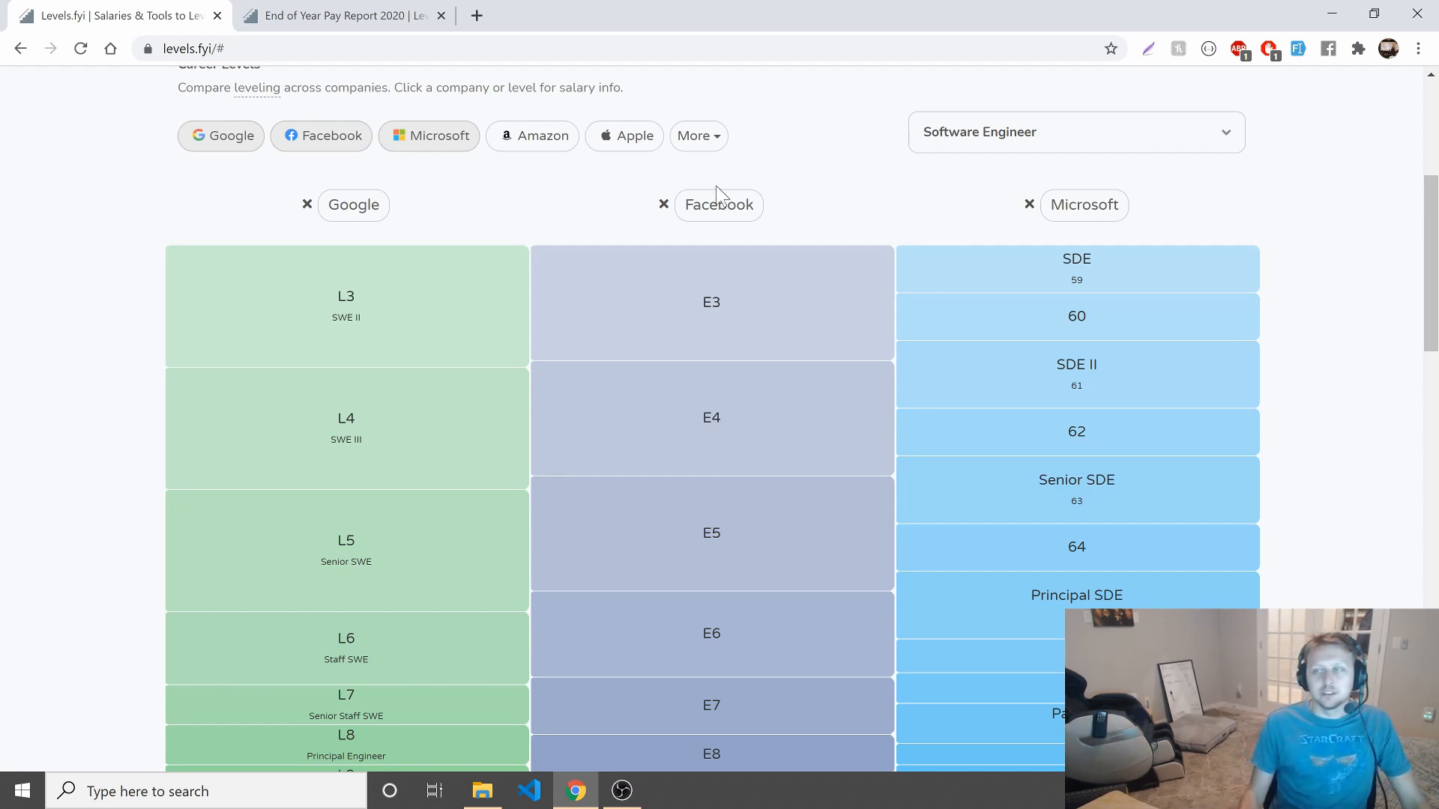
mouse_move(528, 507)
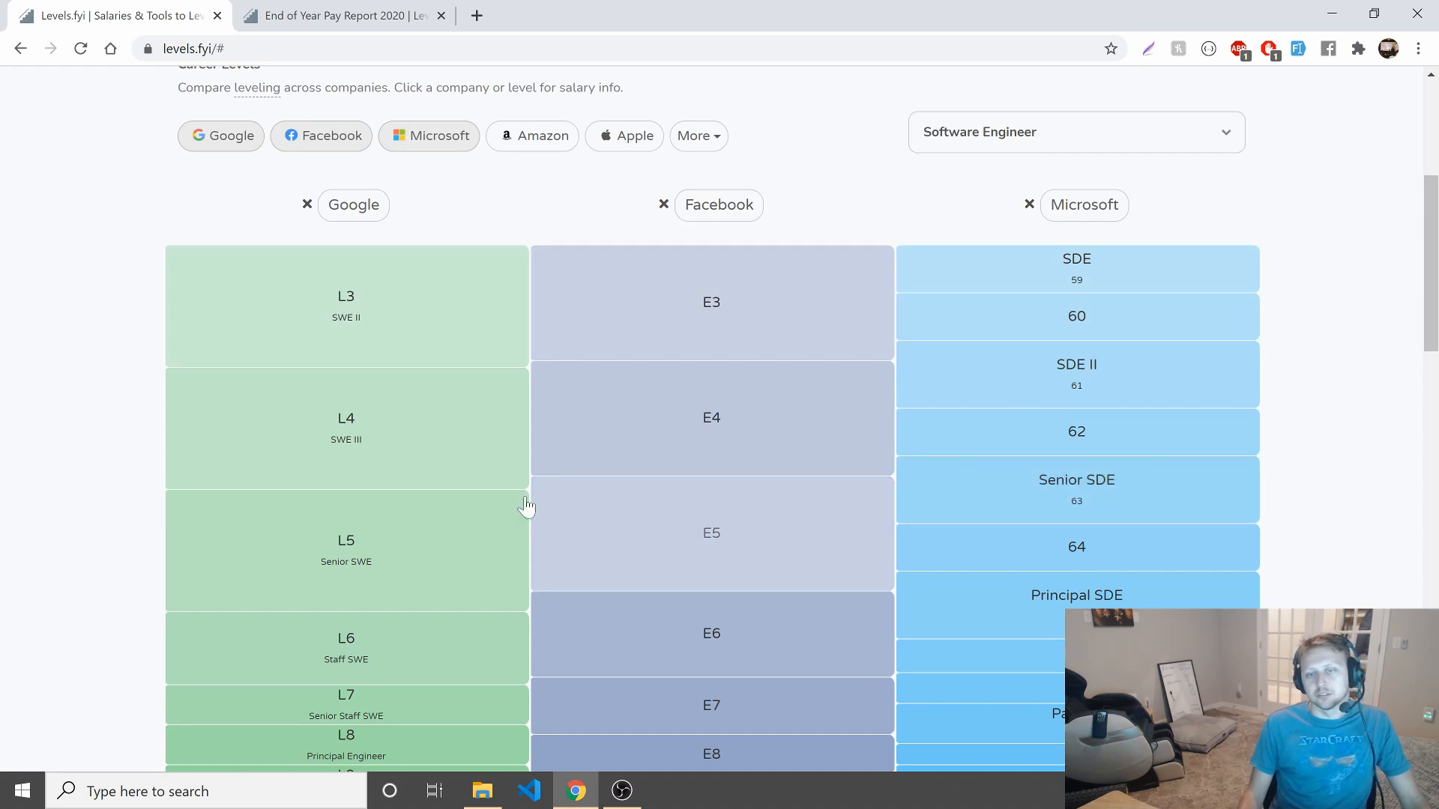
mouse_move(1009, 385)
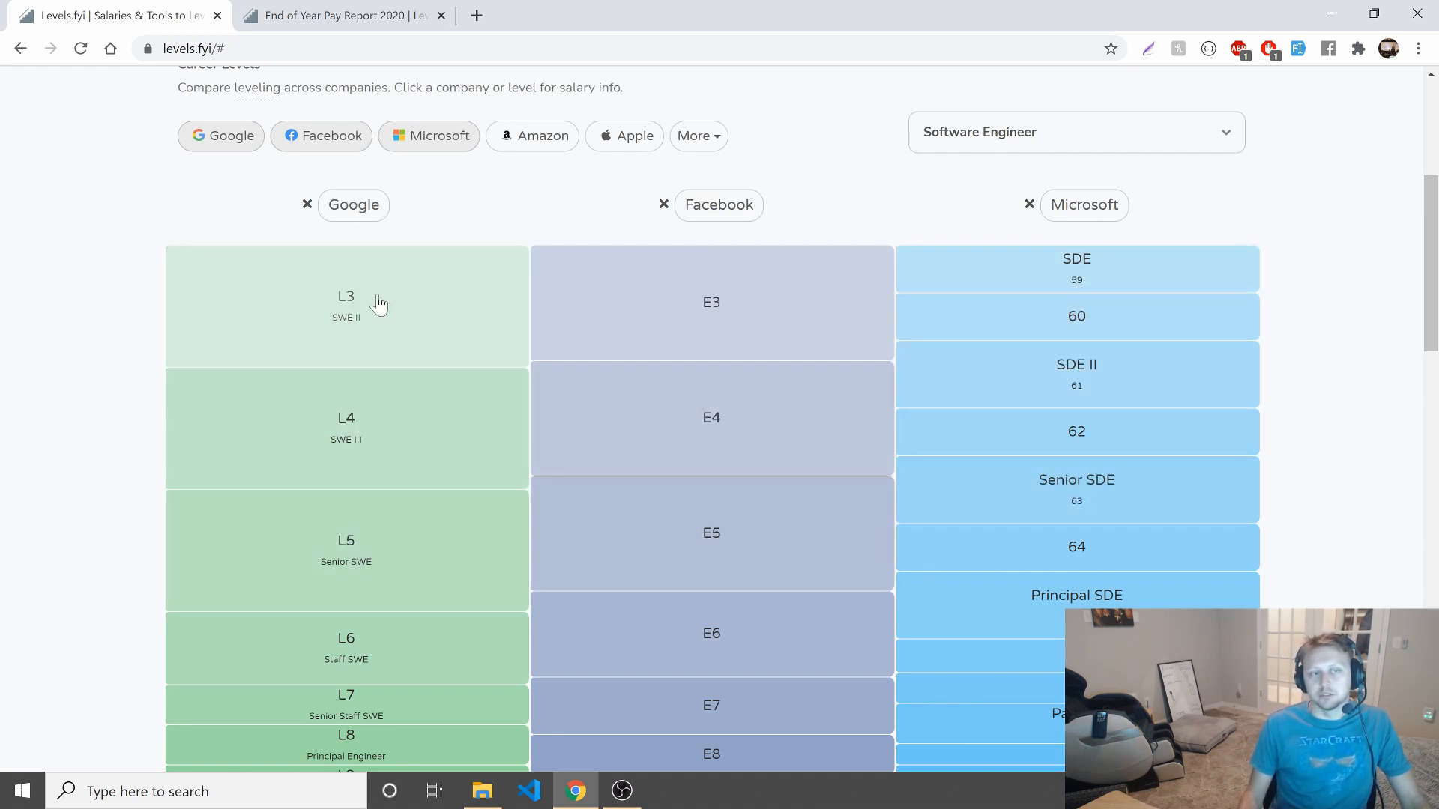
mouse_move(419, 305)
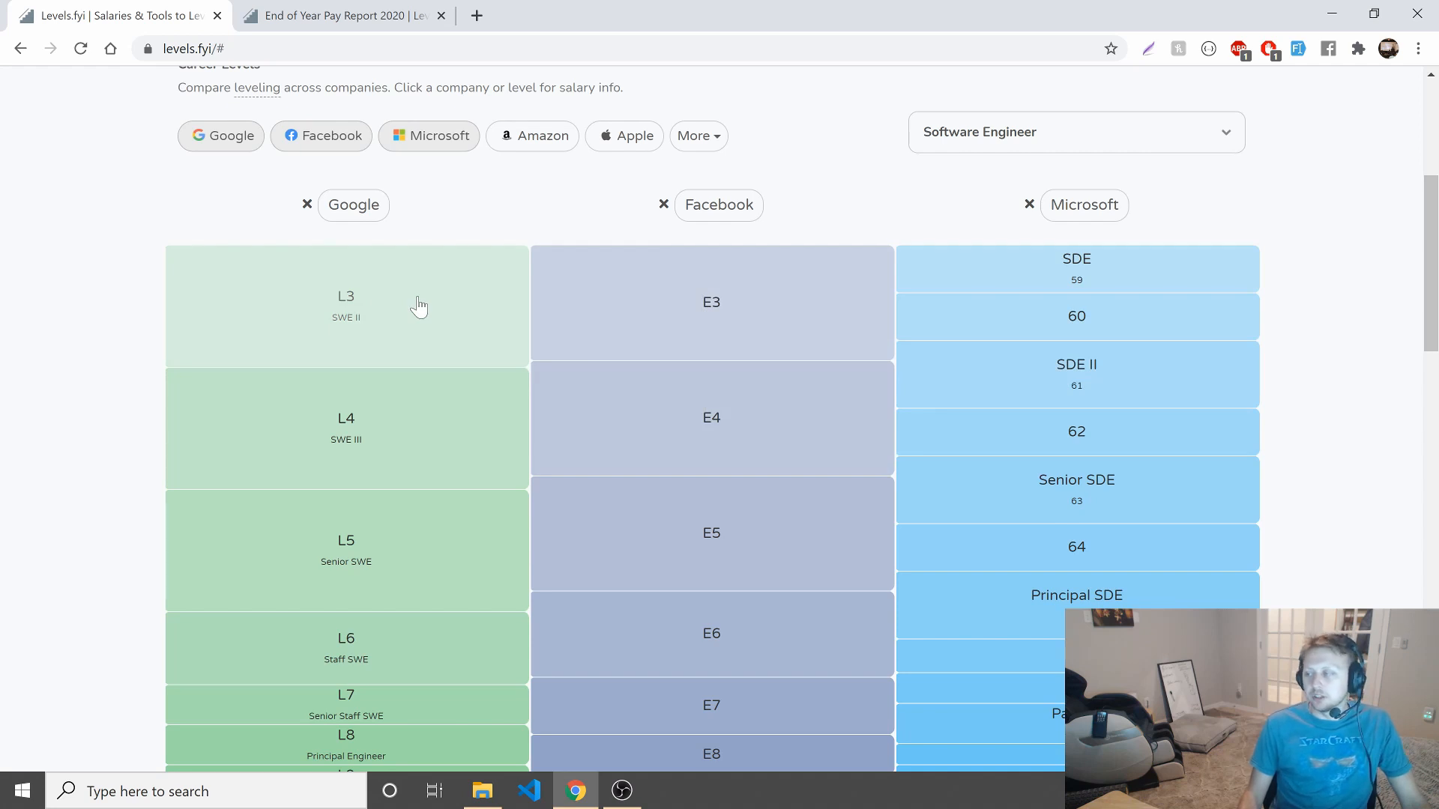
View Google L3's $187,826 breakdown and highlight its base salary and another figure.
left_click(346, 303)
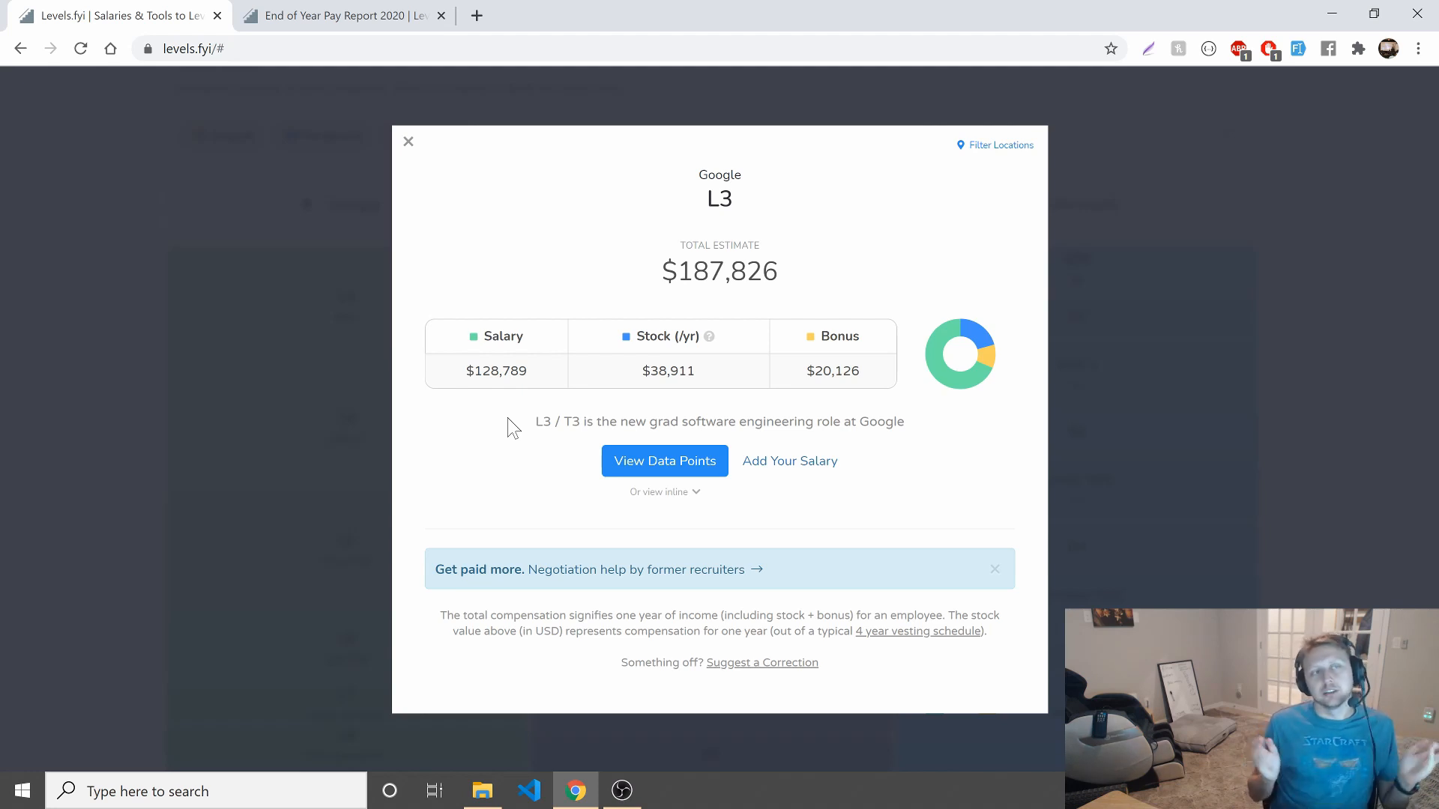
mouse_move(783, 295)
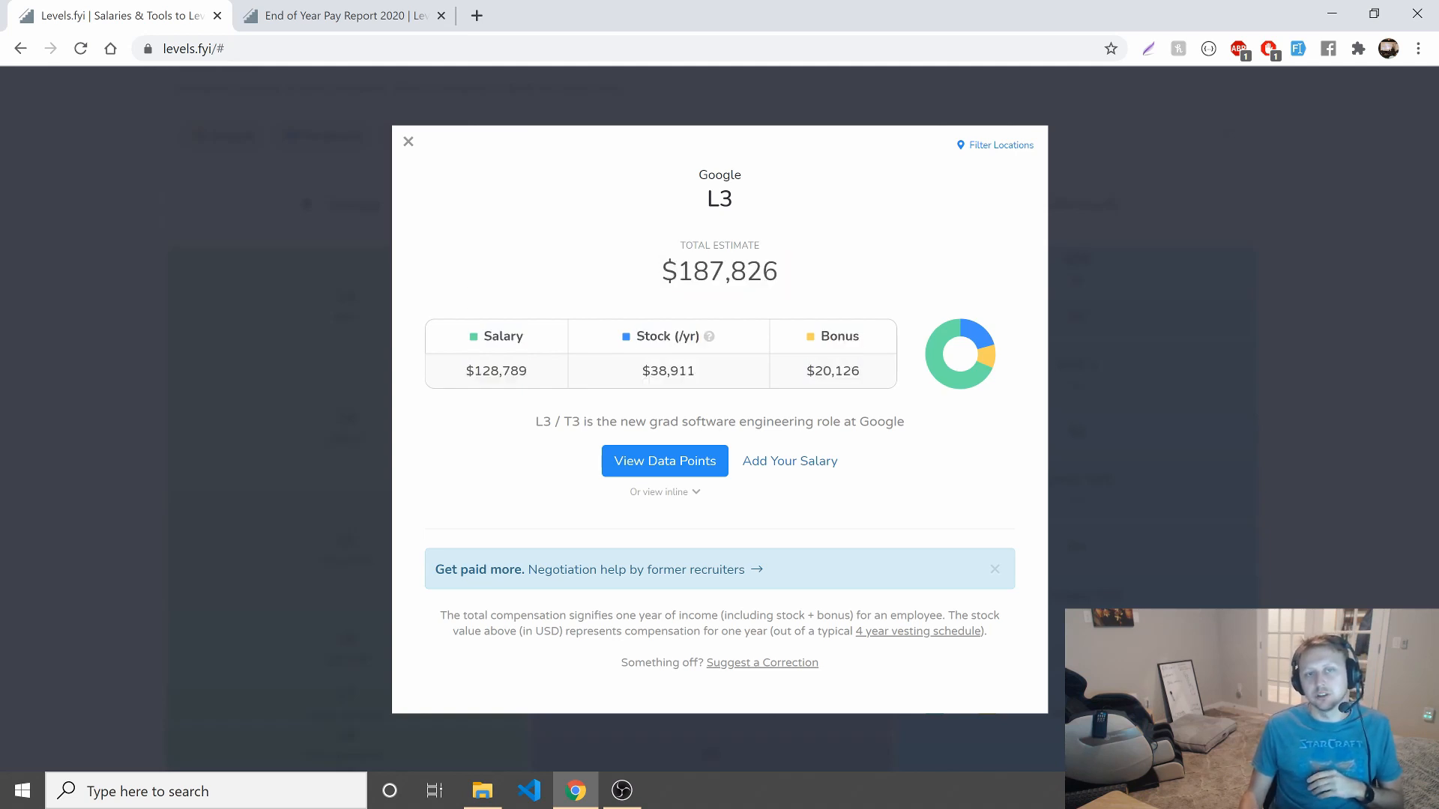
double_click(719, 200)
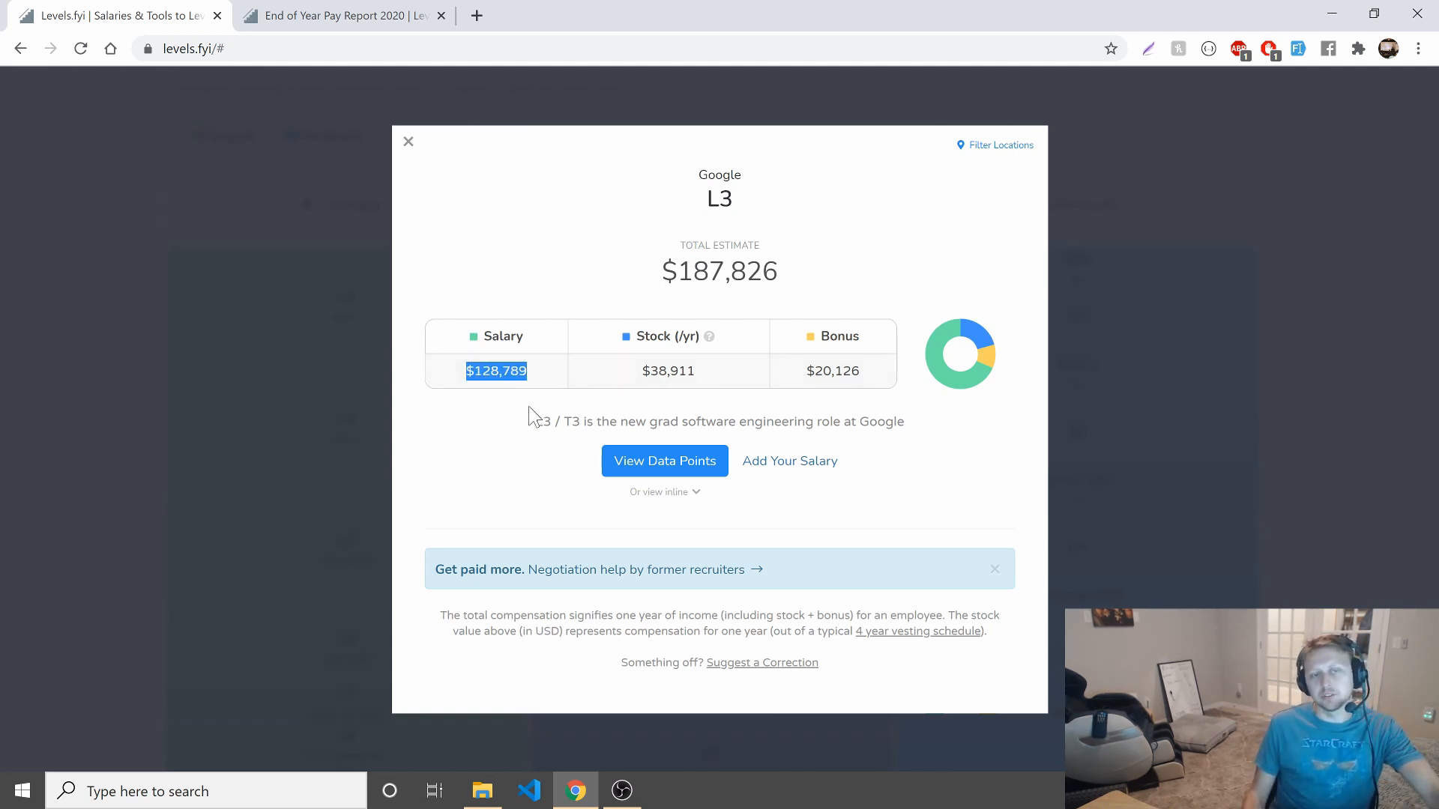
mouse_move(541, 409)
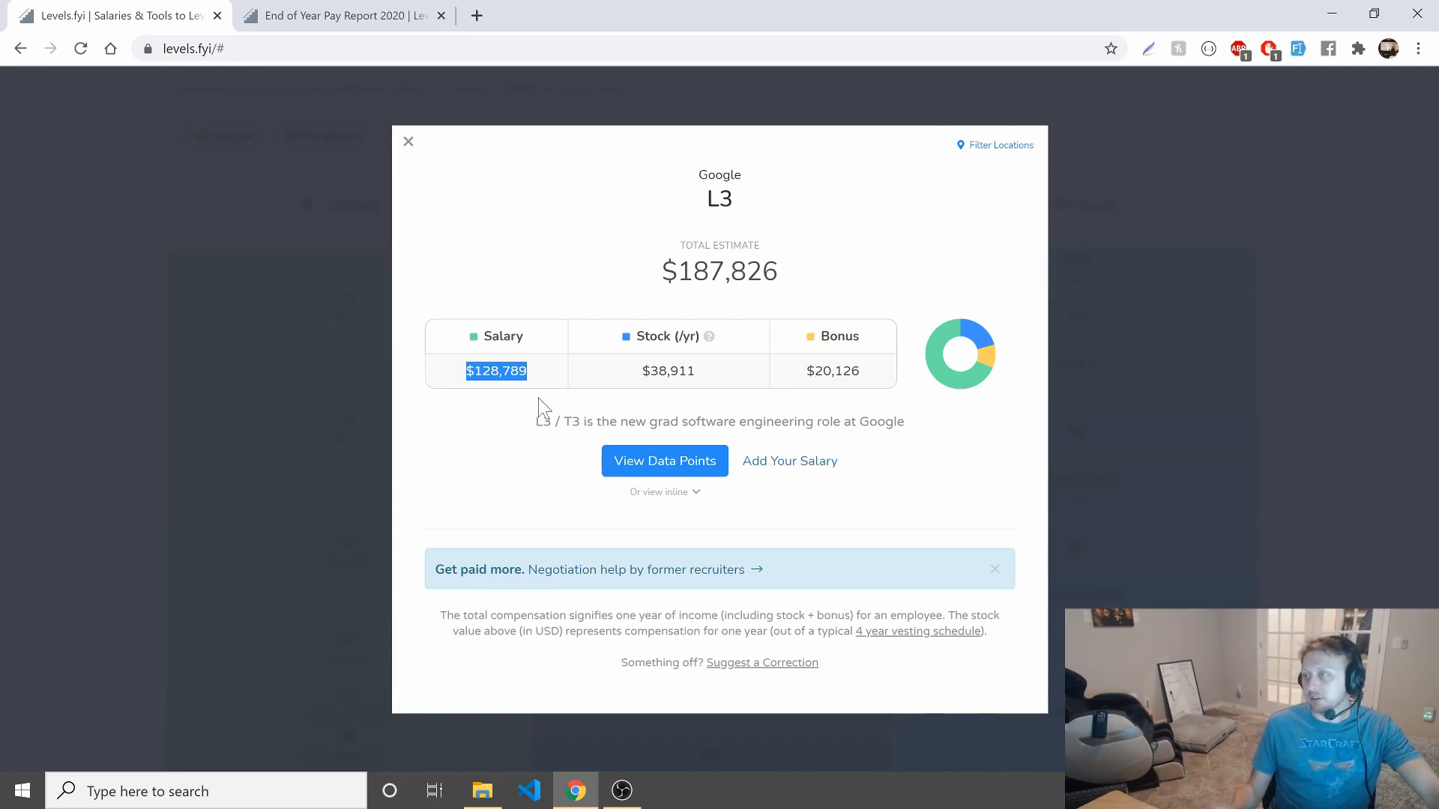
double_click(668, 370)
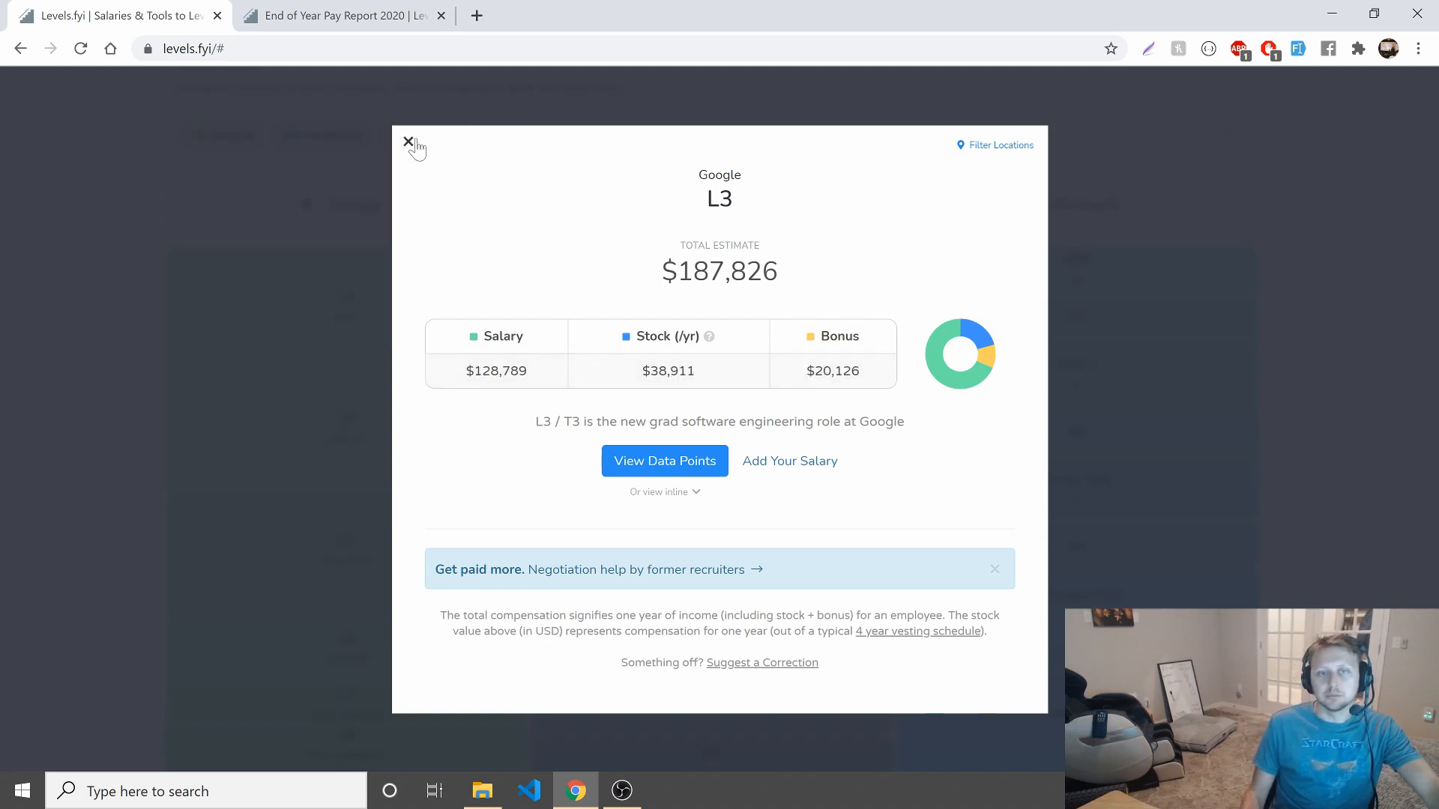
mouse_move(869, 386)
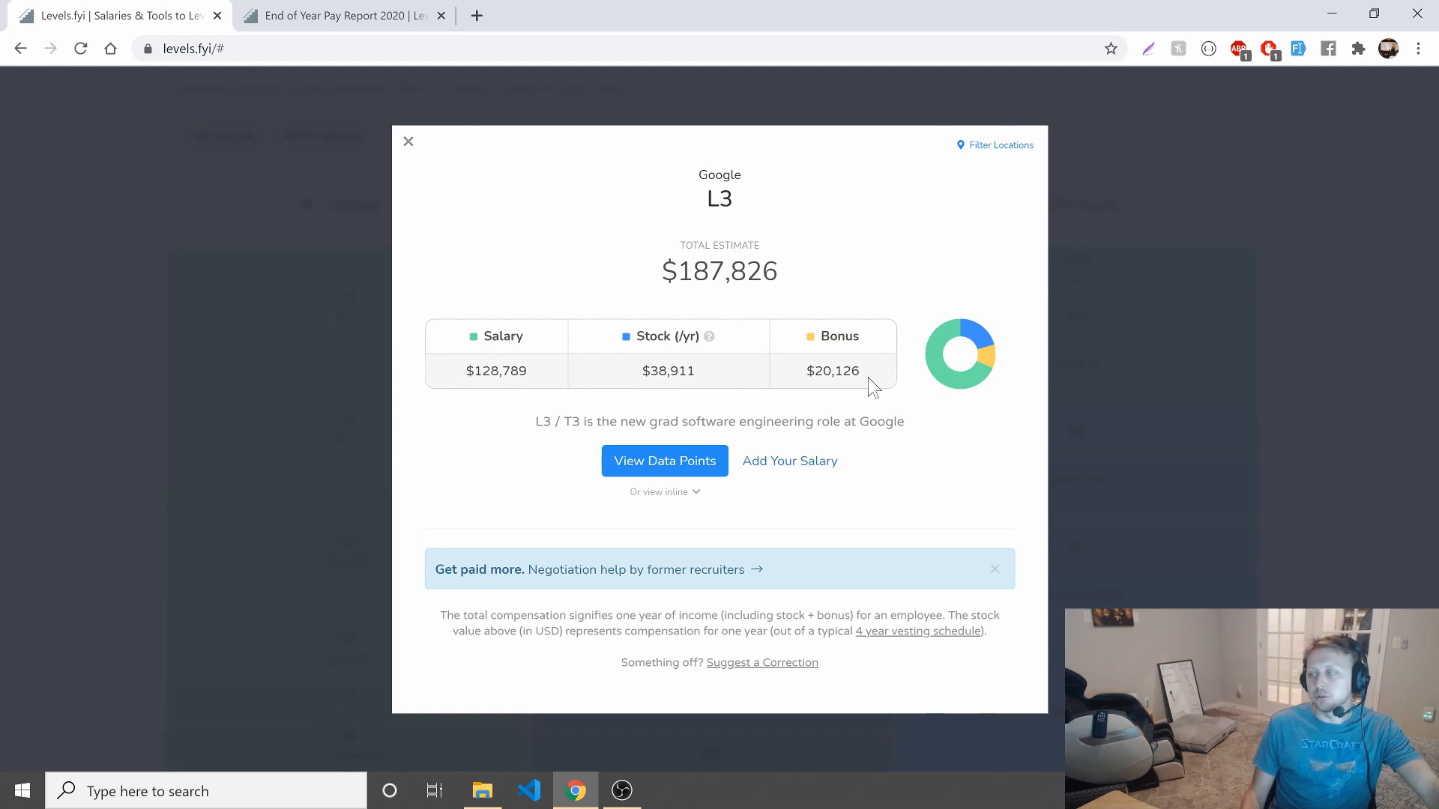
mouse_move(640, 285)
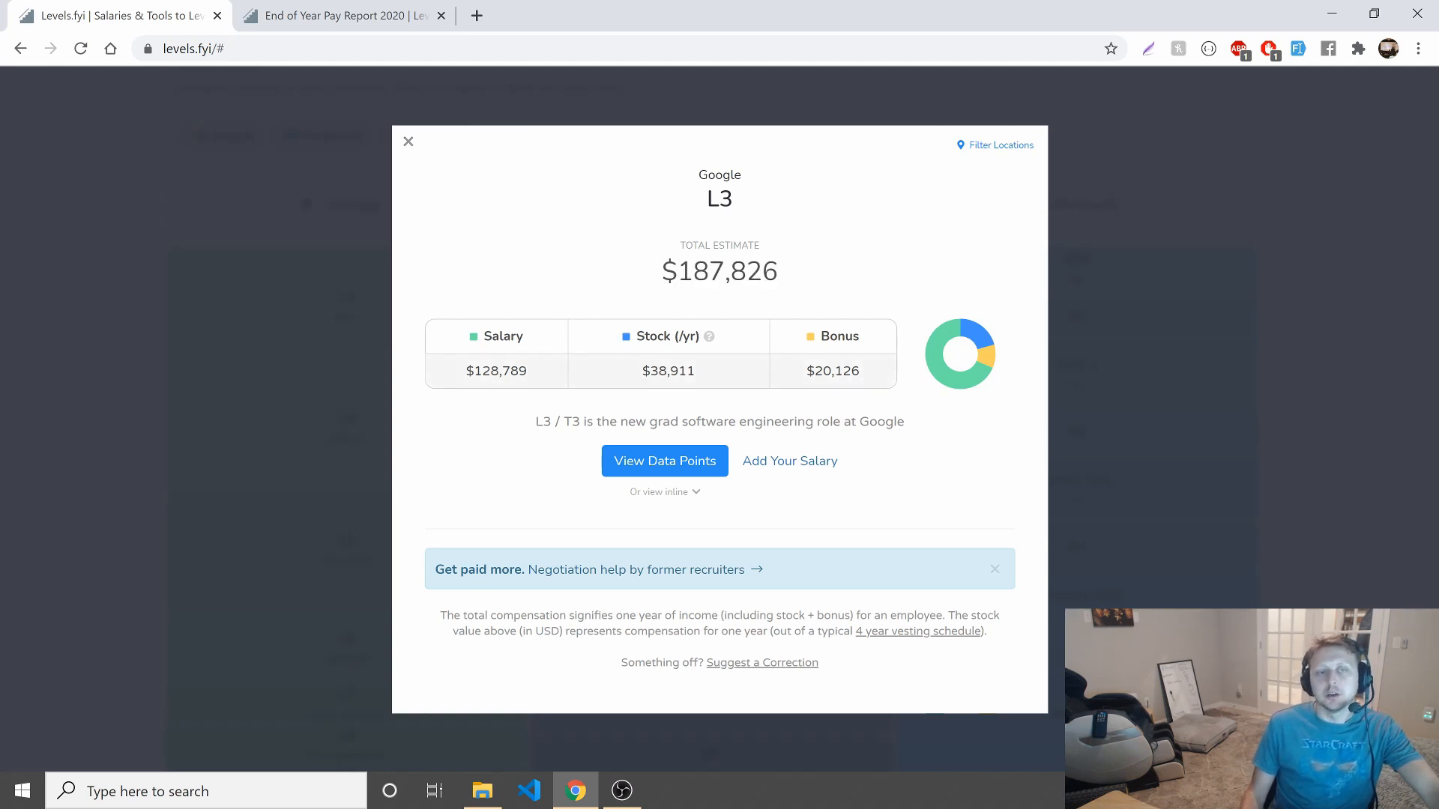
mouse_move(709, 336)
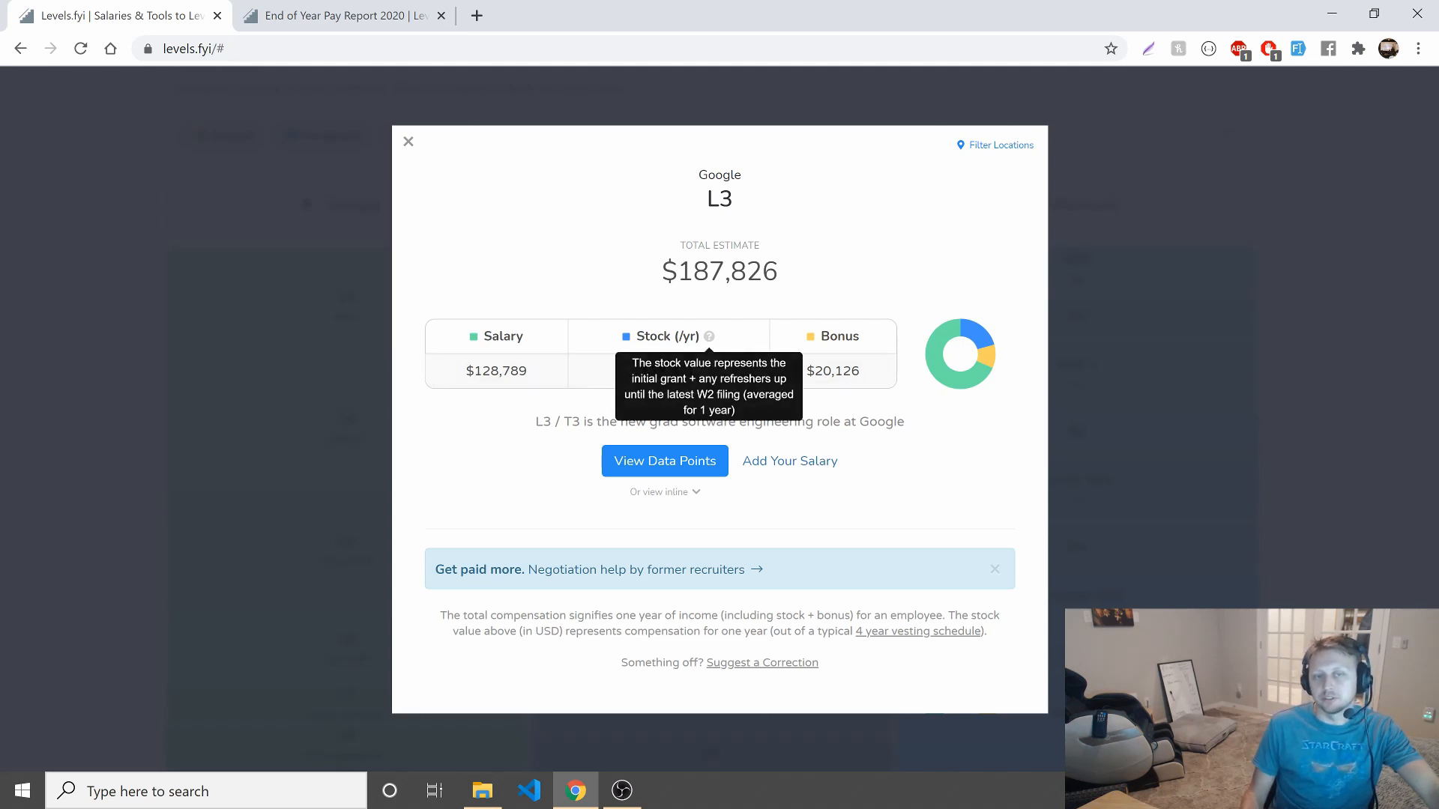
mouse_move(616, 335)
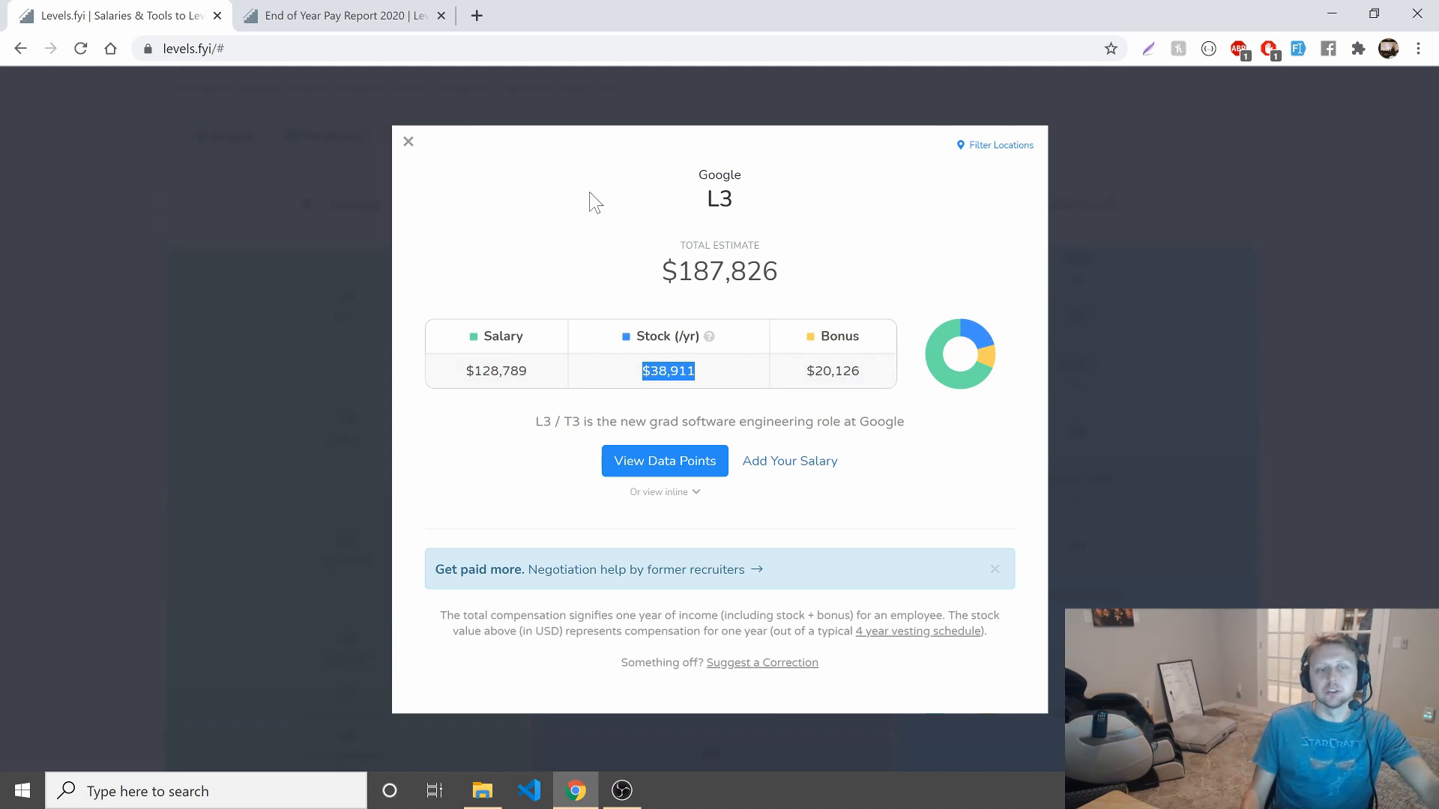
mouse_move(419, 150)
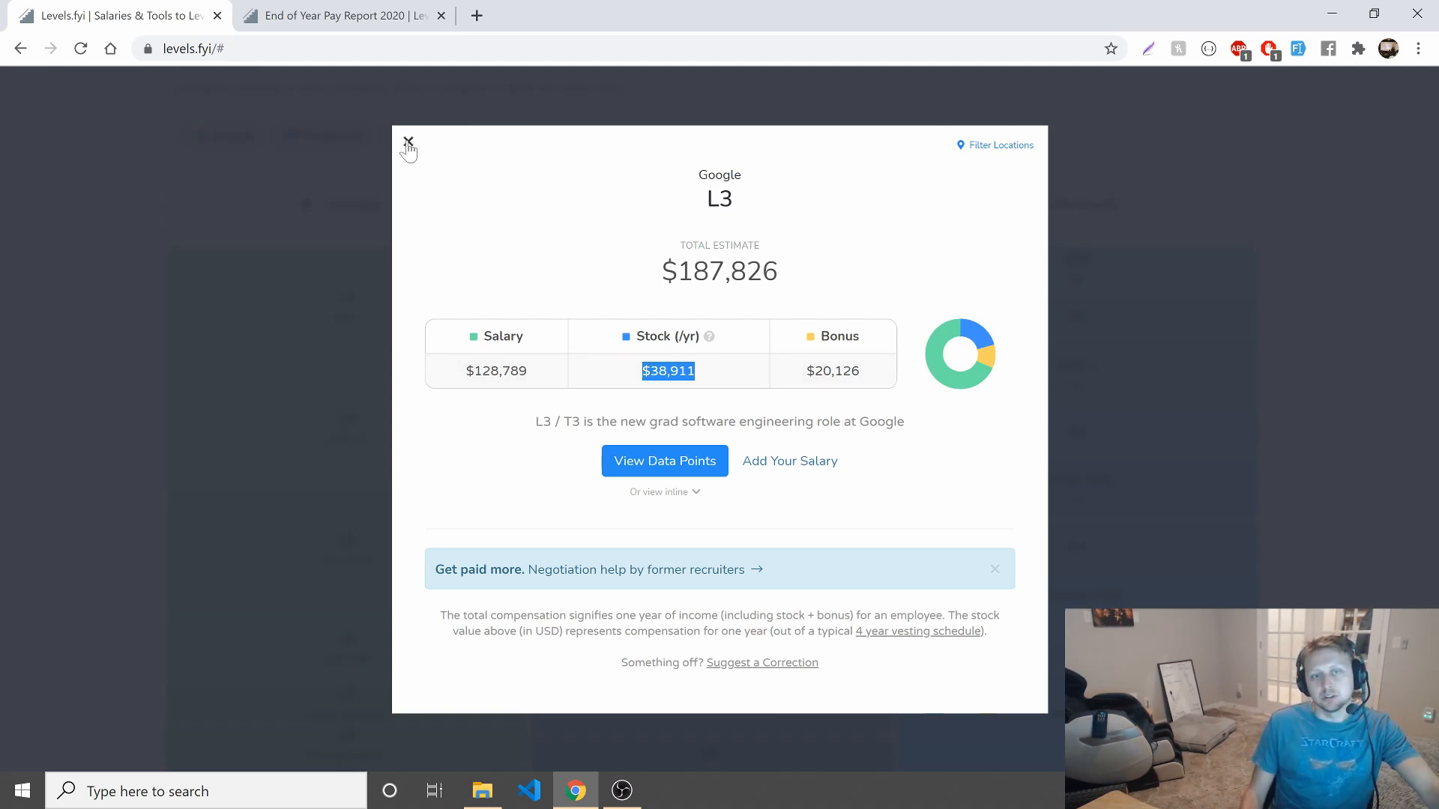
Close the Google L3 compensation popup to show the levels comparison again.
left_click(408, 147)
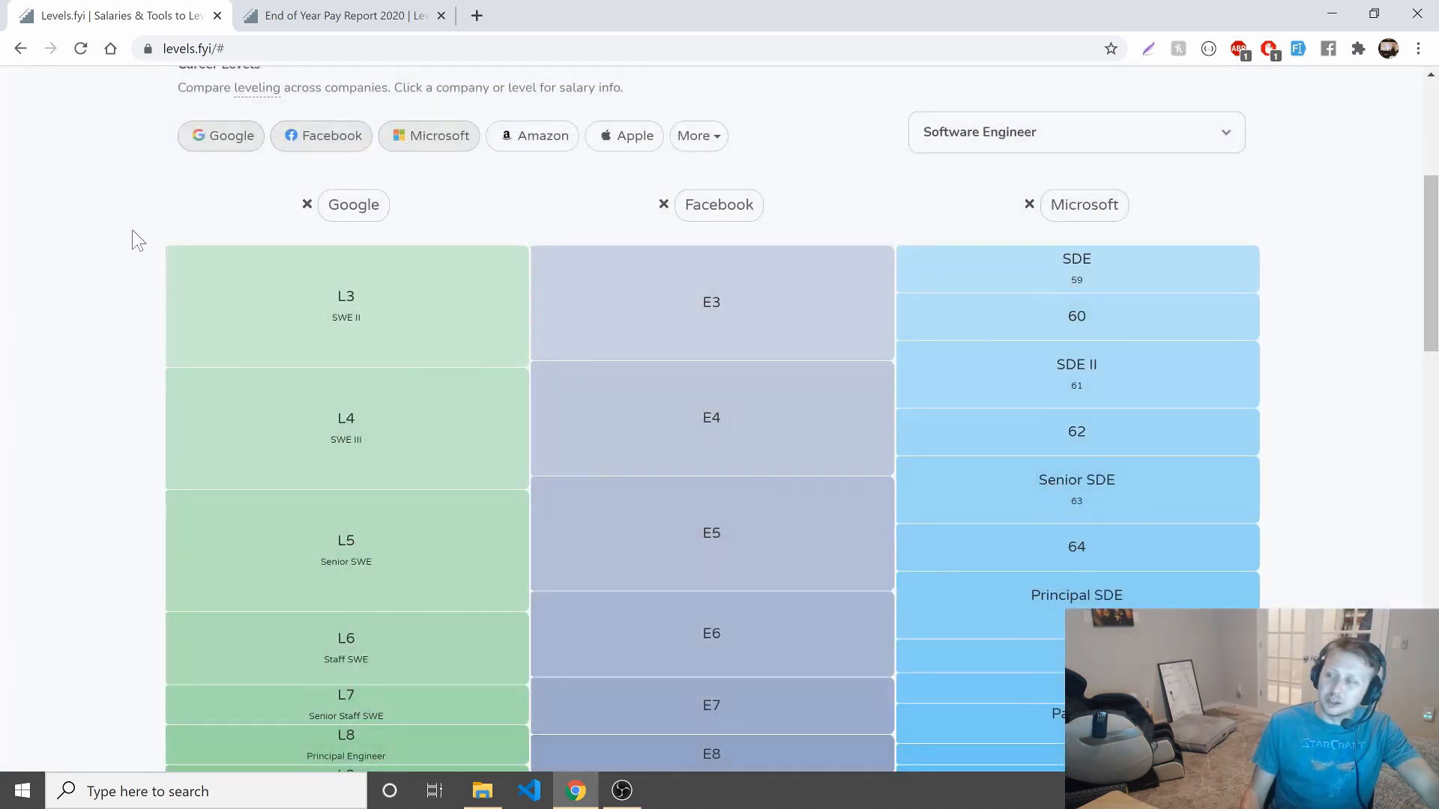
mouse_move(223, 231)
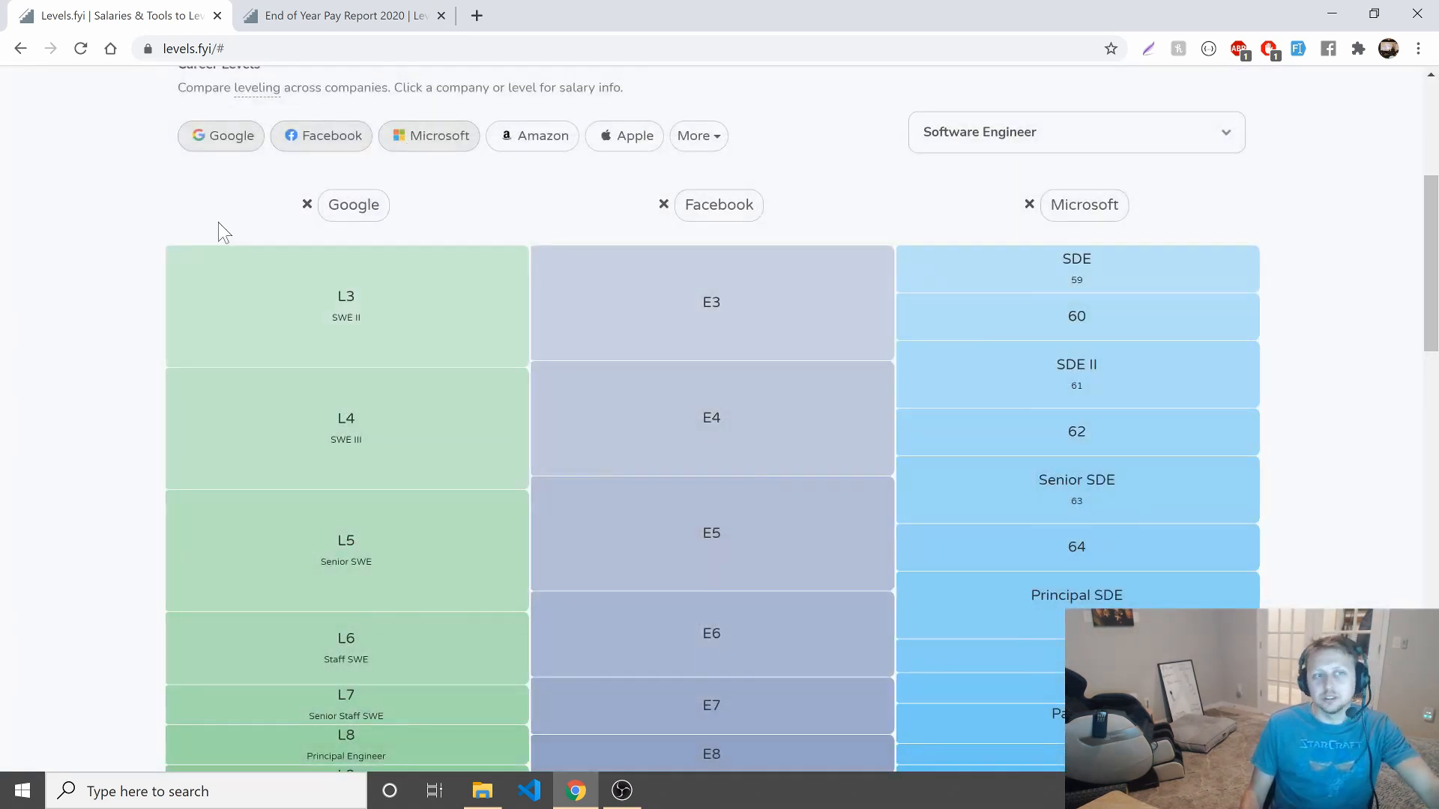
mouse_move(710, 303)
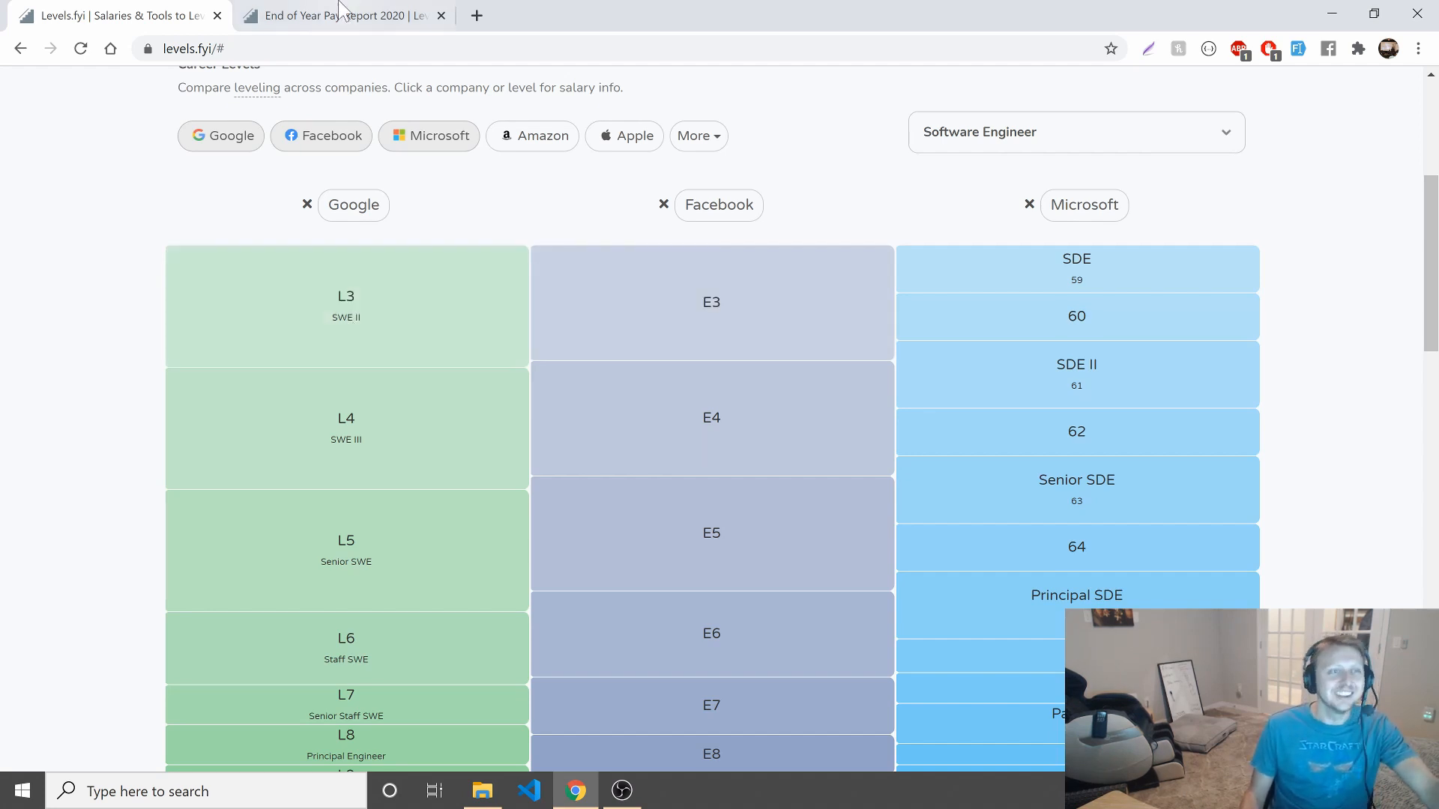
From the End of Year Pay Report 2020, open the US Gender Pay Gap Report.
left_click(345, 15)
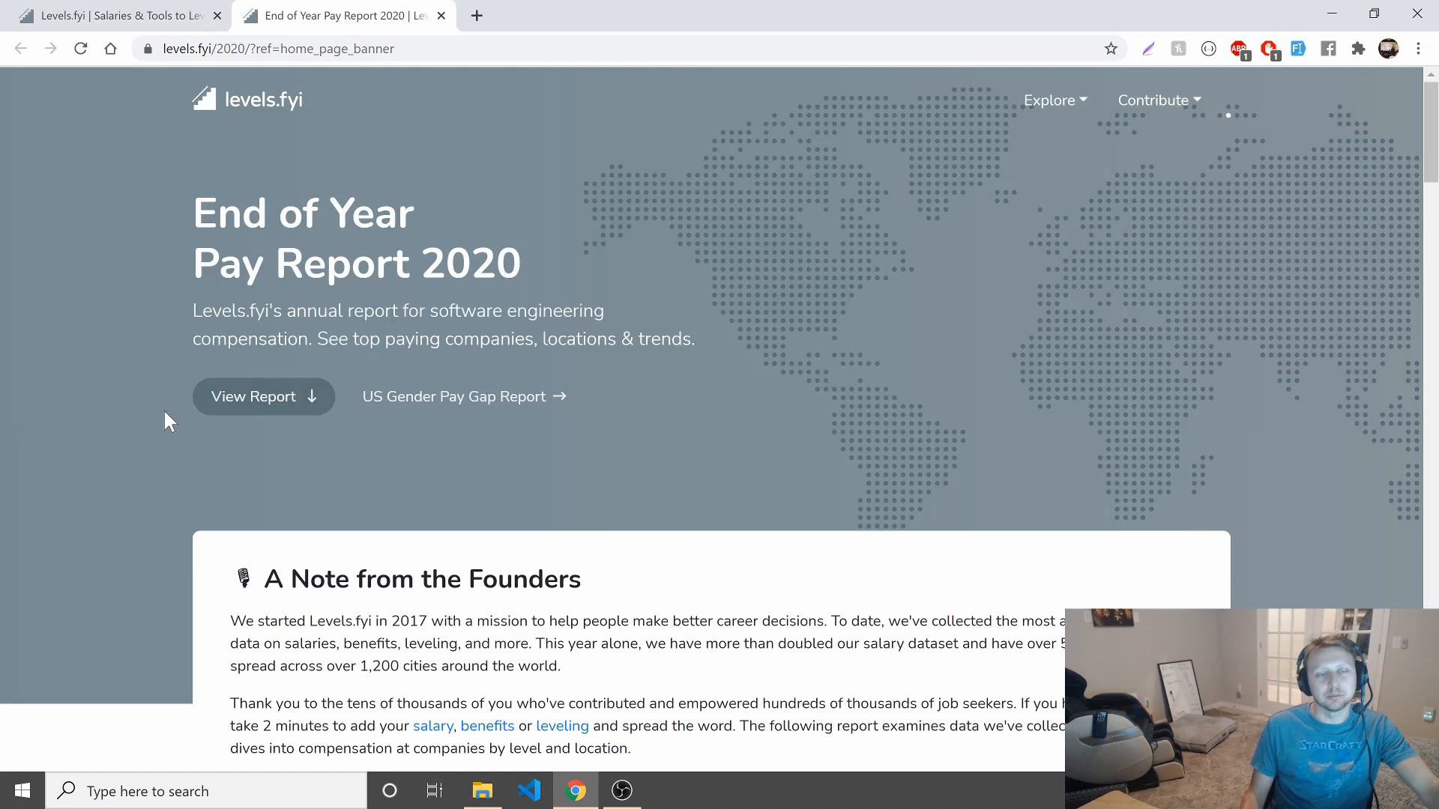
mouse_move(493, 407)
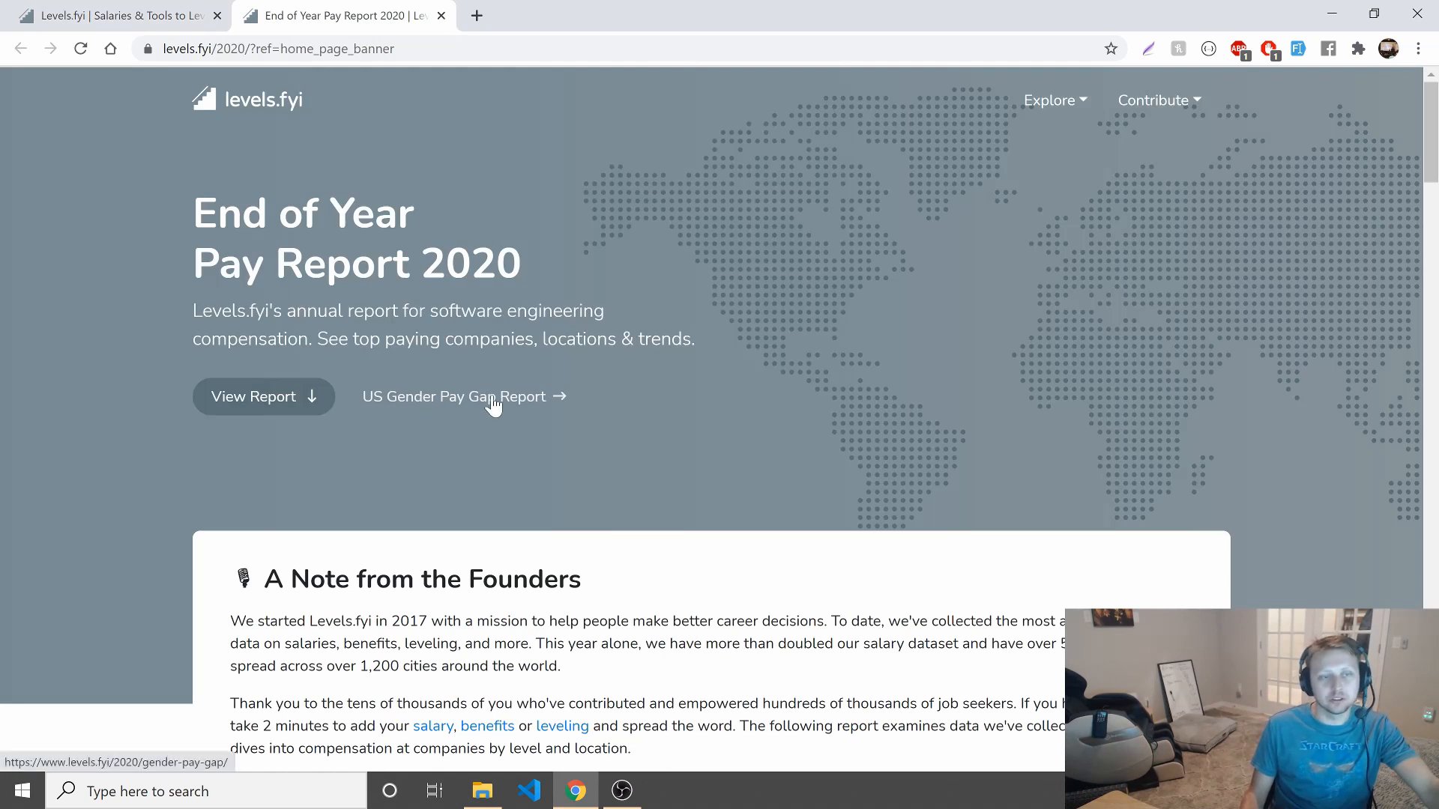
left_click(454, 396)
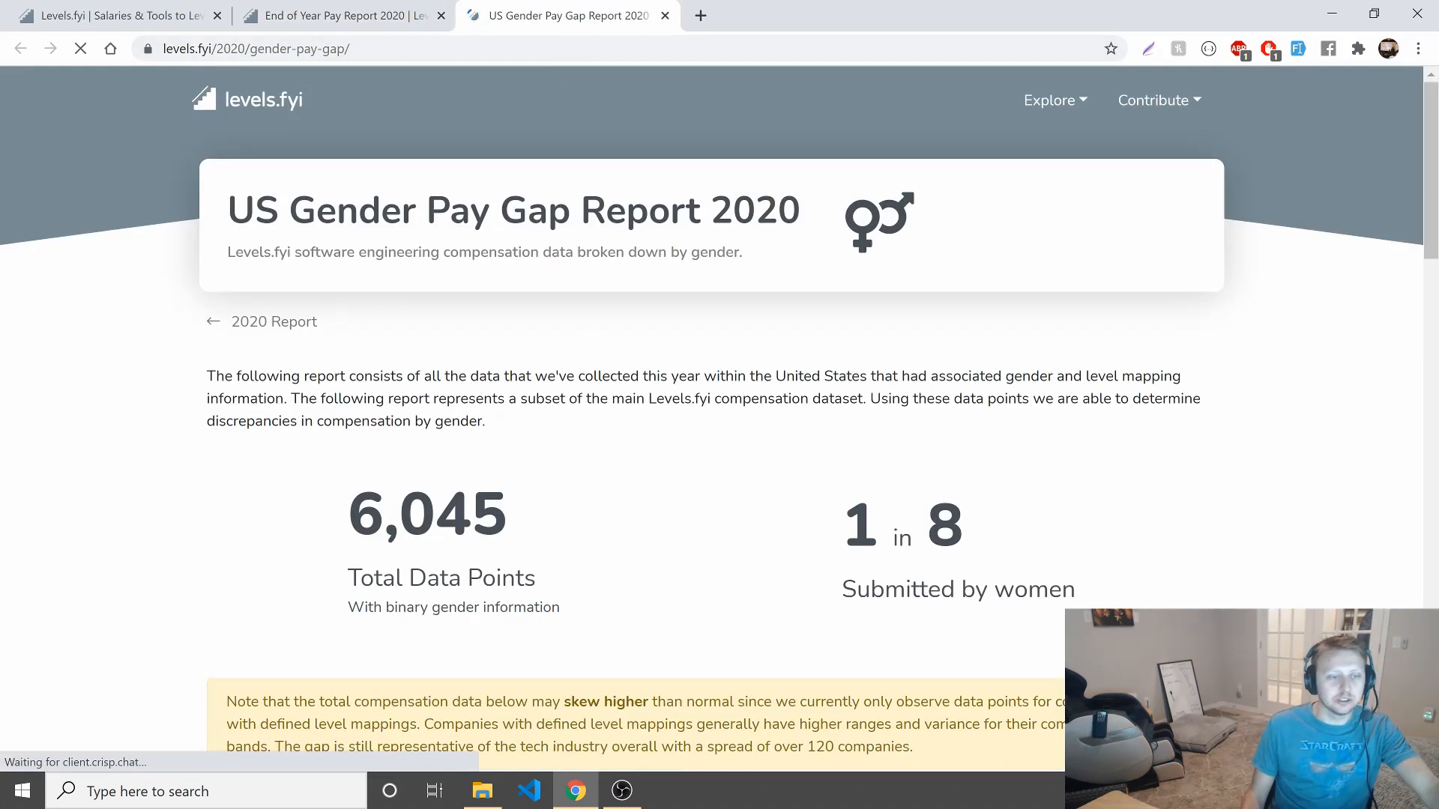
mouse_move(725, 588)
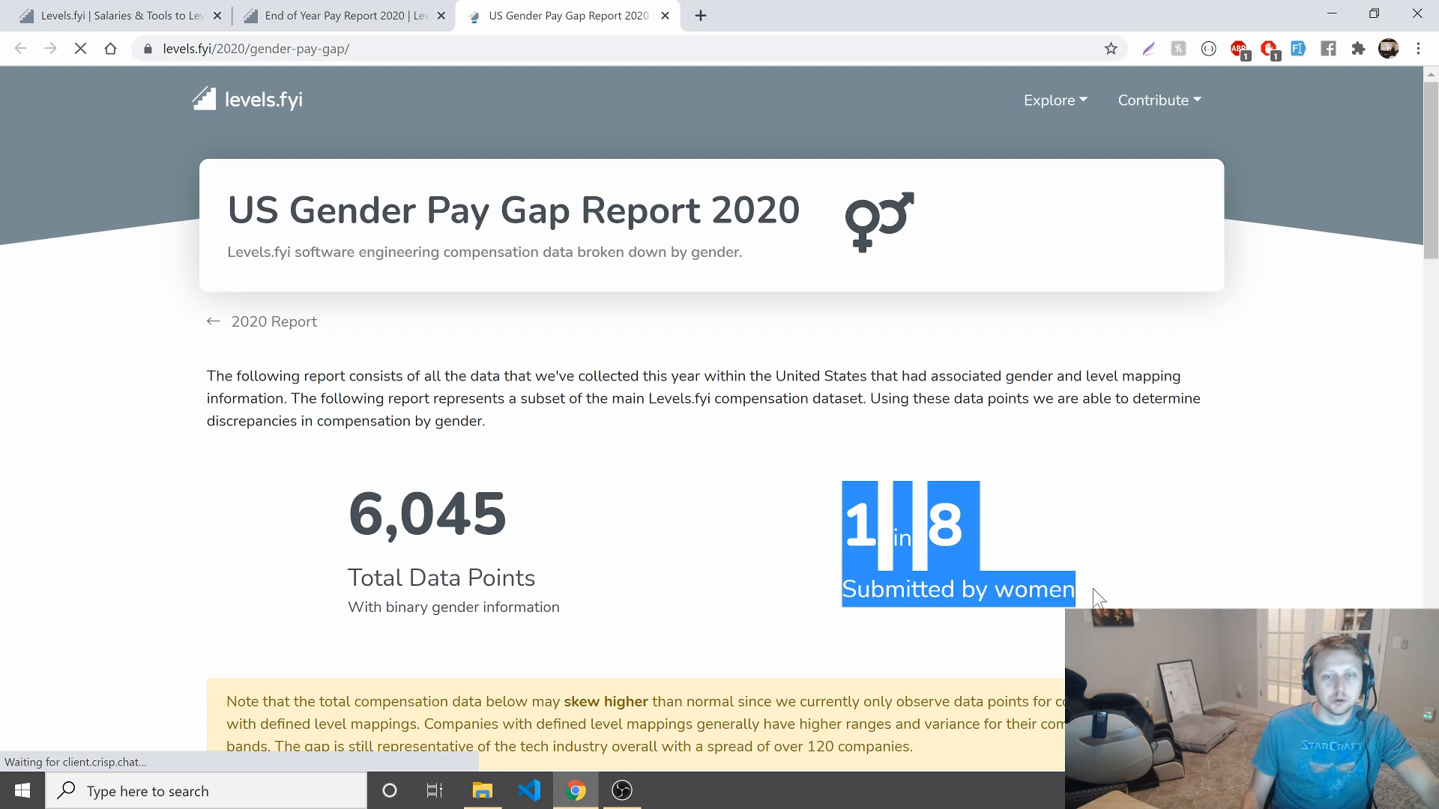
Scroll through the pay-gap-by-level chart, submission counts and General Trend to 'How can I contribute'.
scroll("down", 3)
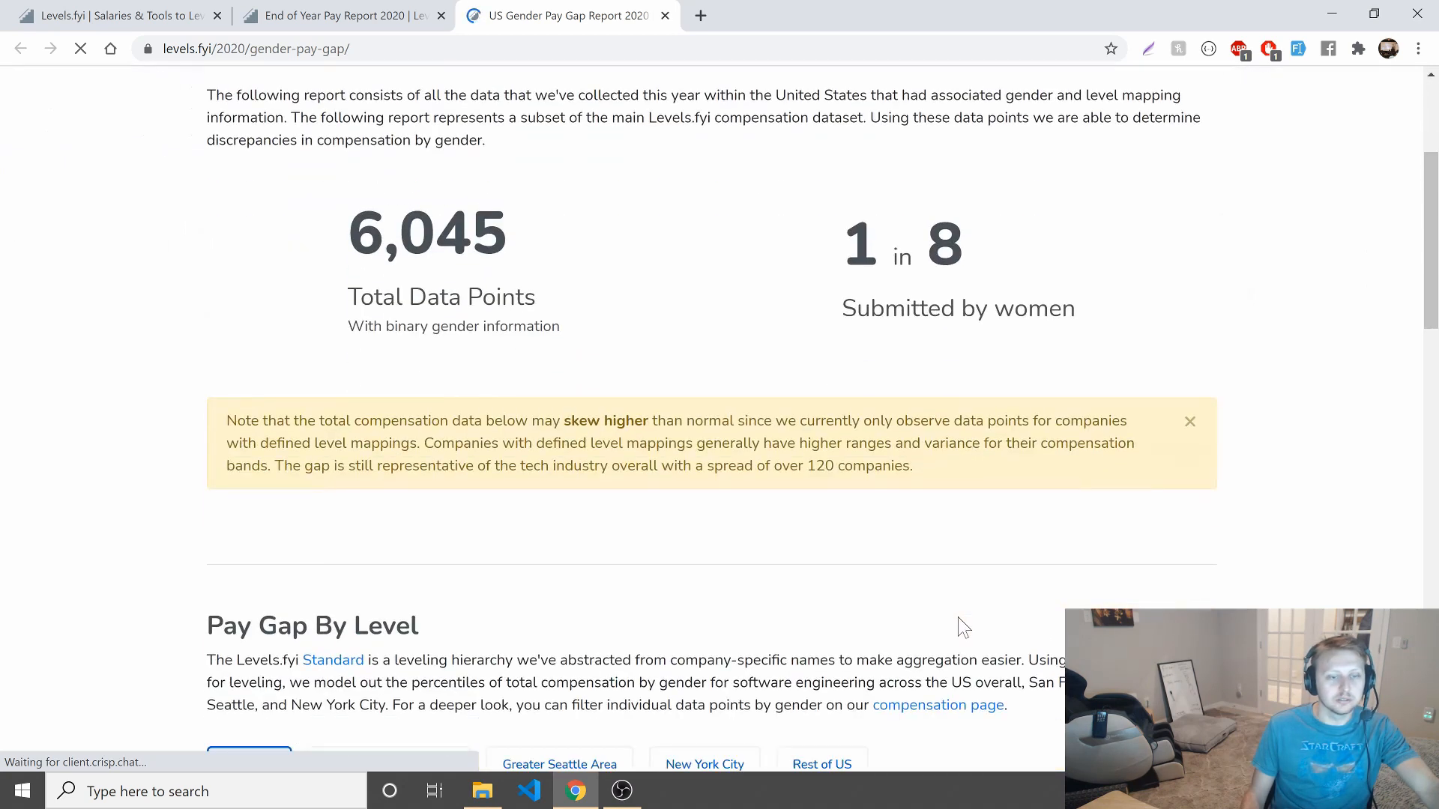
scroll("down", 3)
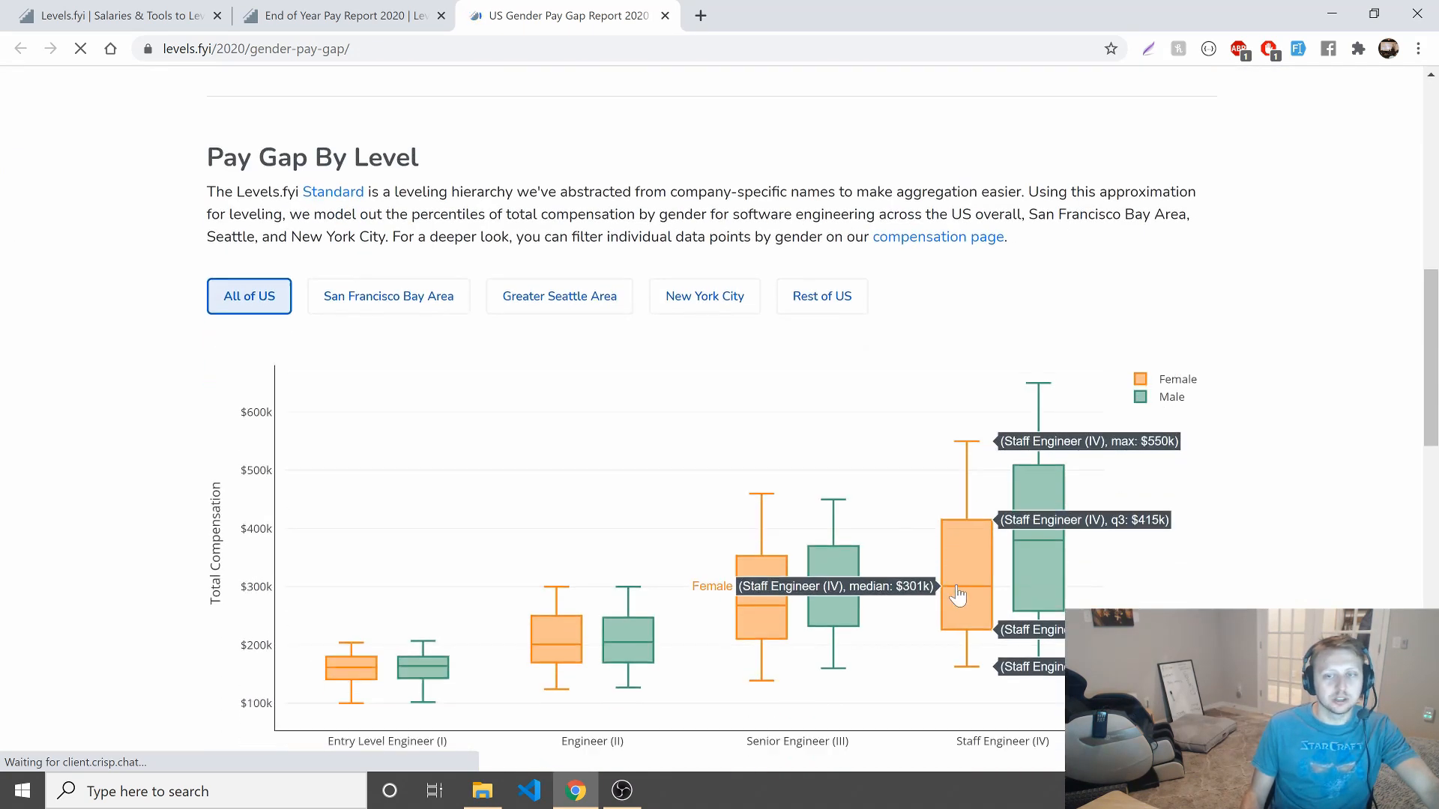
mouse_move(548, 640)
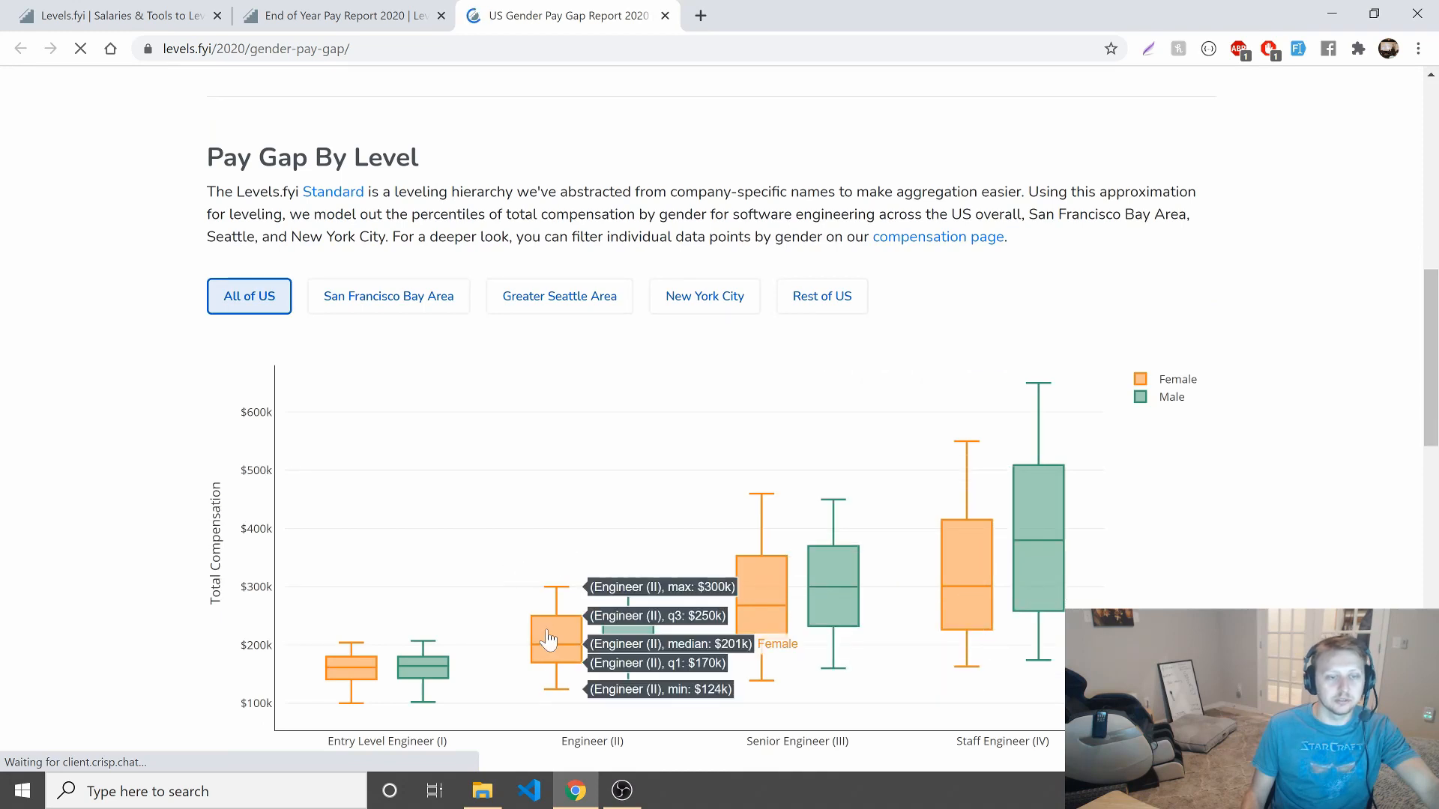
scroll("down", 3)
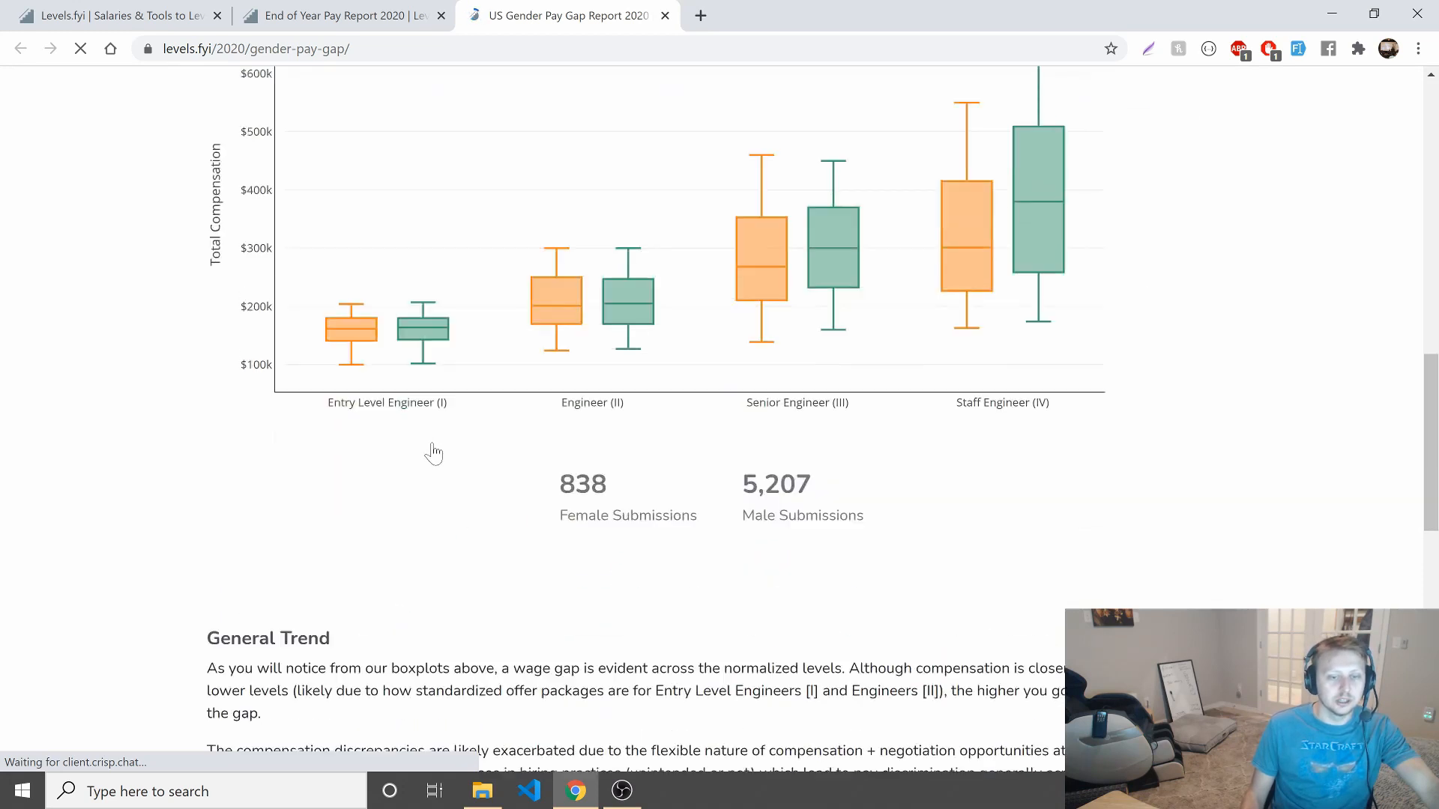
scroll("down", 3)
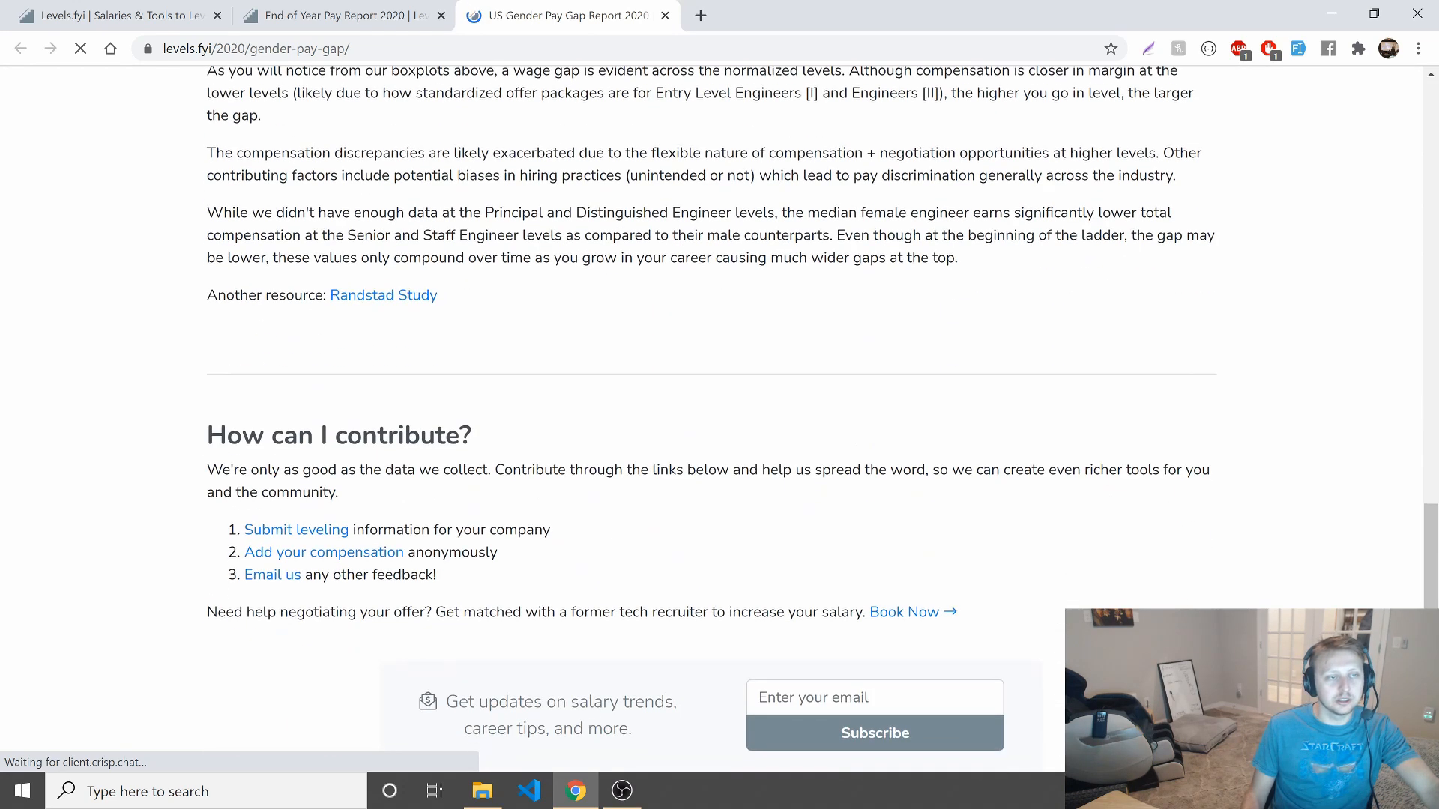
scroll("down", 3)
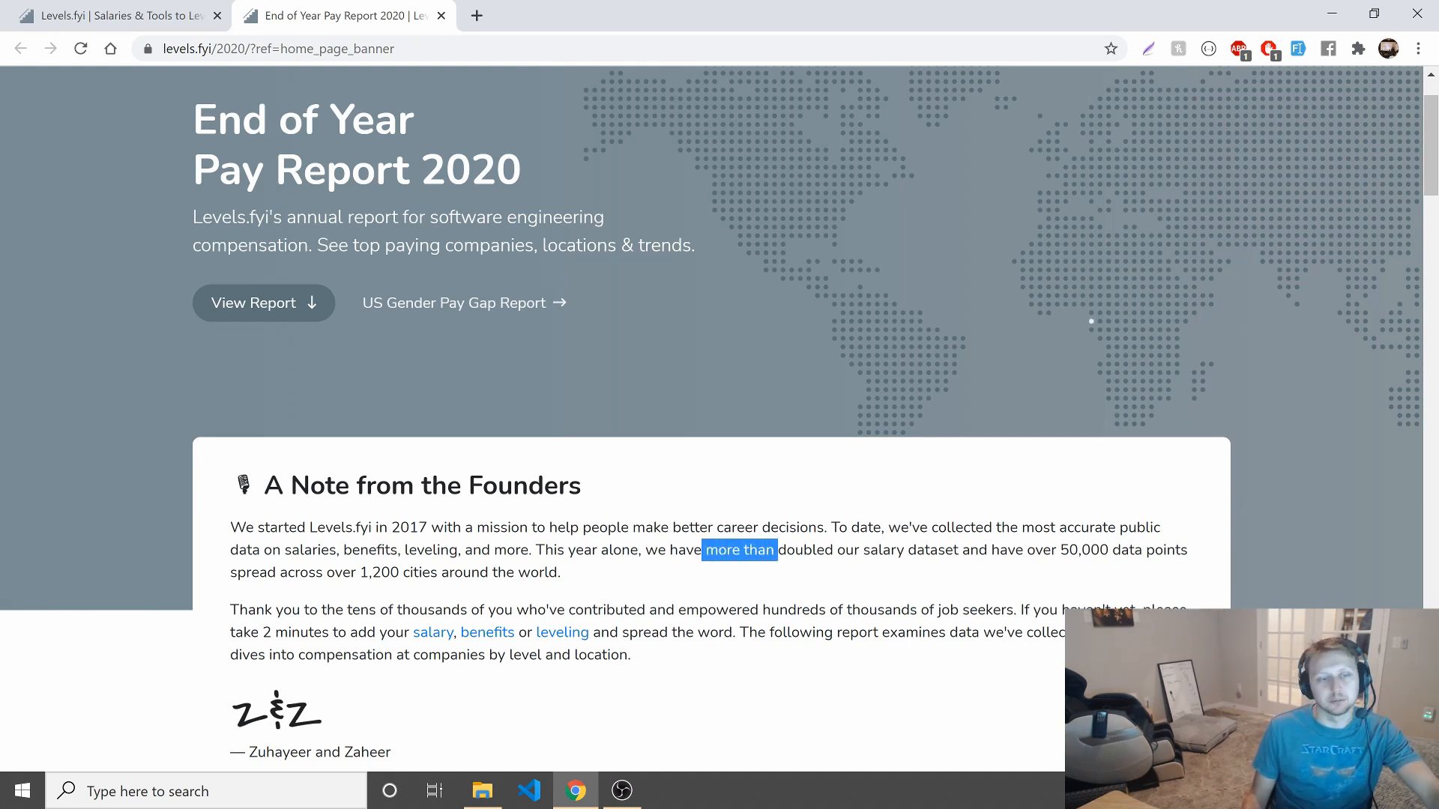
mouse_move(610, 583)
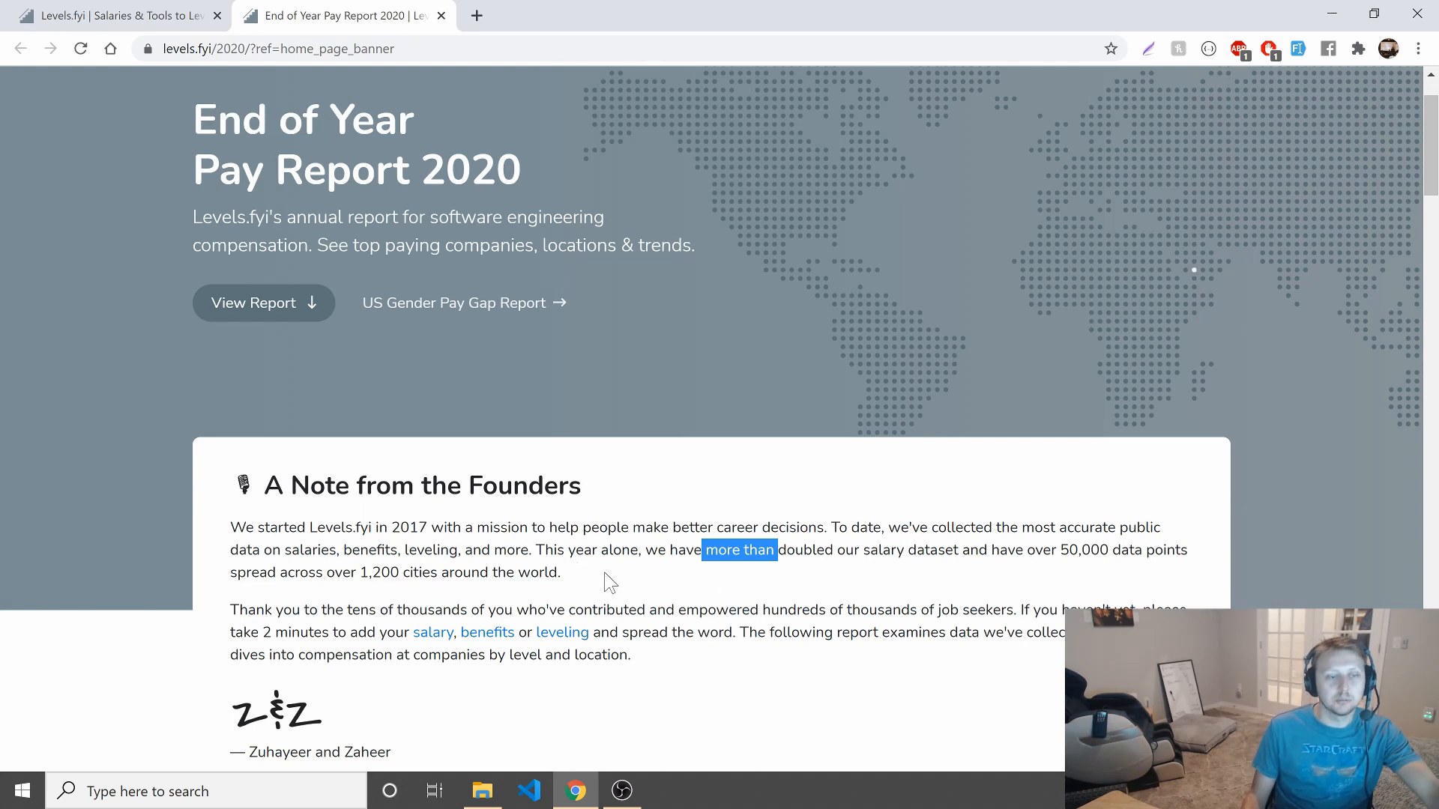
Scroll past the founders' note to the Top Pay by Level table led by Lyft at $230,000.
scroll("down", 3)
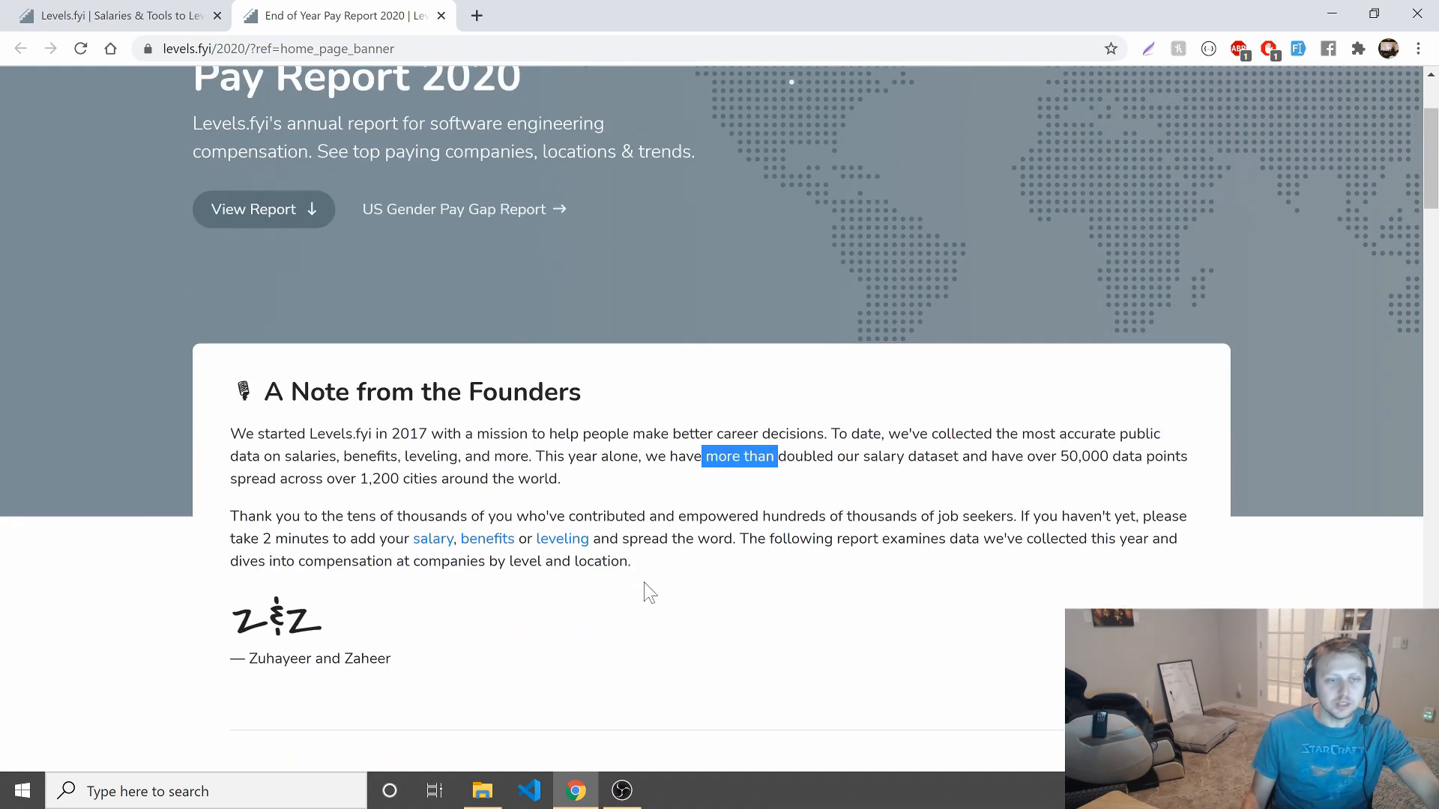
mouse_move(514, 505)
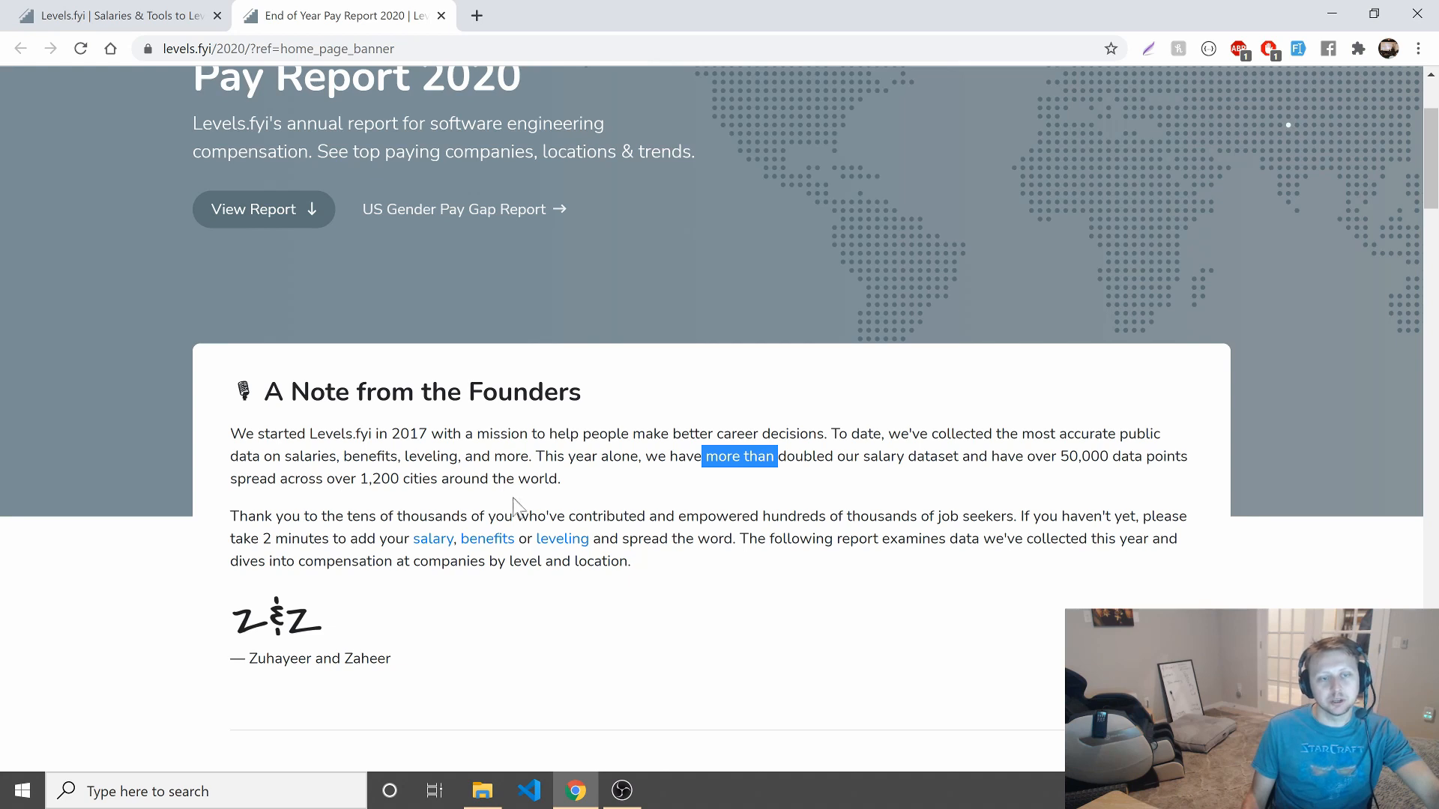
mouse_move(431, 538)
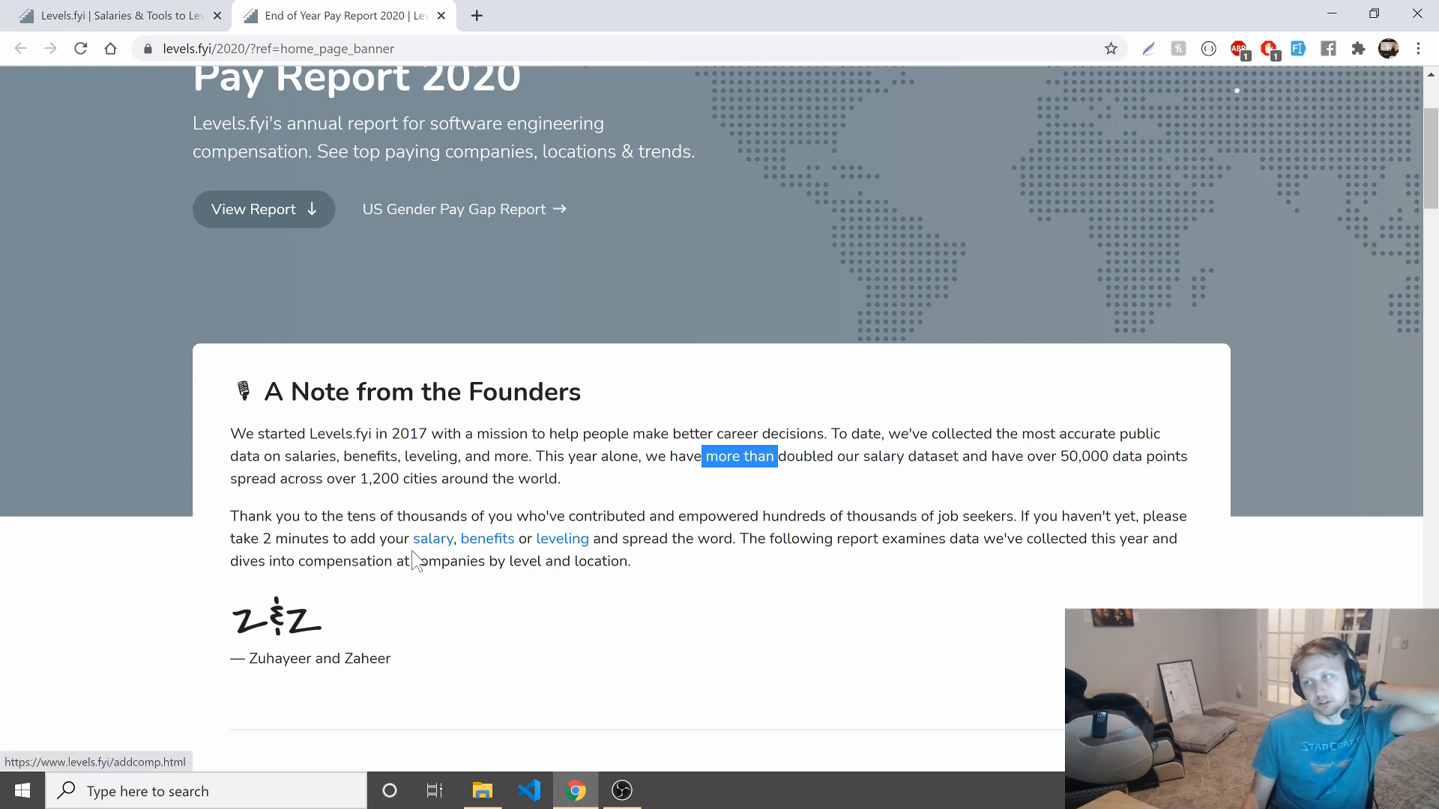
mouse_move(36, 541)
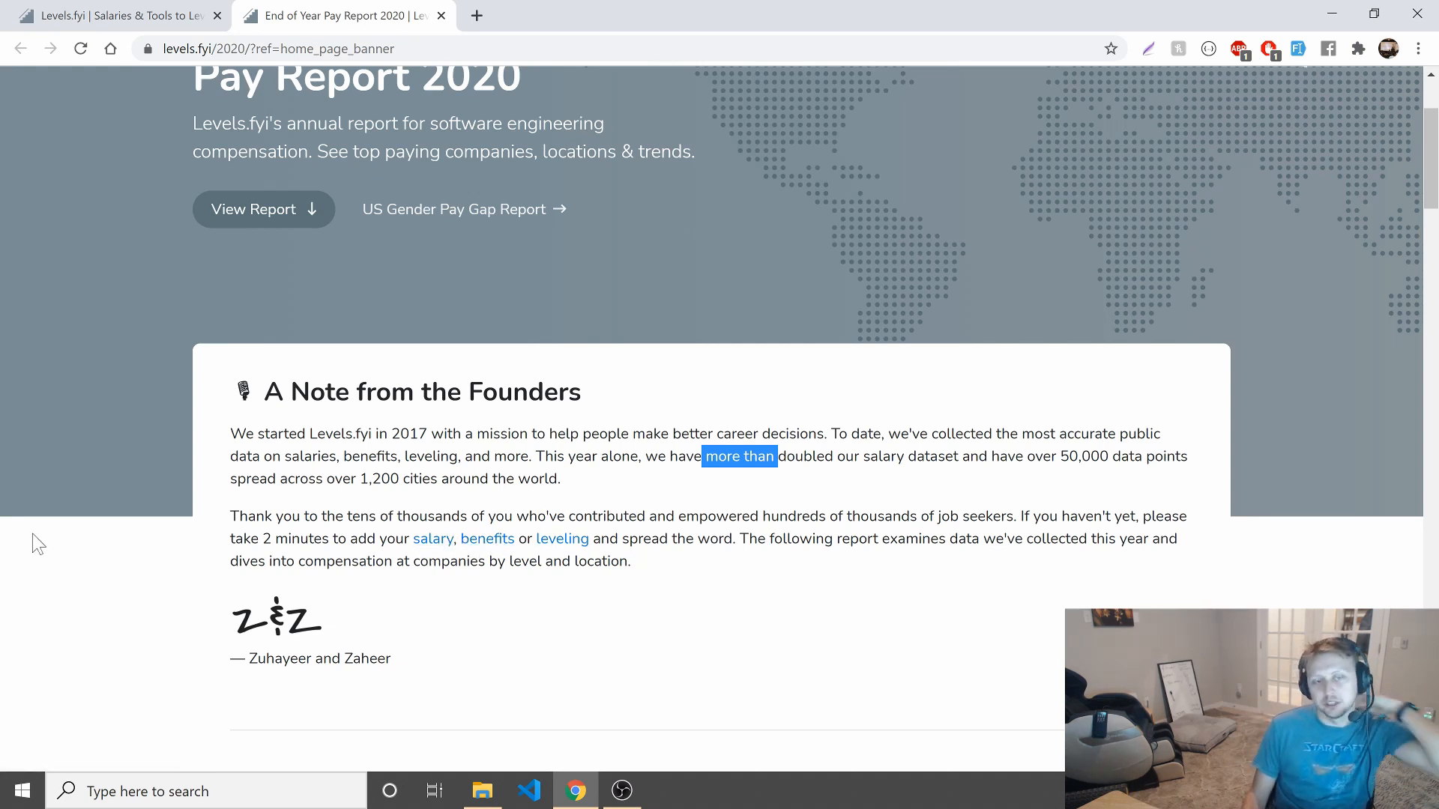
scroll("down", 3)
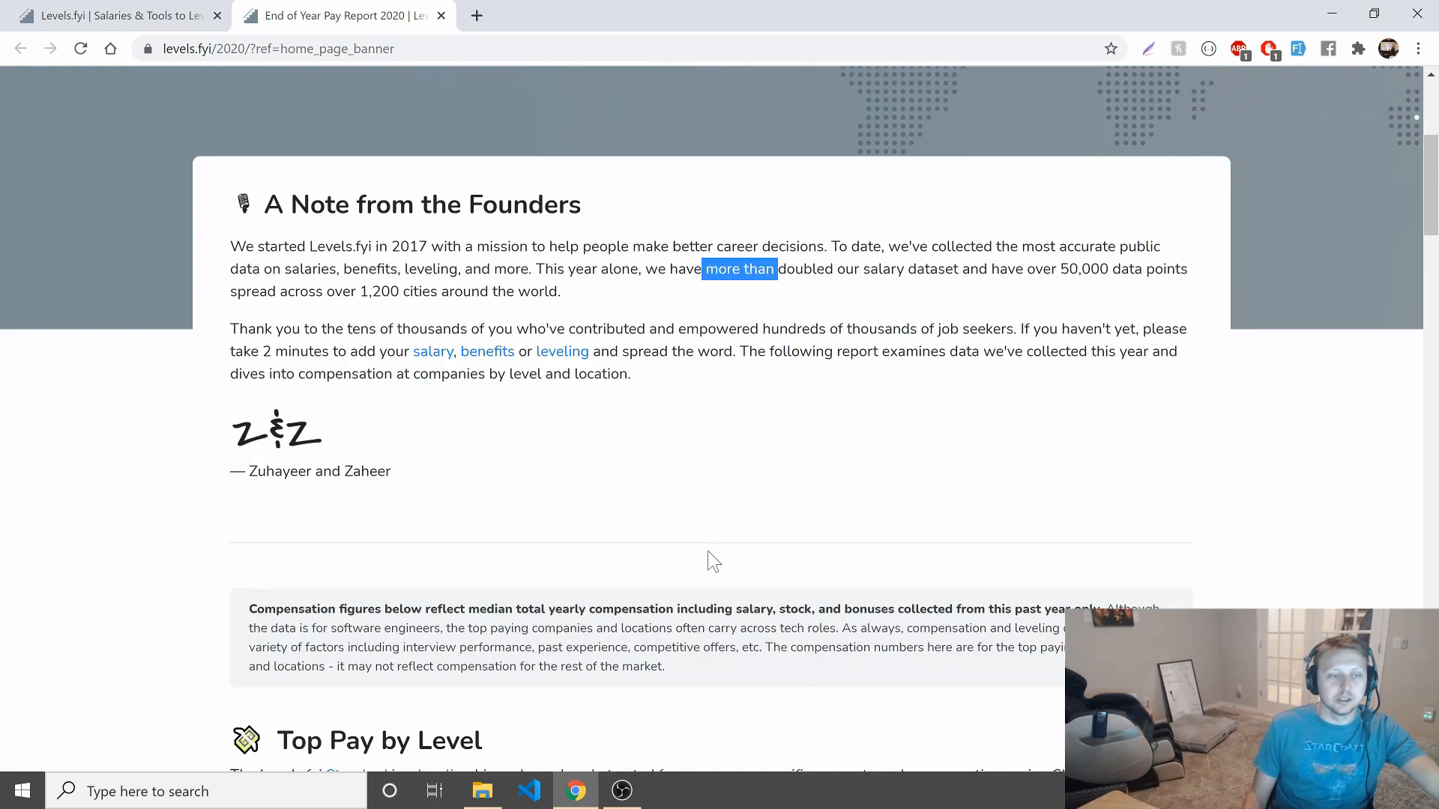
scroll("down", 3)
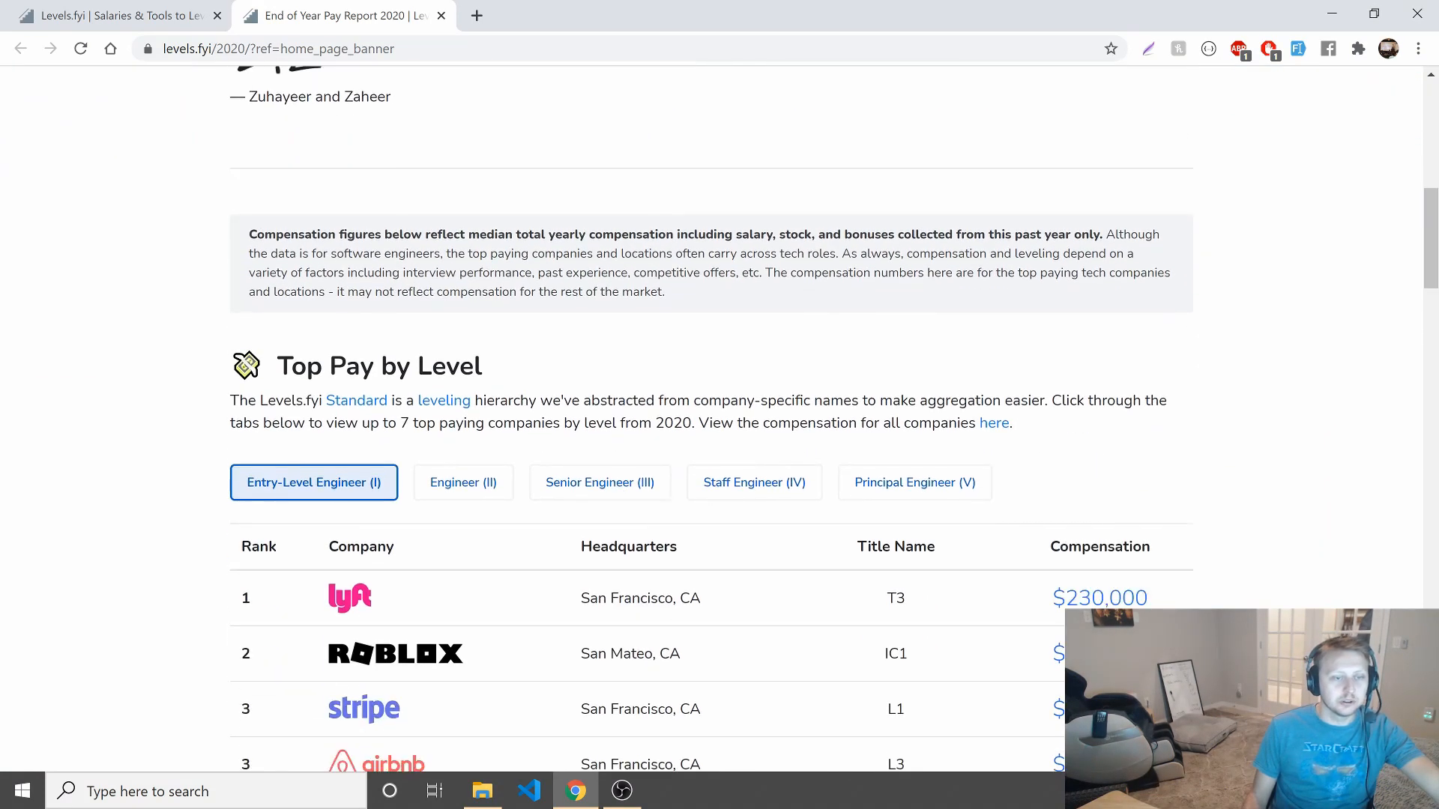
scroll("down", 3)
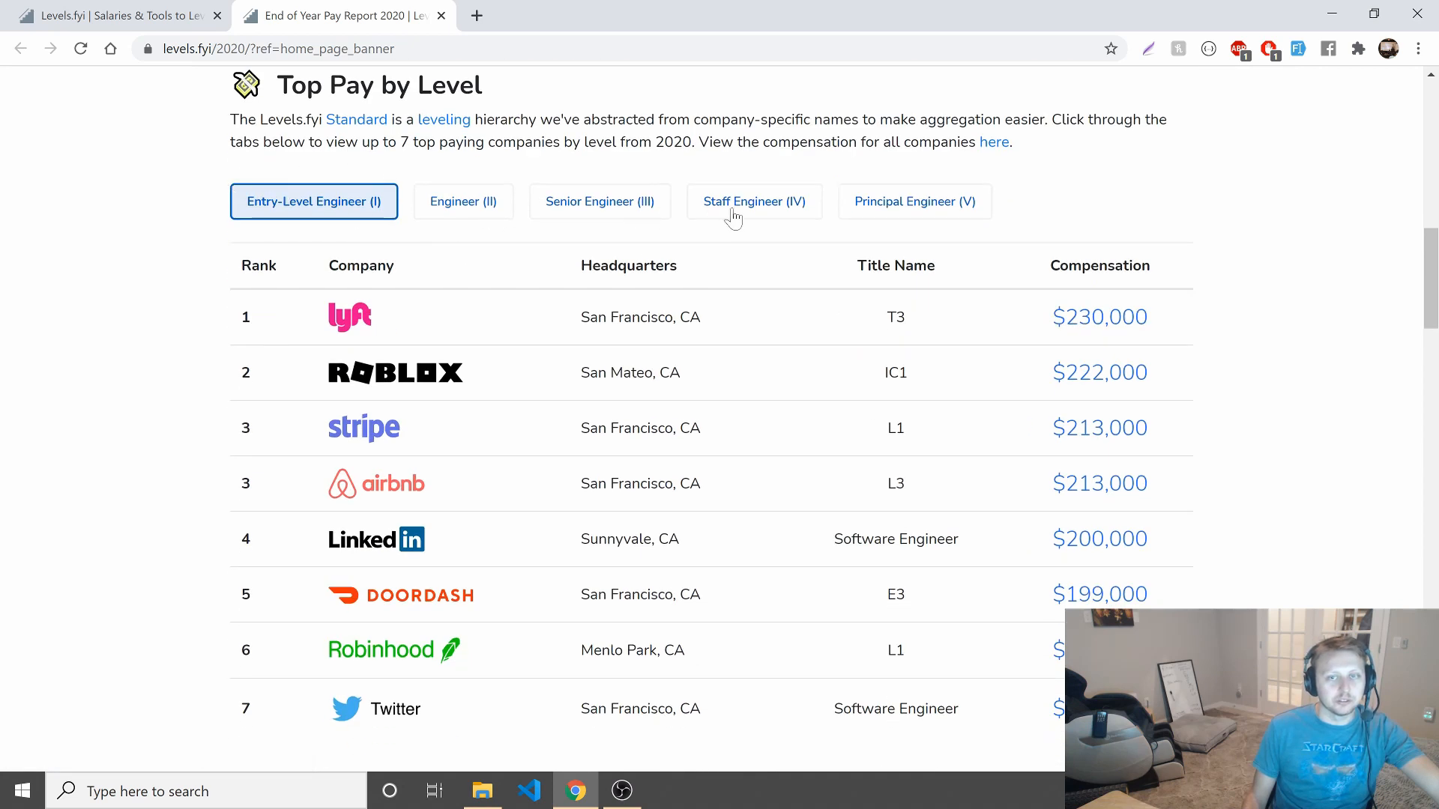
mouse_move(230, 246)
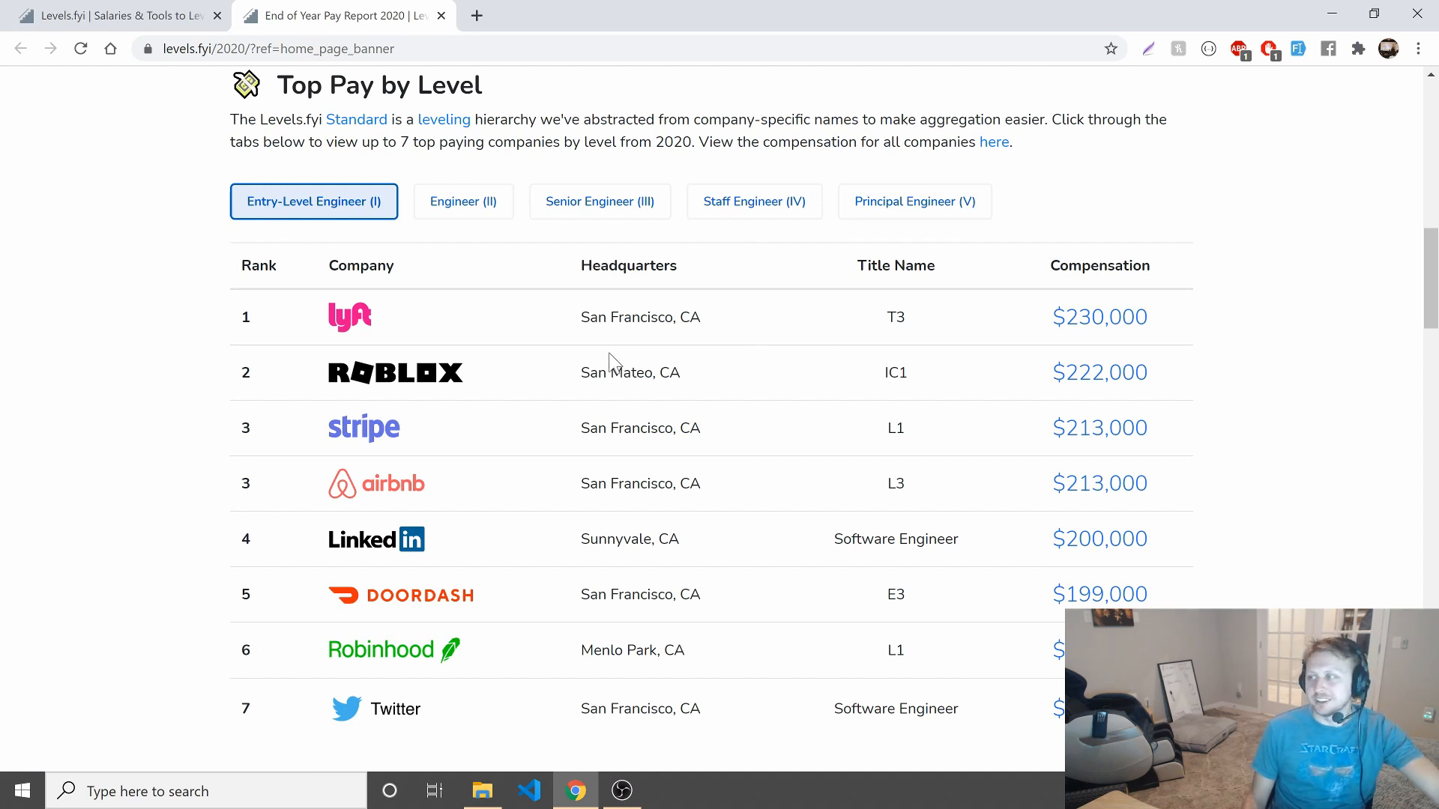
mouse_move(895, 385)
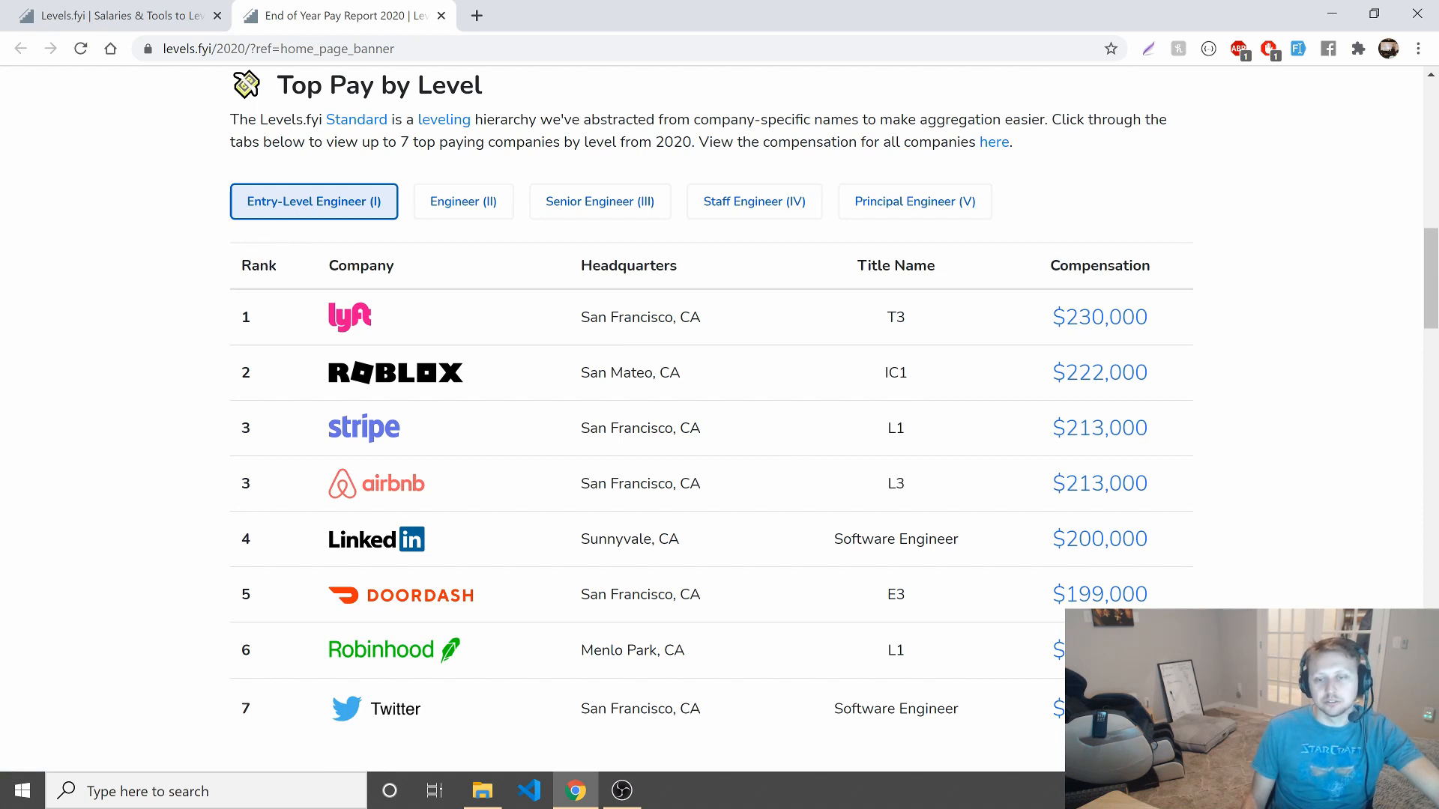
scroll("down", 3)
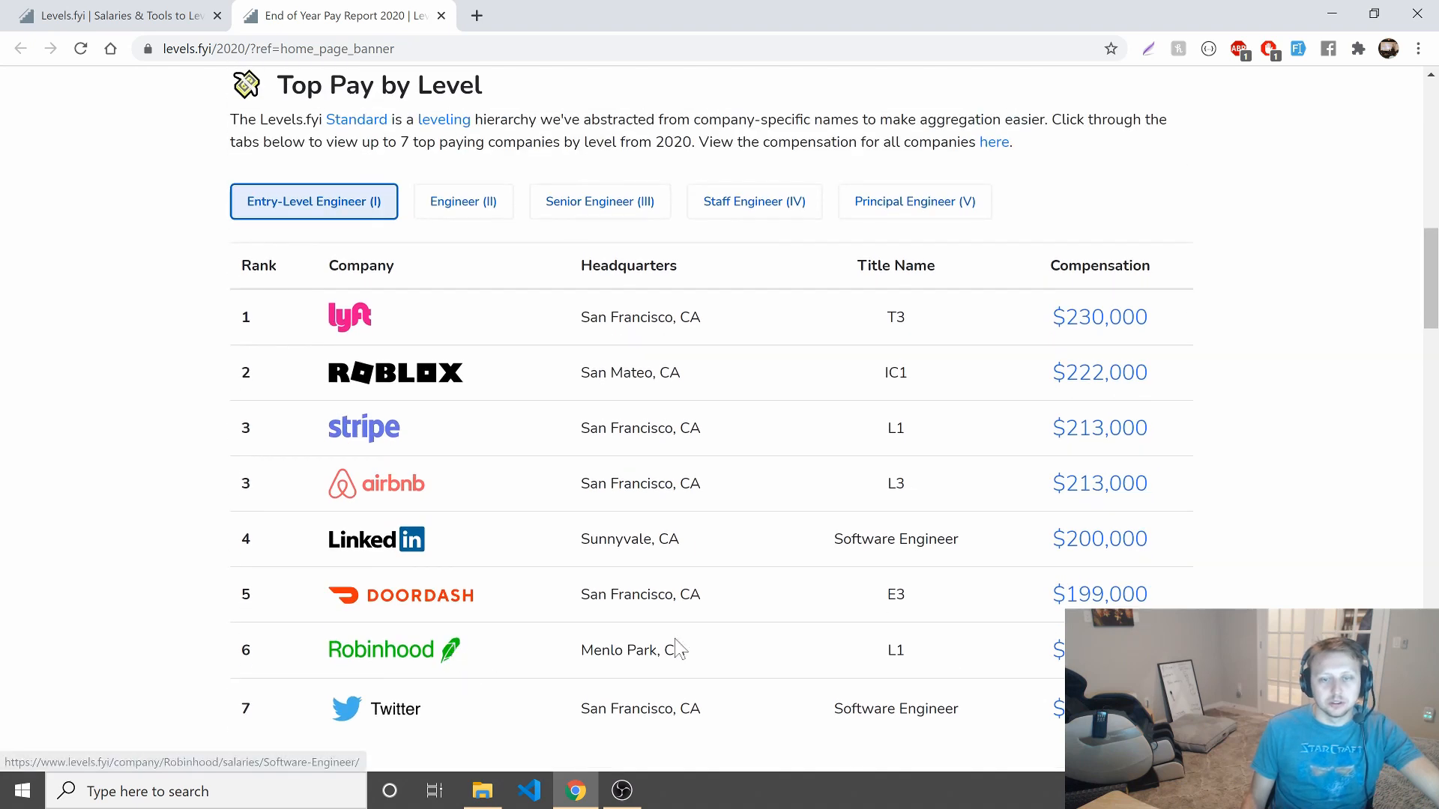
View Robinhood's L5, L4 and L3 pay, highlighting L3's stock grant within its $399,111 total.
left_click(379, 649)
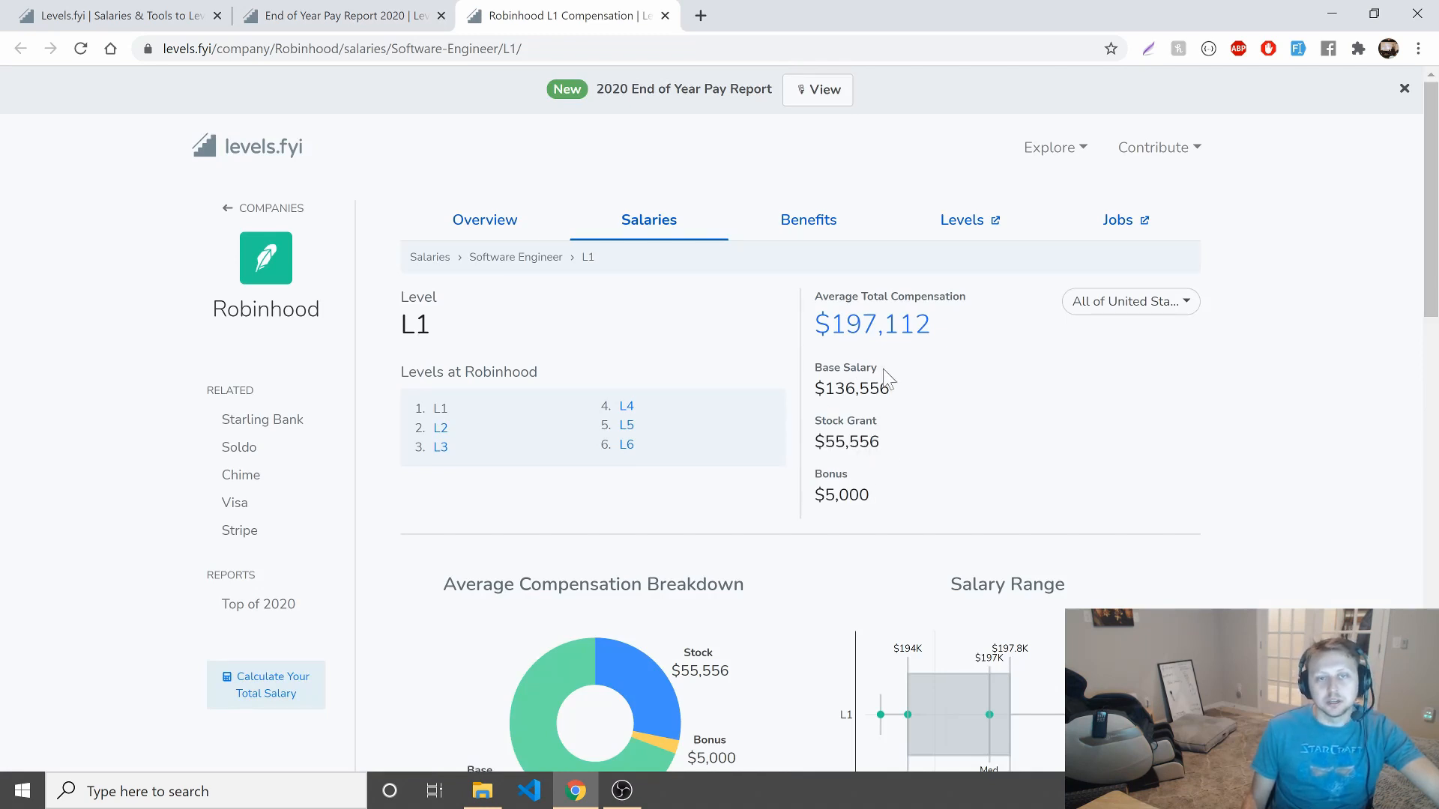
left_click(627, 444)
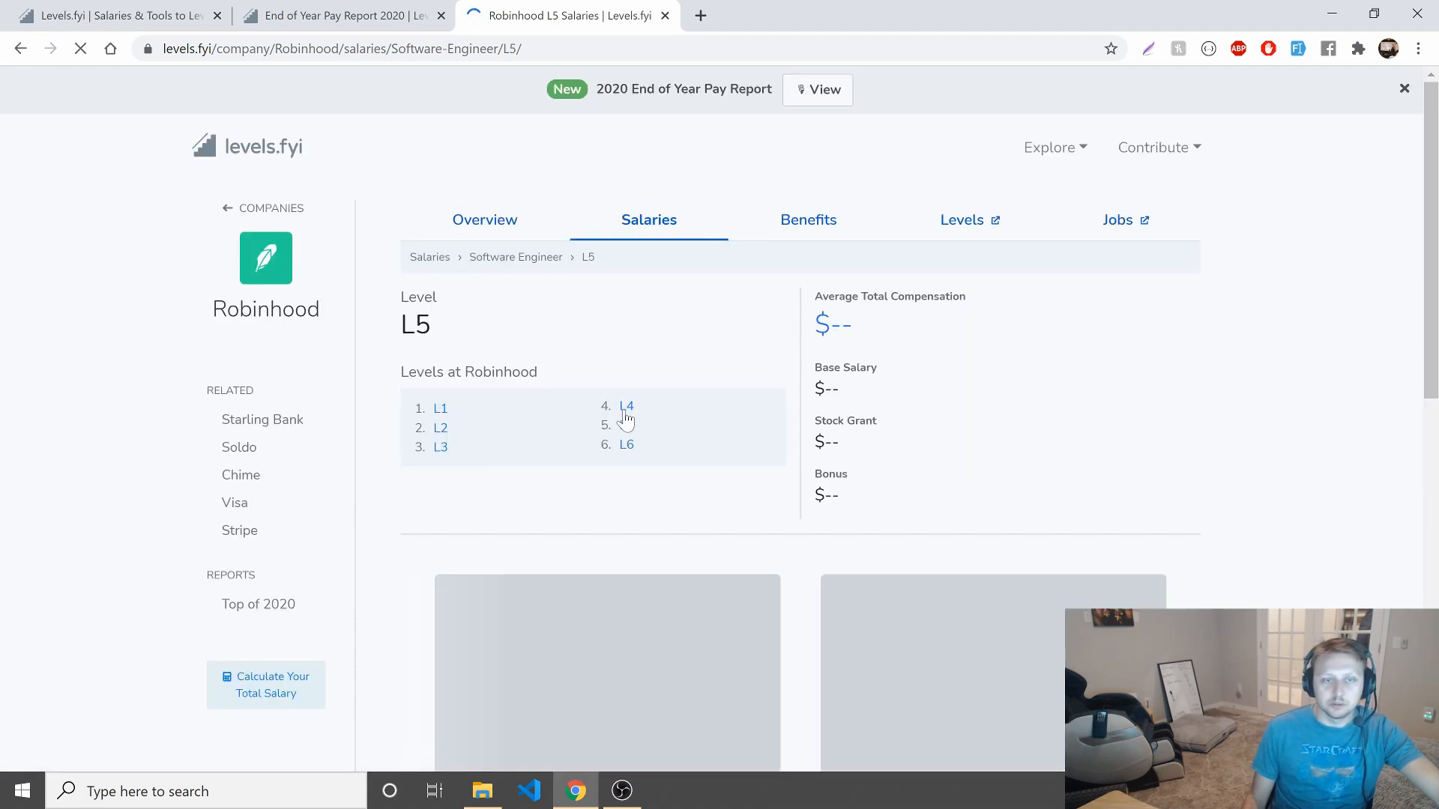
left_click(626, 406)
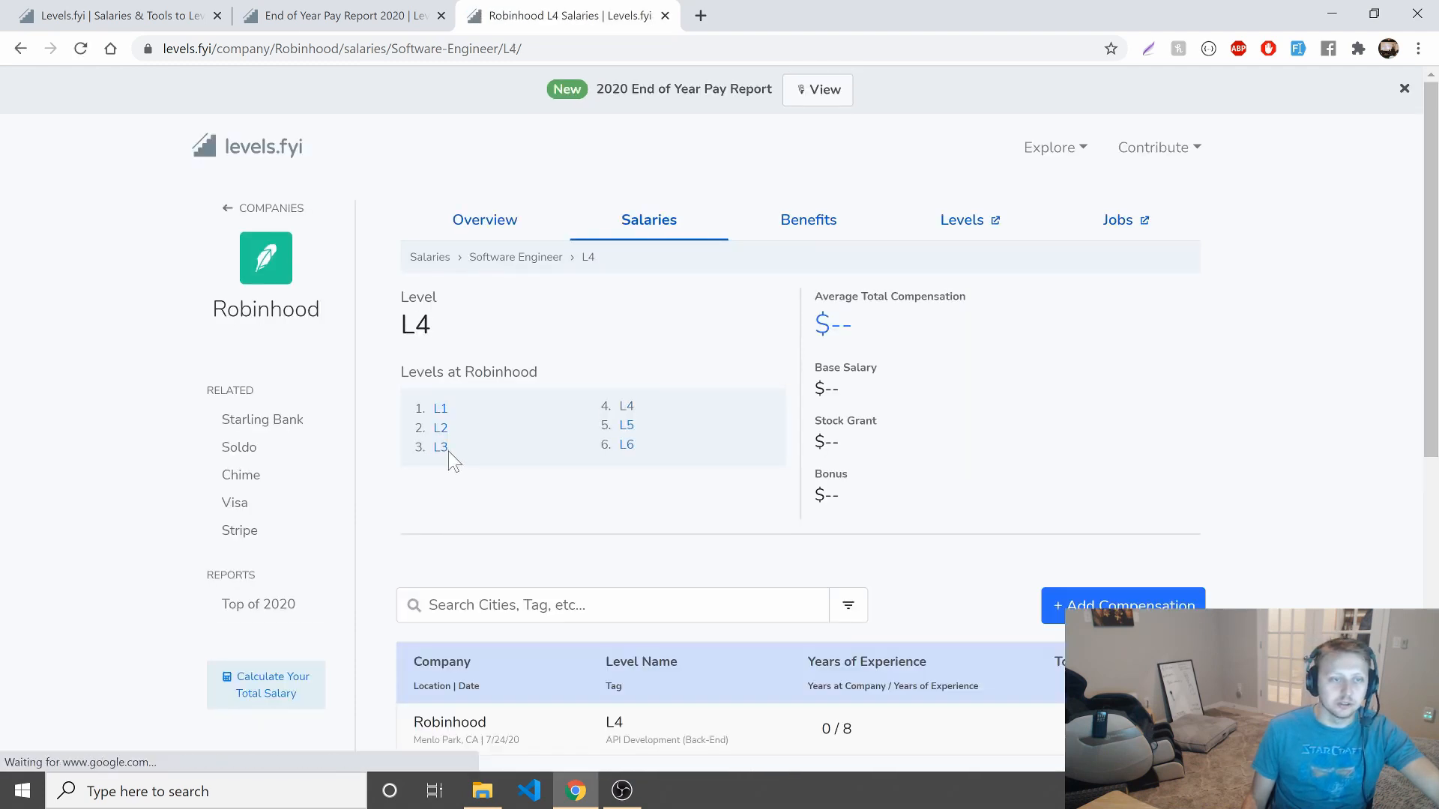
left_click(439, 447)
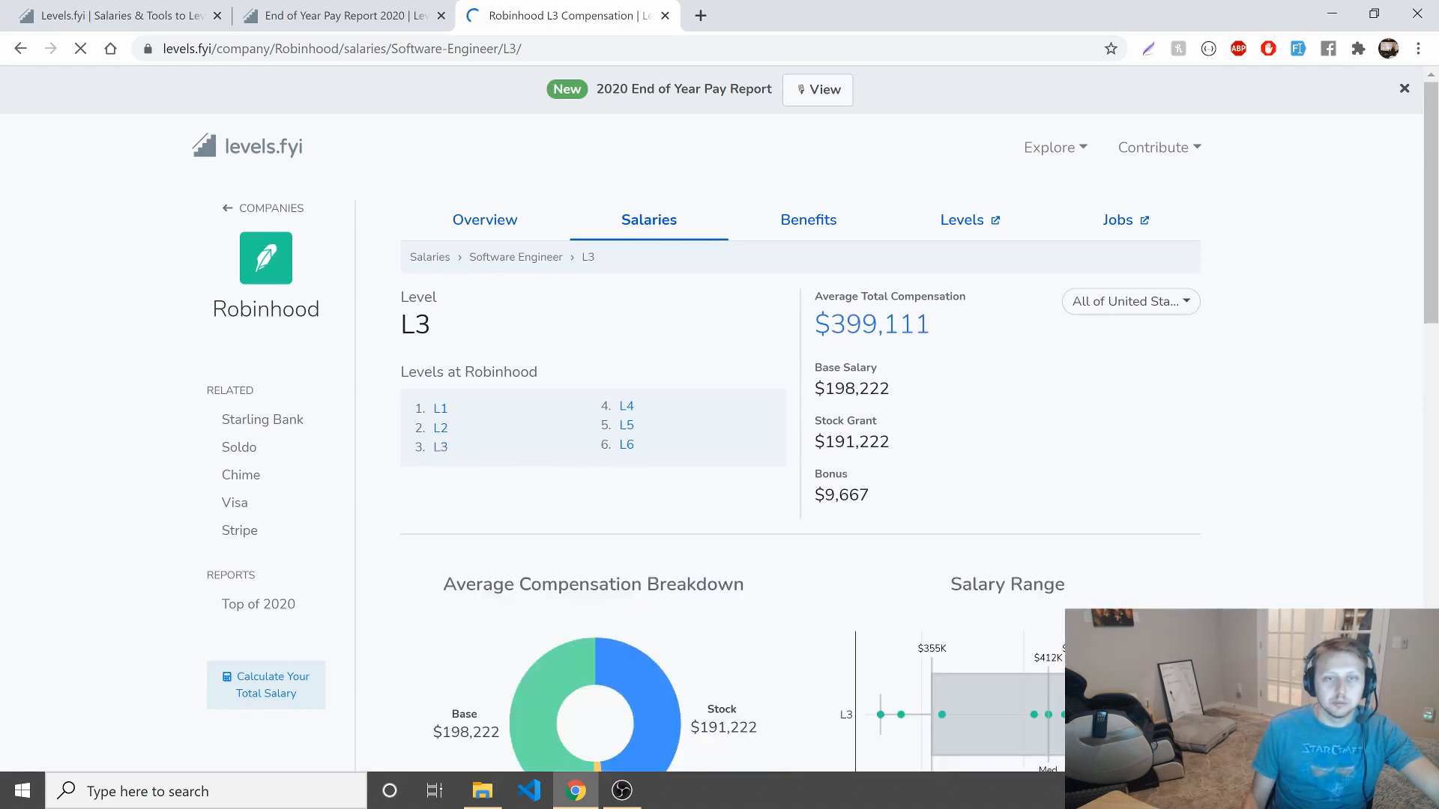
double_click(851, 440)
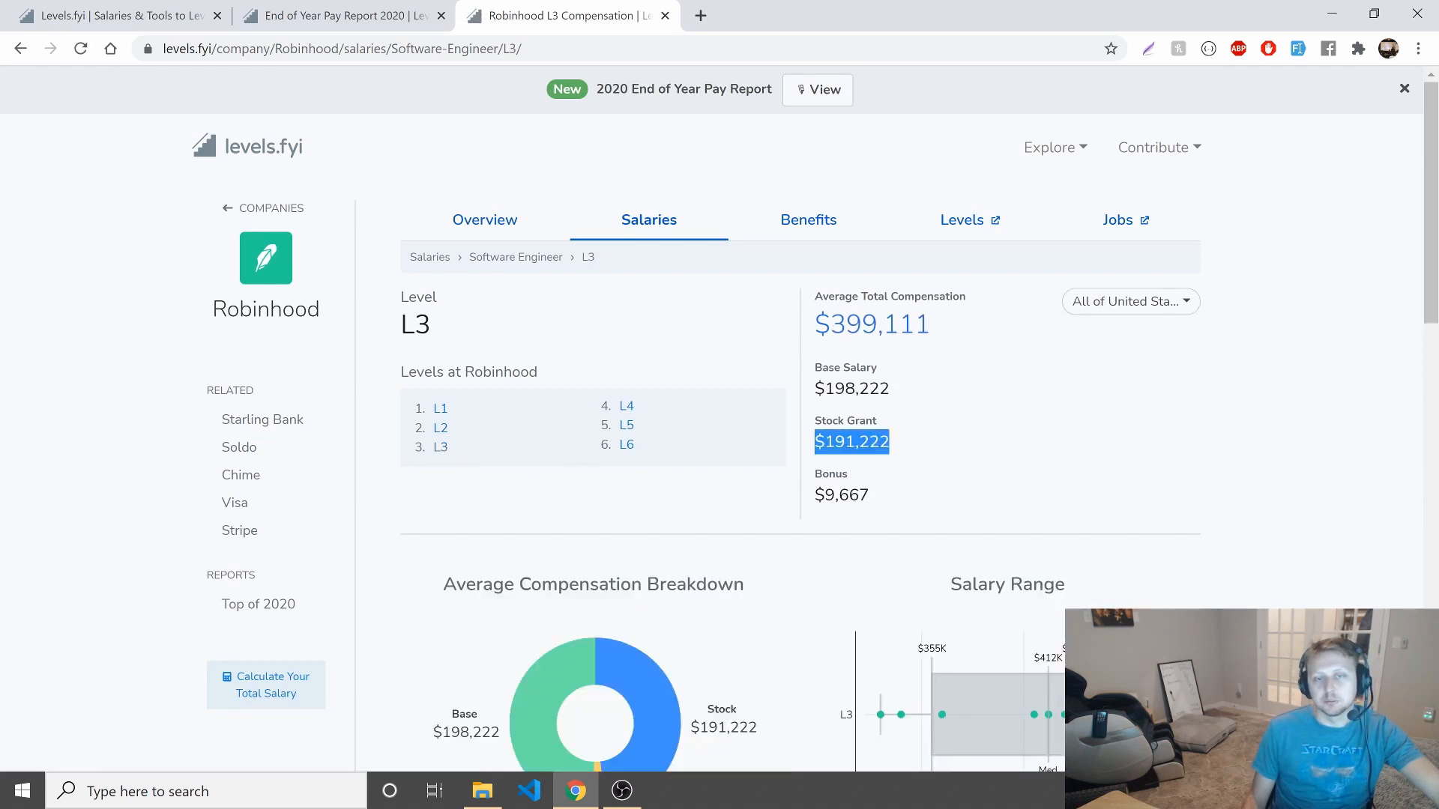
mouse_move(791, 298)
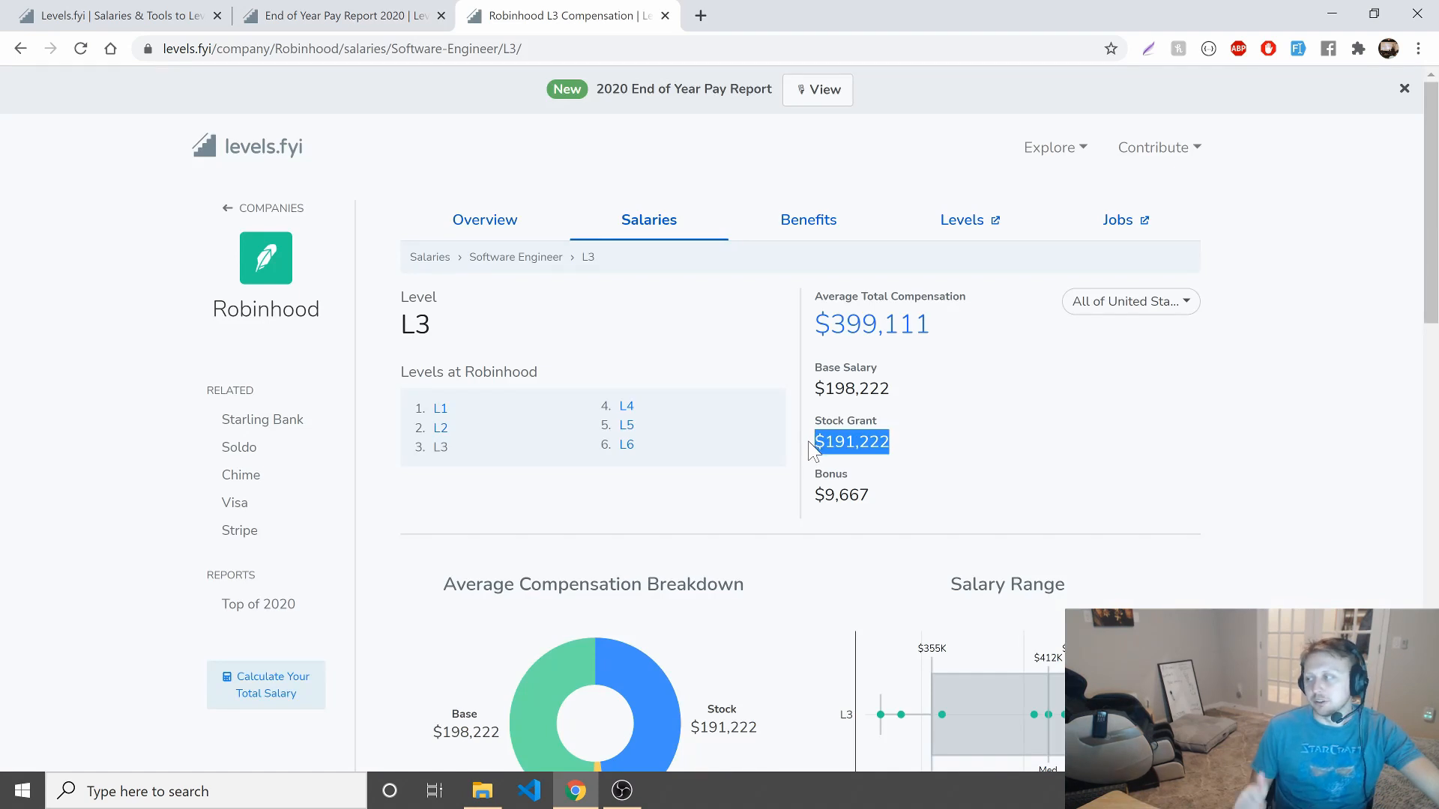
mouse_move(670, 20)
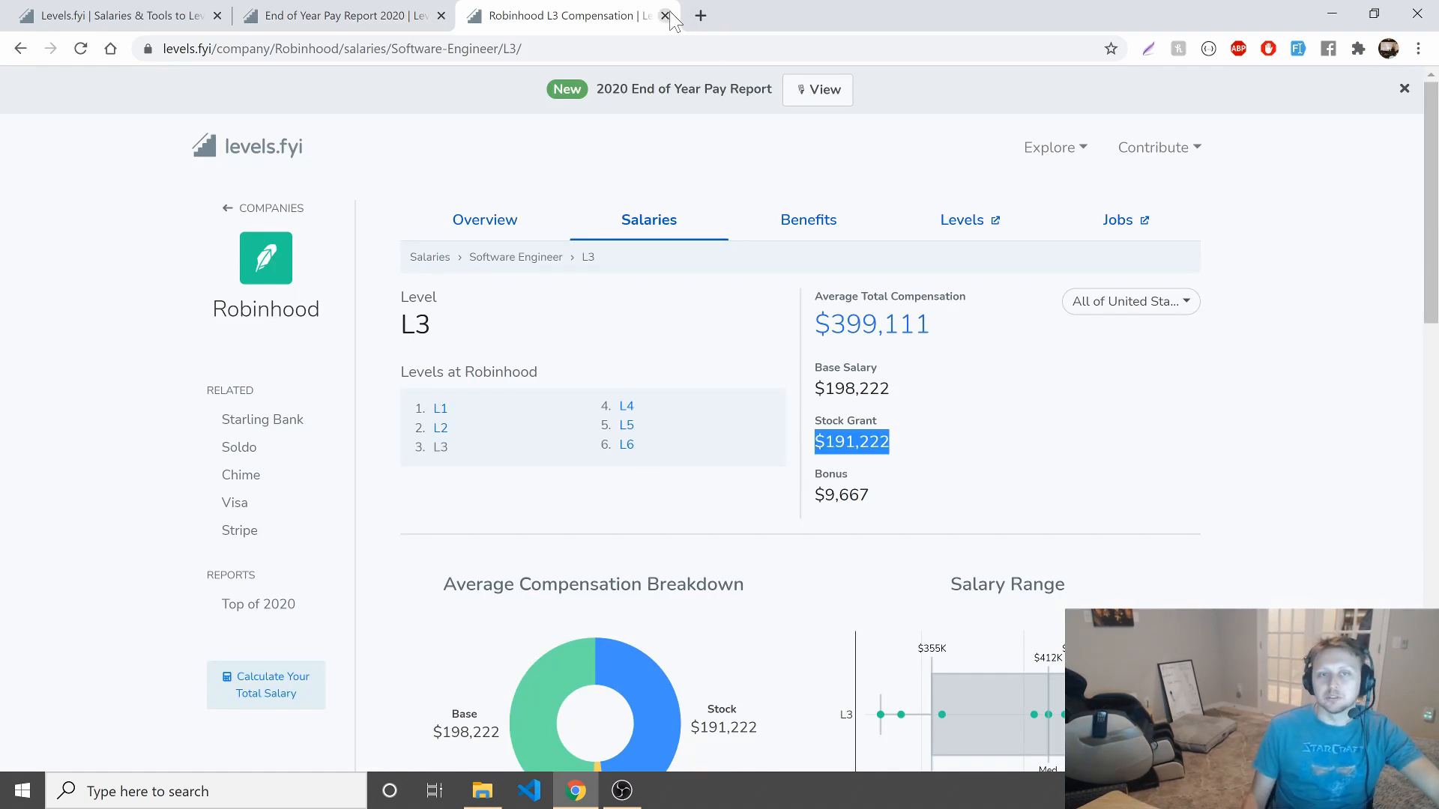
mouse_move(340, 15)
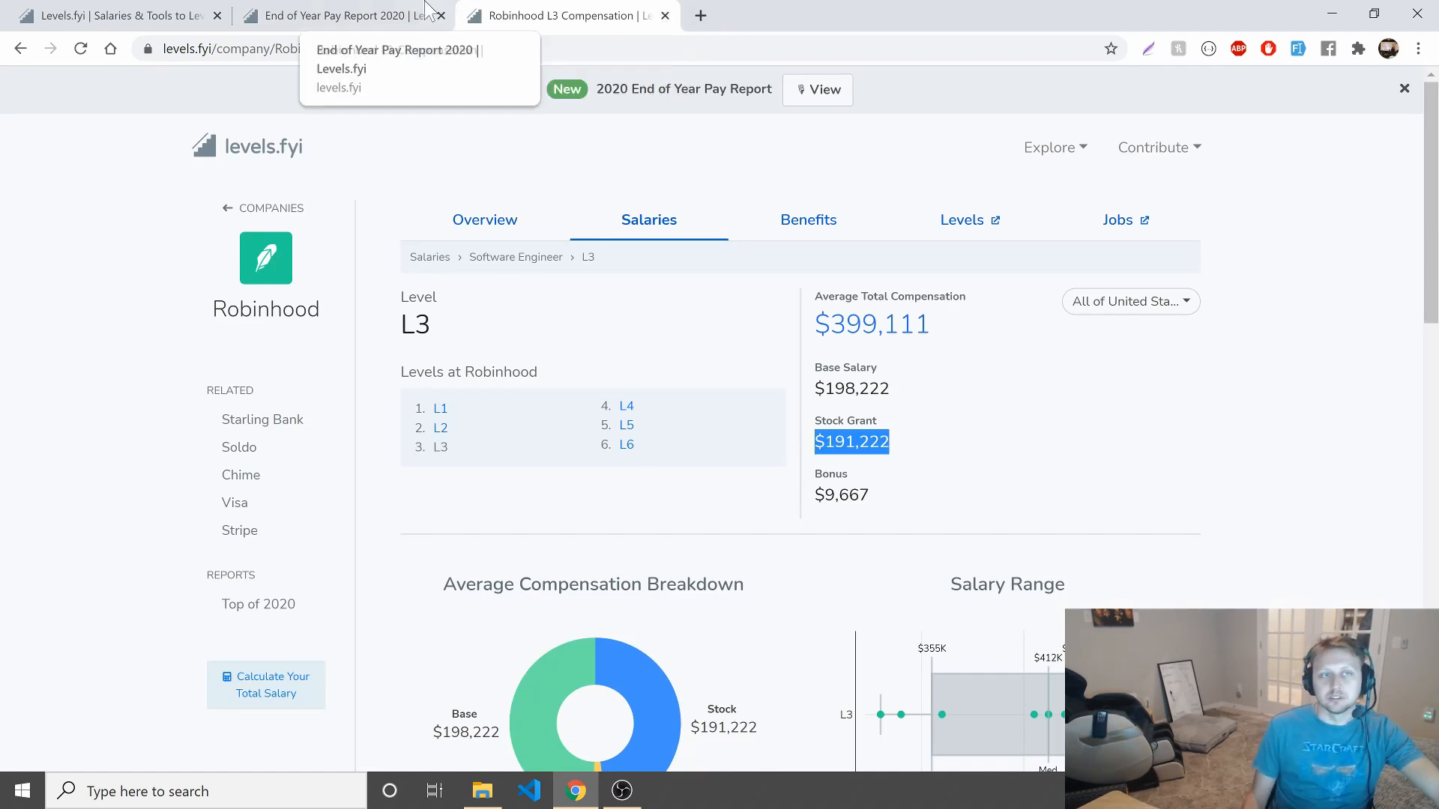
Switch back to the End of Year report's Top Pay by Level ranking.
left_click(664, 15)
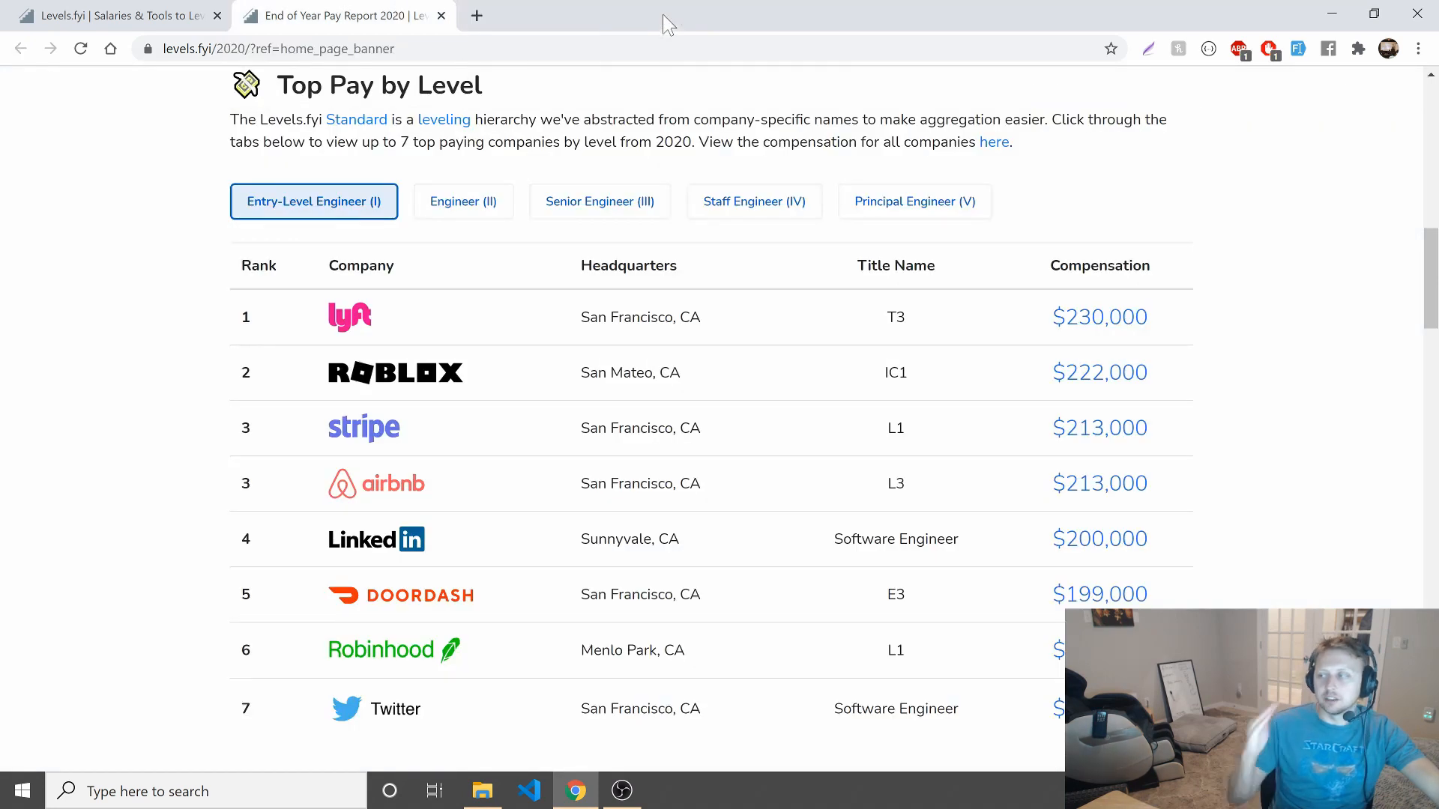
mouse_move(739, 75)
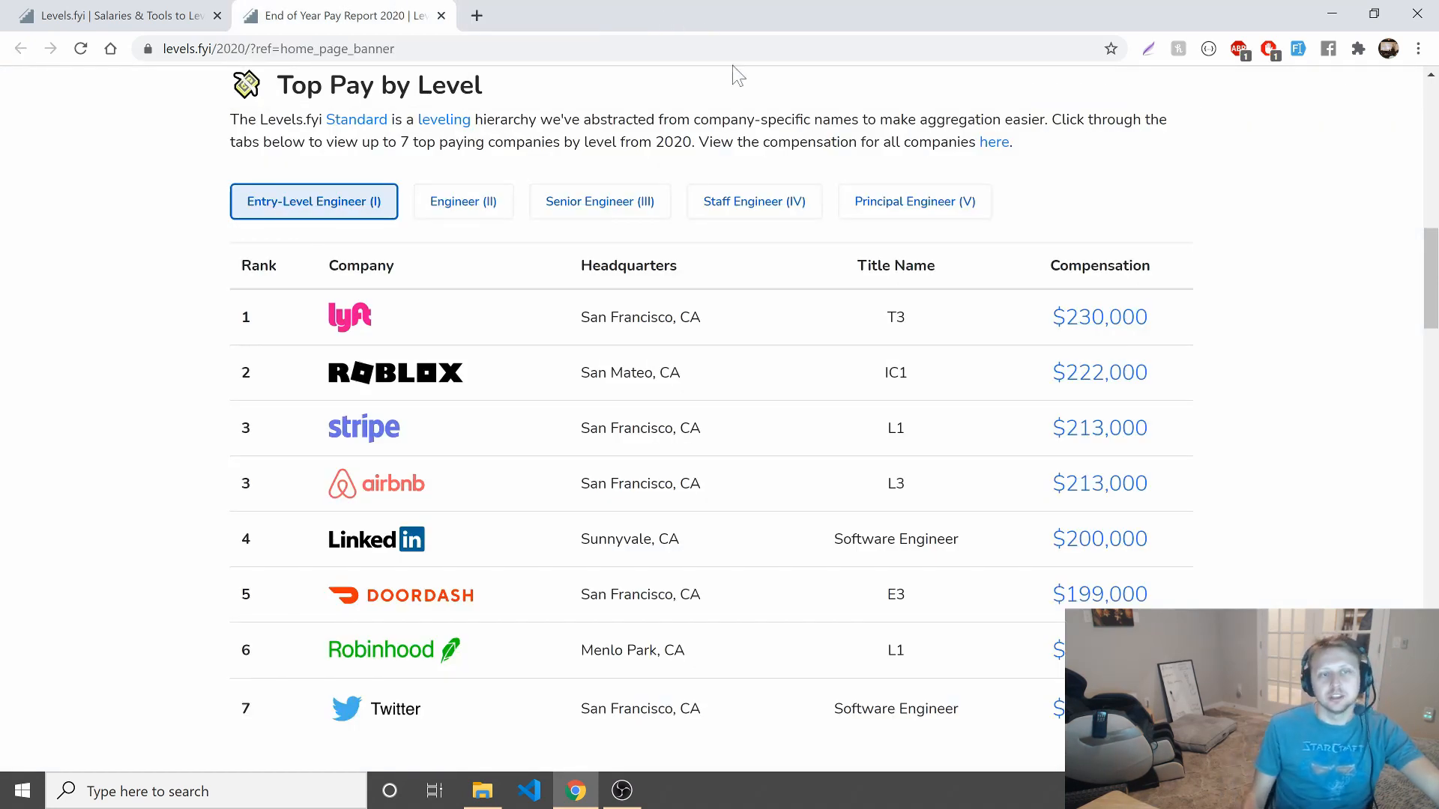
mouse_move(970, 674)
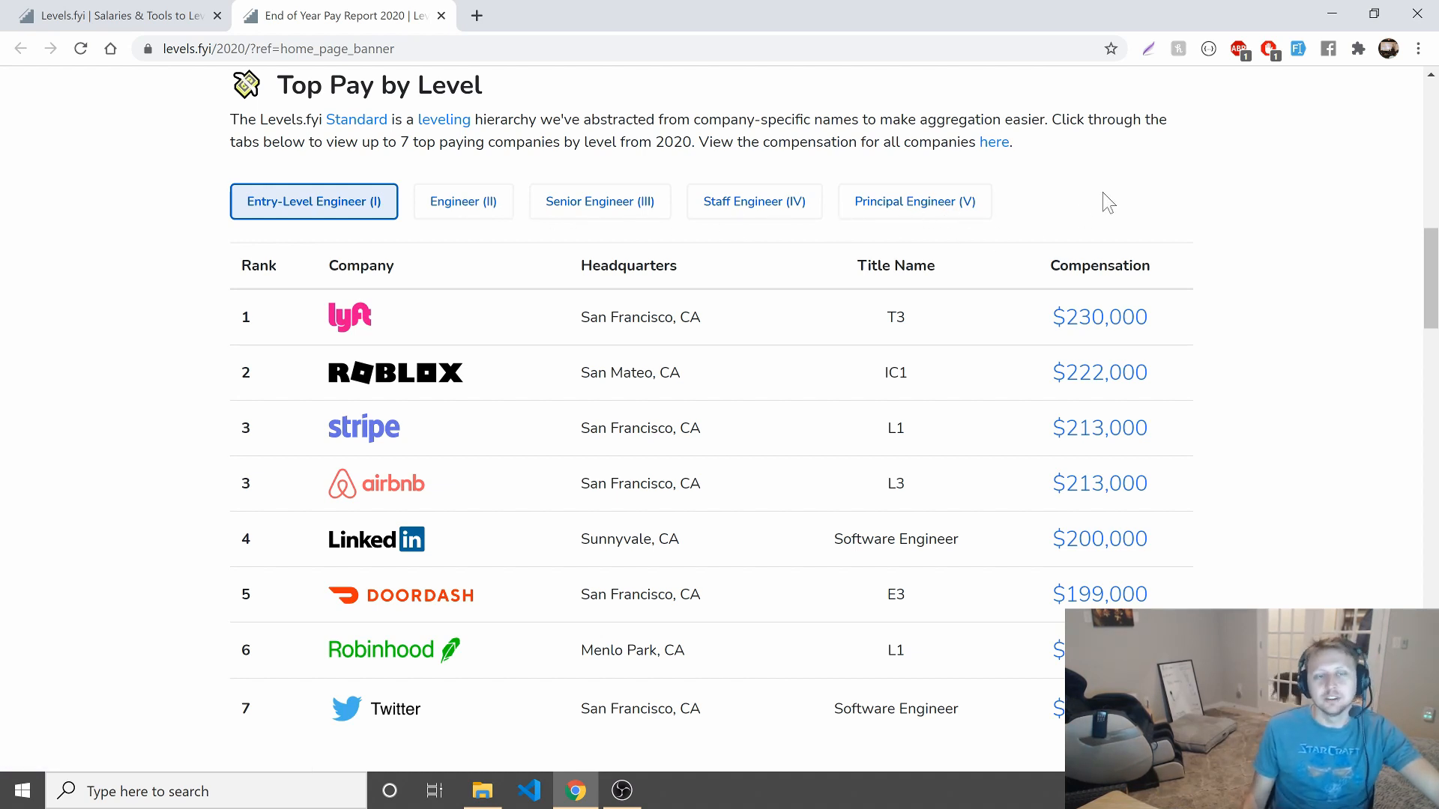
mouse_move(1101, 208)
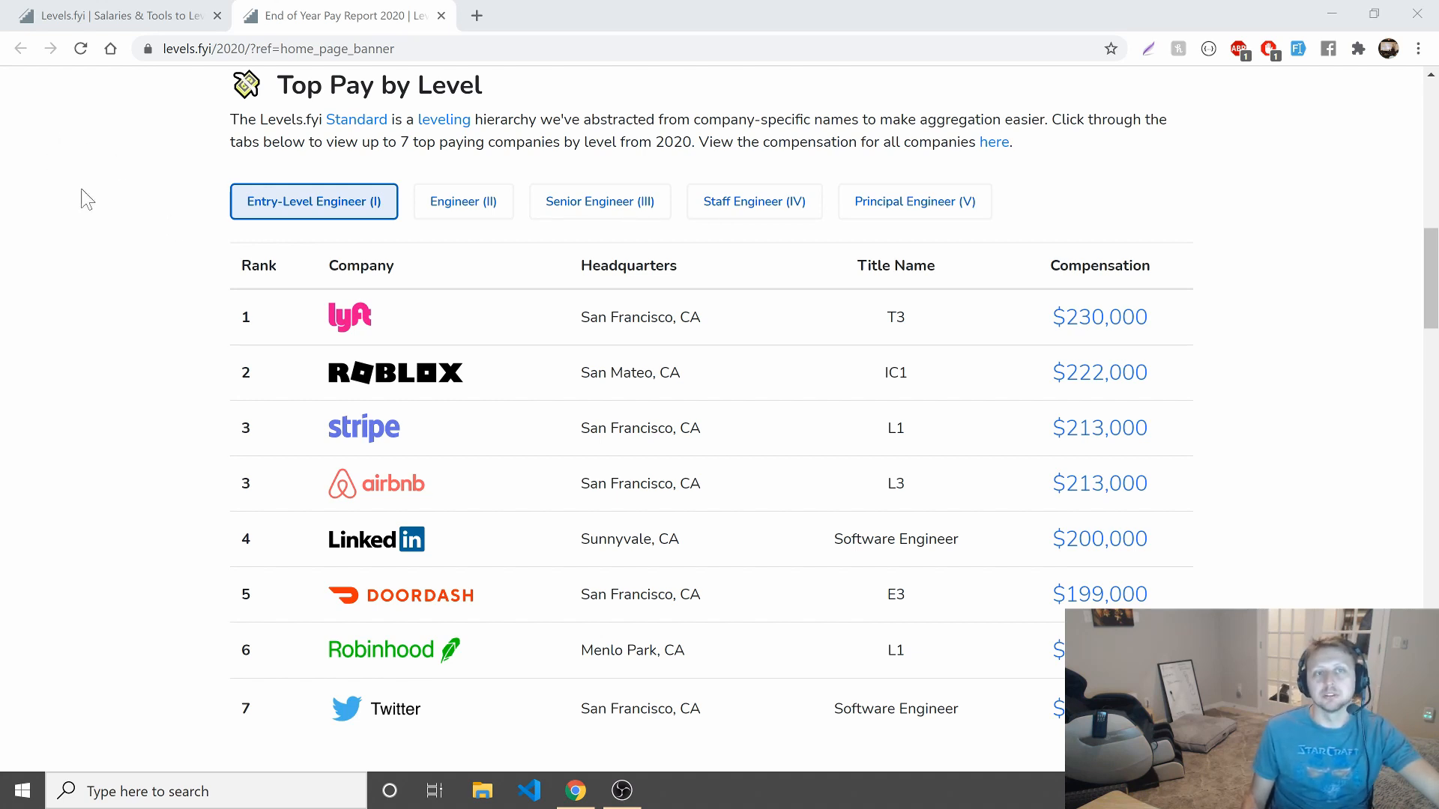
mouse_move(360, 649)
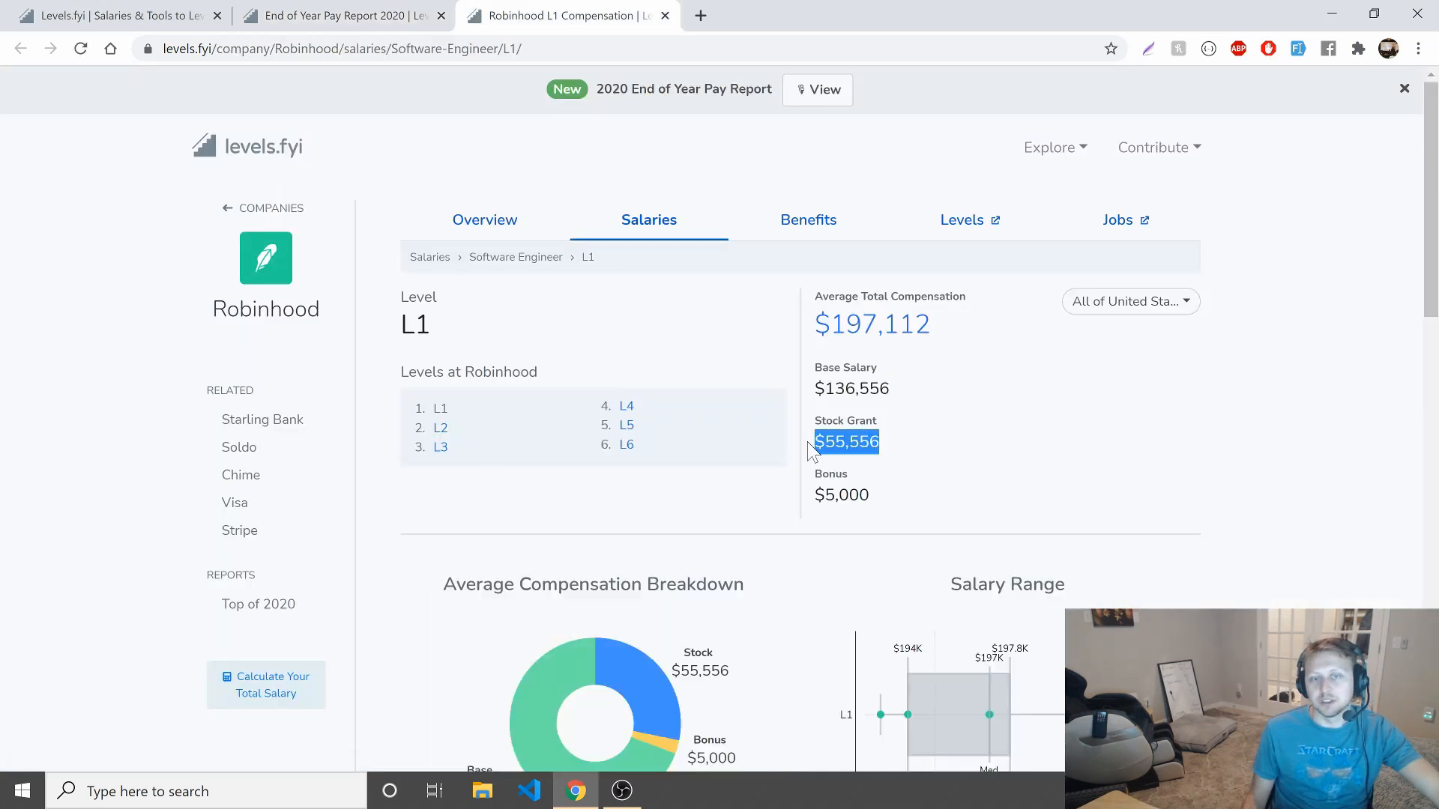
mouse_move(902, 467)
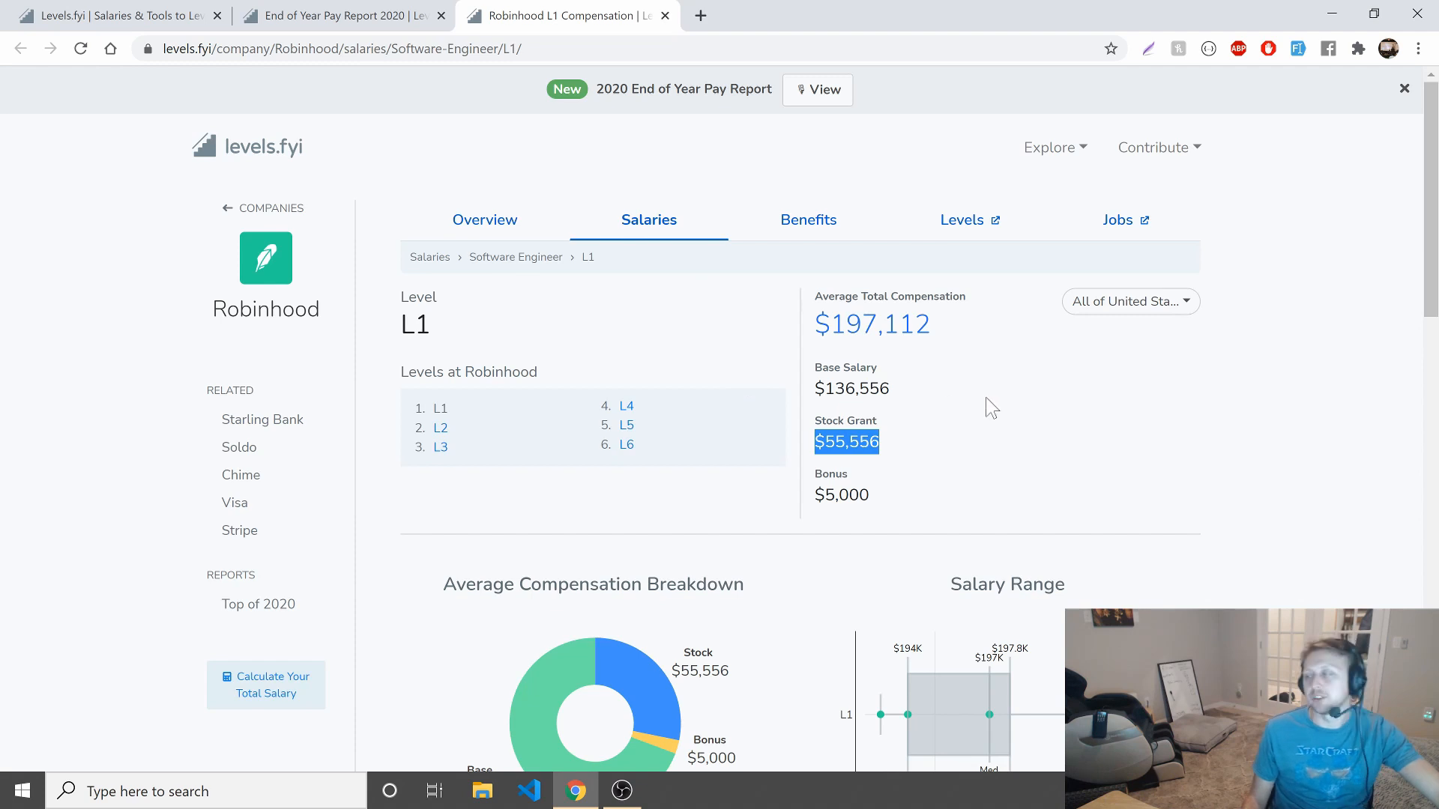
left_click(902, 455)
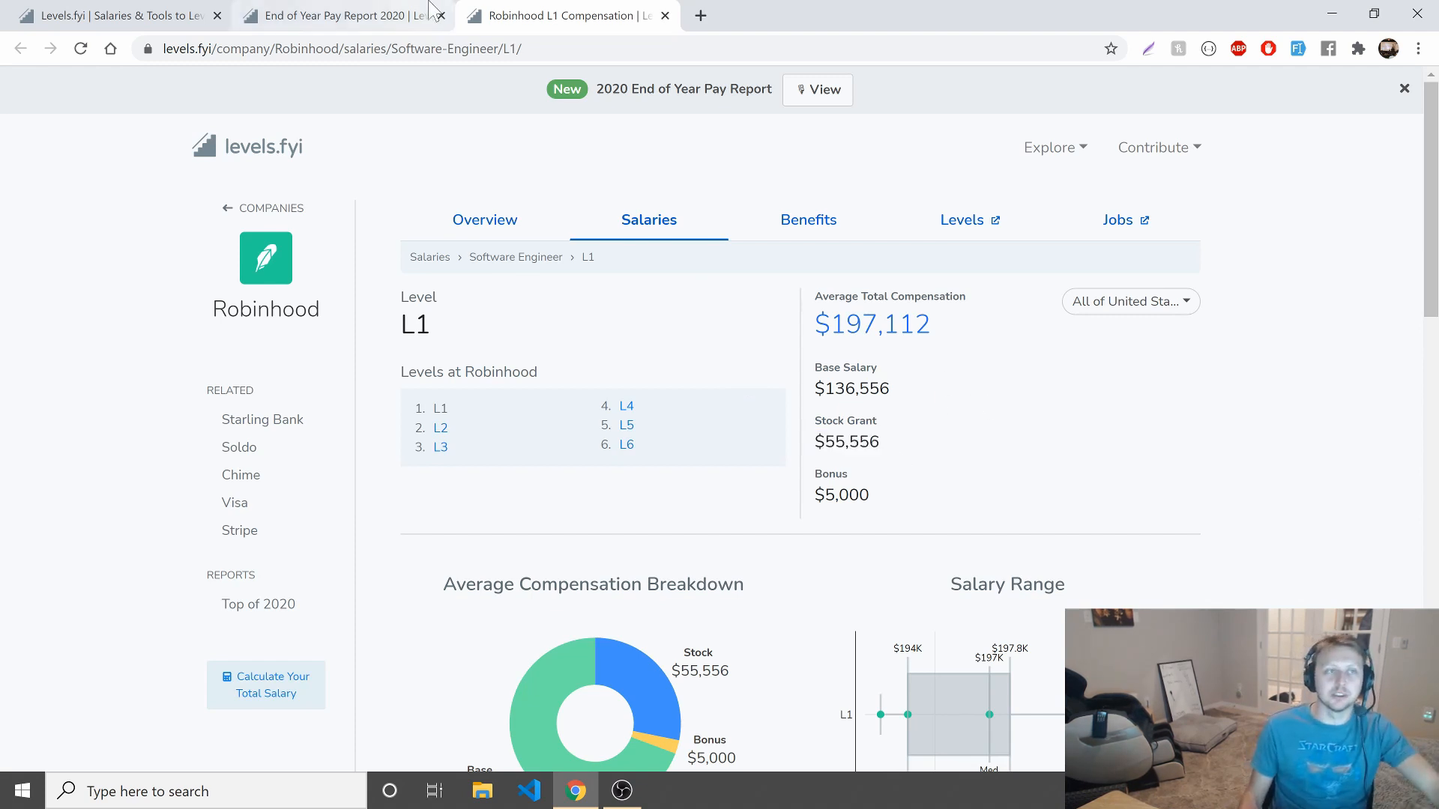
left_click(332, 15)
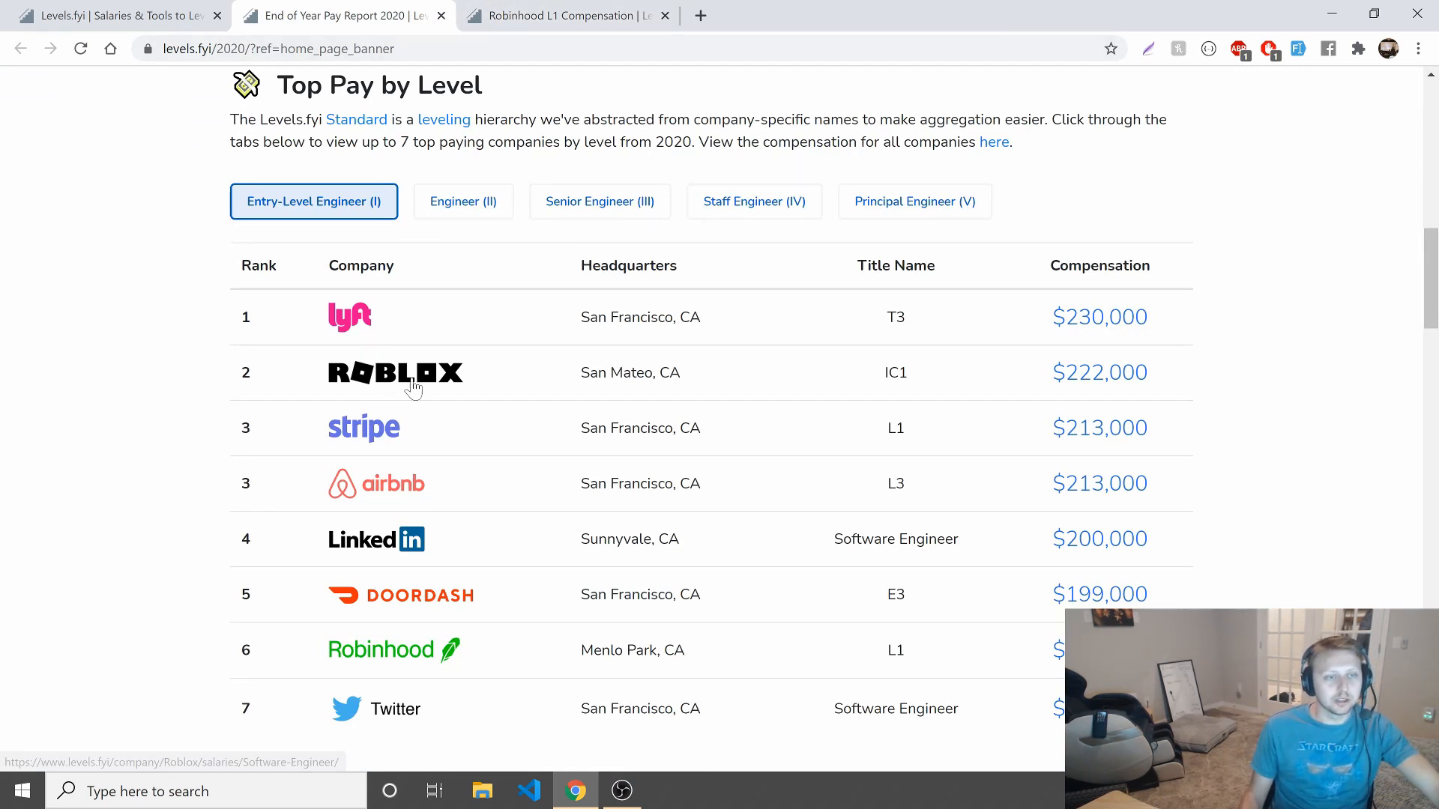
Check Roblox's software engineer salaries ($218k IC1) and close the page again.
left_click(394, 373)
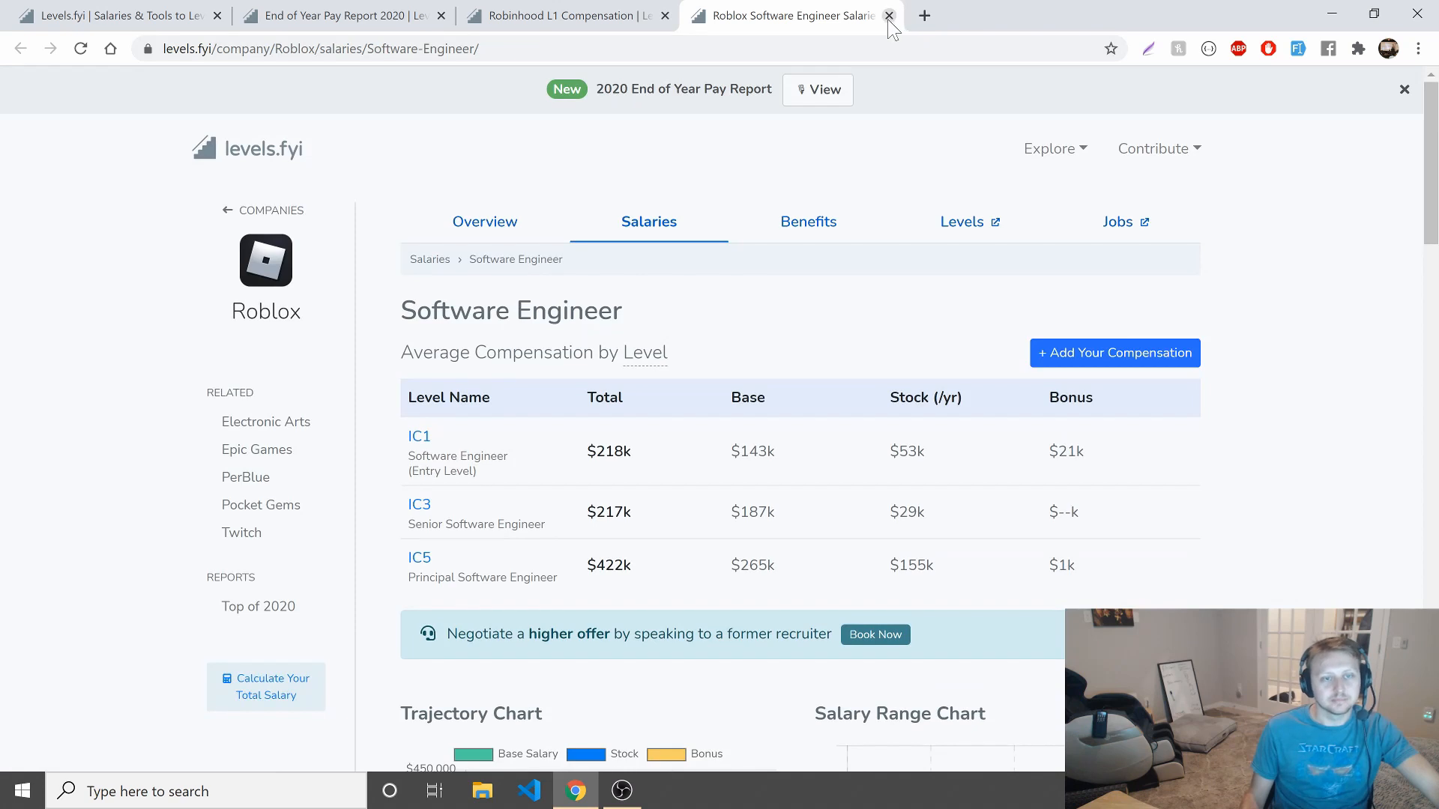
left_click(887, 15)
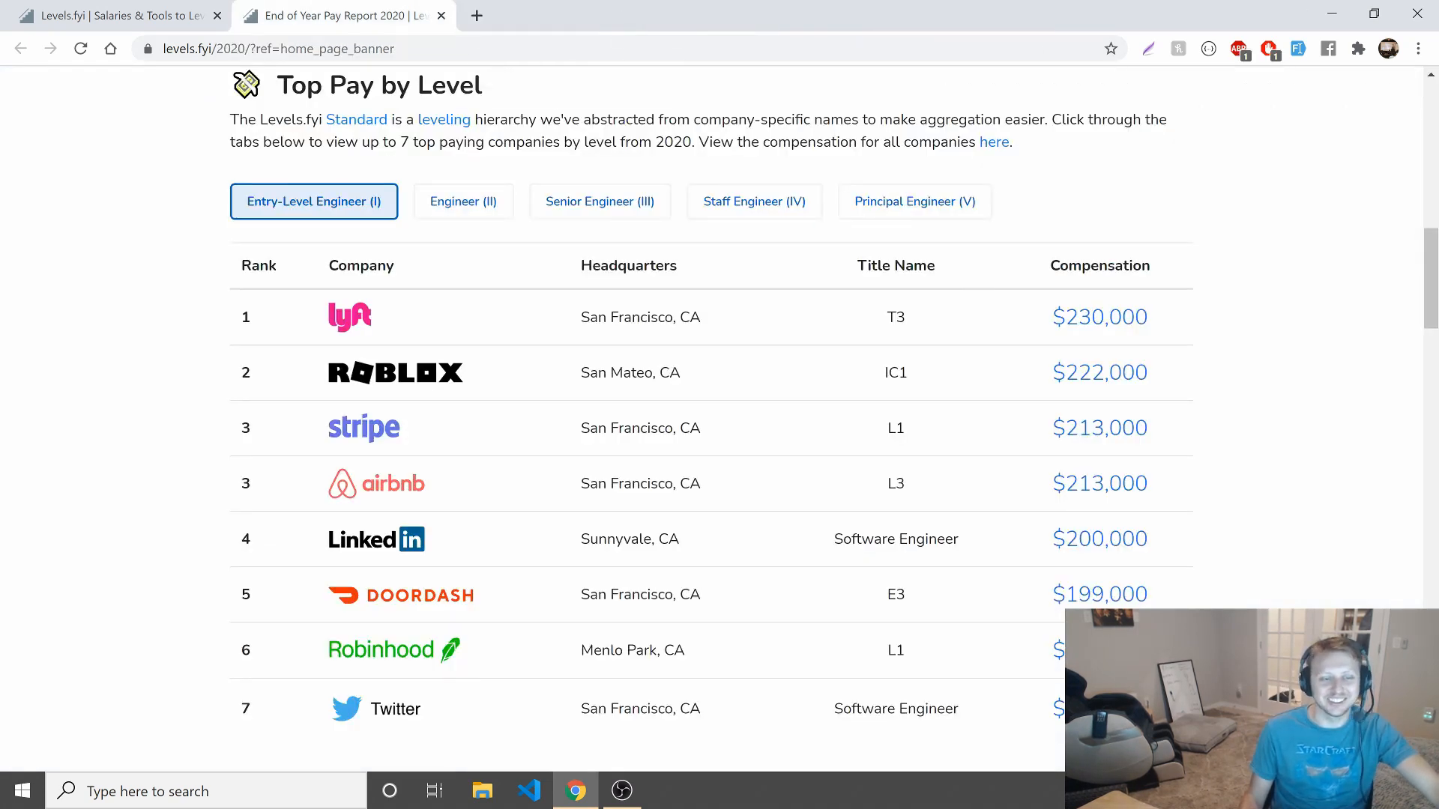
Expand the Entry-Level details and highlight the phrase about new grads' little to no industry experience.
scroll("down", 3)
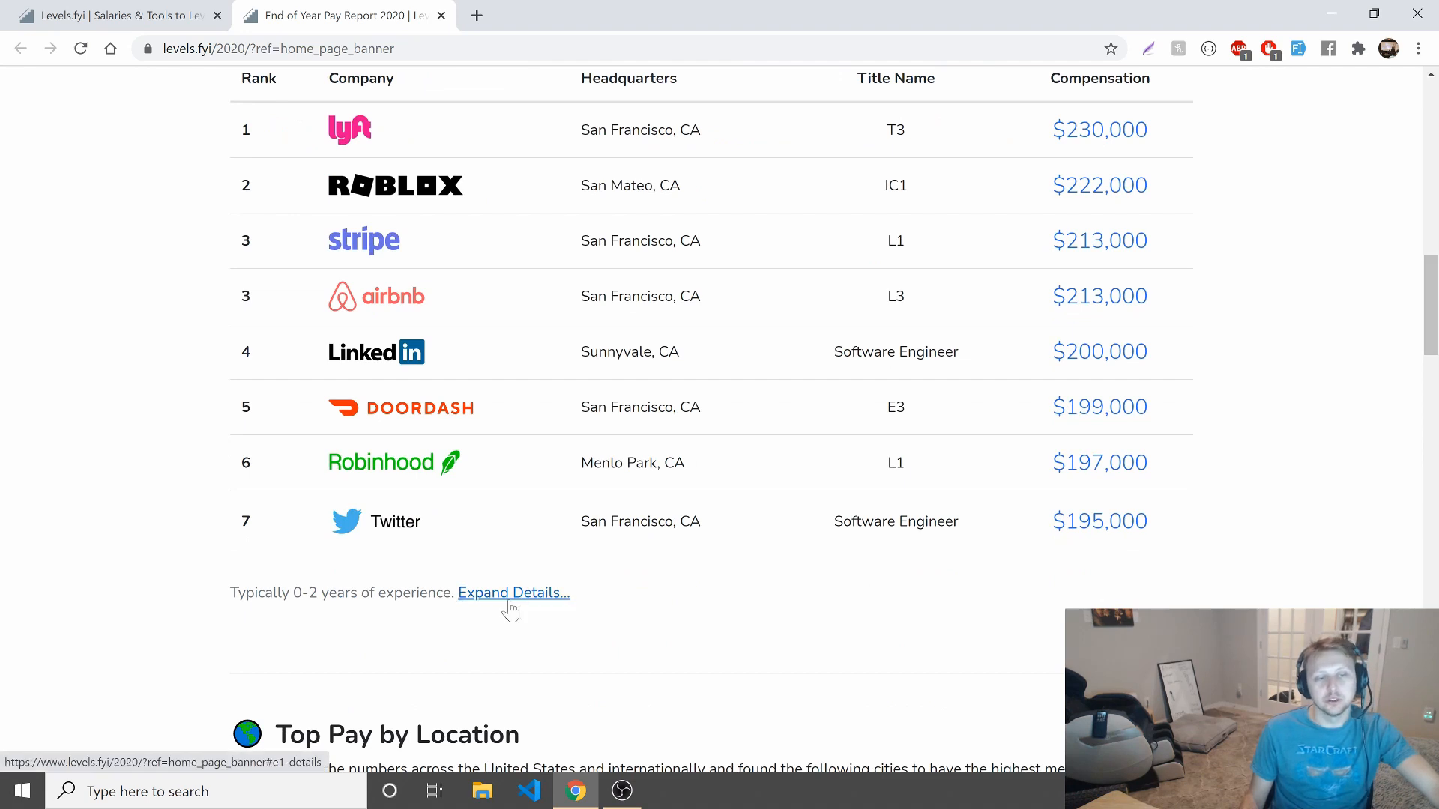
left_click(512, 592)
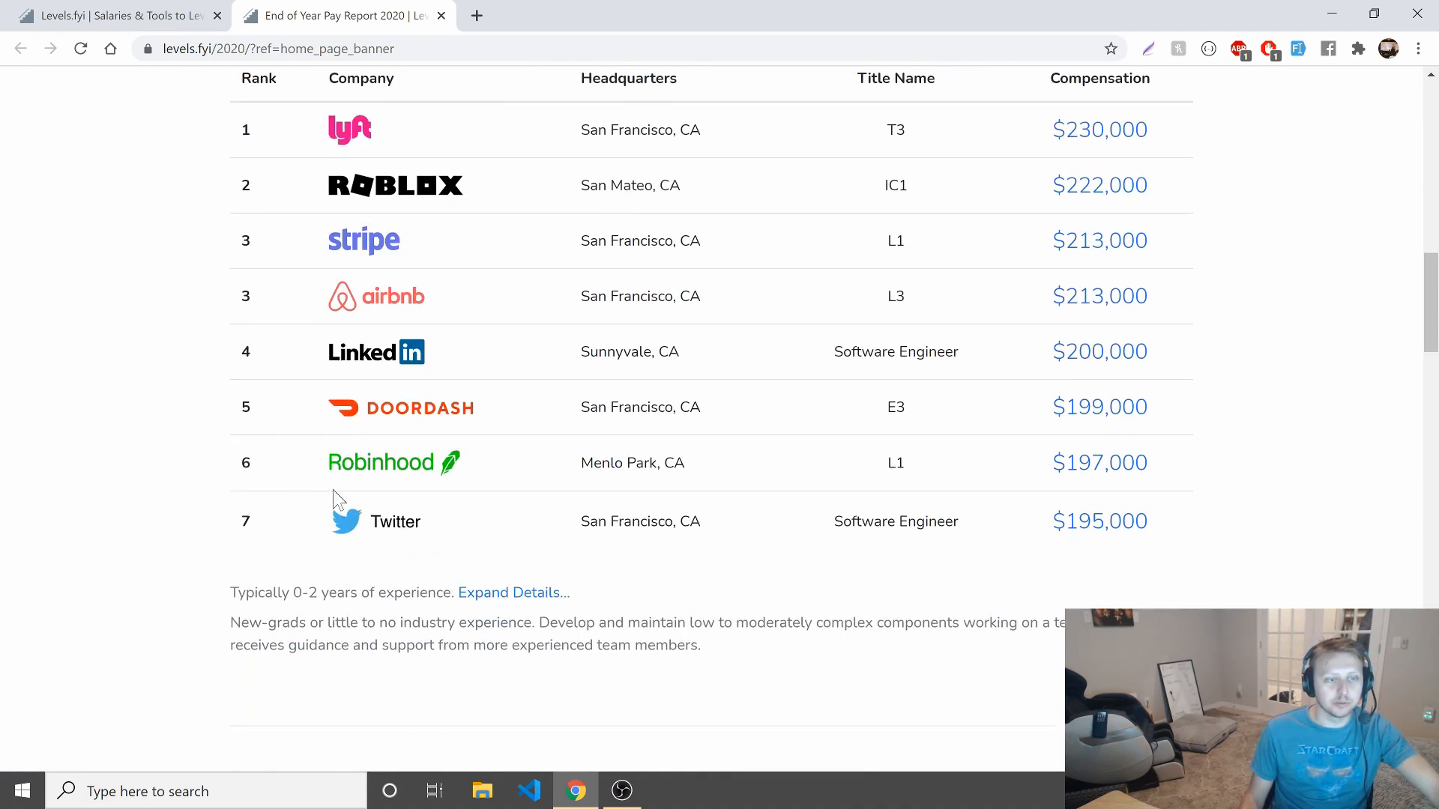
left_click_drag(230, 622, 515, 622)
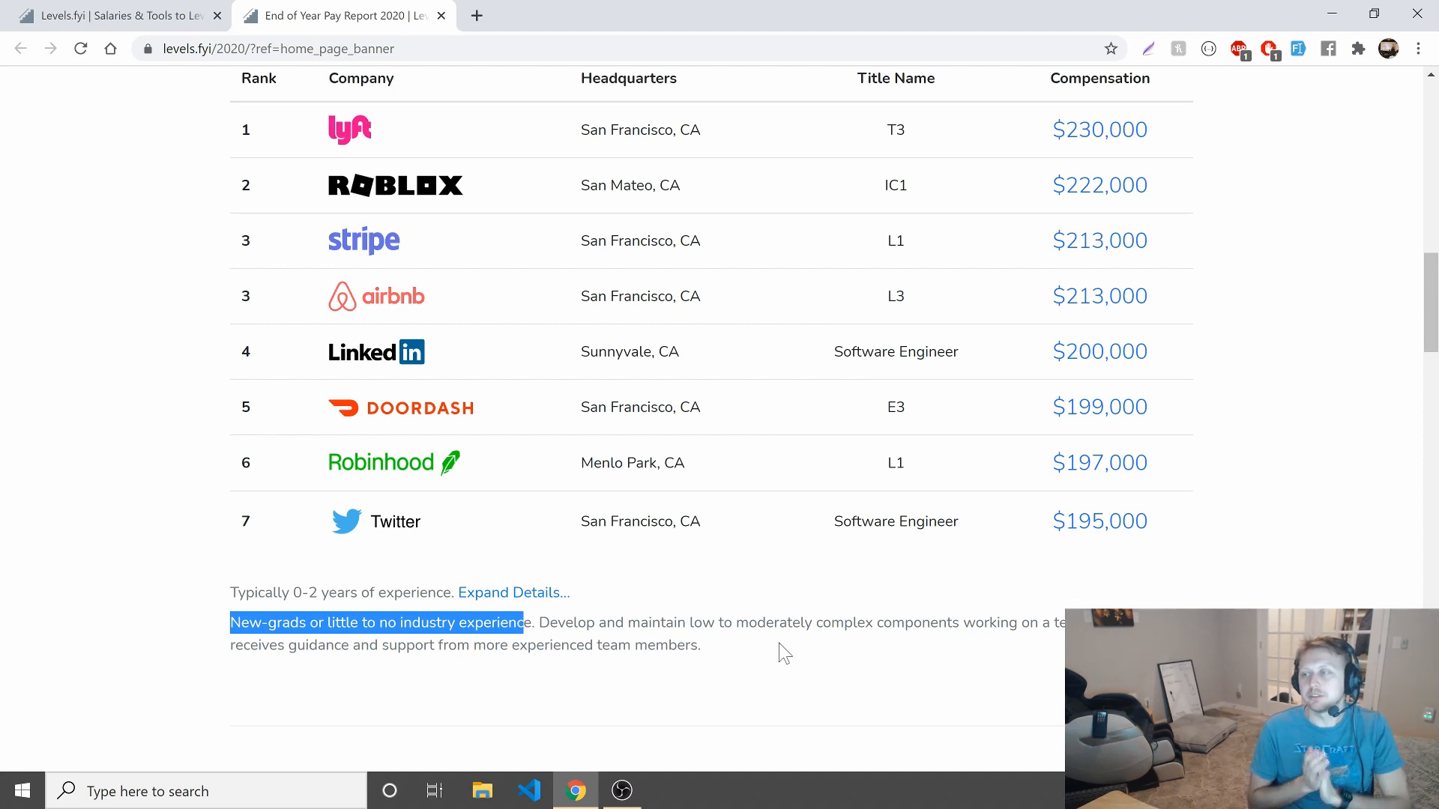
scroll("down", 3)
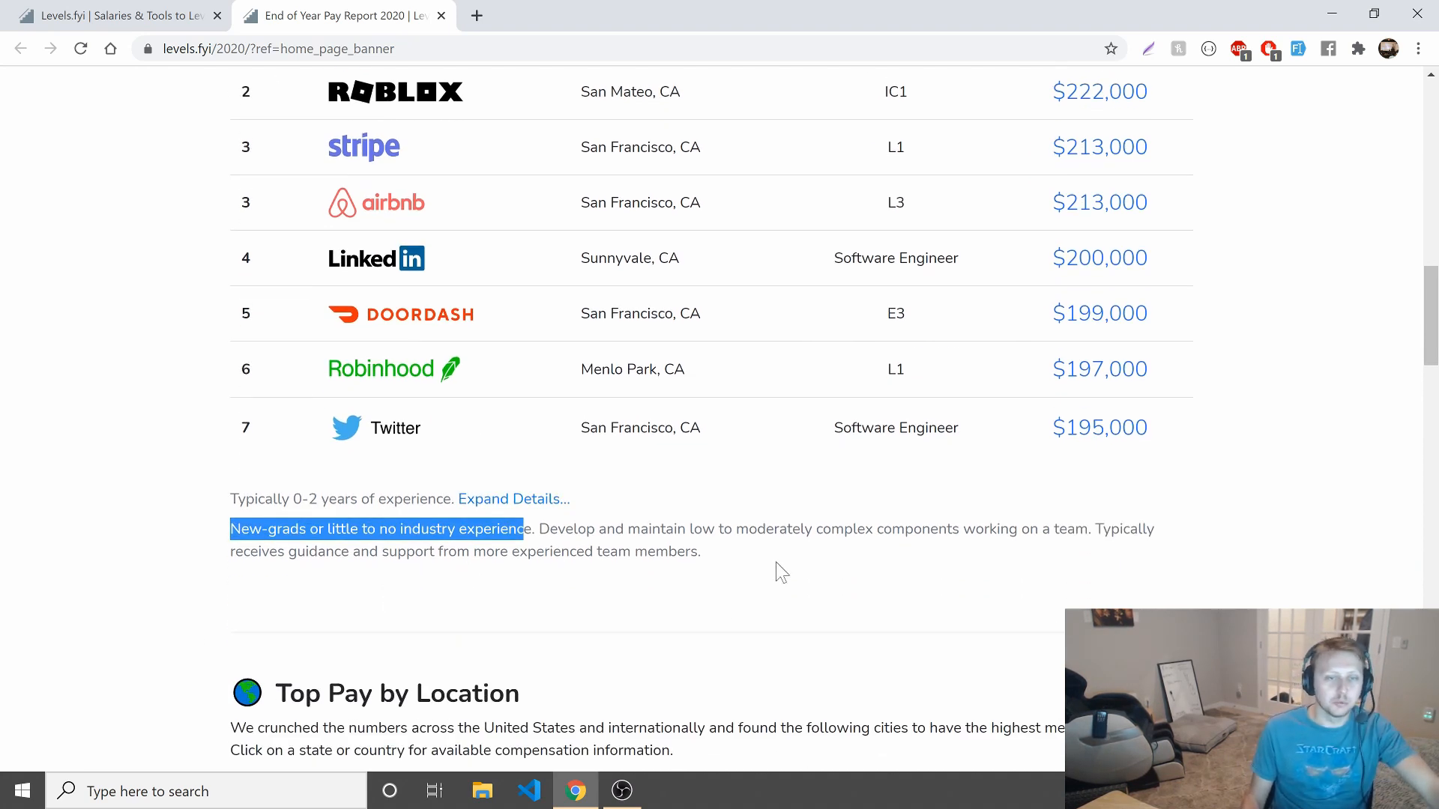
scroll("up", 3)
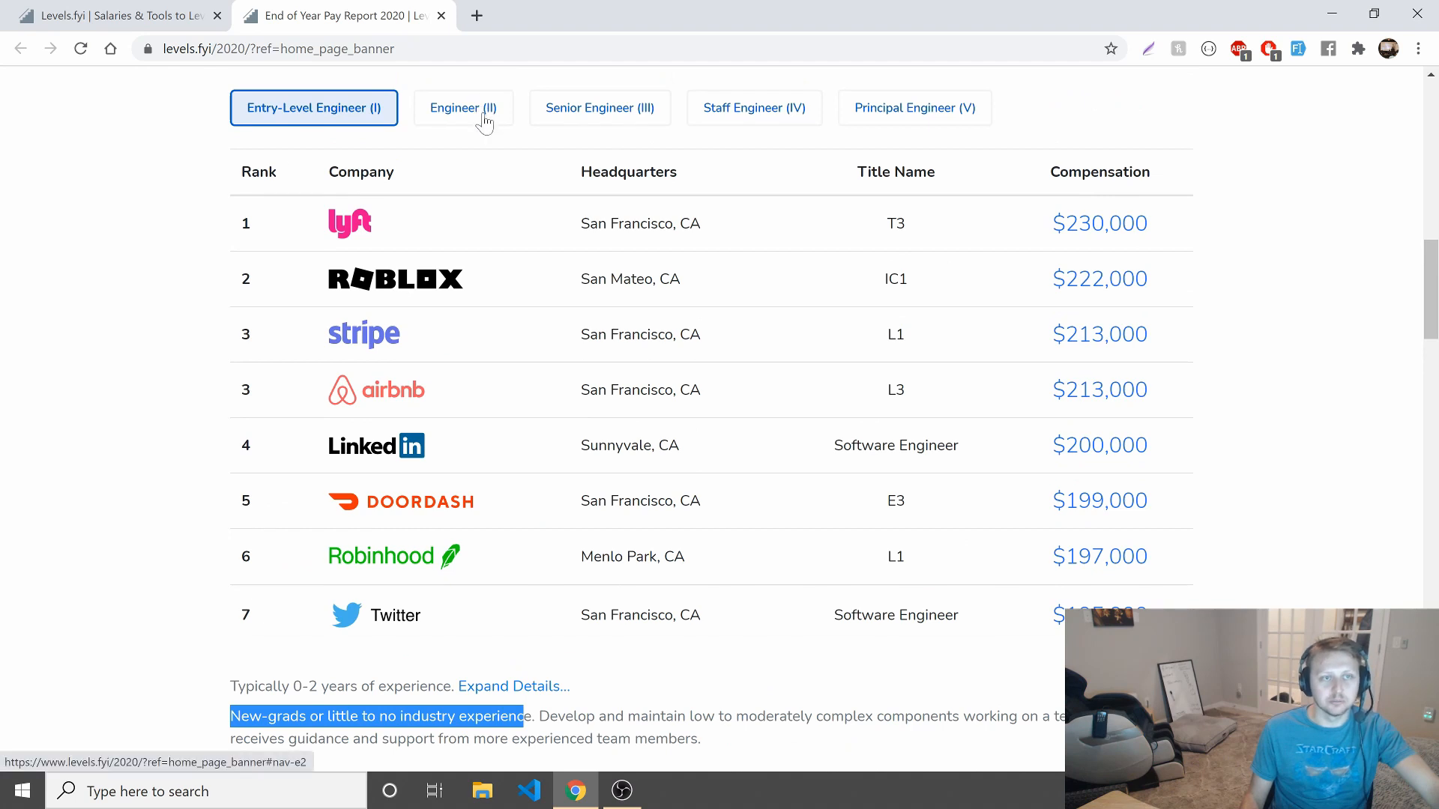
Switch the Top Pay by Level table to Engineer (II), led by Airbnb at $295,000.
left_click(462, 108)
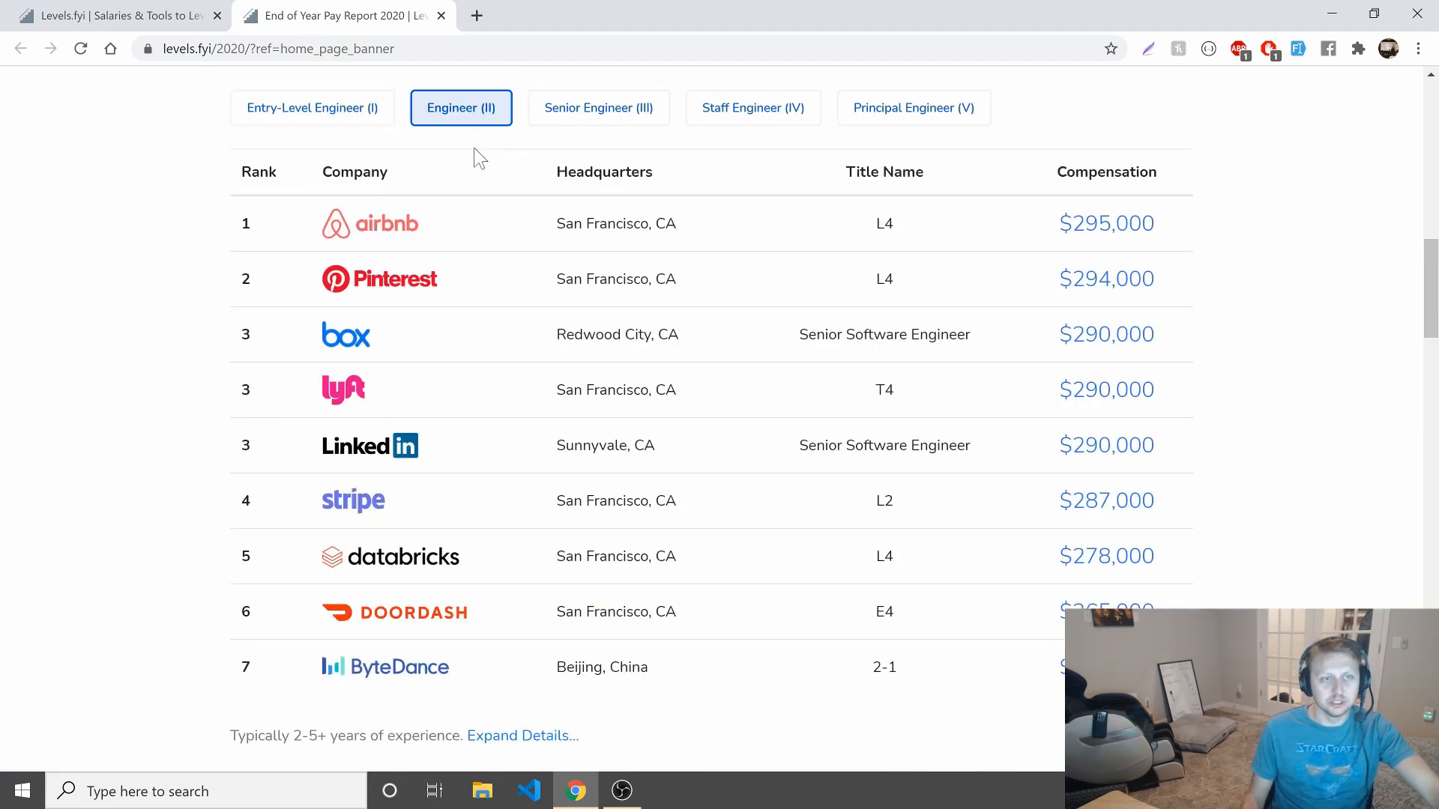
mouse_move(346, 163)
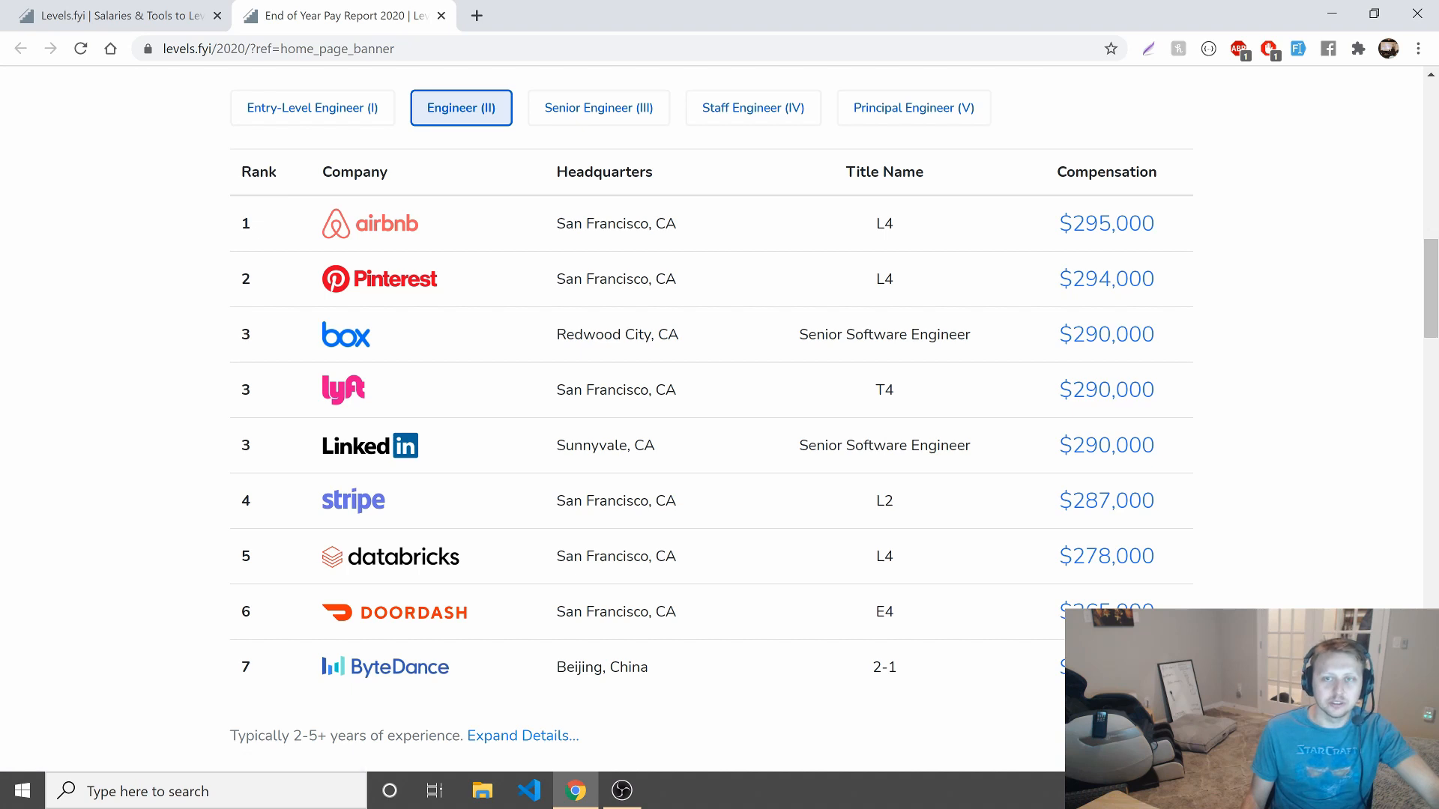
left_click(313, 108)
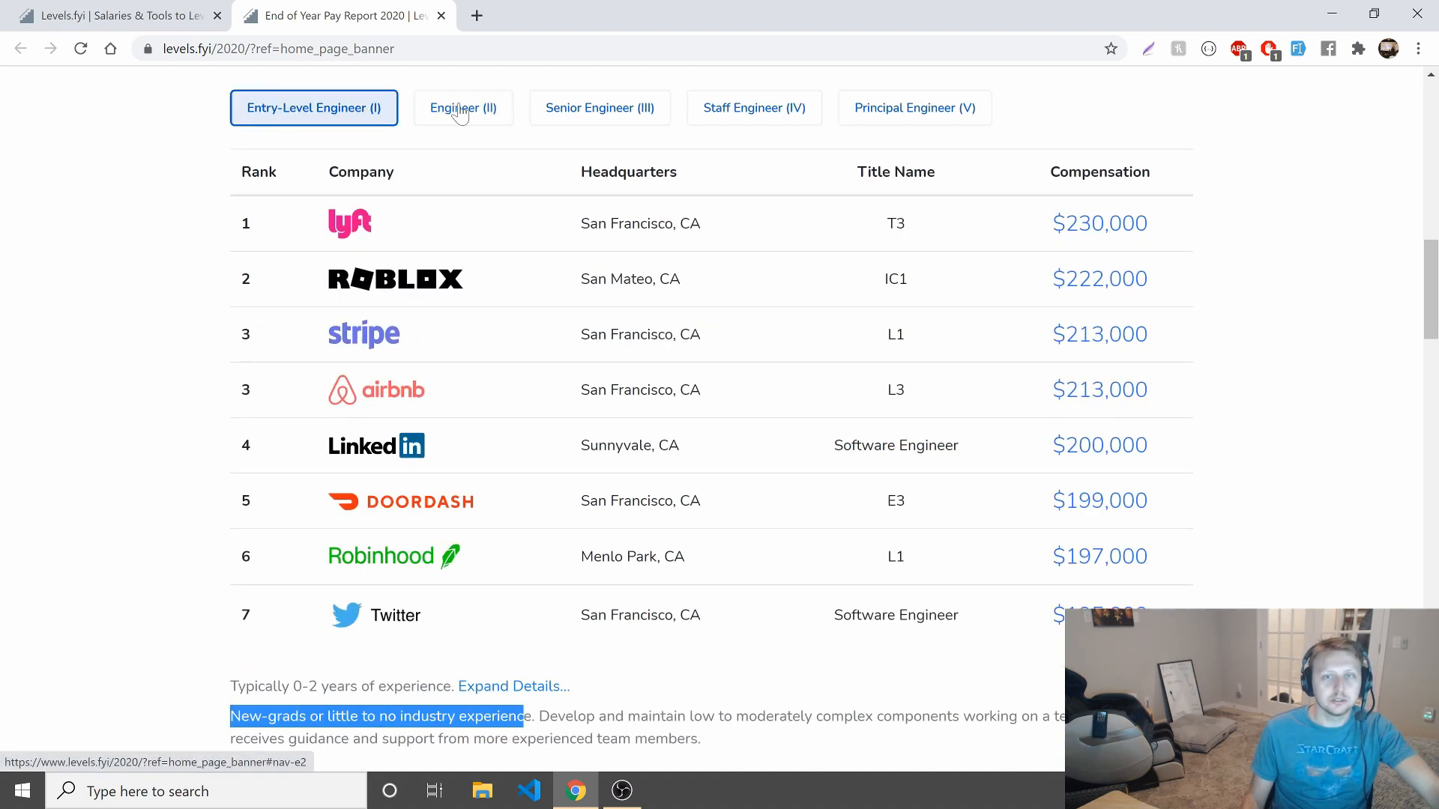
left_click(460, 108)
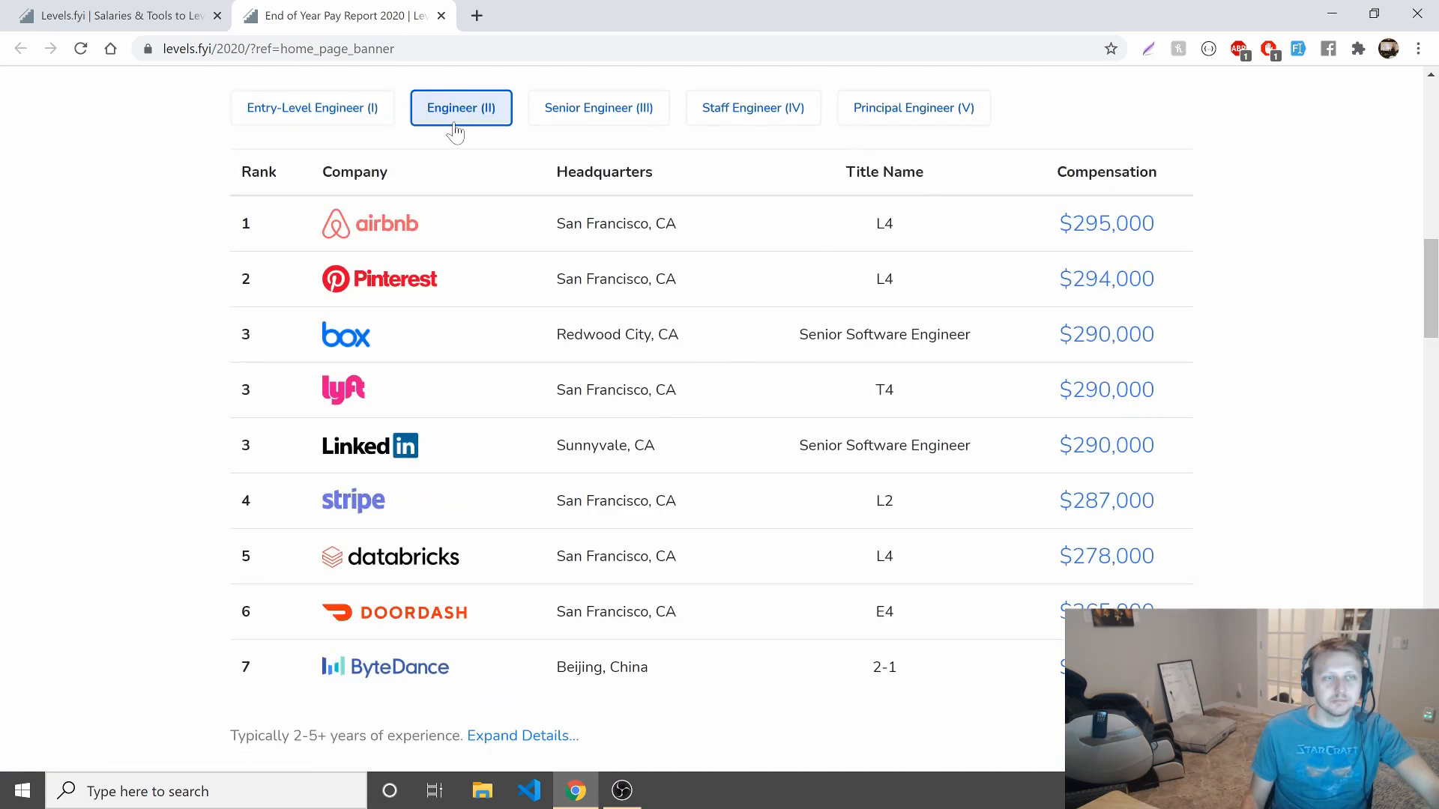
left_click(460, 108)
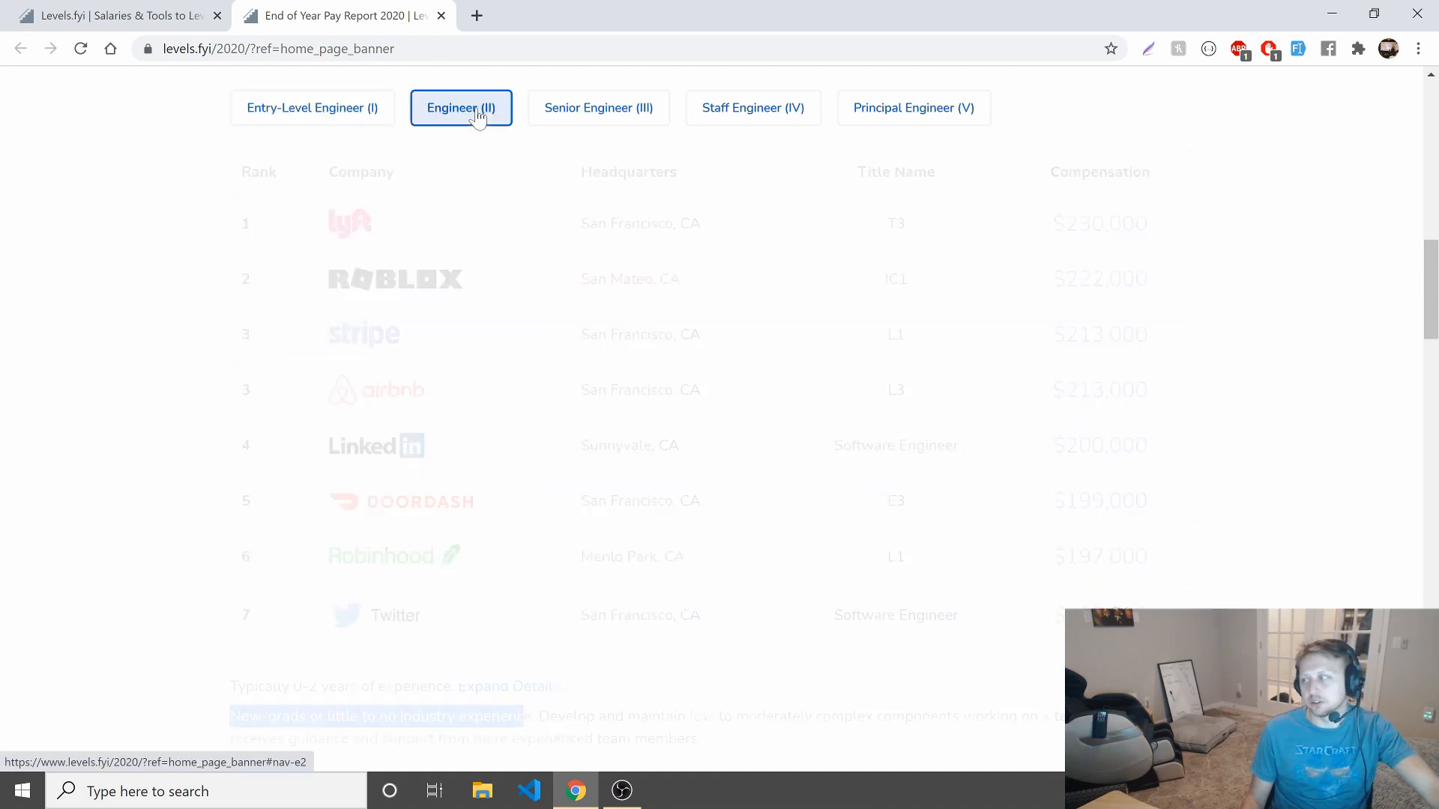
left_click(461, 107)
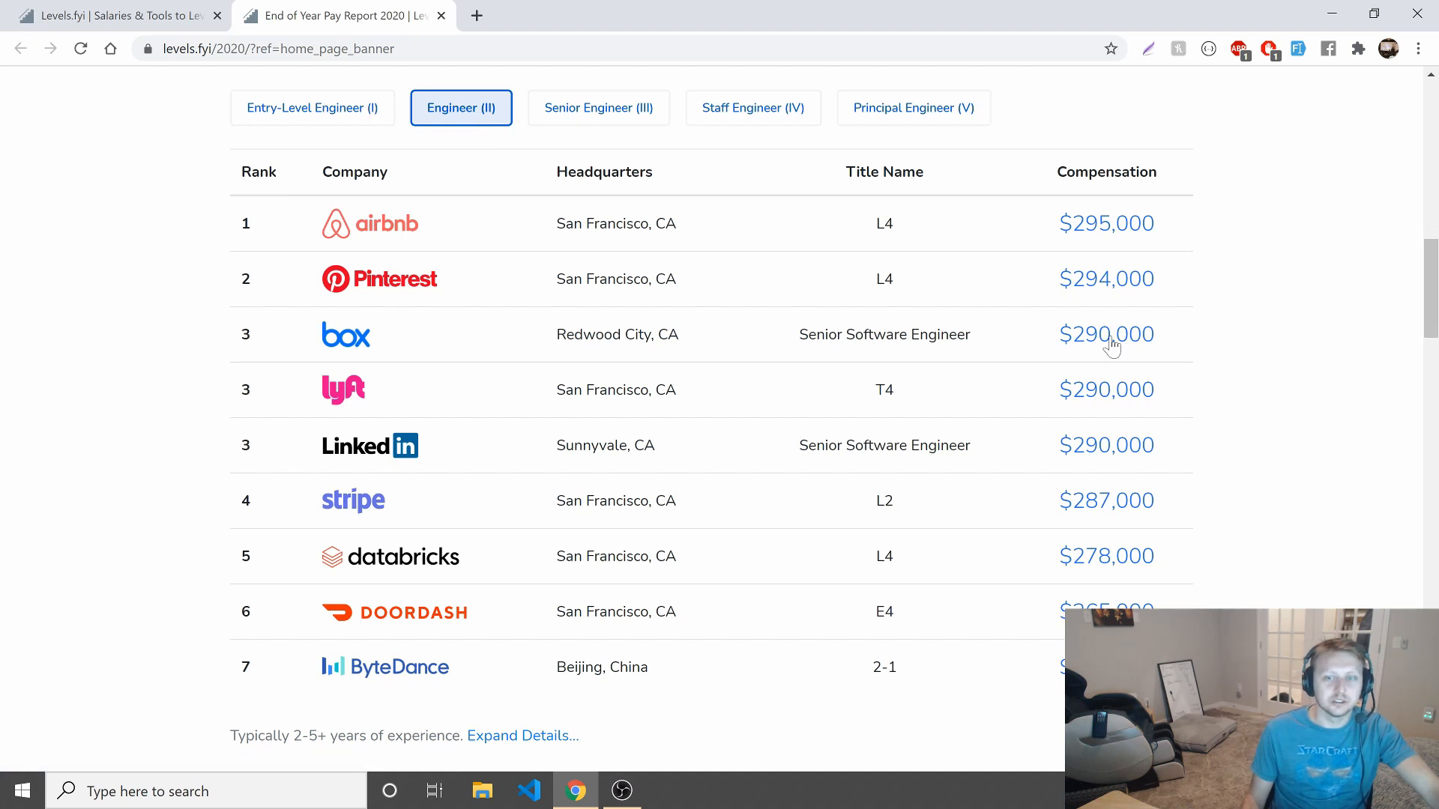
left_click(313, 108)
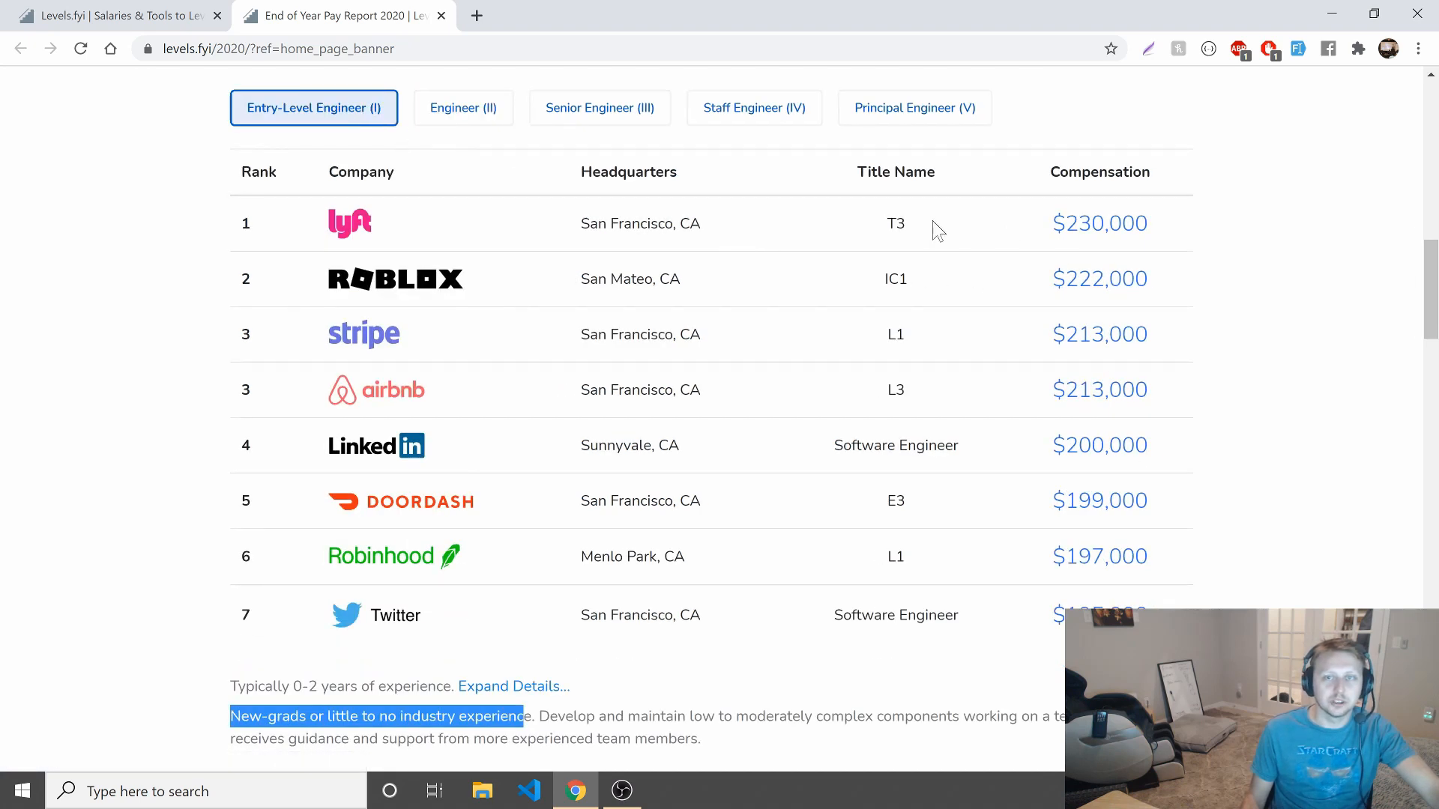
left_click(460, 108)
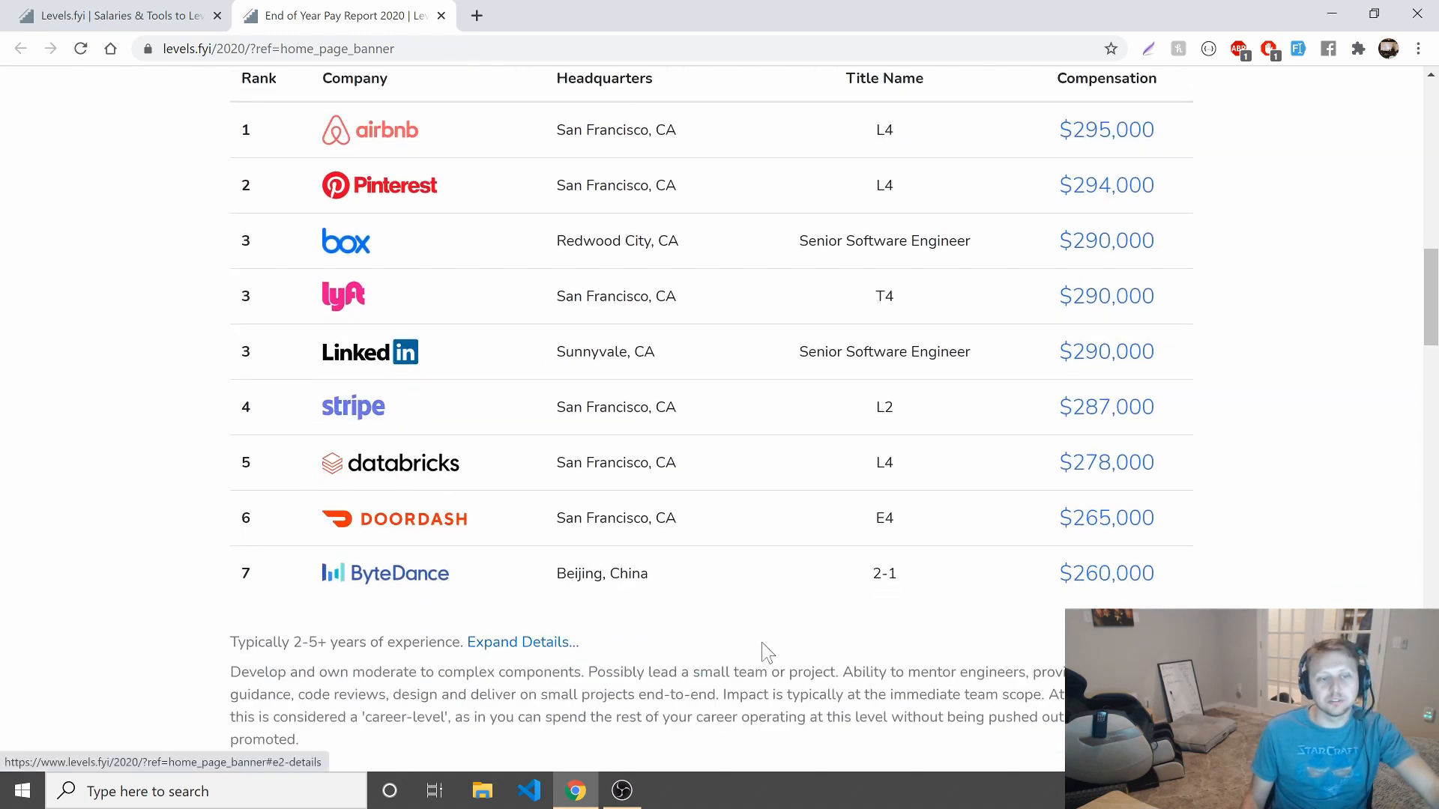
Review the Engineer (II) rankings and the 2–5+ years typical experience note.
scroll("down", 3)
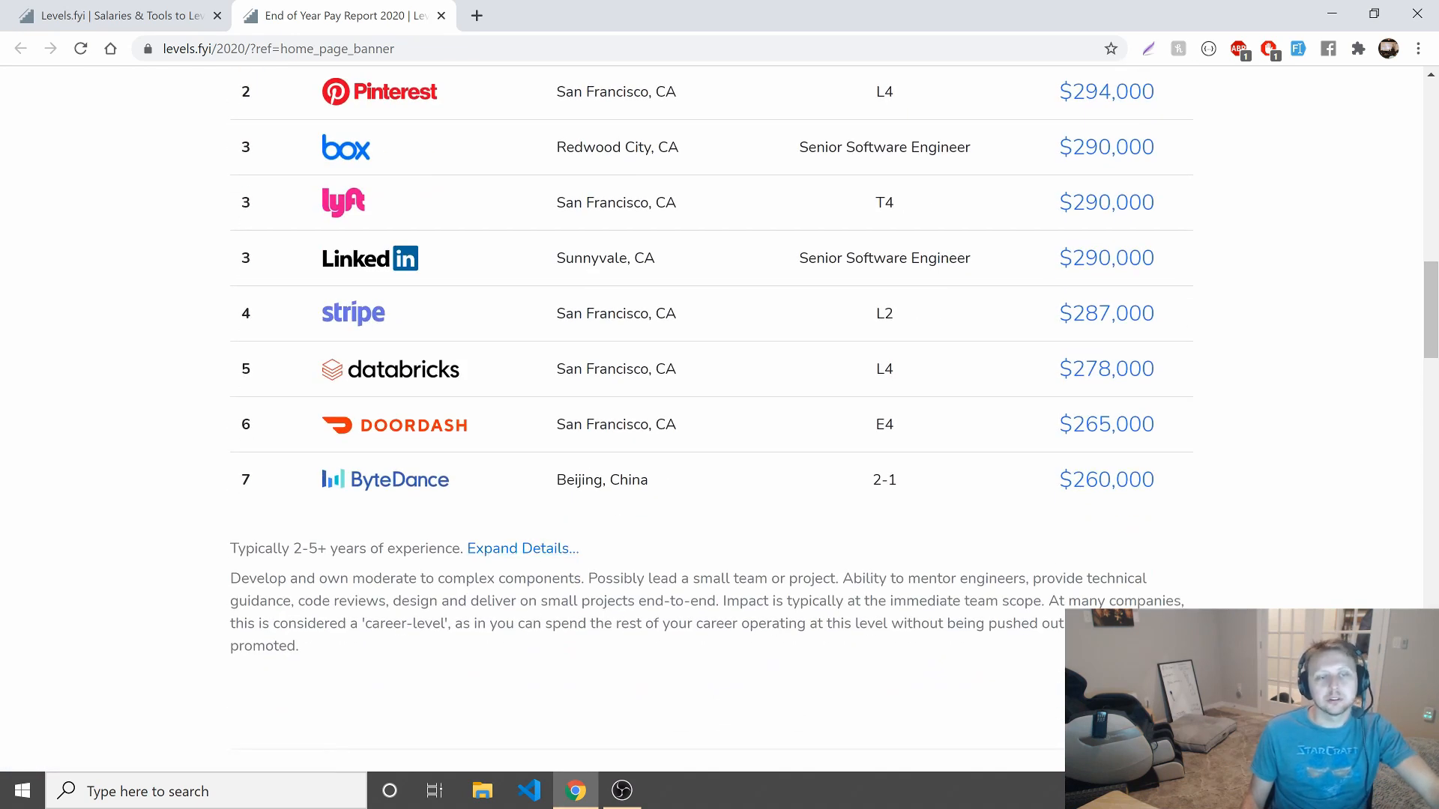
left_click_drag(595, 578, 787, 578)
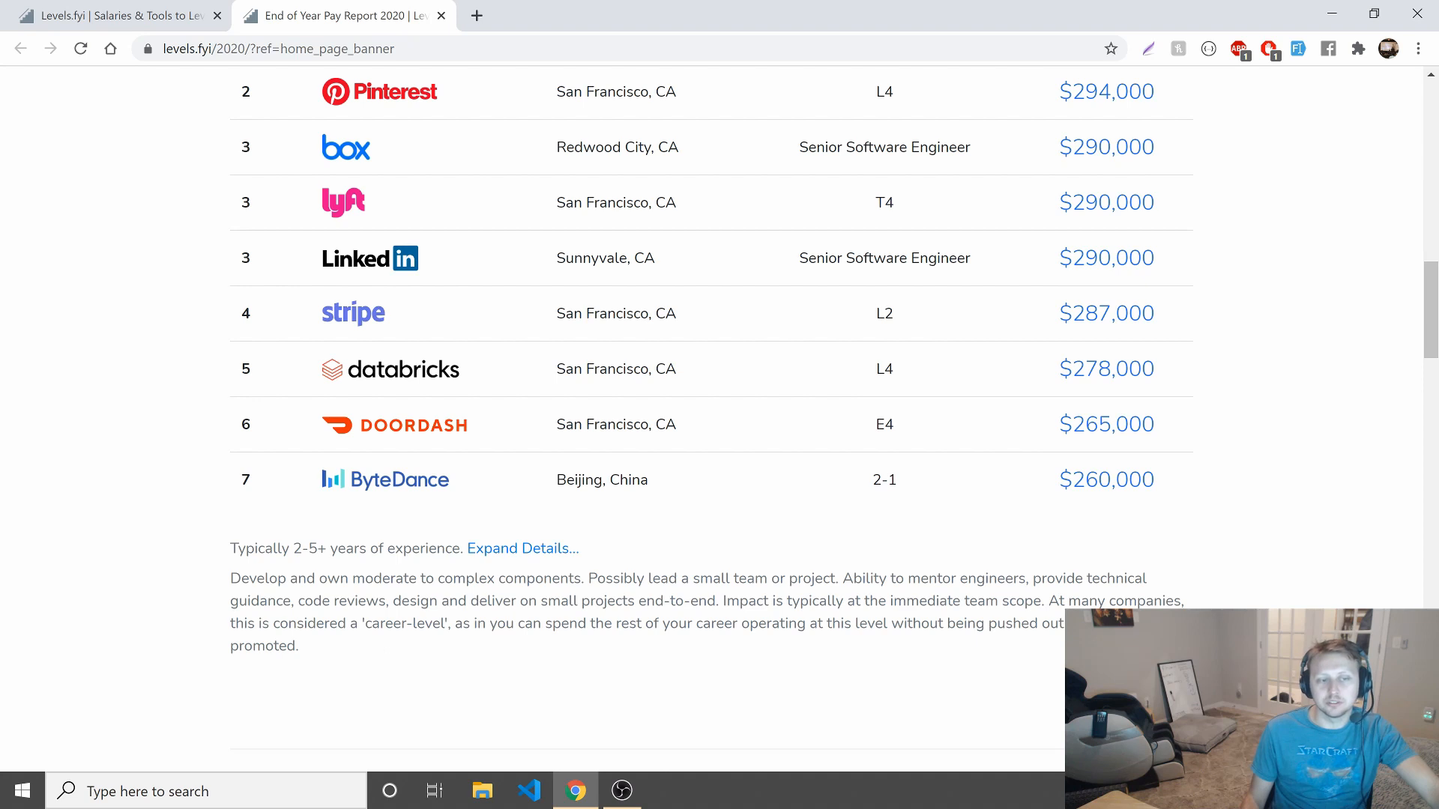
mouse_move(442, 665)
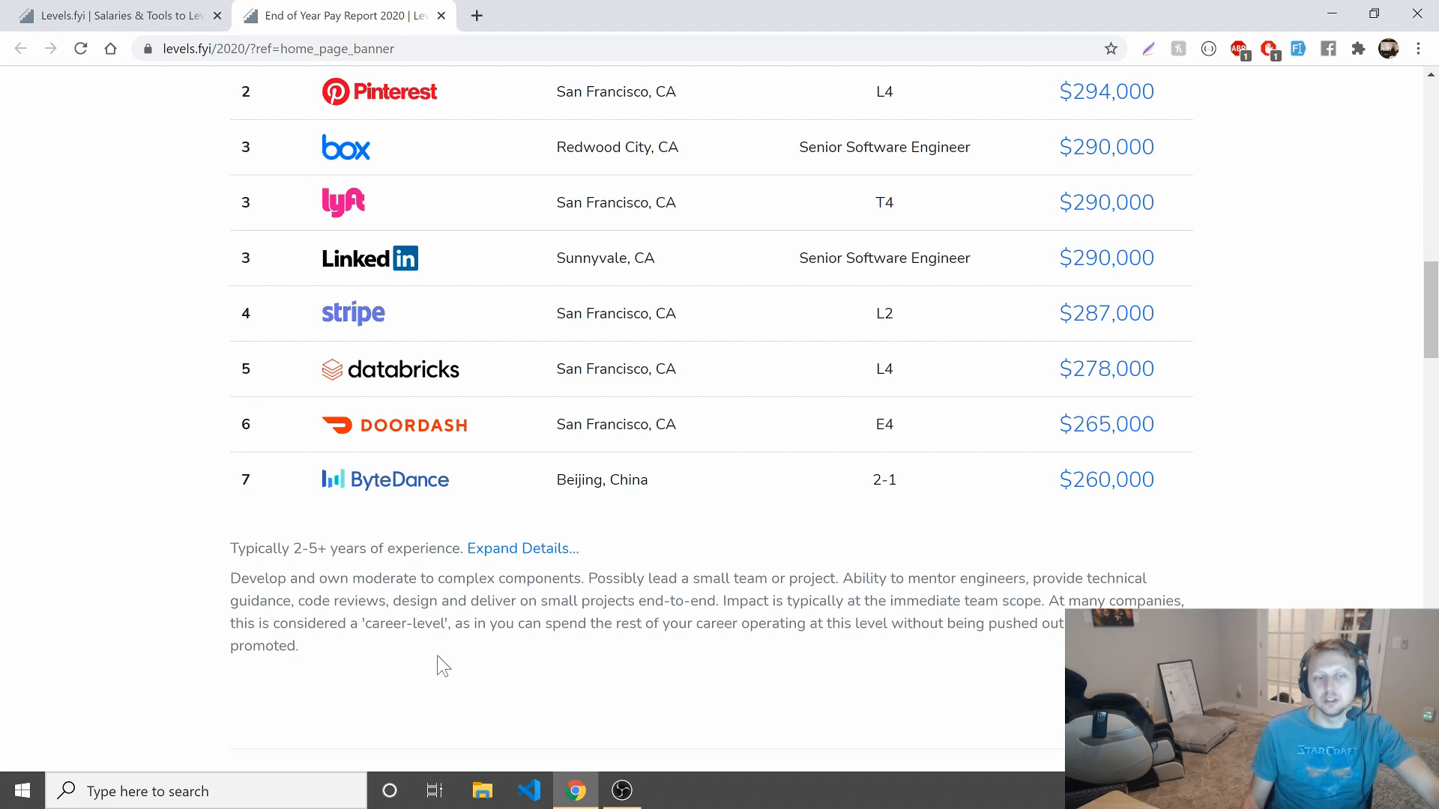
mouse_move(519, 661)
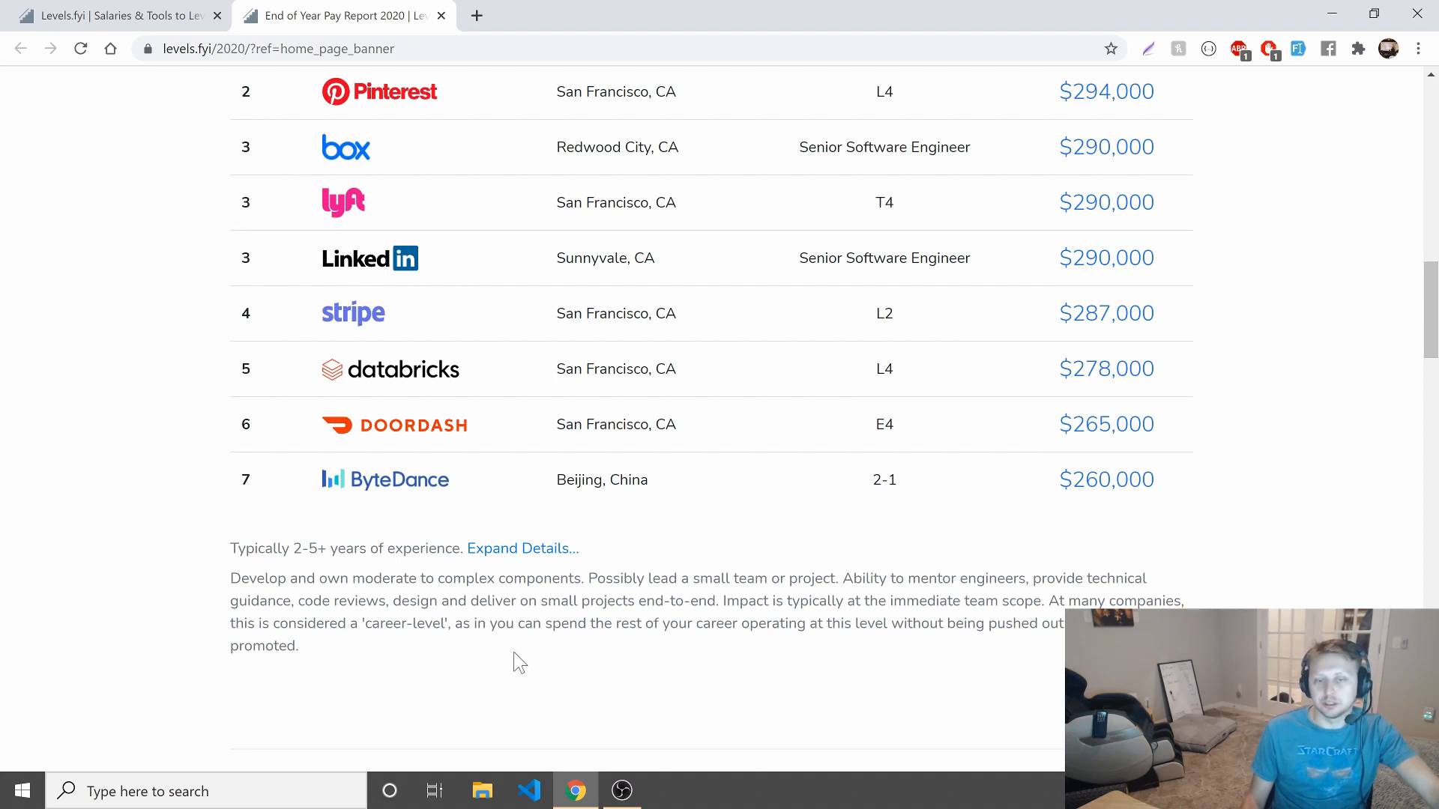
mouse_move(317, 652)
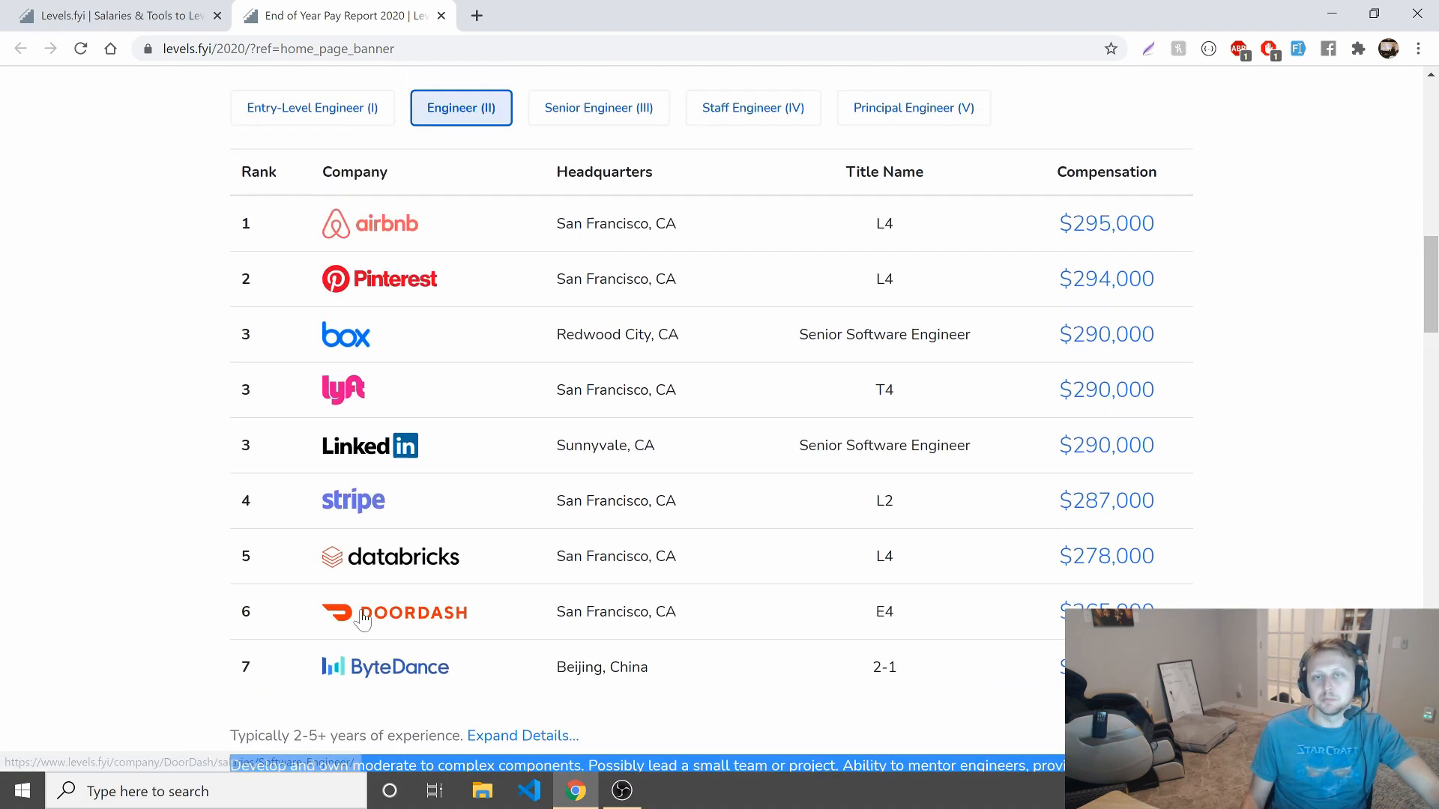
scroll("up", 3)
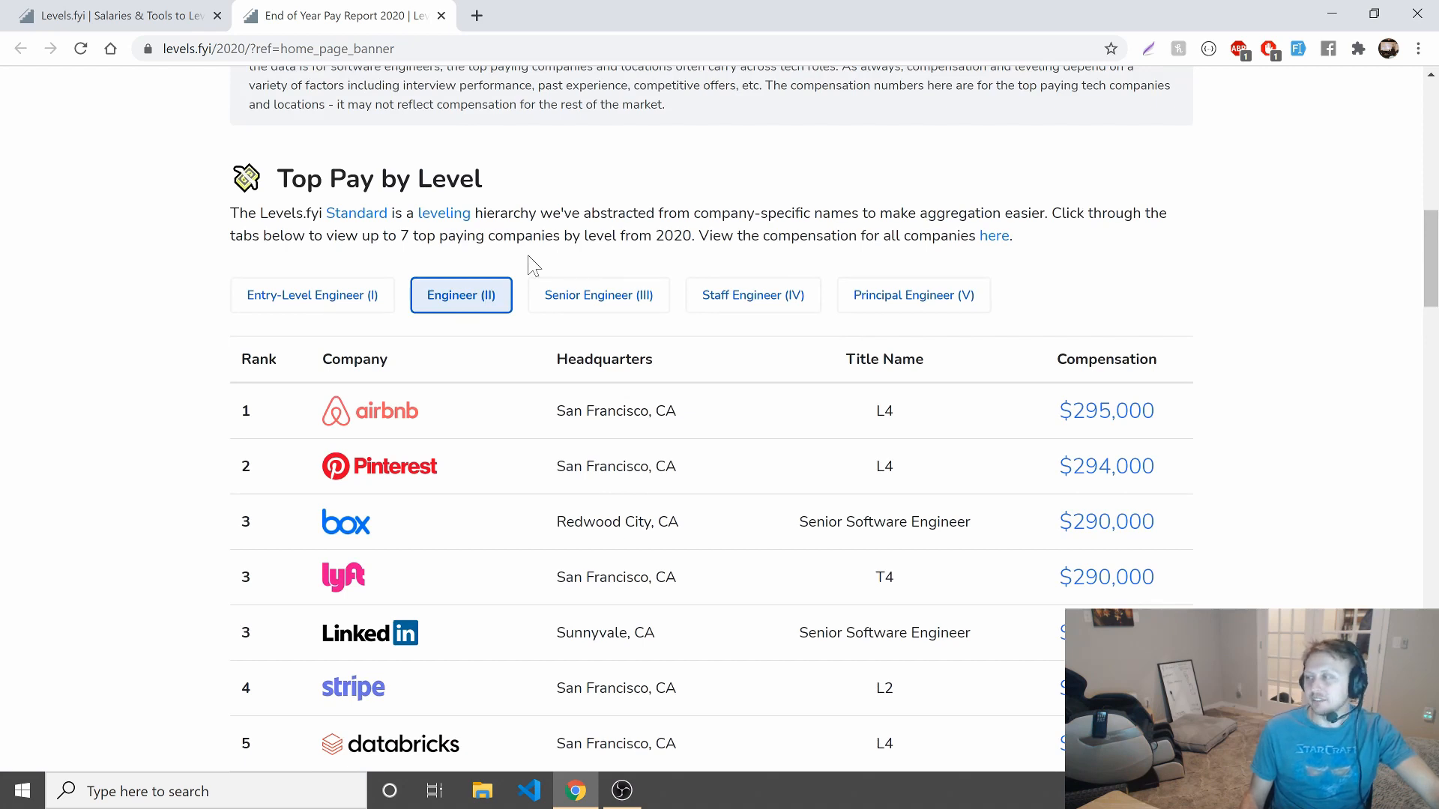
mouse_move(440, 273)
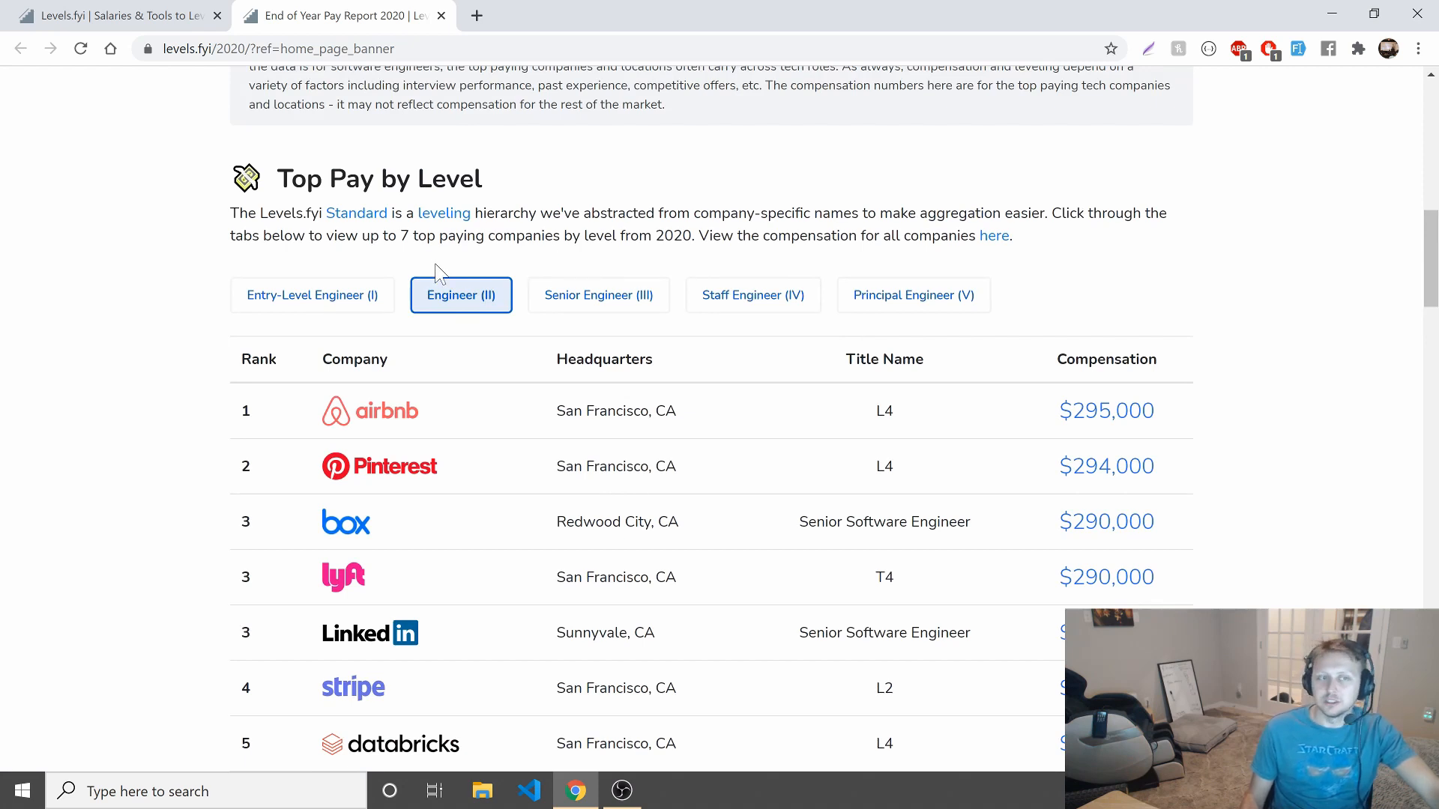
mouse_move(460, 295)
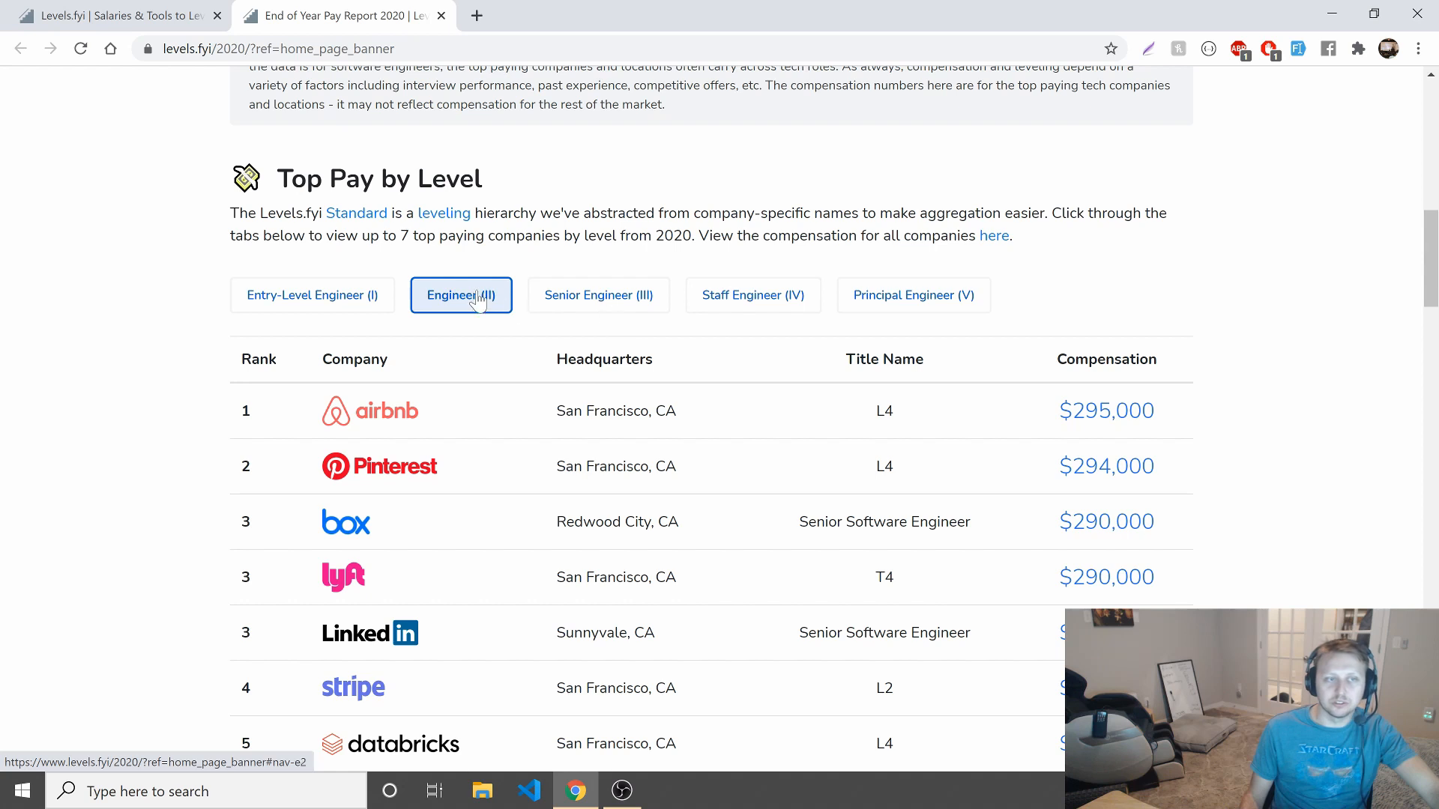
scroll("down", 3)
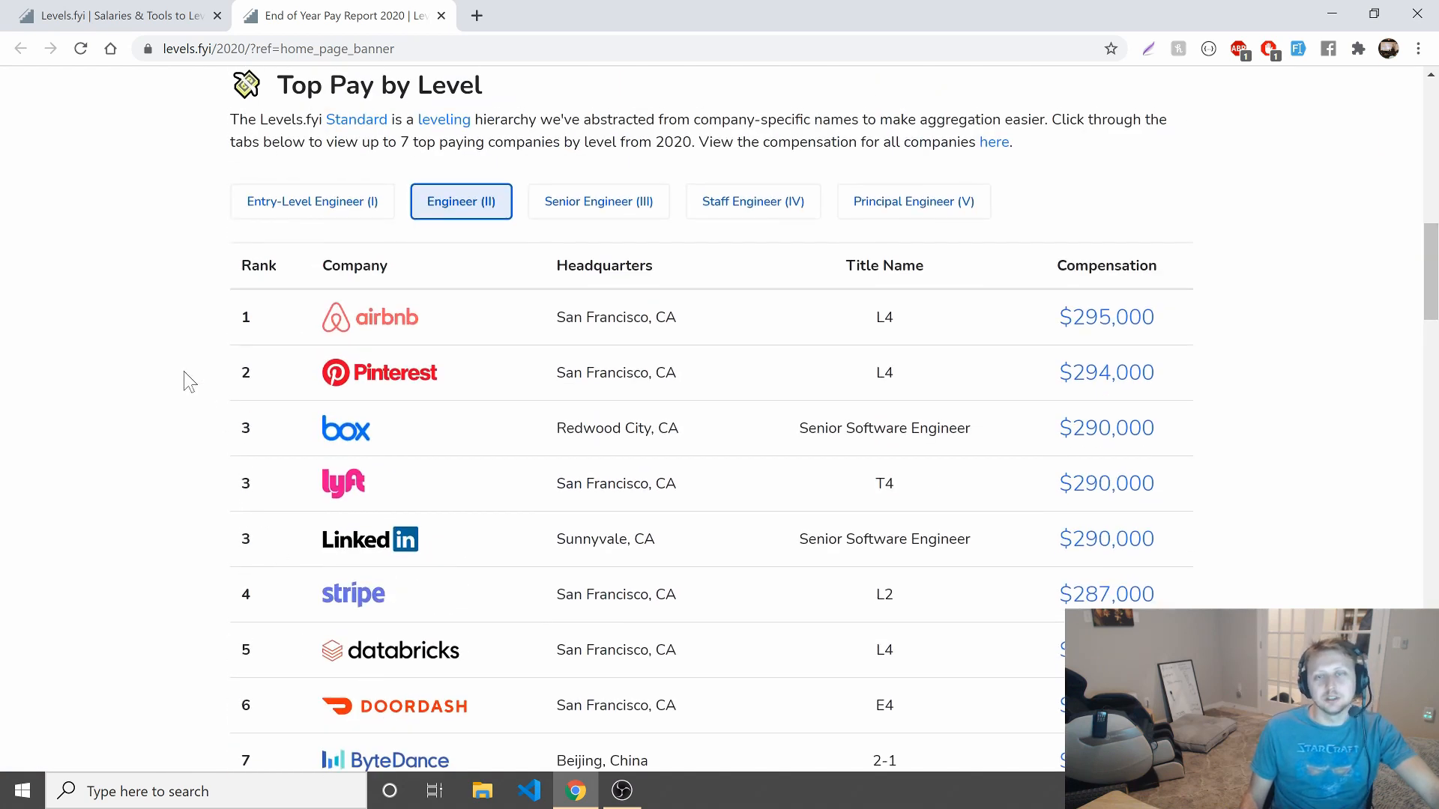
scroll("down", 3)
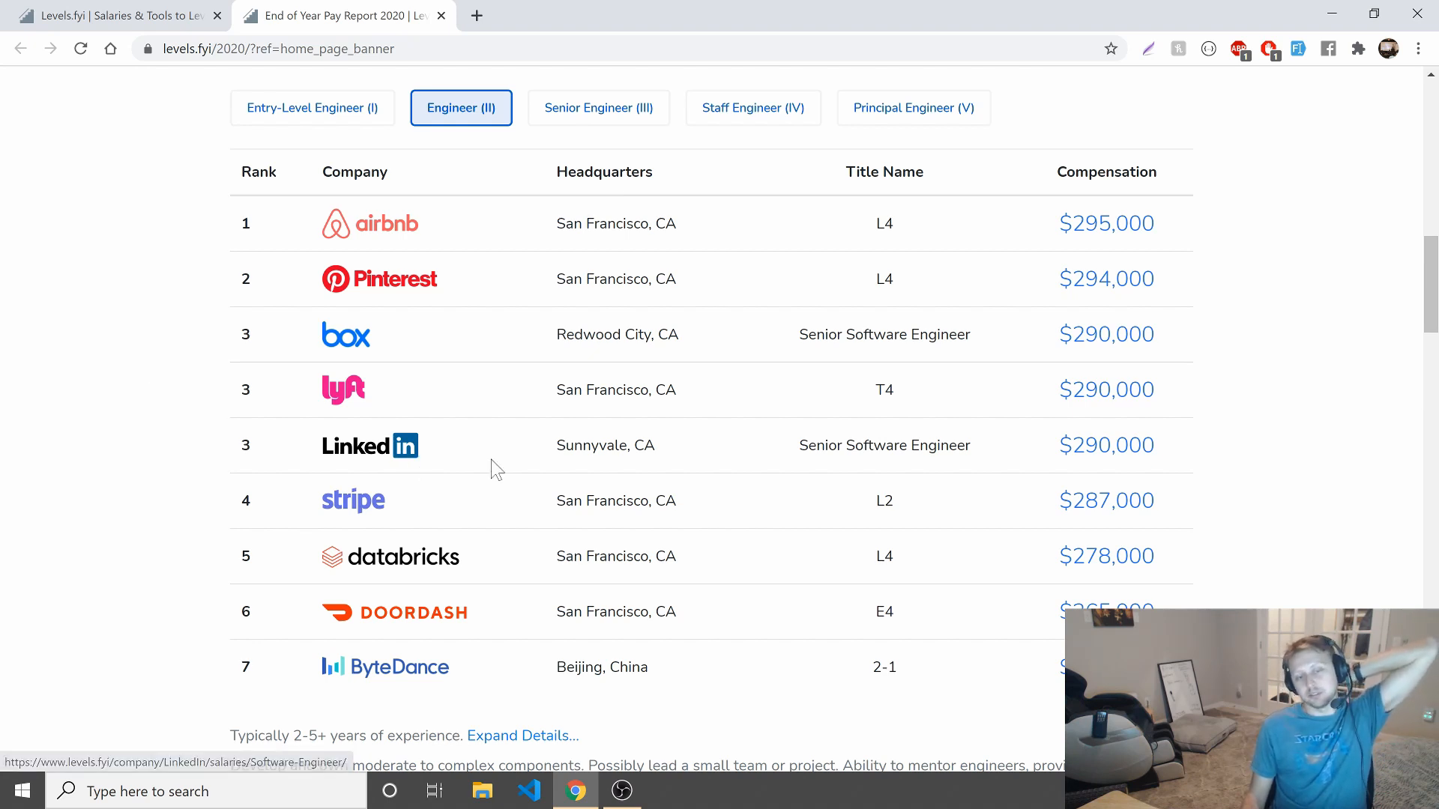
mouse_move(101, 399)
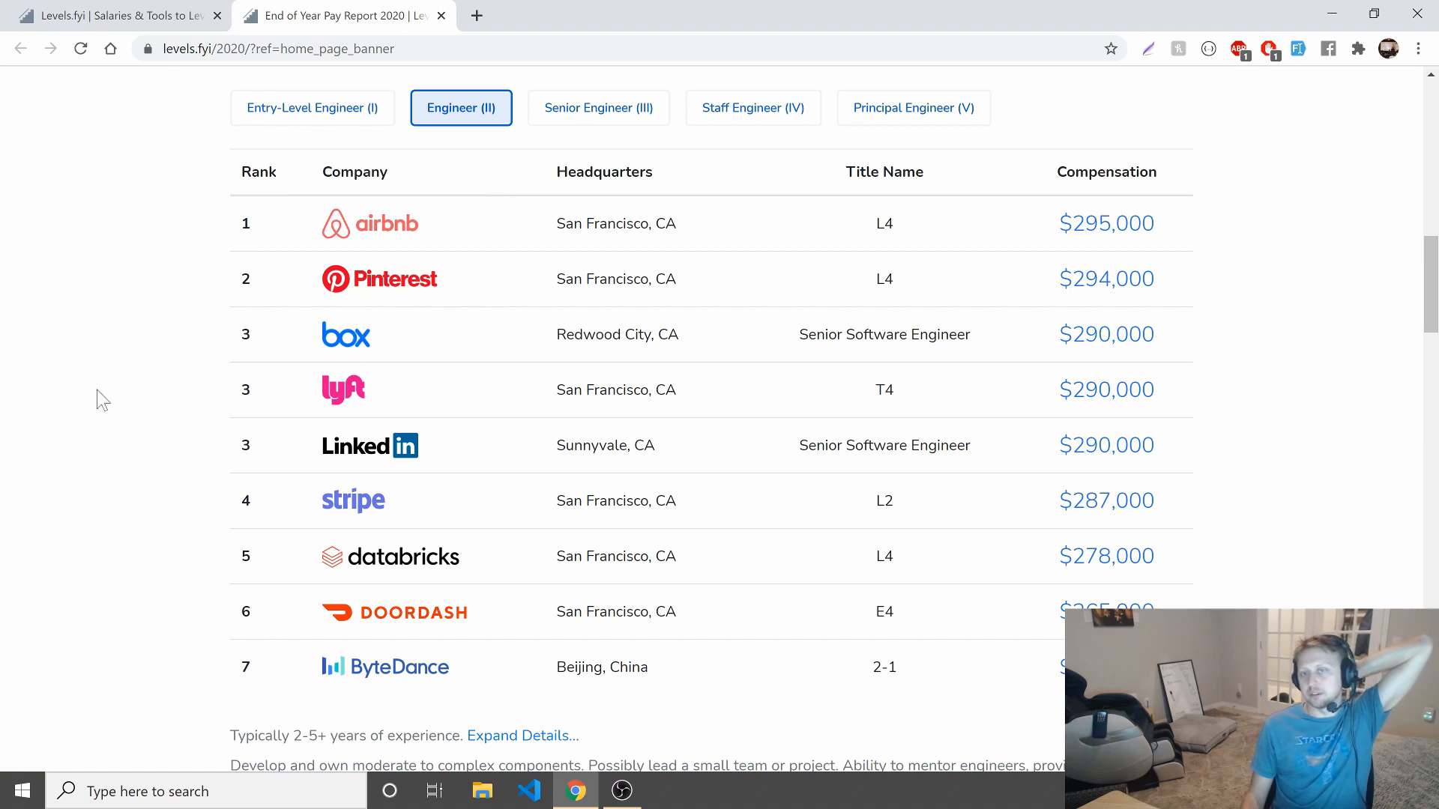
mouse_move(126, 401)
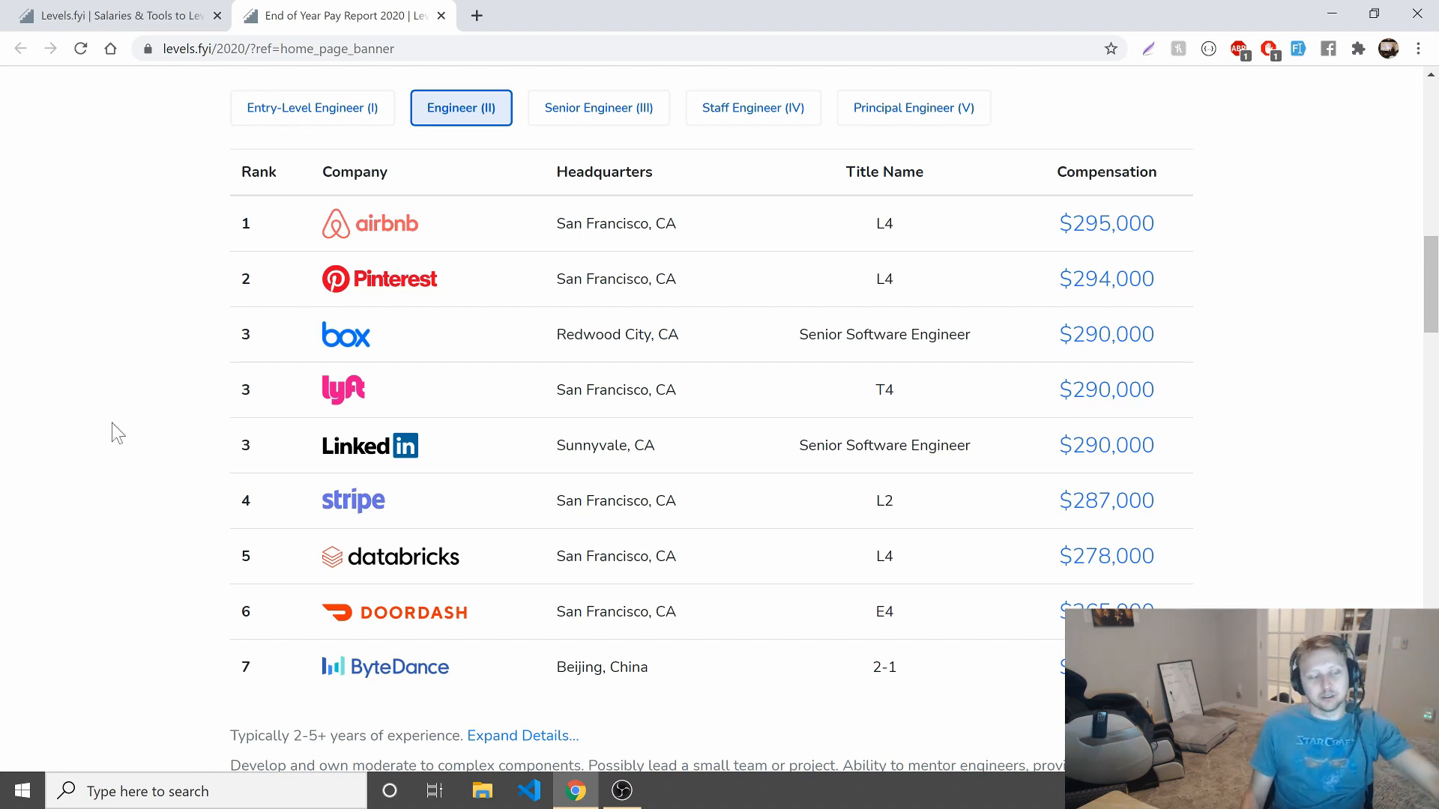
mouse_move(110, 439)
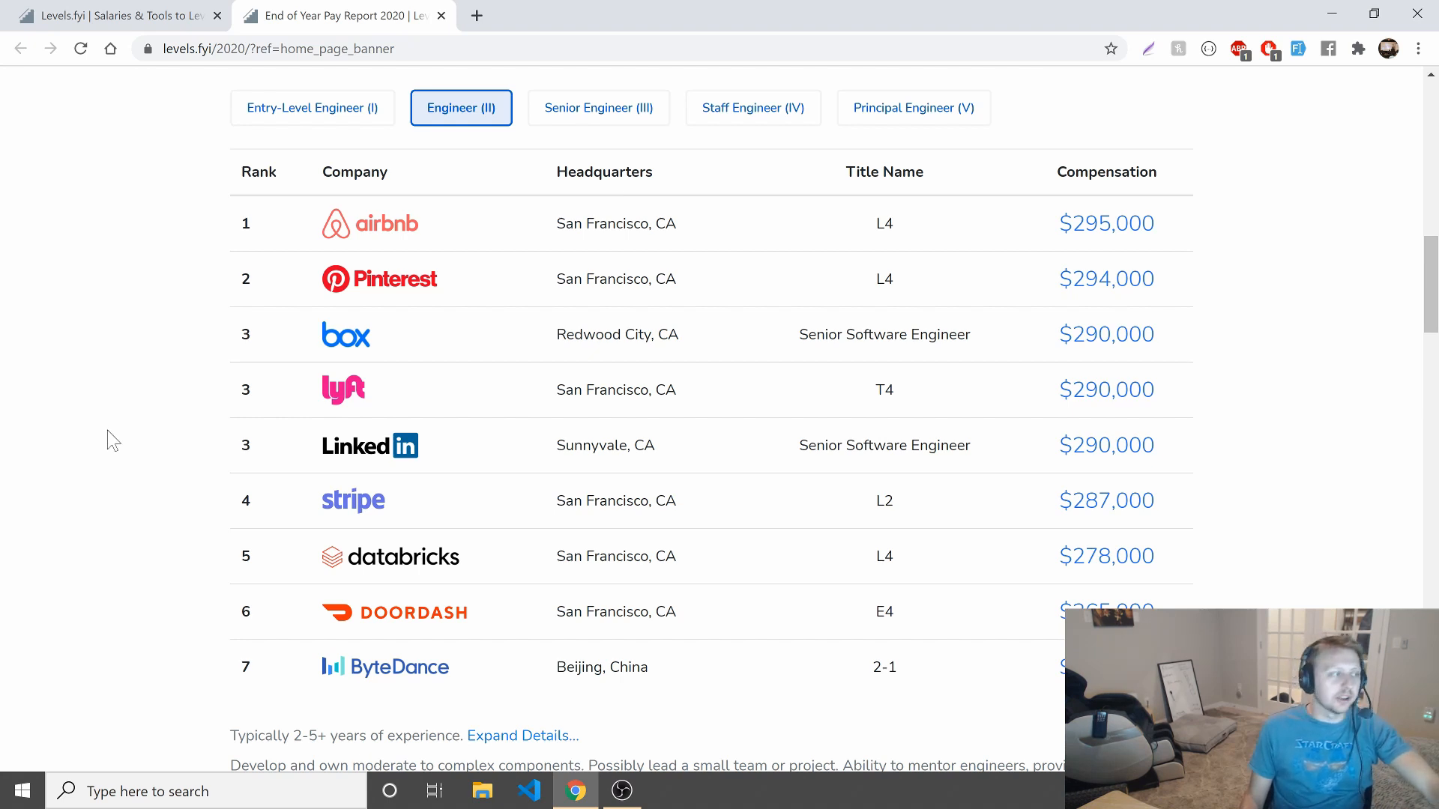
mouse_move(109, 427)
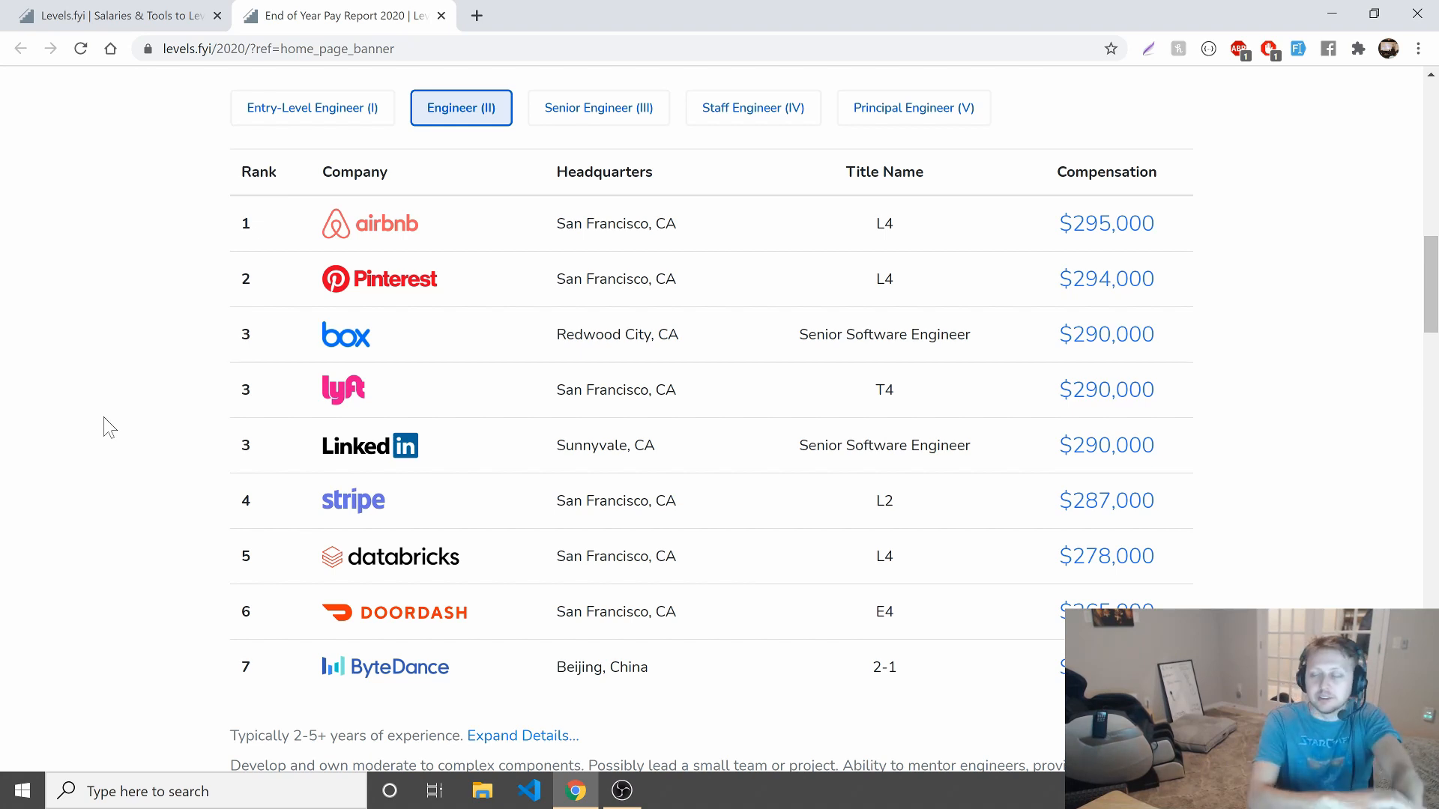
mouse_move(82, 468)
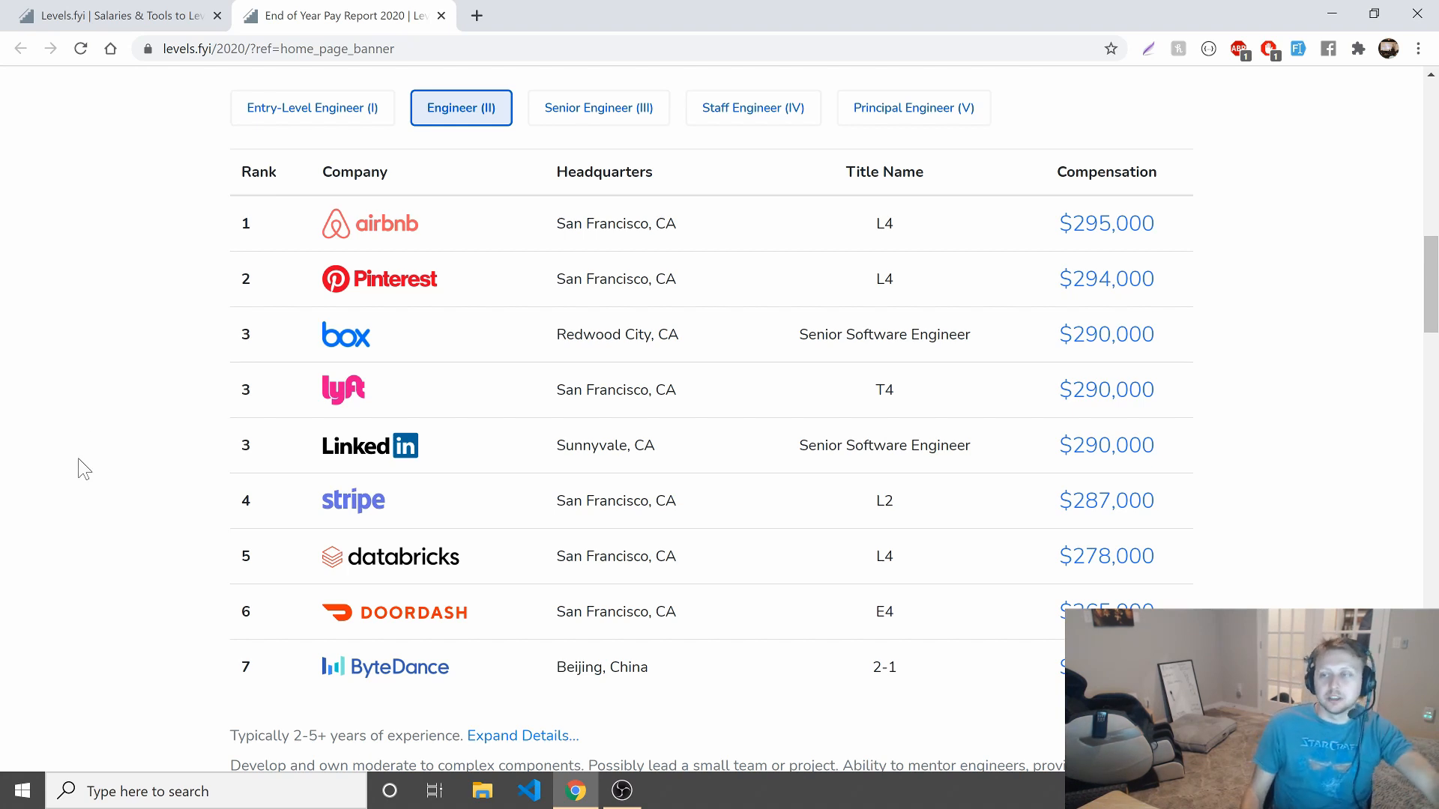
mouse_move(598, 108)
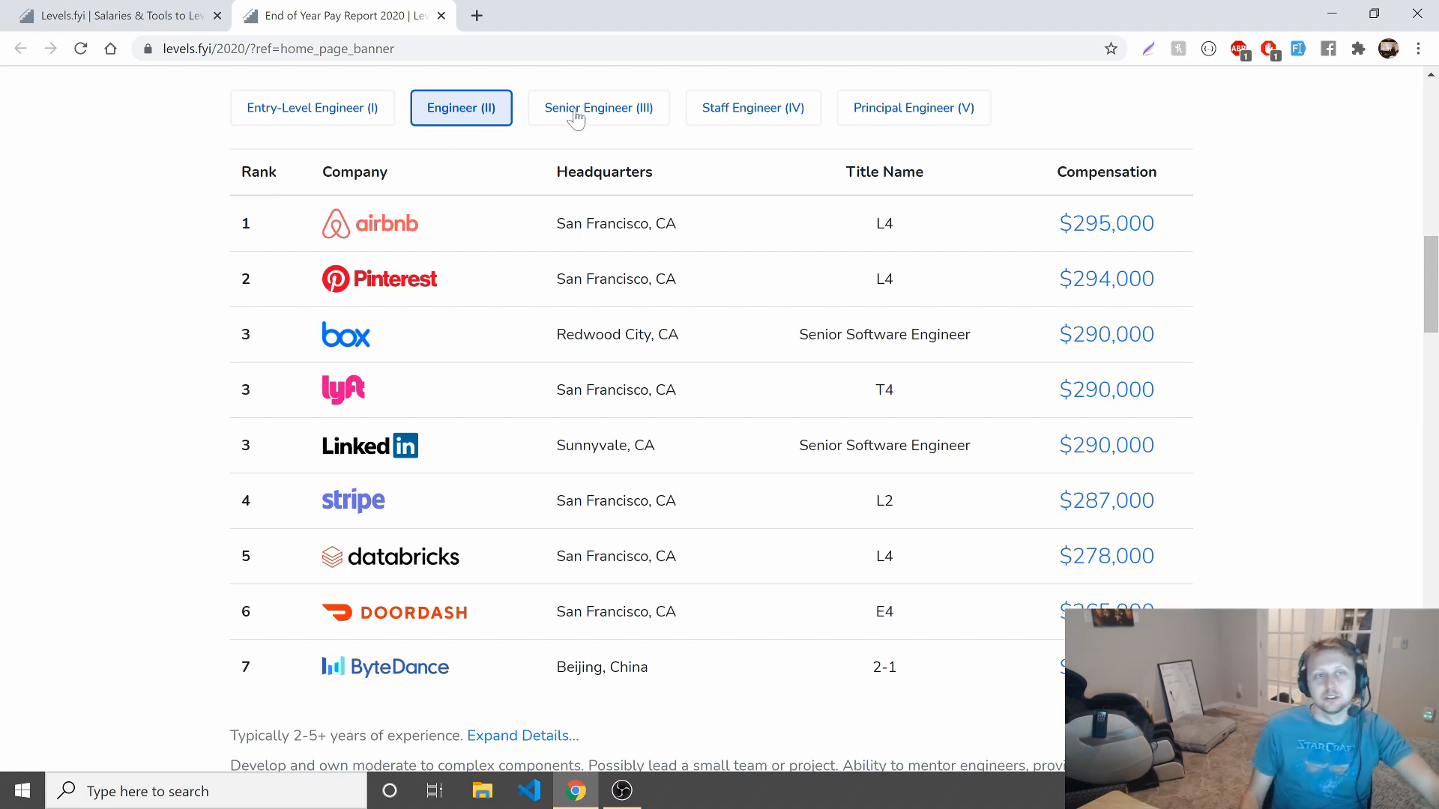
mouse_move(598, 115)
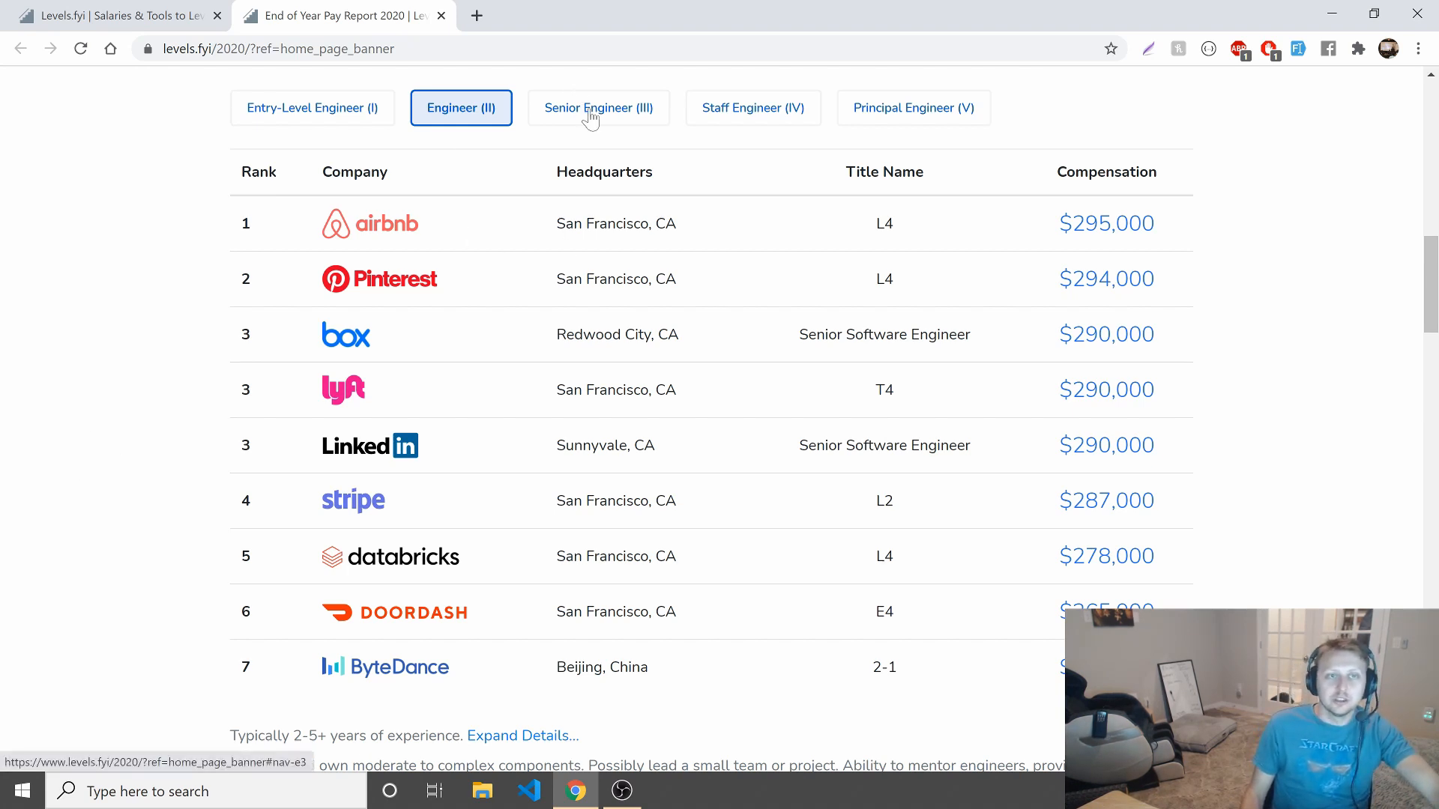
Compare Senior Engineer (III) rankings, led by LinkedIn at $461,000, against Engineer (II).
left_click(598, 108)
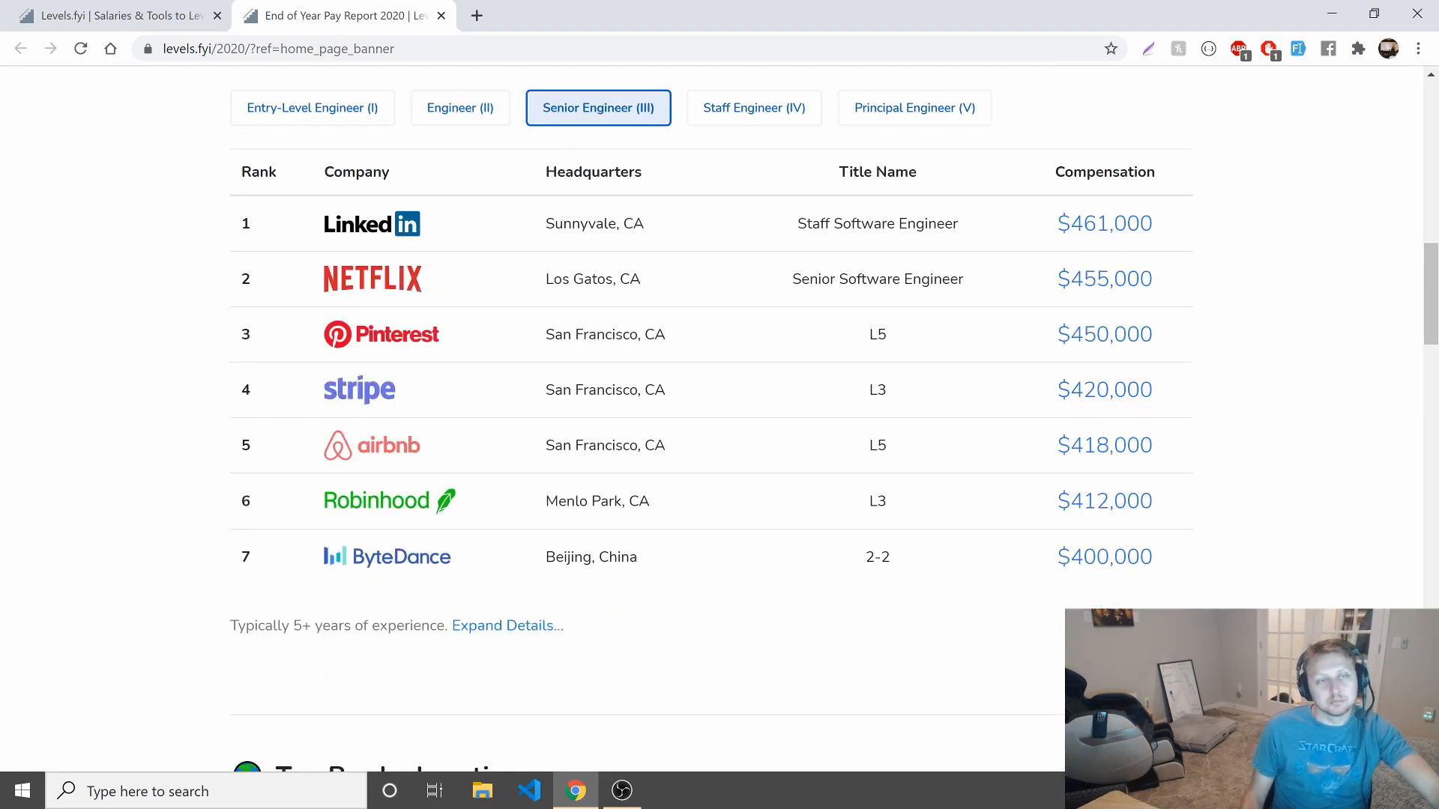
left_click(460, 108)
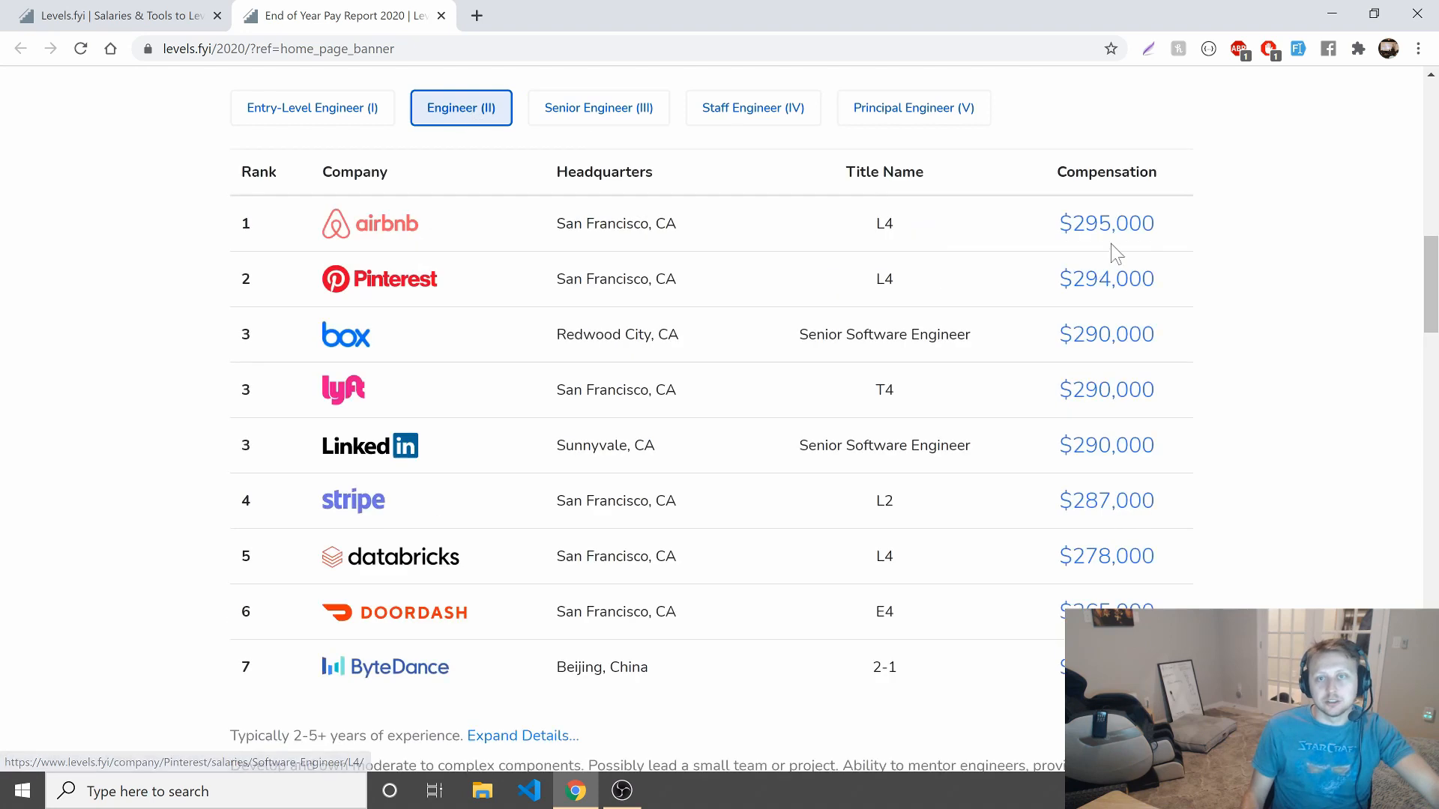
left_click(598, 108)
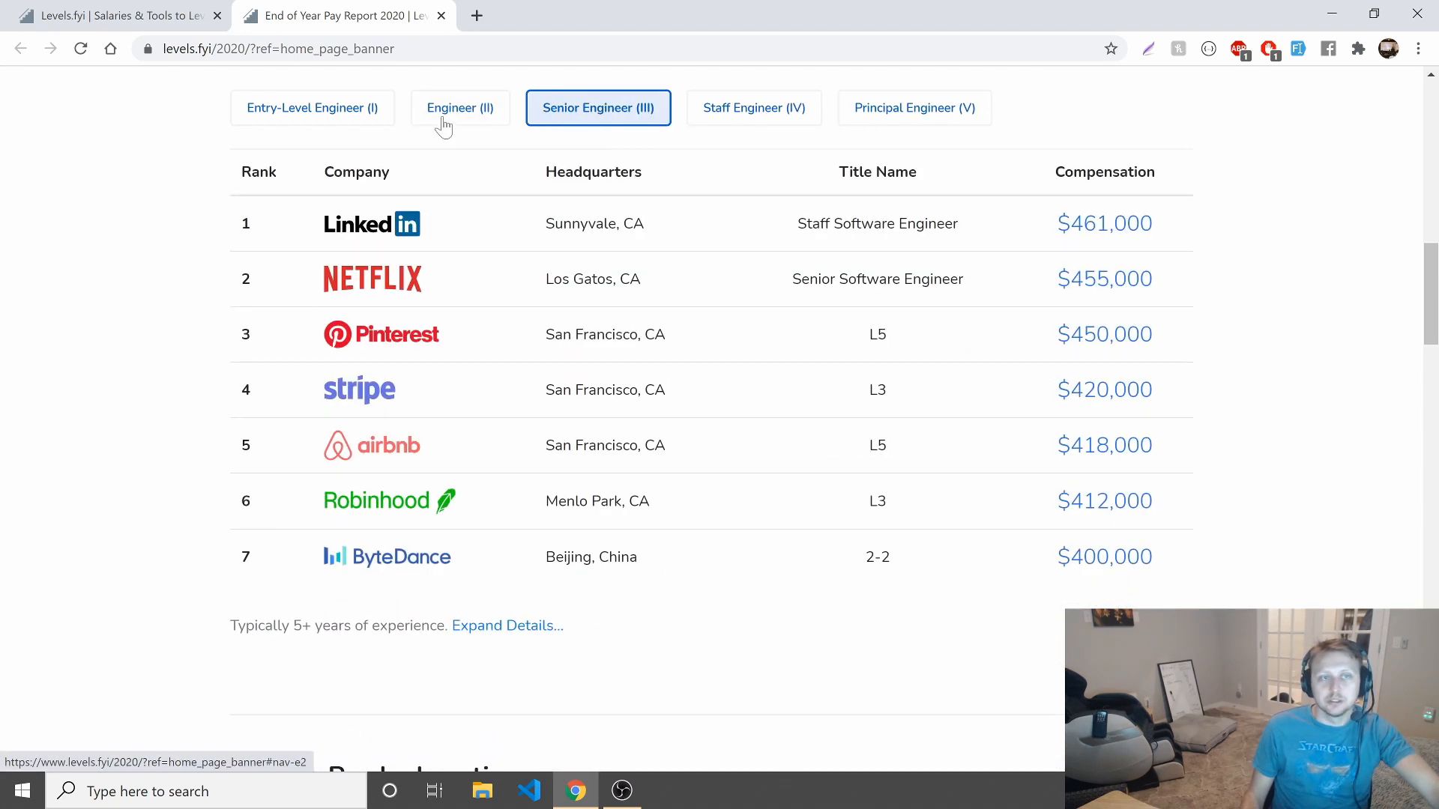
left_click(461, 108)
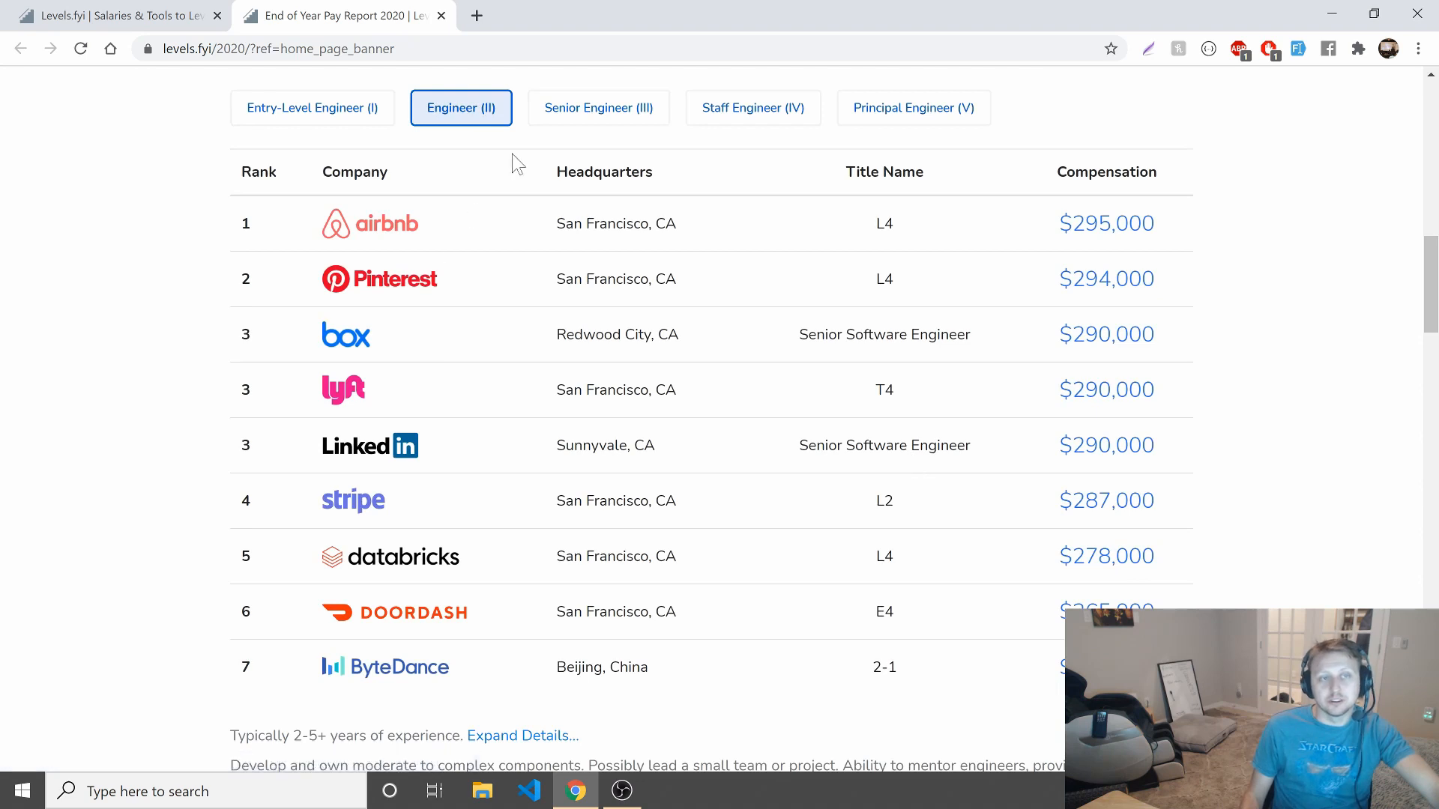
left_click(598, 108)
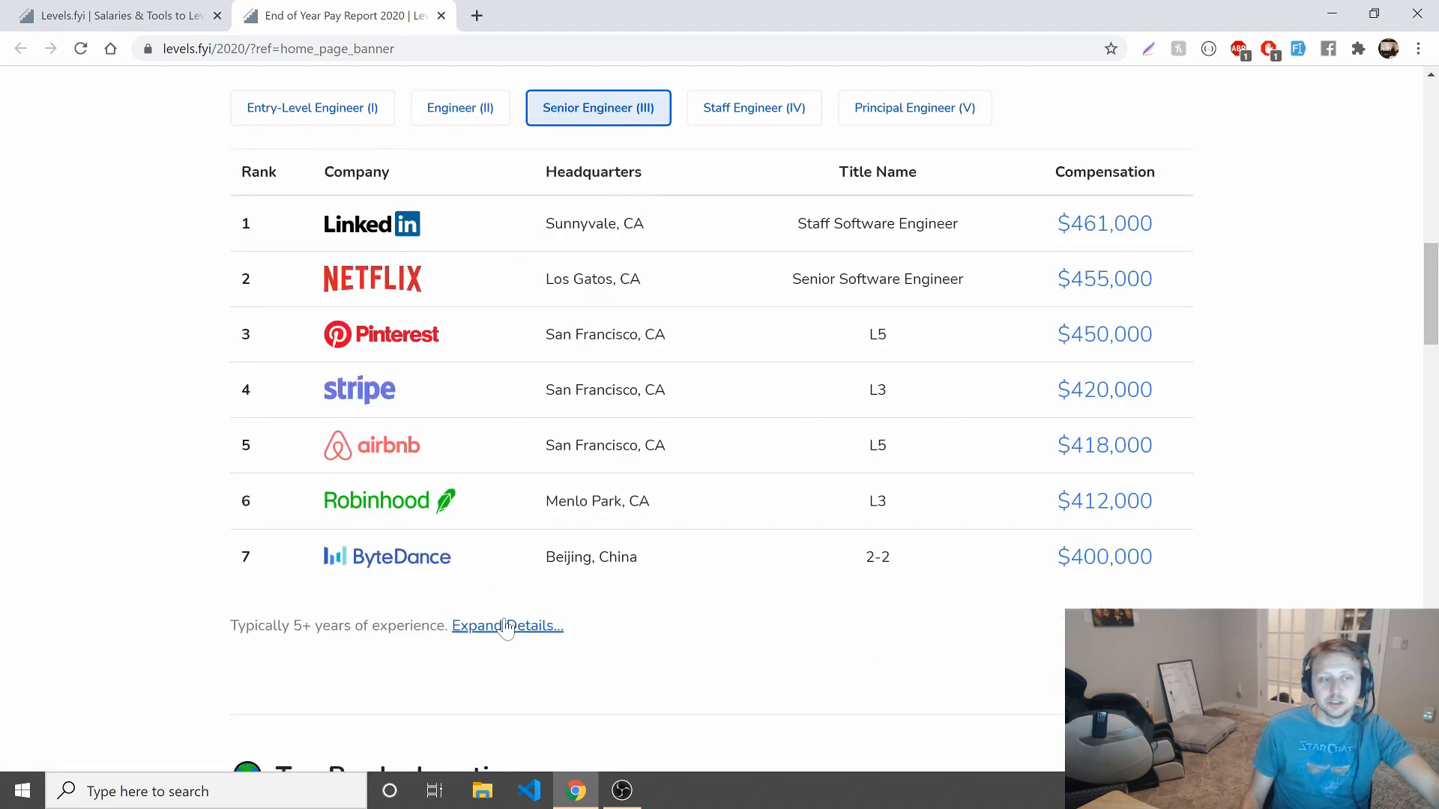
Expand the Senior Engineer 5+ years level description and highlight part of it.
left_click(506, 625)
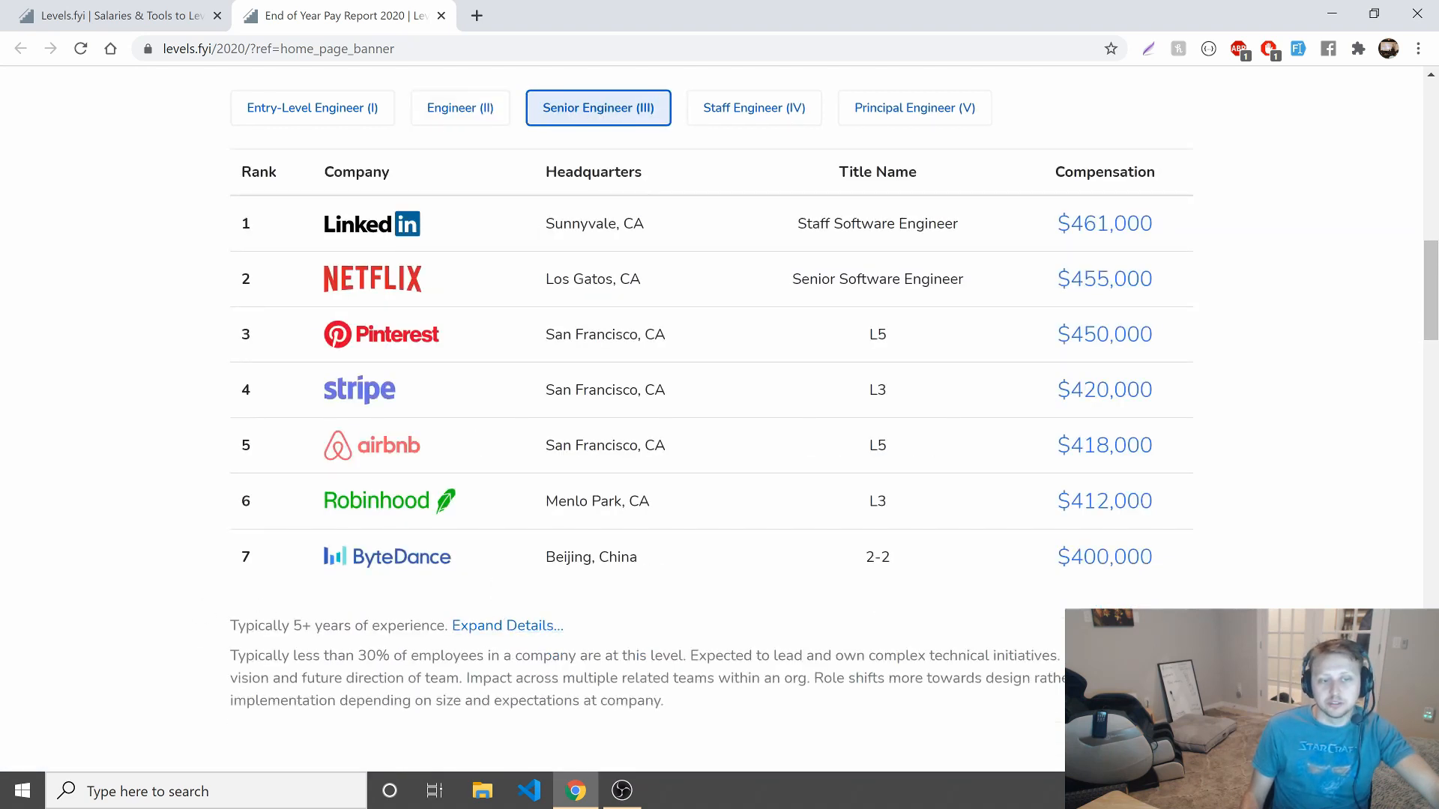
left_click_drag(287, 655, 677, 655)
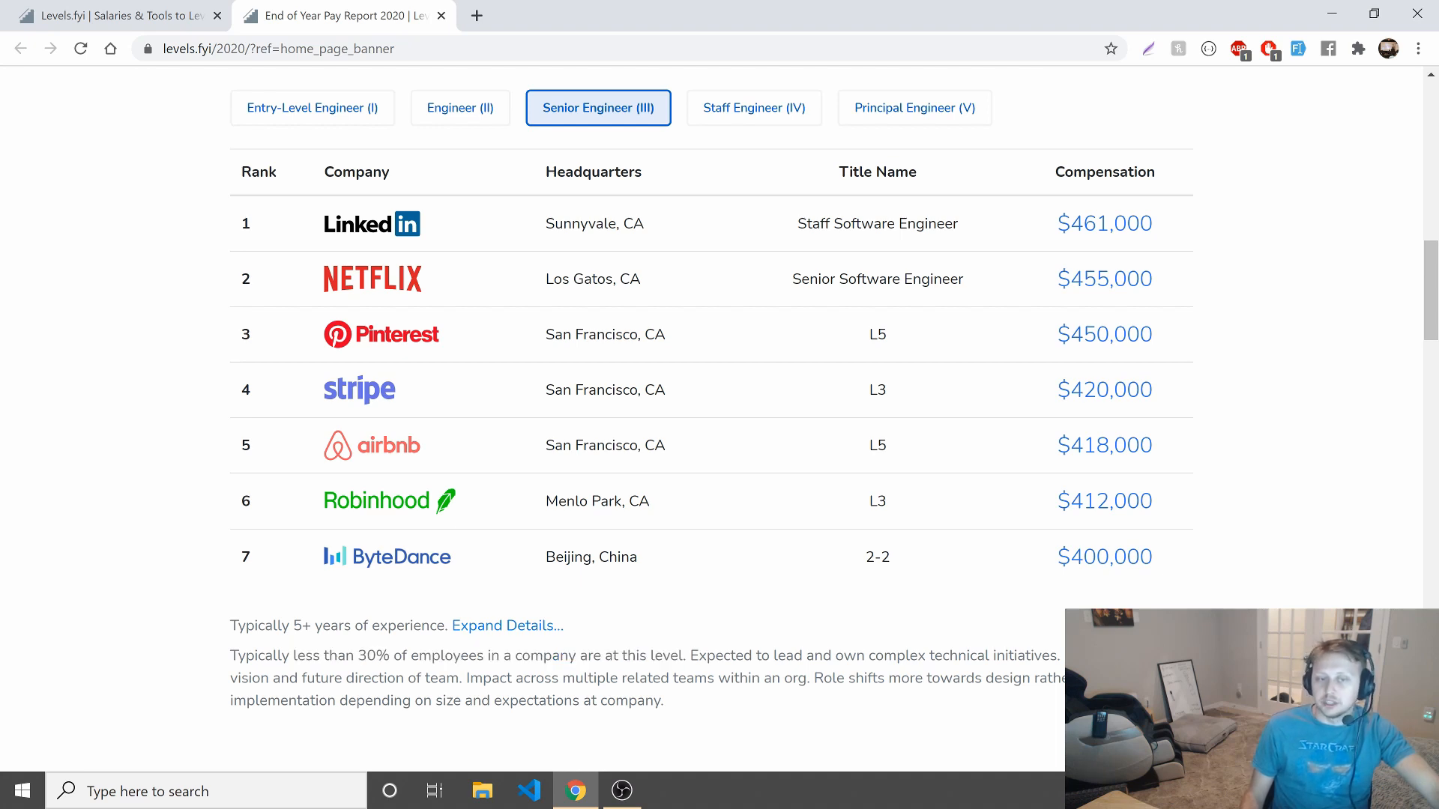
mouse_move(796, 701)
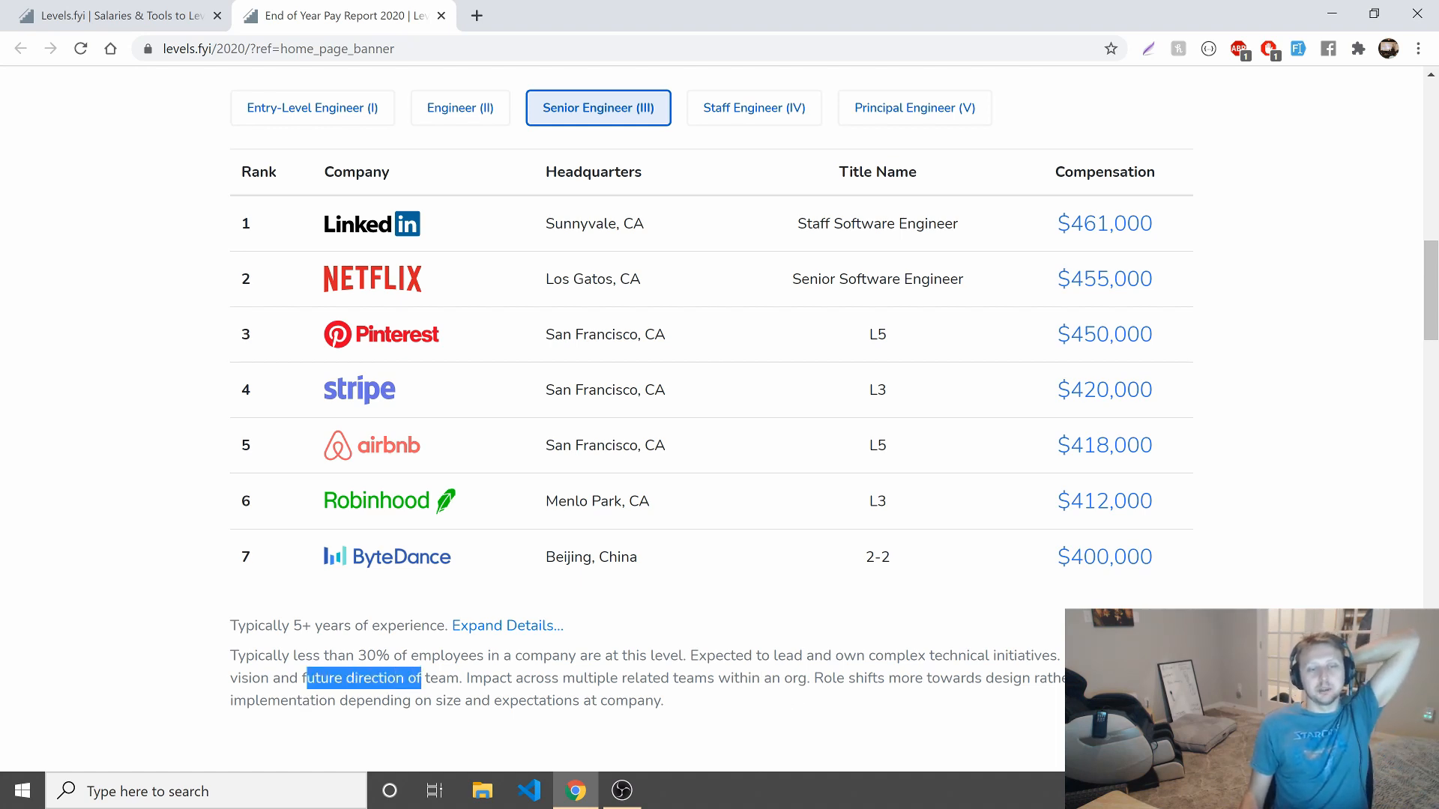
mouse_move(701, 714)
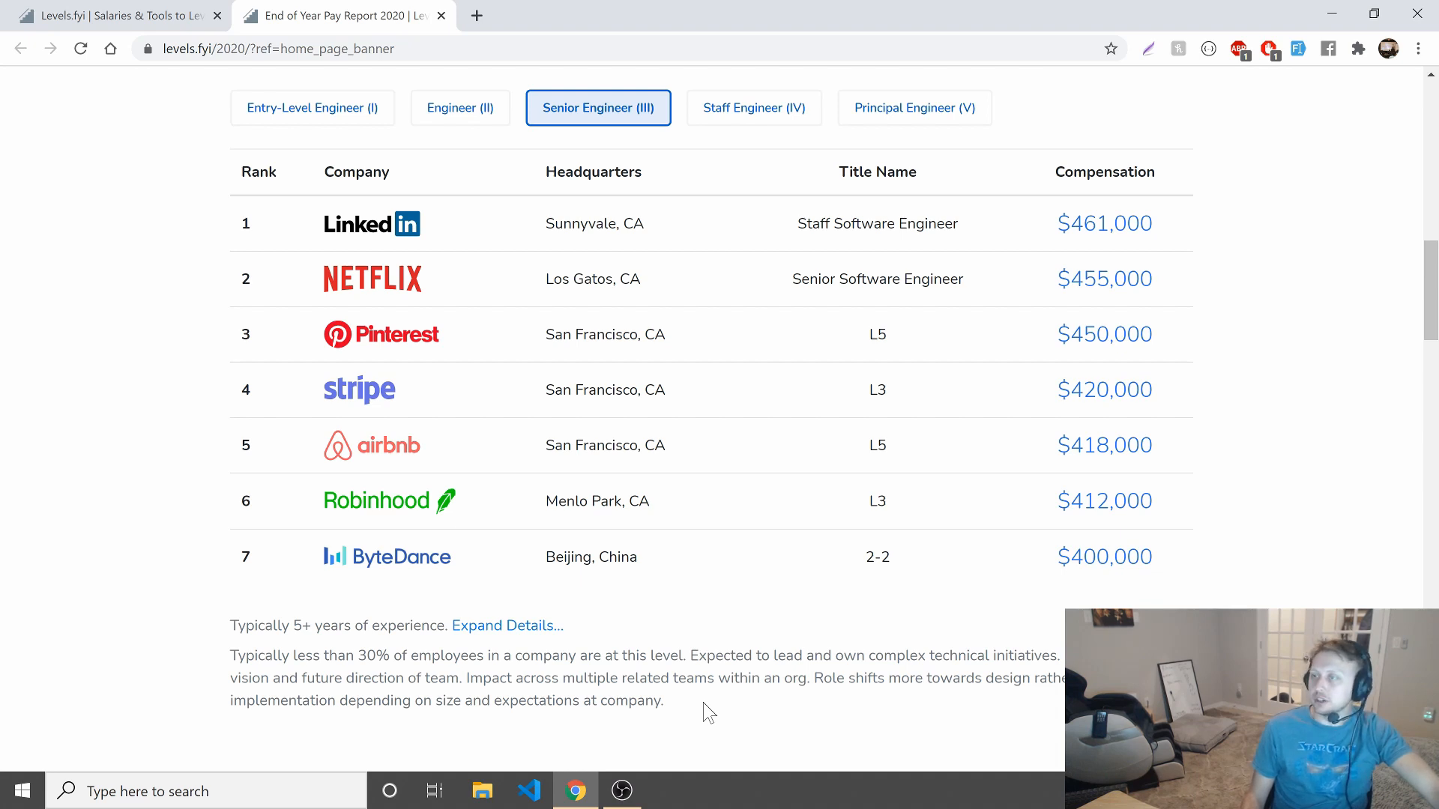
mouse_move(1043, 168)
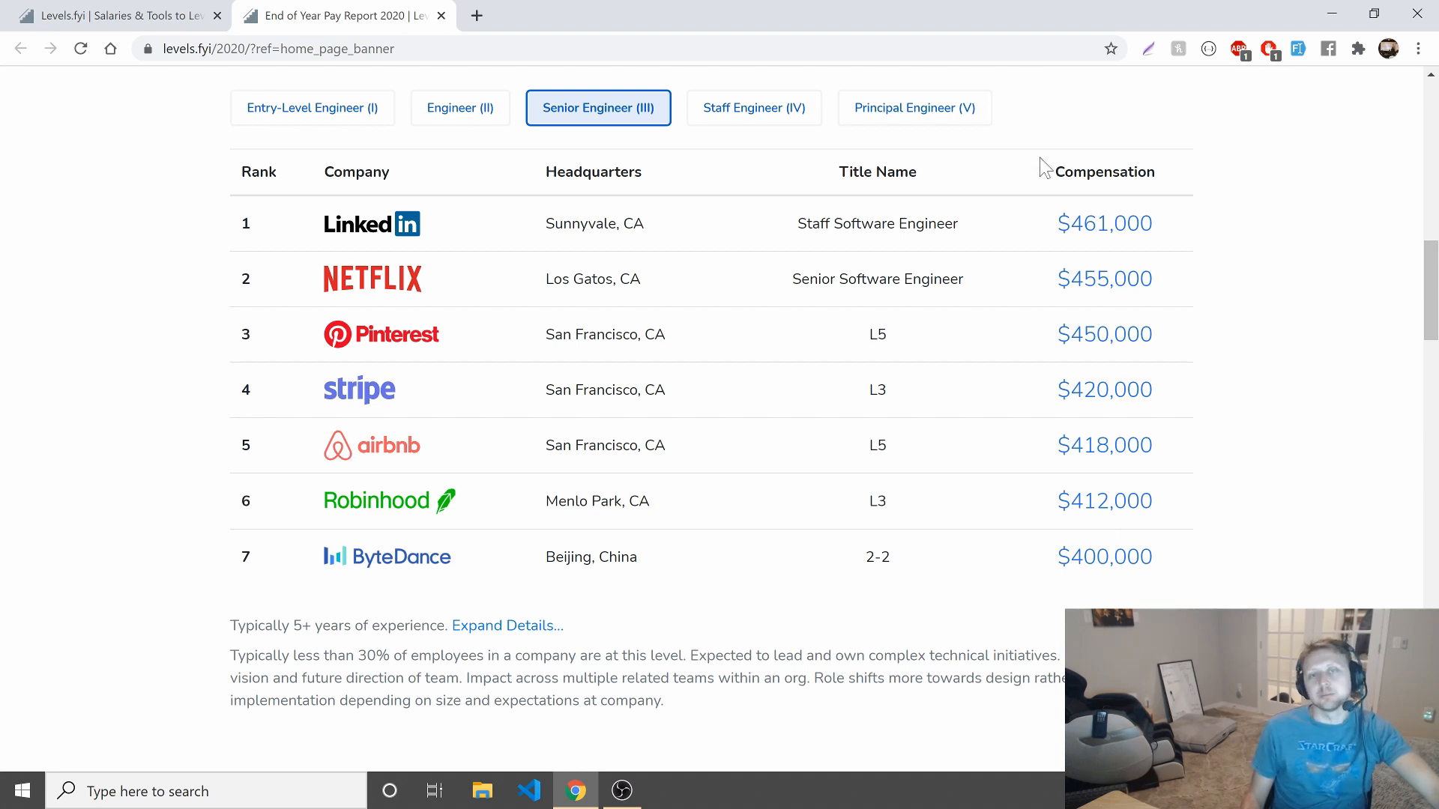
mouse_move(745, 309)
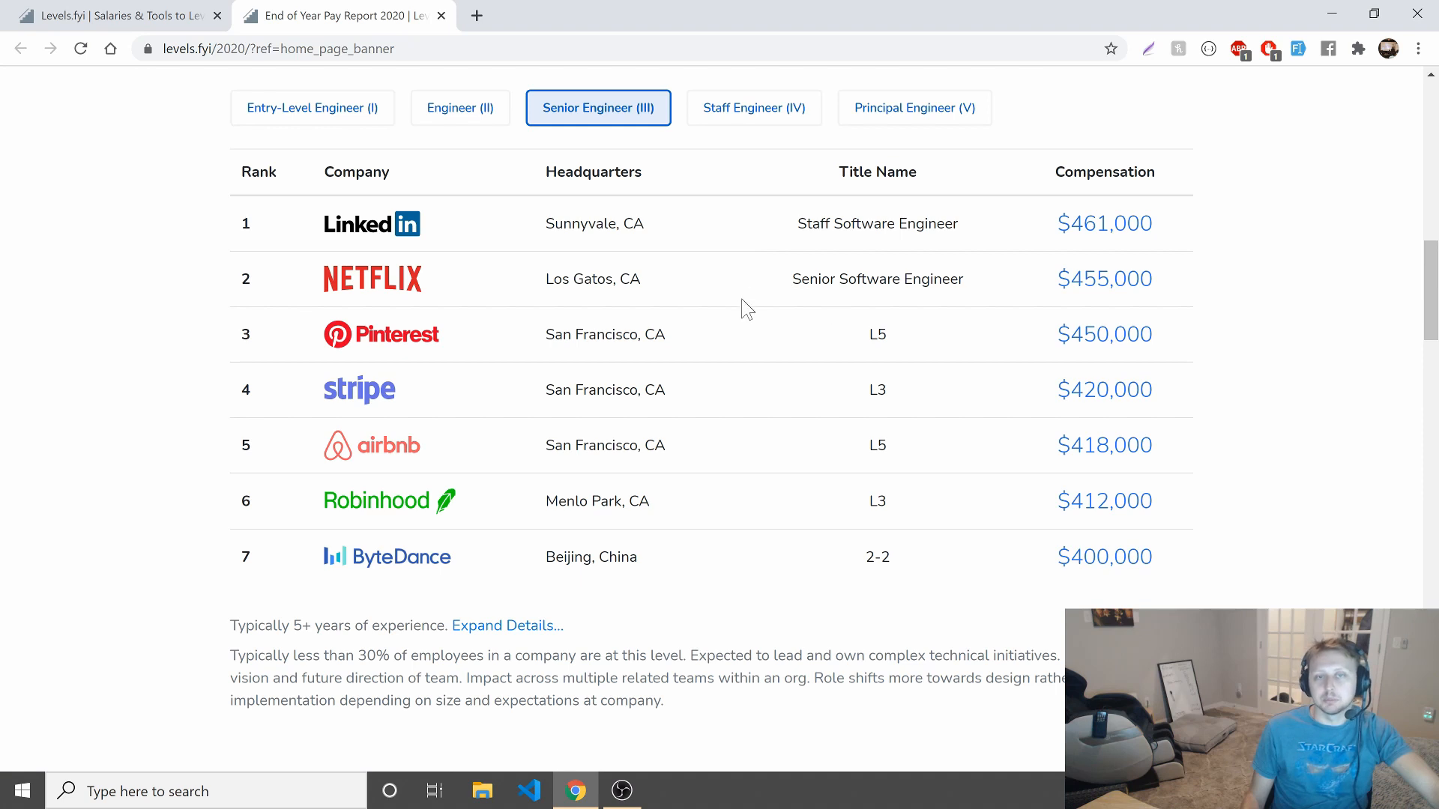
Show the Staff Engineer (IV) rankings, led by Stripe at $590,000, typically 10+ years.
left_click(752, 108)
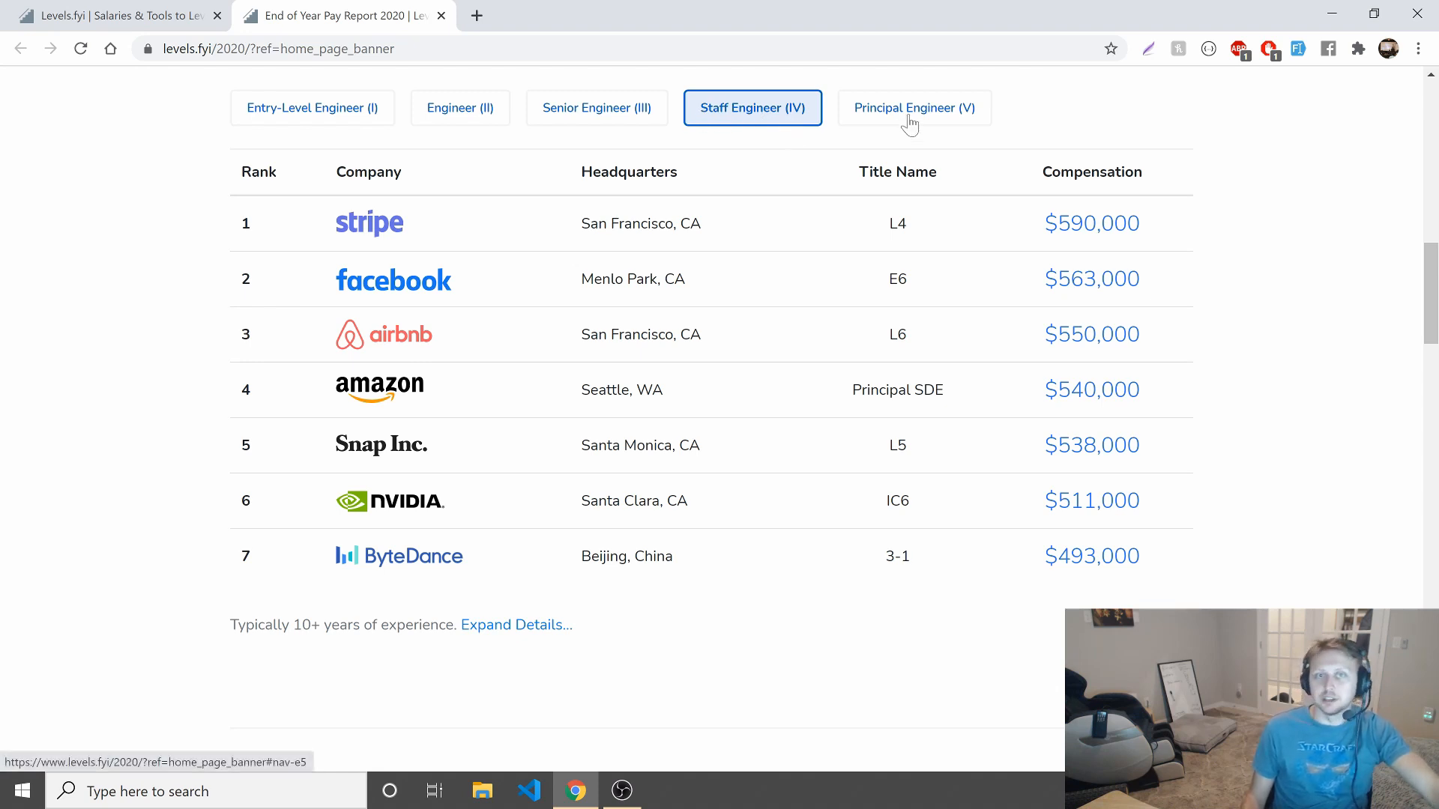
mouse_move(1014, 394)
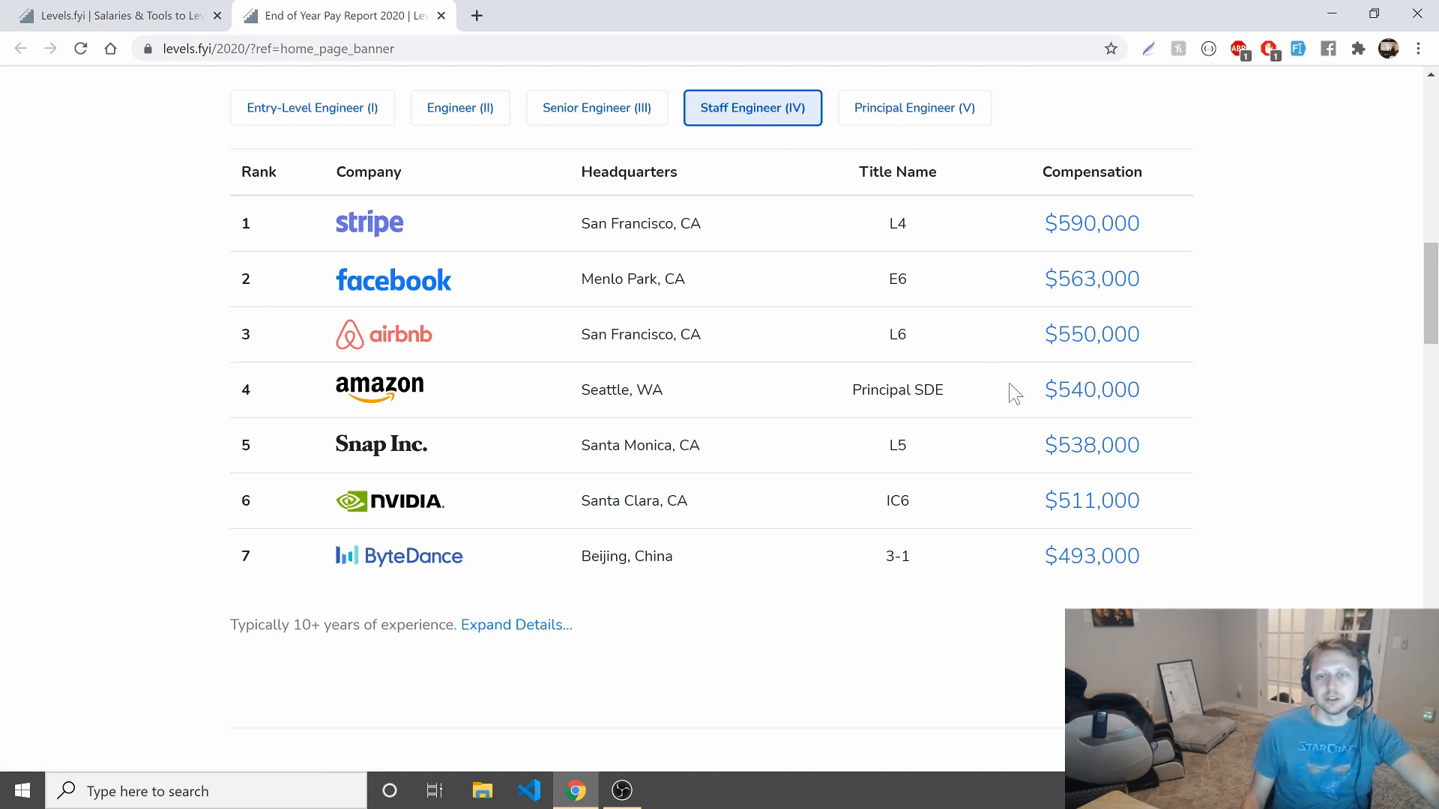
mouse_move(406, 555)
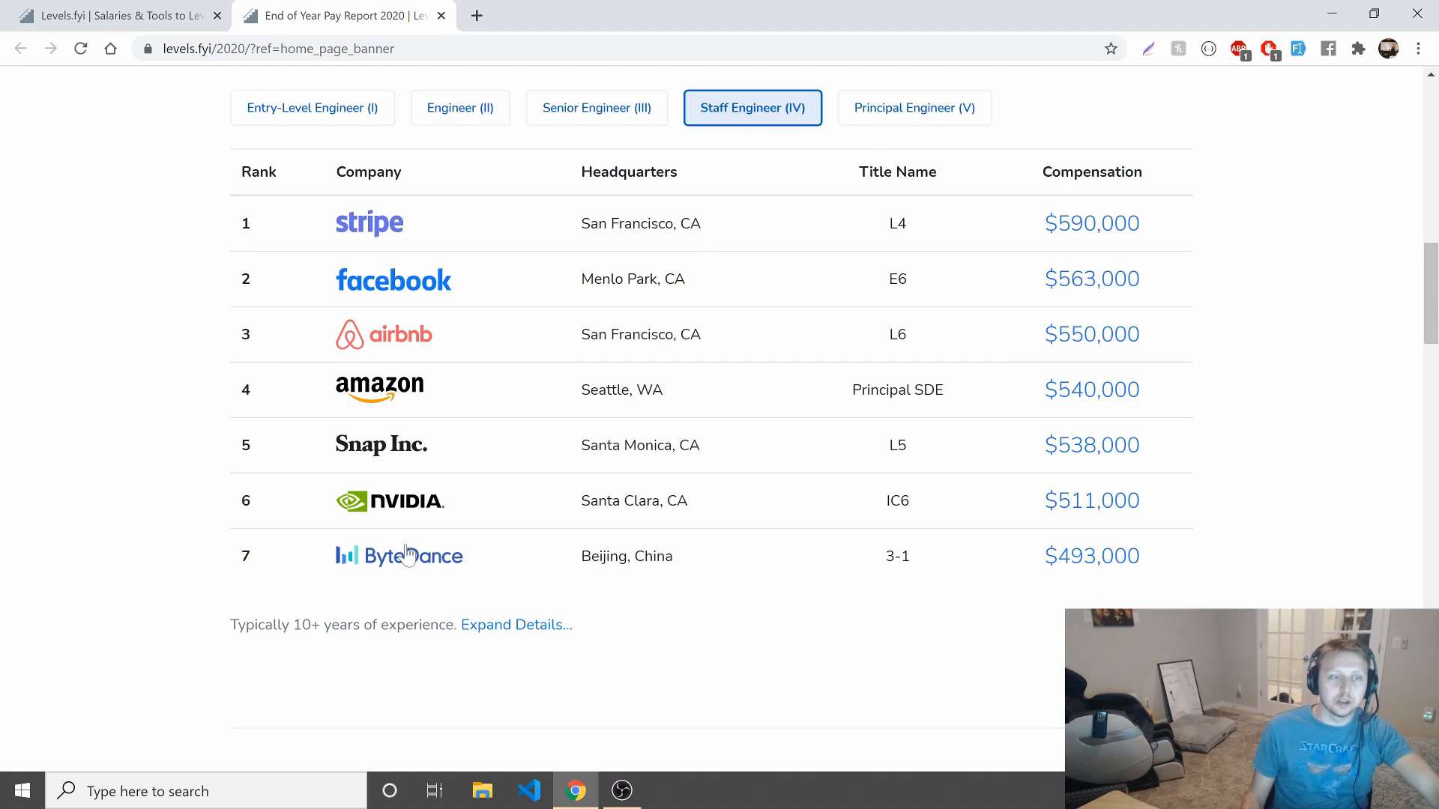
mouse_move(345, 390)
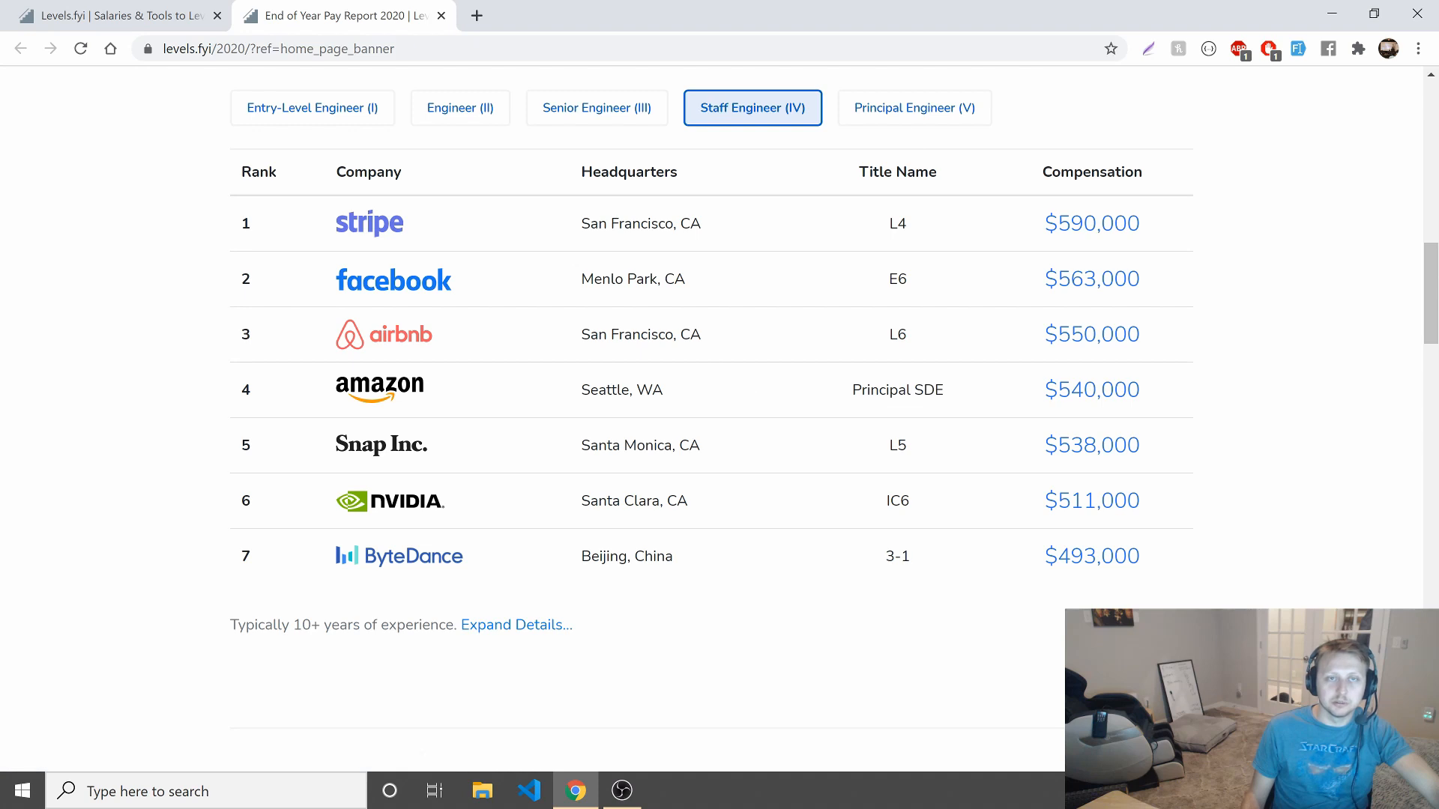
Compare Principal Engineer (V) rankings with the Staff Engineer (IV) and Engineer (II) tables.
left_click(913, 108)
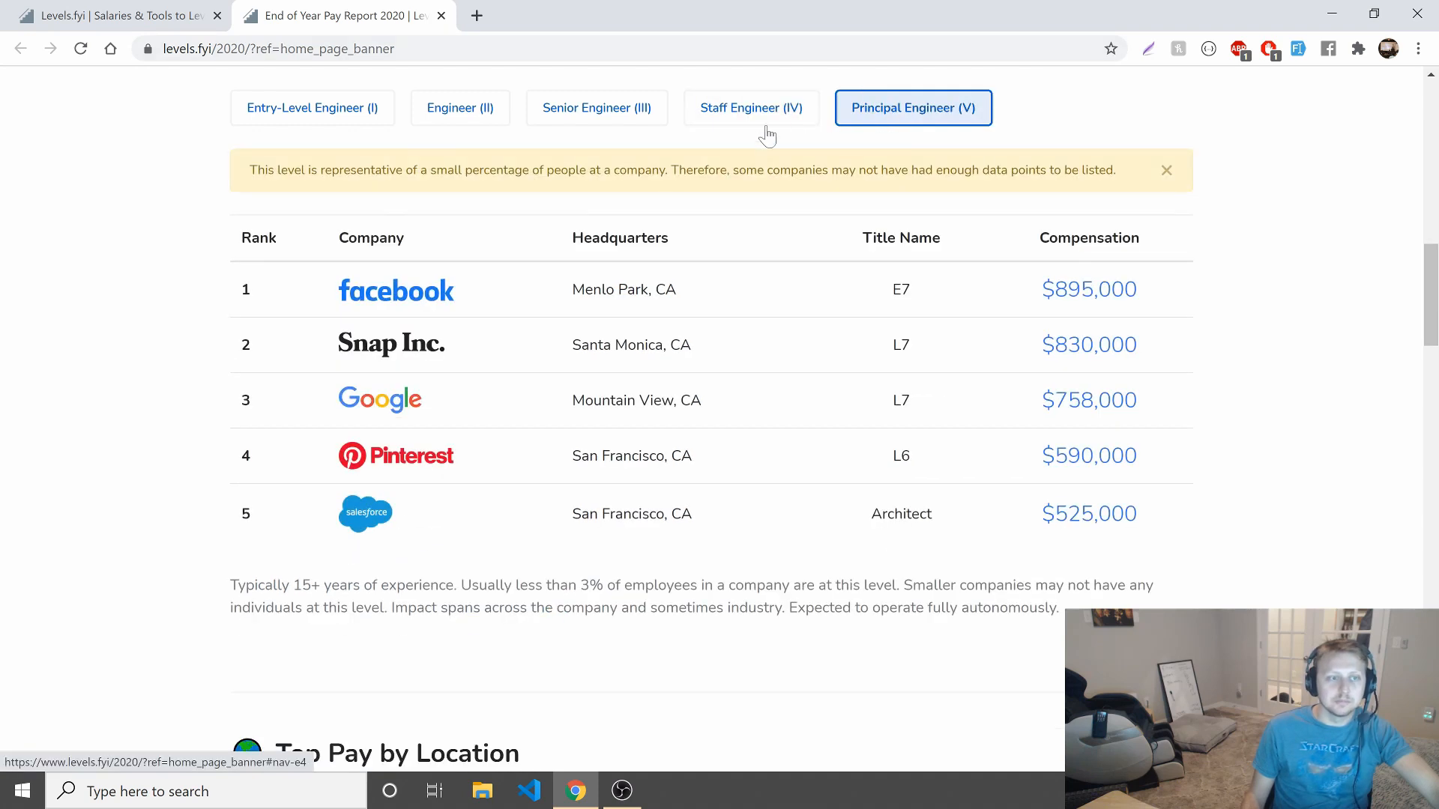
mouse_move(1016, 287)
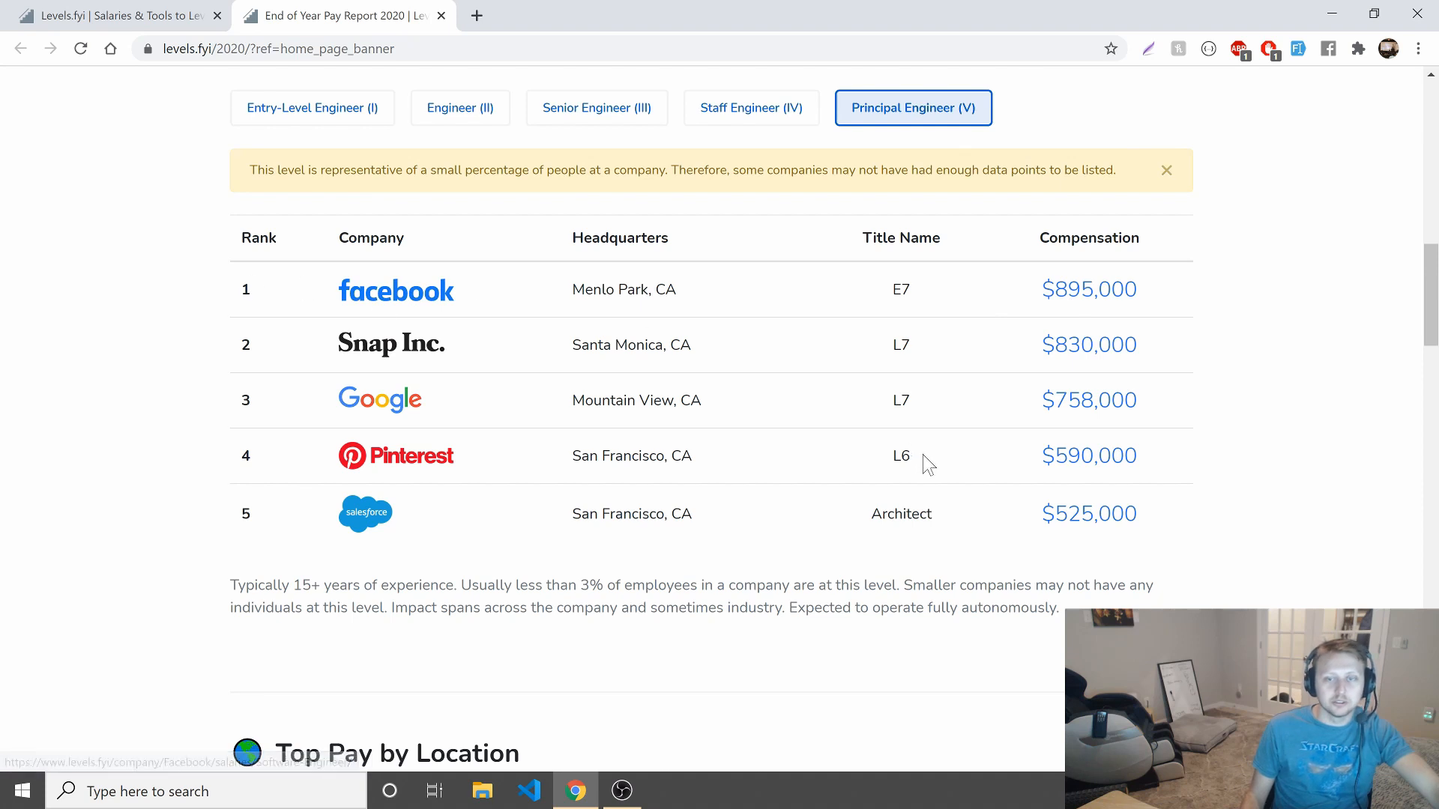
mouse_move(810, 74)
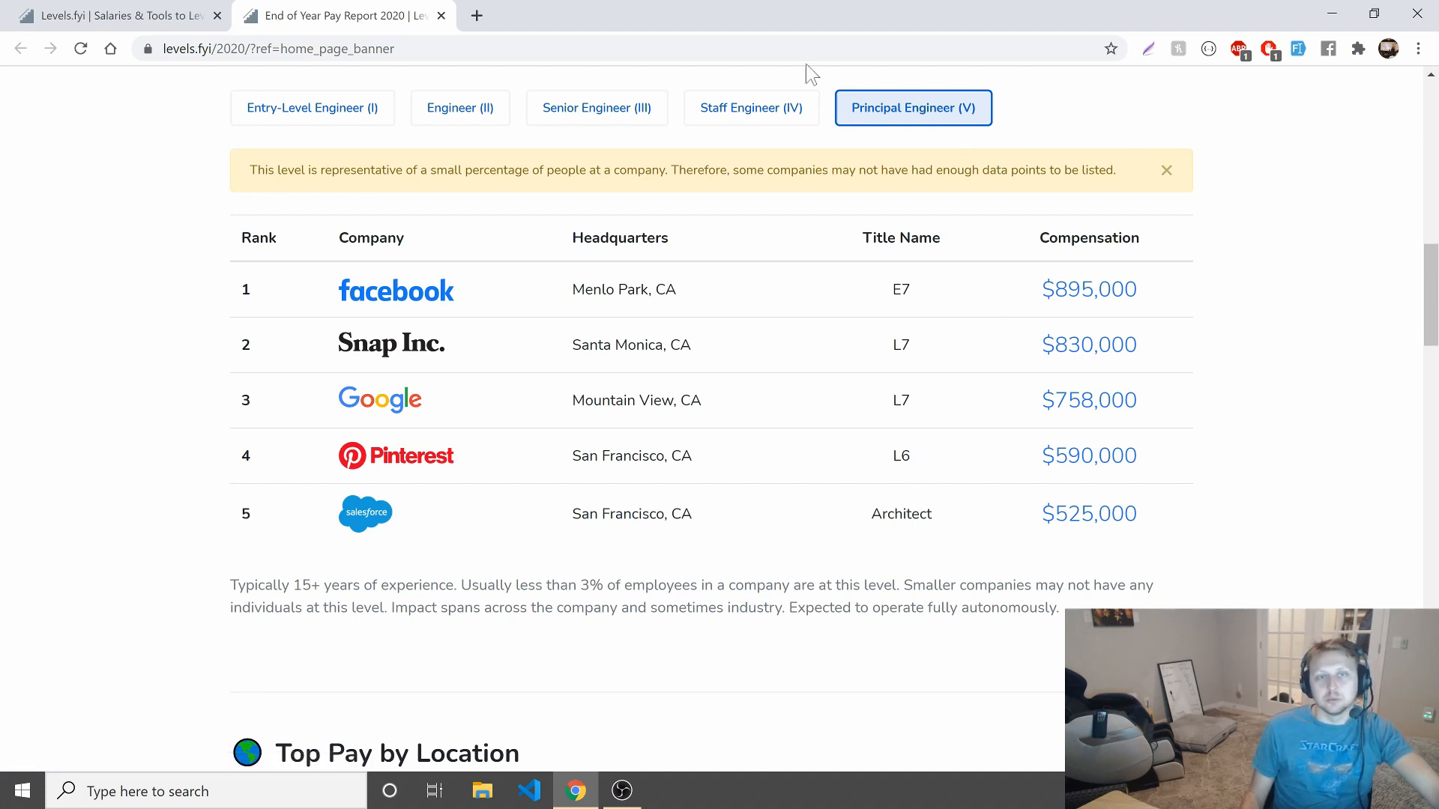
left_click(751, 108)
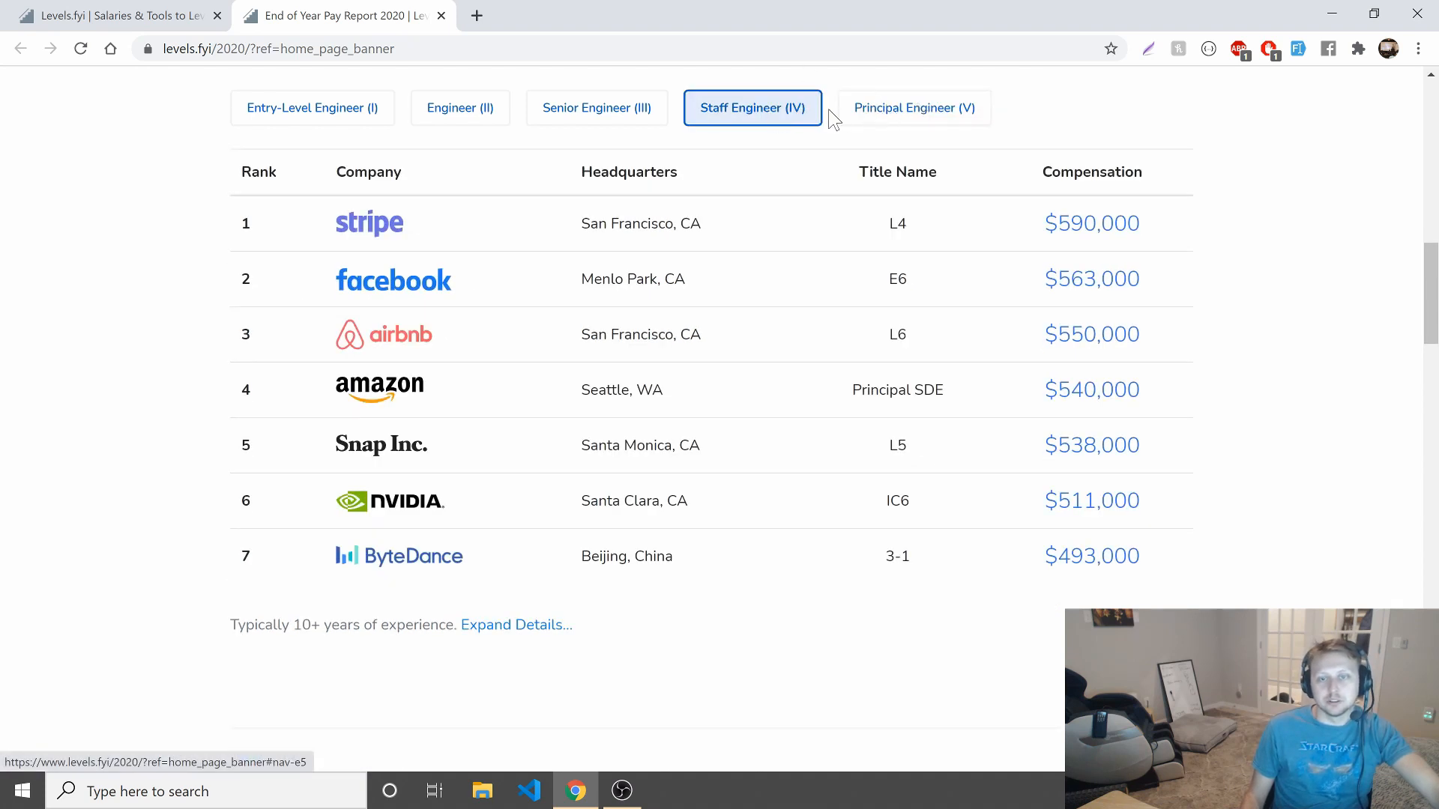
left_click(912, 107)
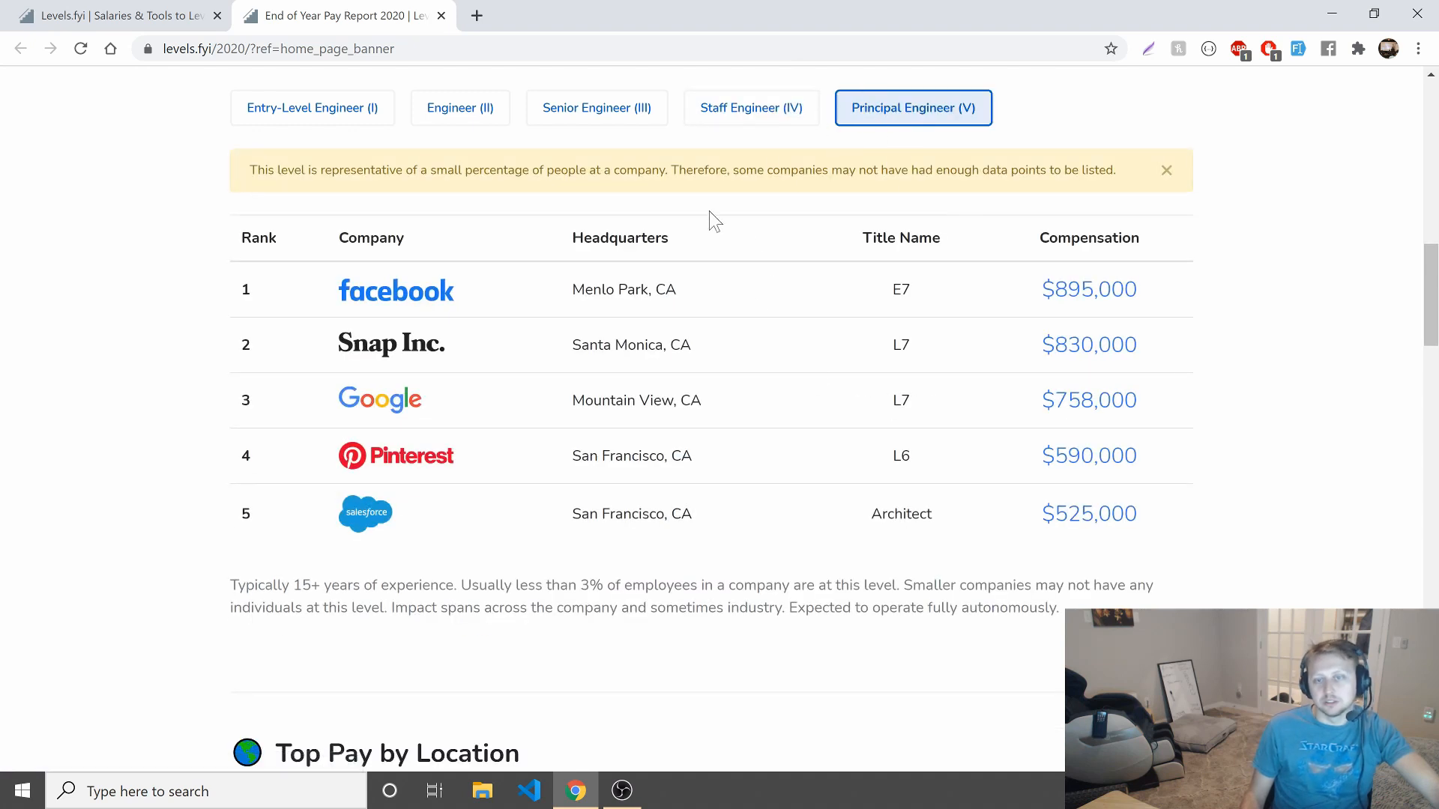
mouse_move(366, 93)
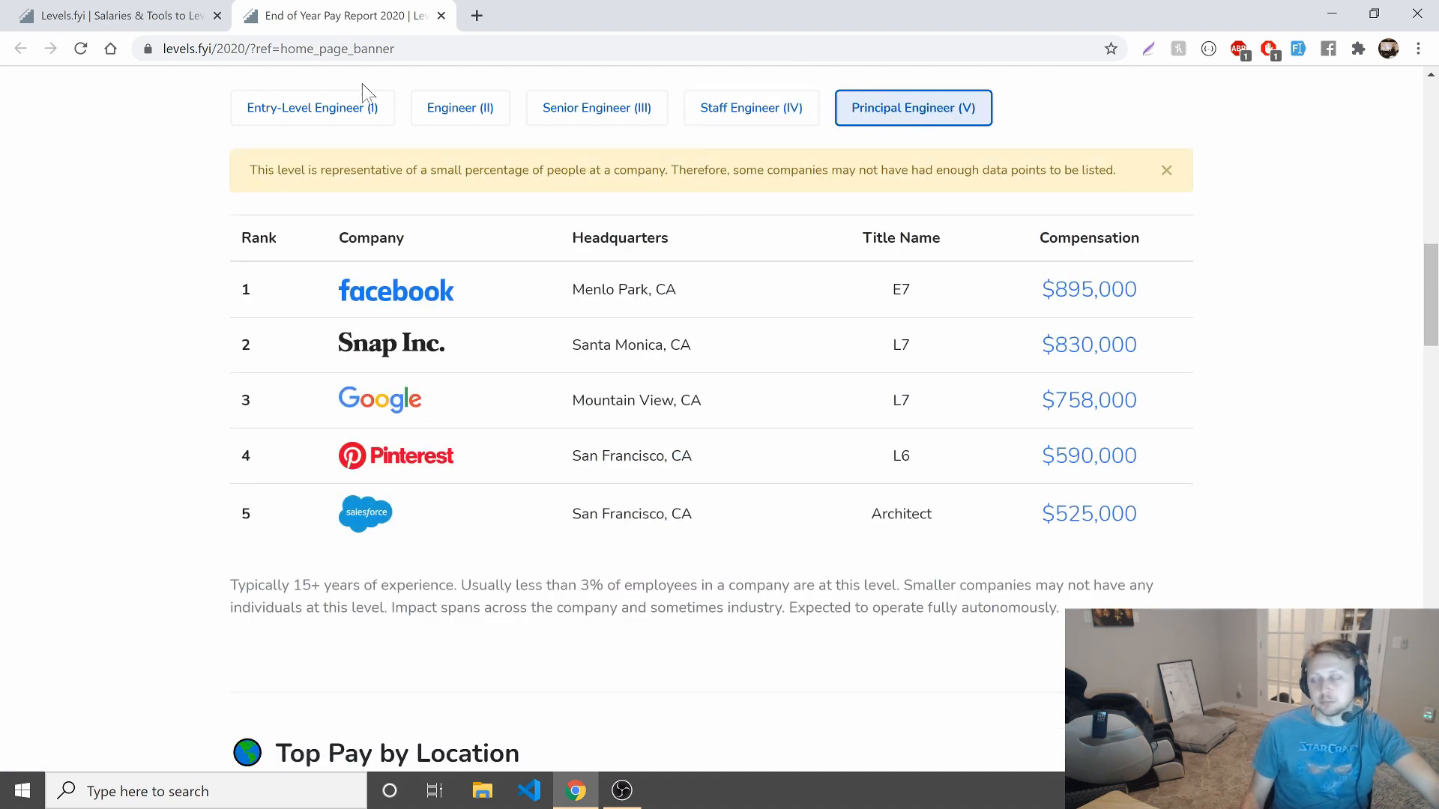
left_click(460, 108)
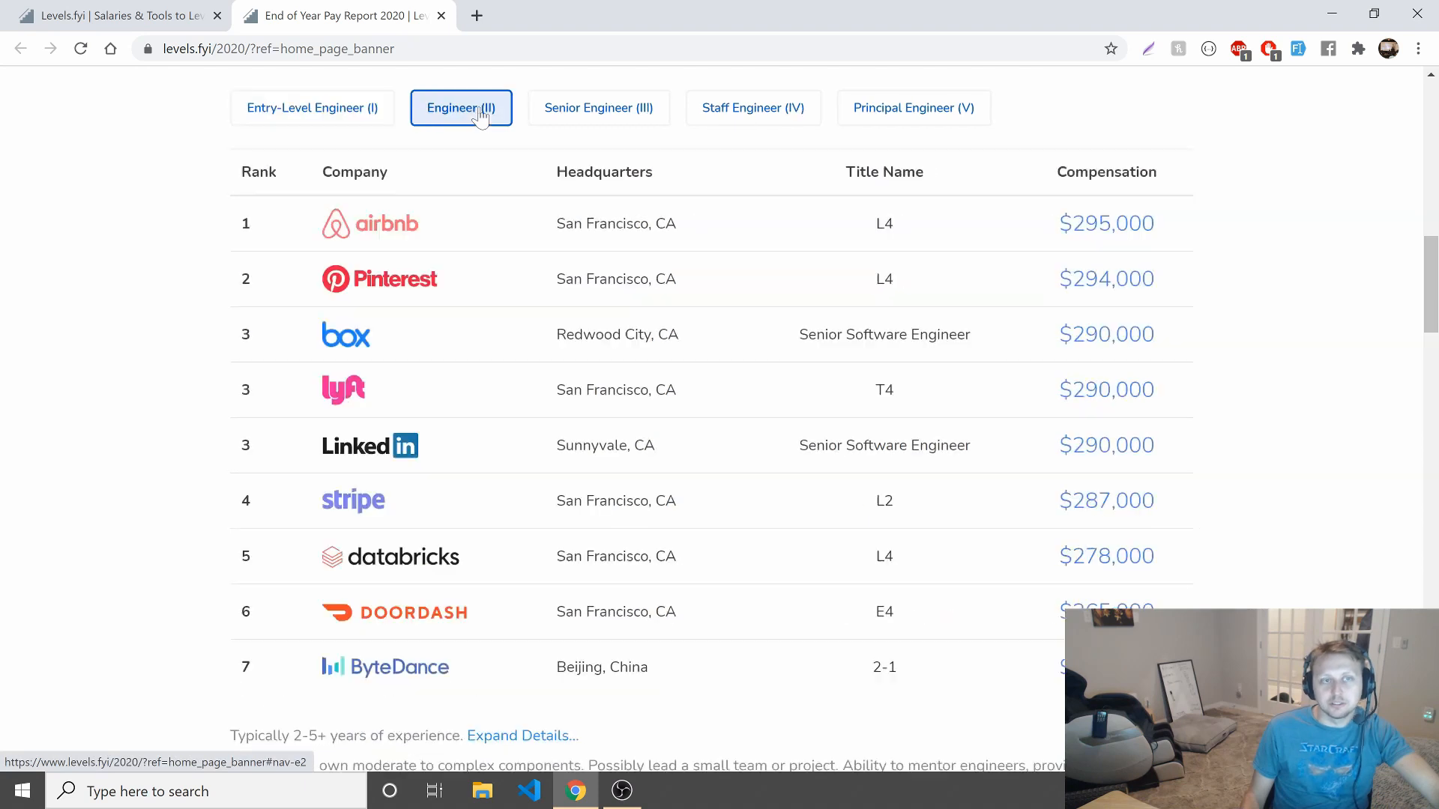
left_click(751, 108)
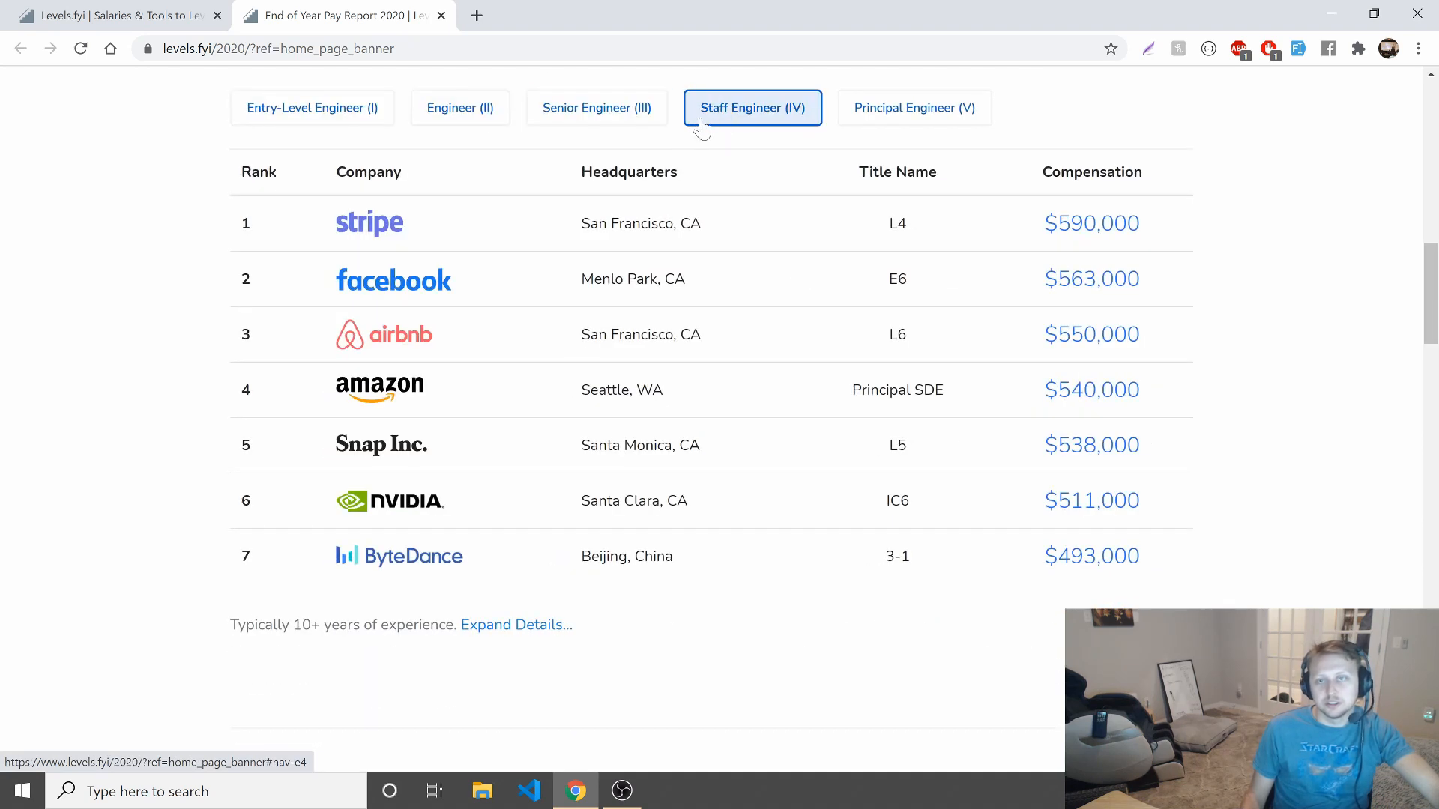
left_click(913, 108)
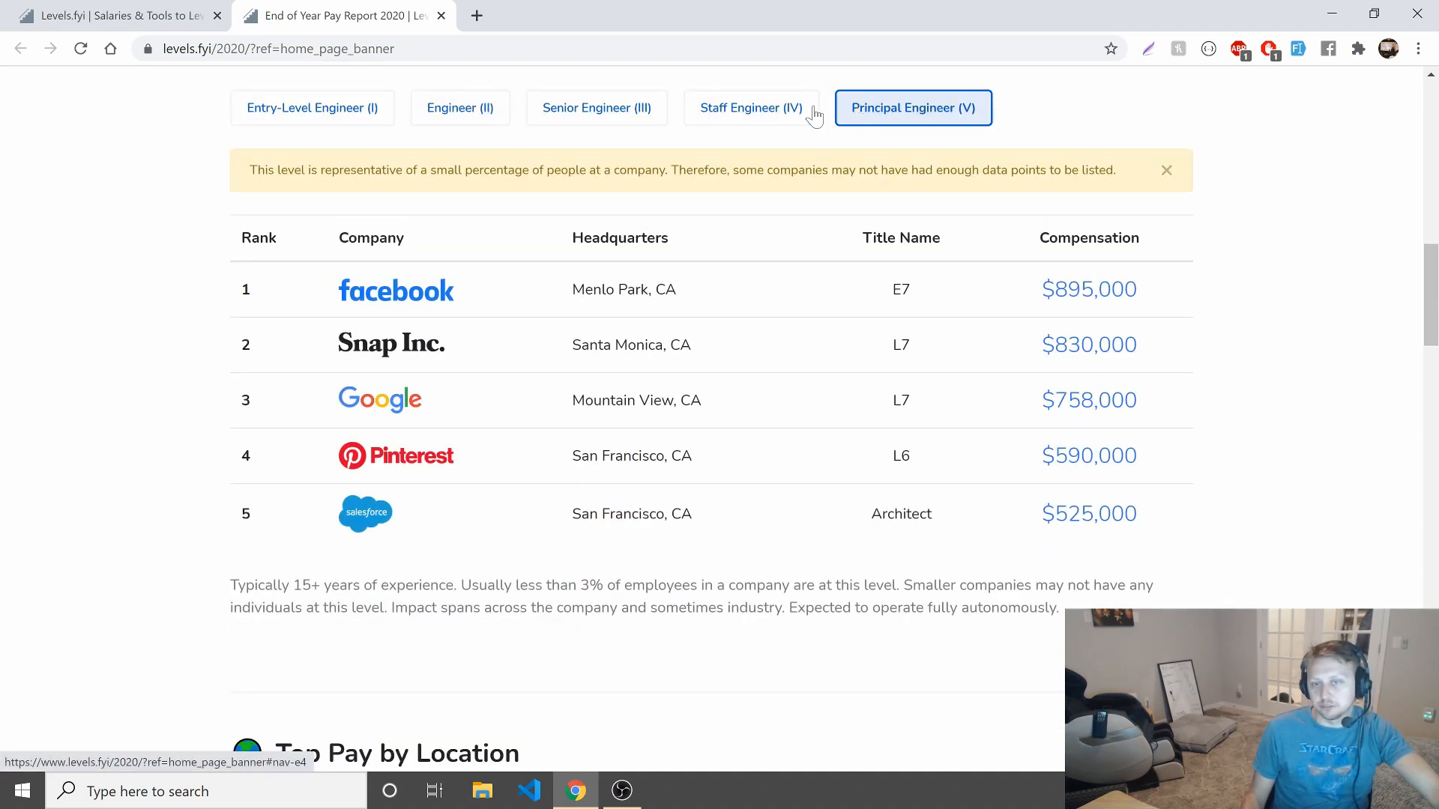
mouse_move(767, 120)
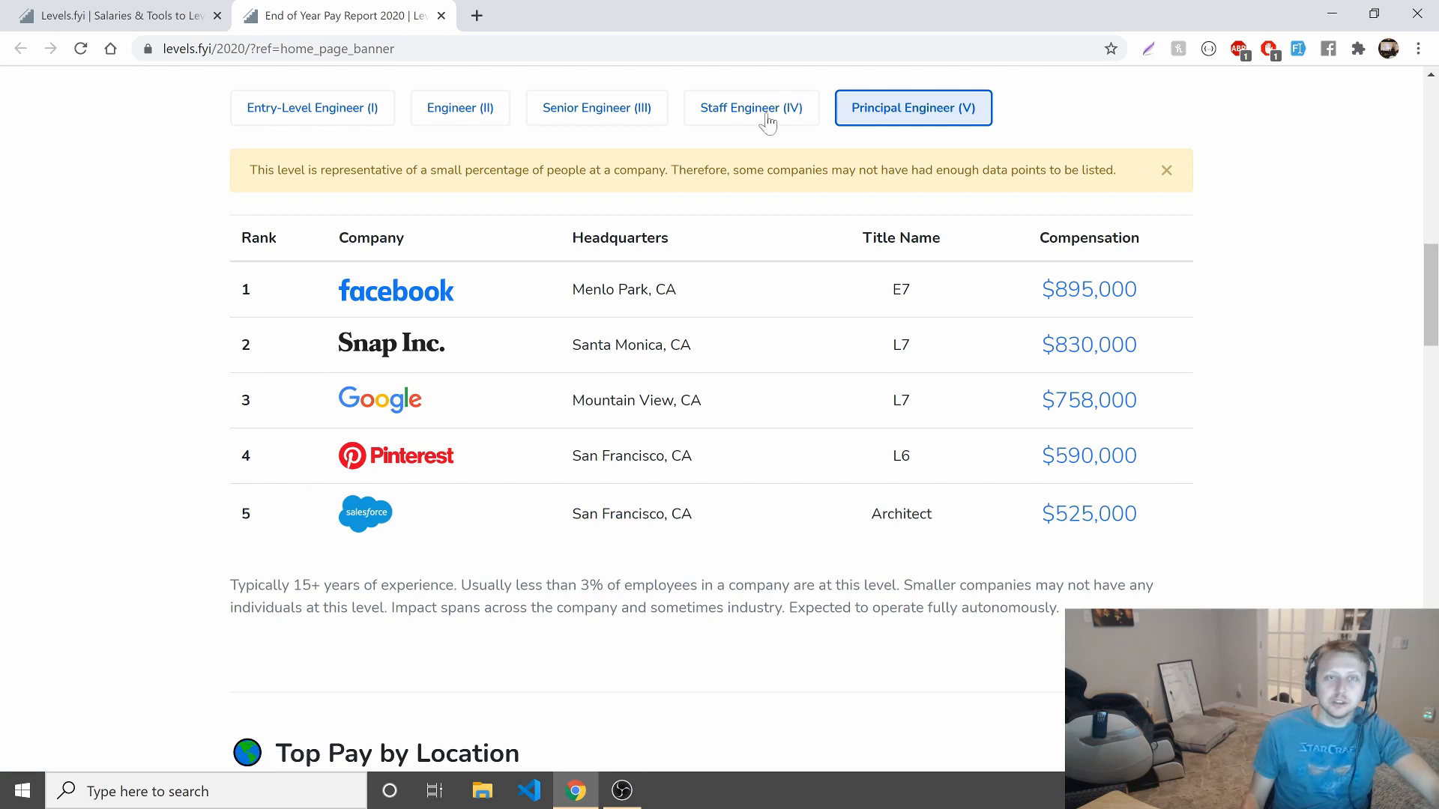
Expand the Staff Engineer description, then show Principal Engineer (V) led by Facebook at $895,000.
left_click(751, 108)
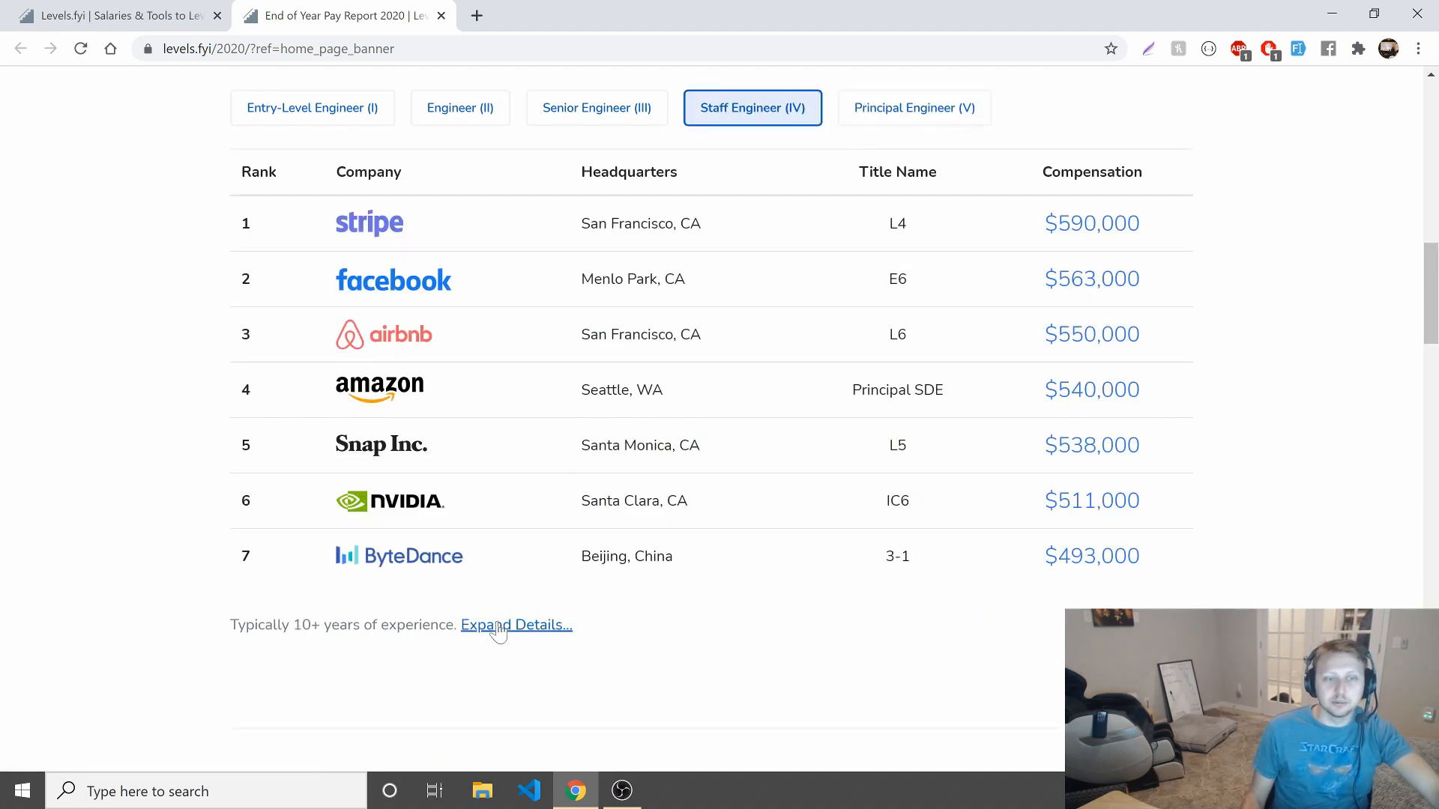
left_click(514, 625)
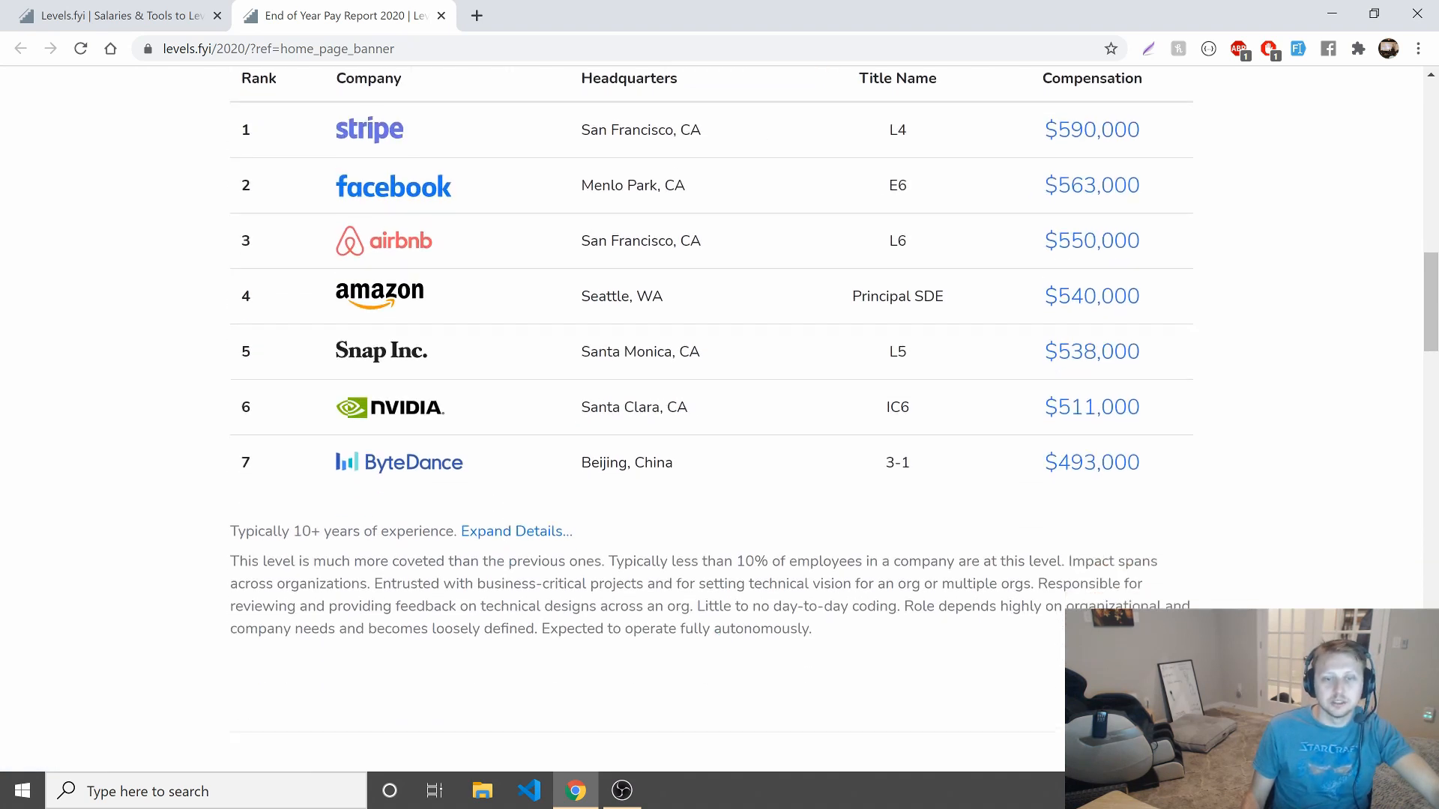
scroll("up", 3)
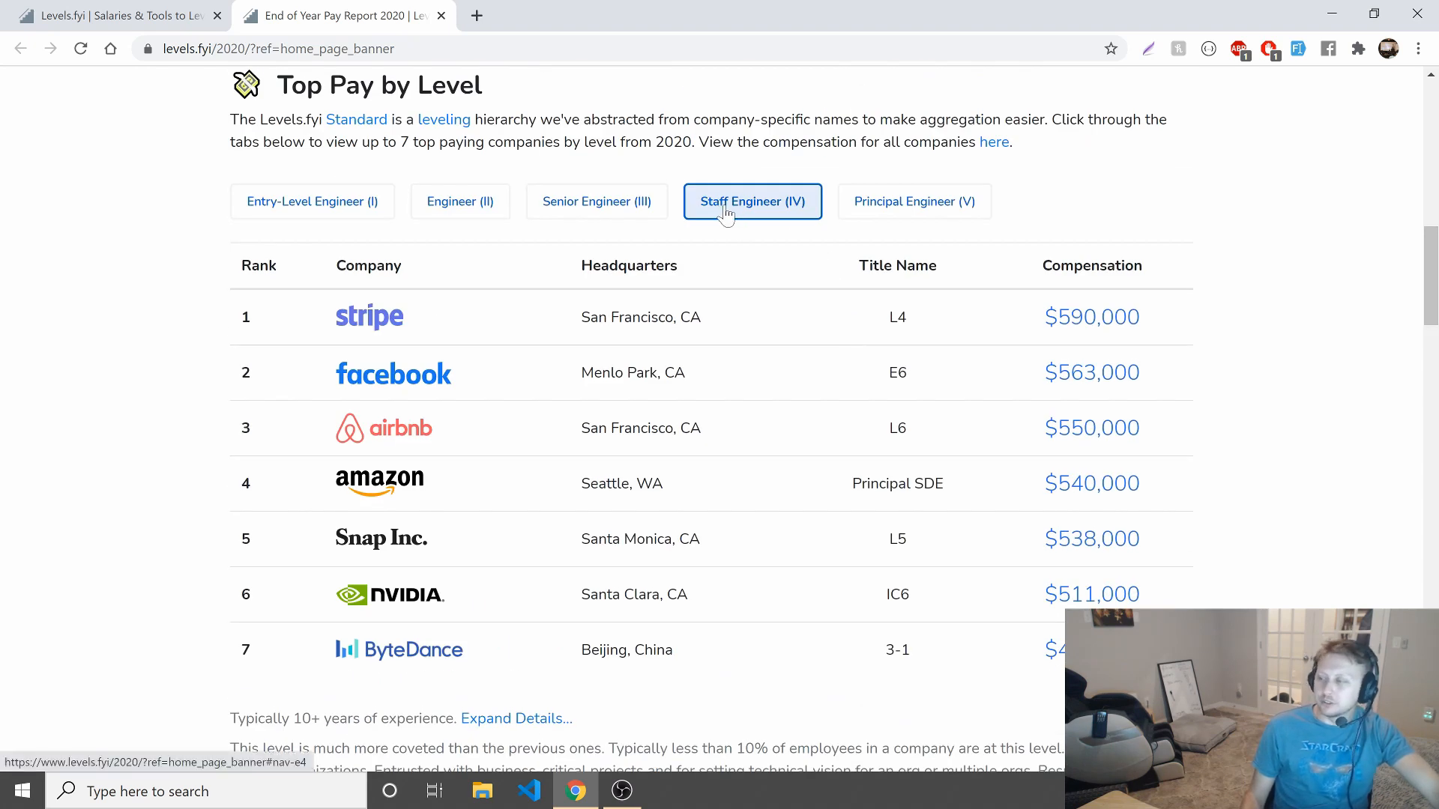
left_click(913, 201)
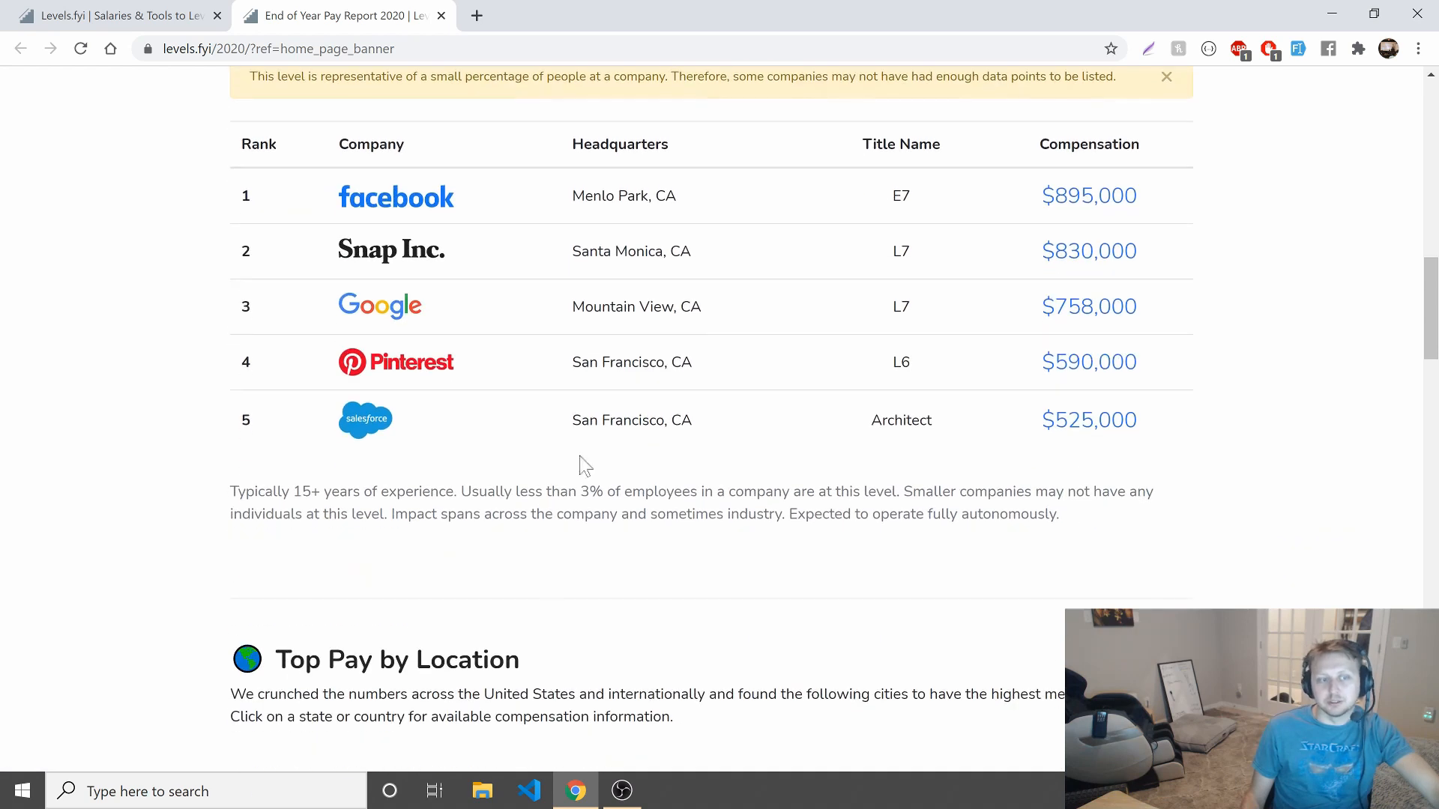
left_click_drag(519, 491, 834, 514)
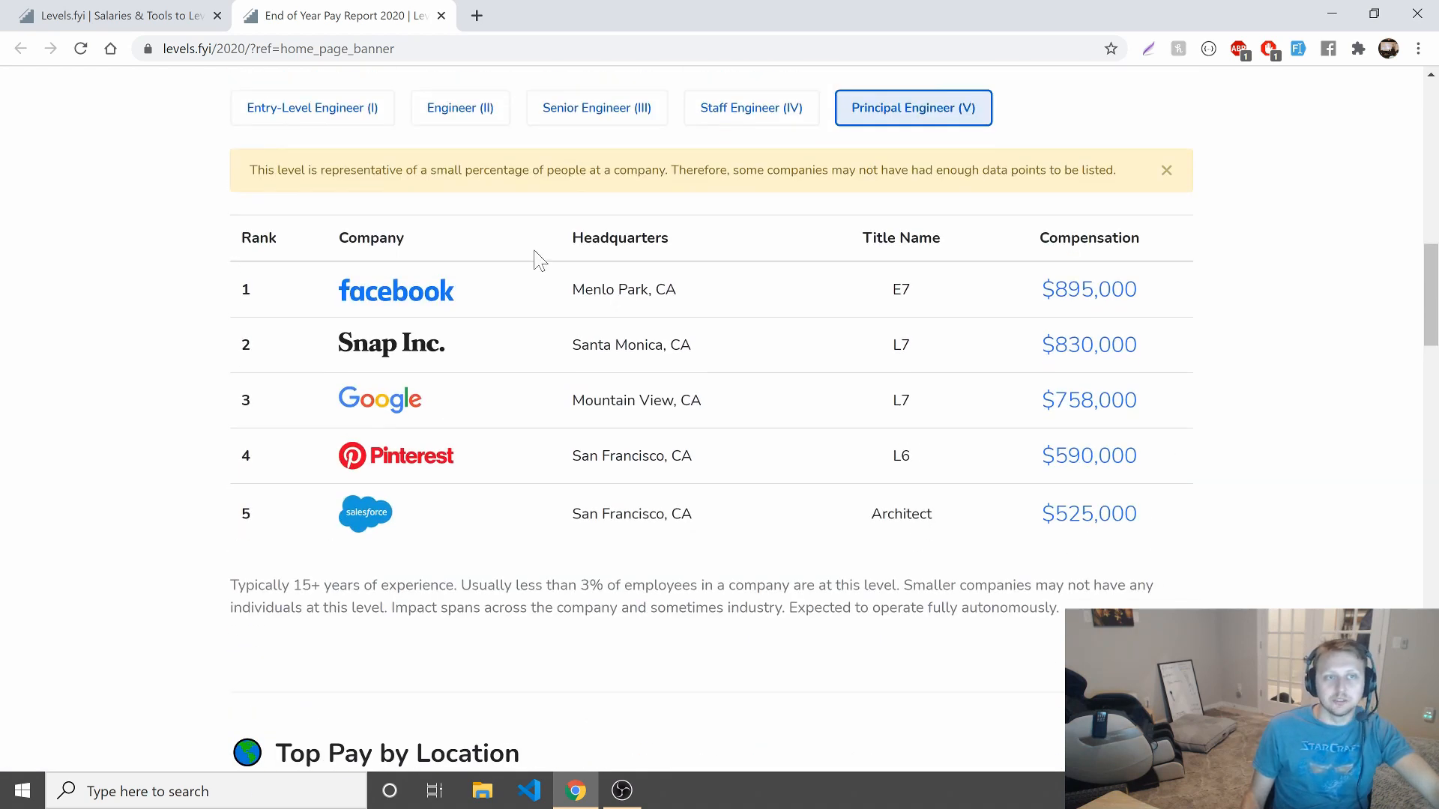
Bring up both Top Pay by Location tables and highlight the Austin, Portland and Denver rows.
scroll("down", 3)
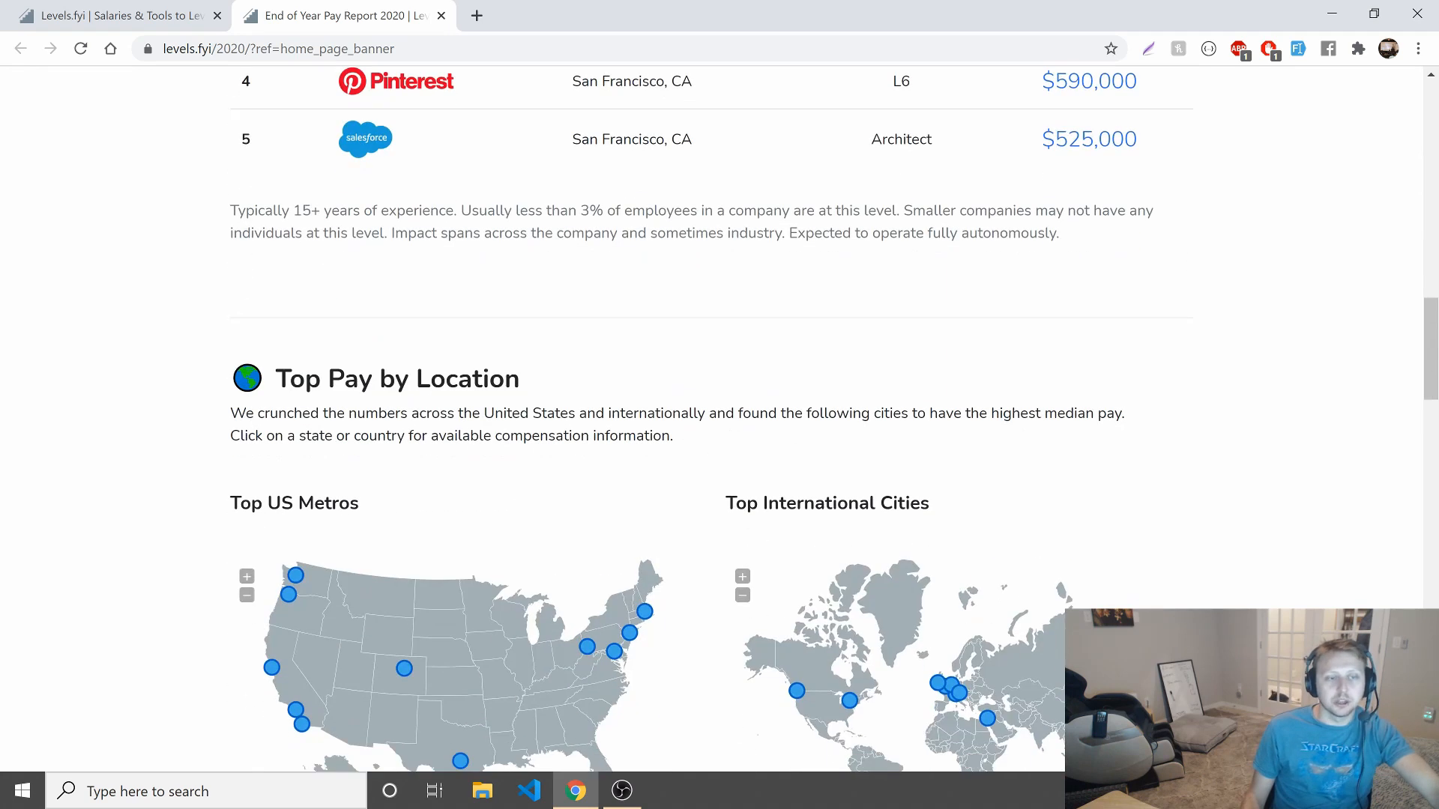
scroll("down", 3)
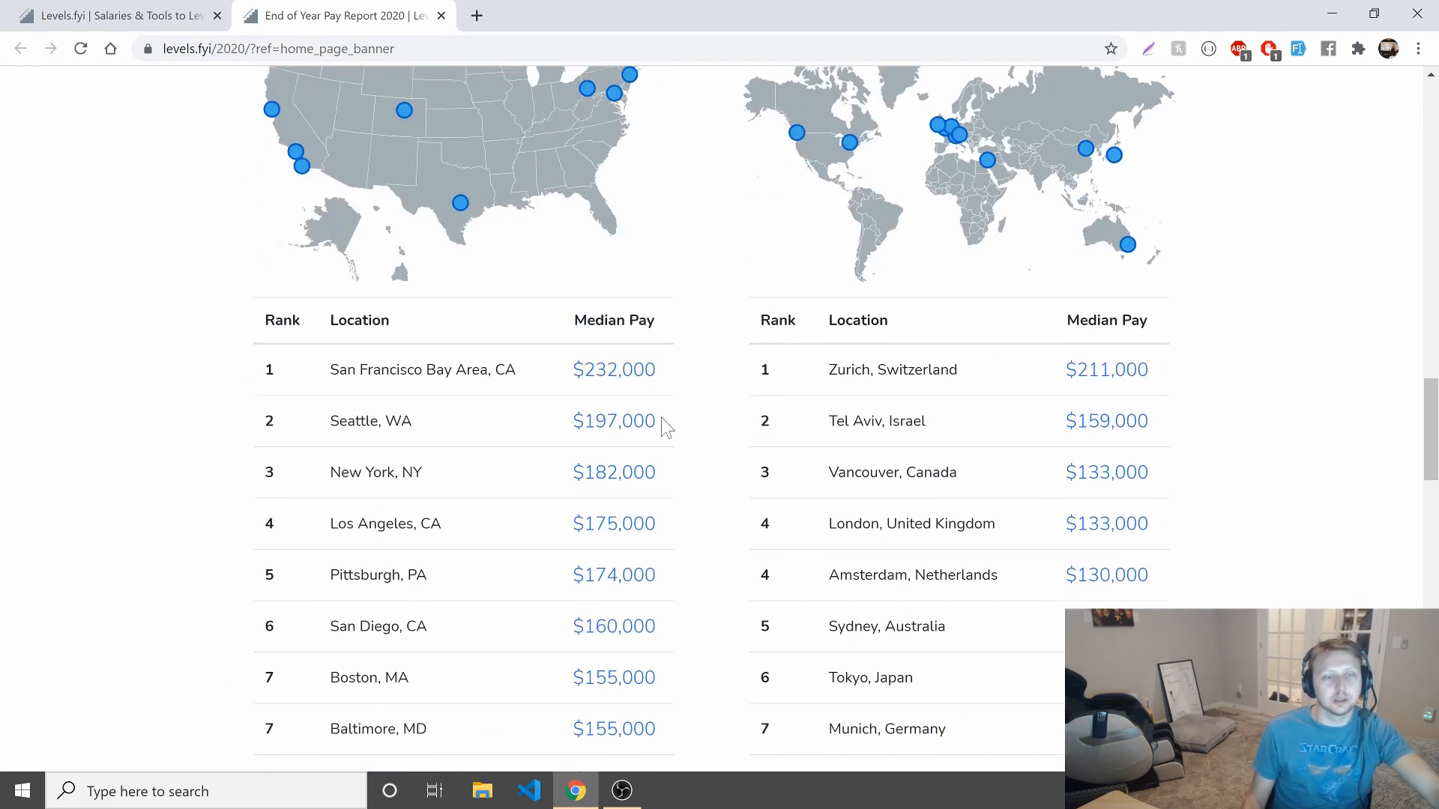
scroll("down", 3)
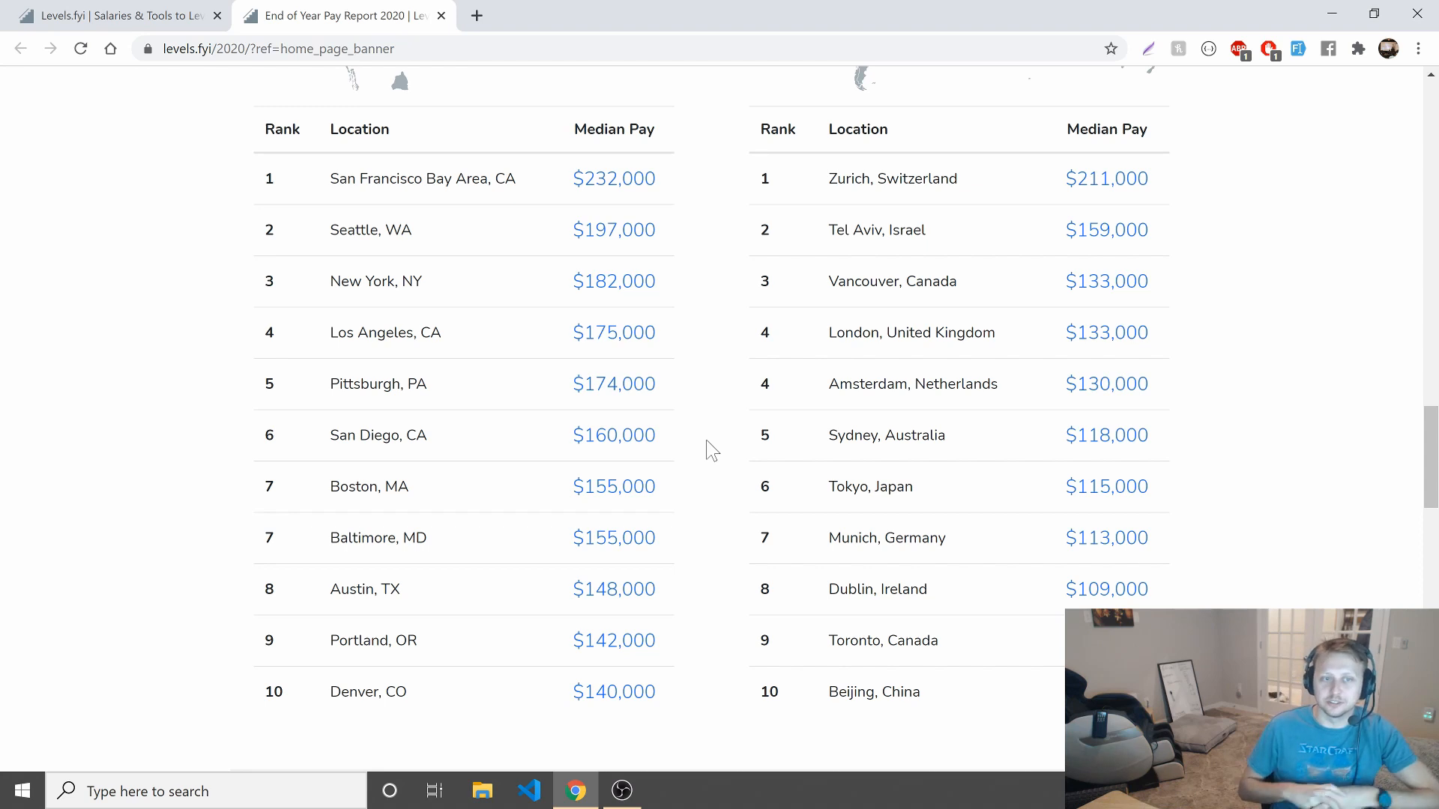
mouse_move(466, 680)
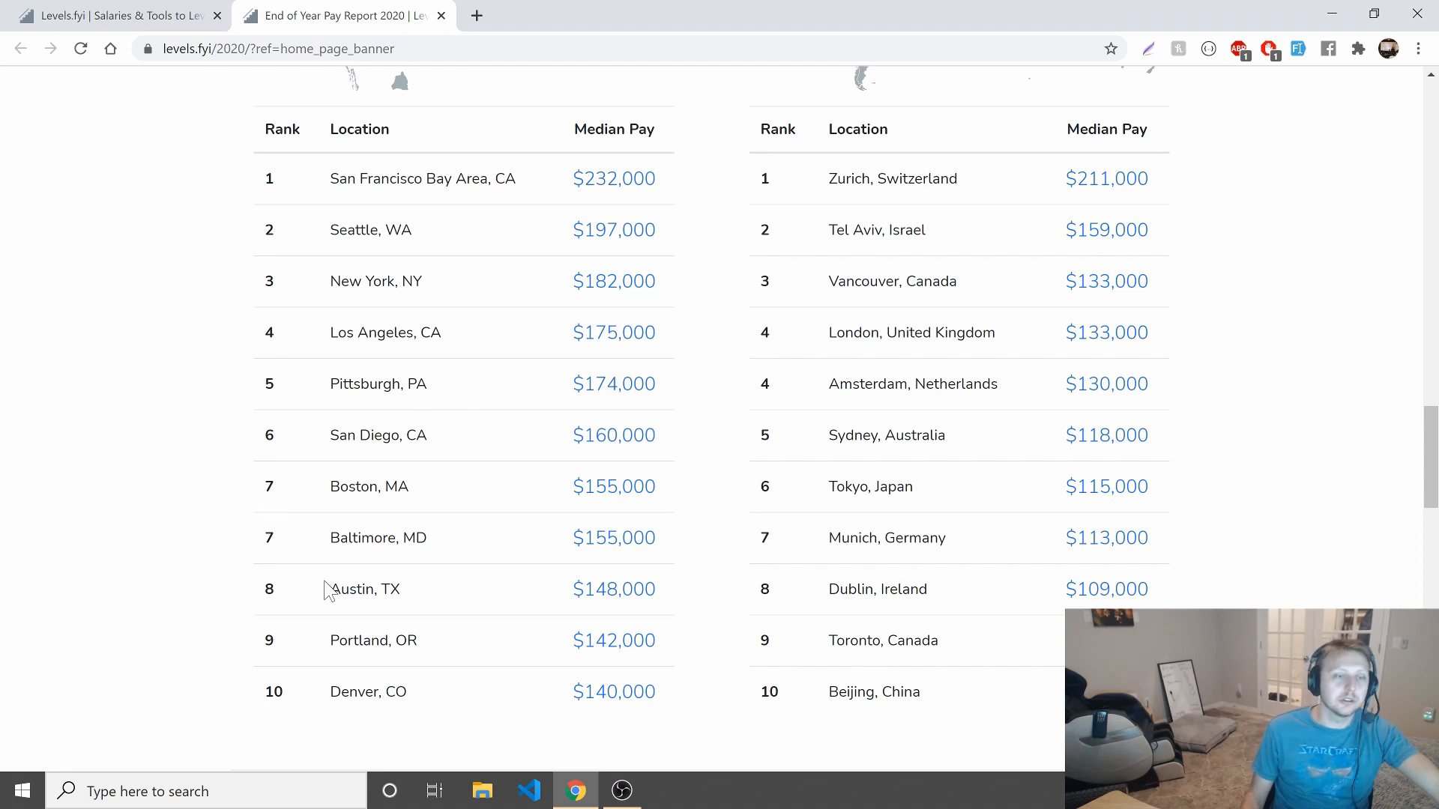
left_click_drag(325, 589, 674, 706)
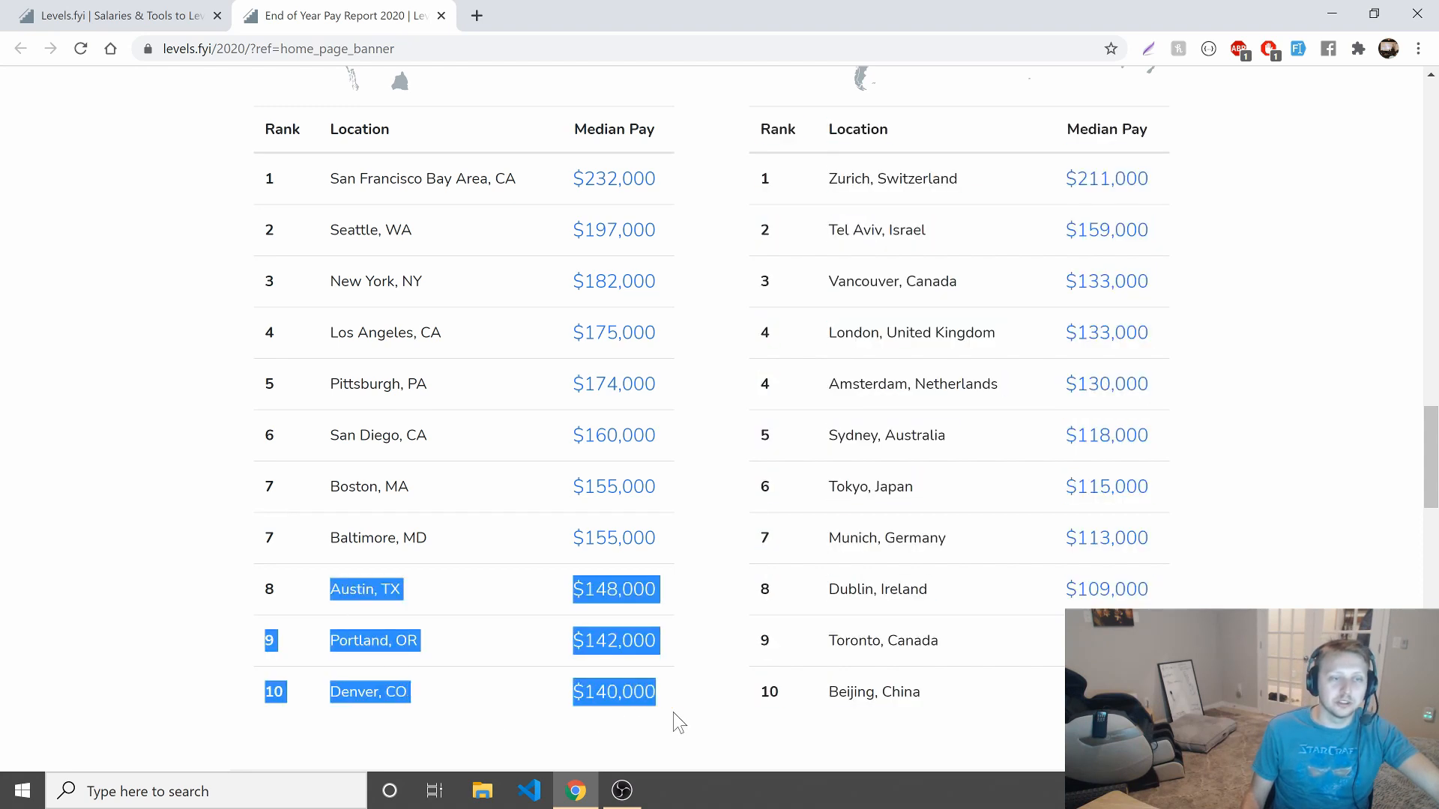
left_click(677, 721)
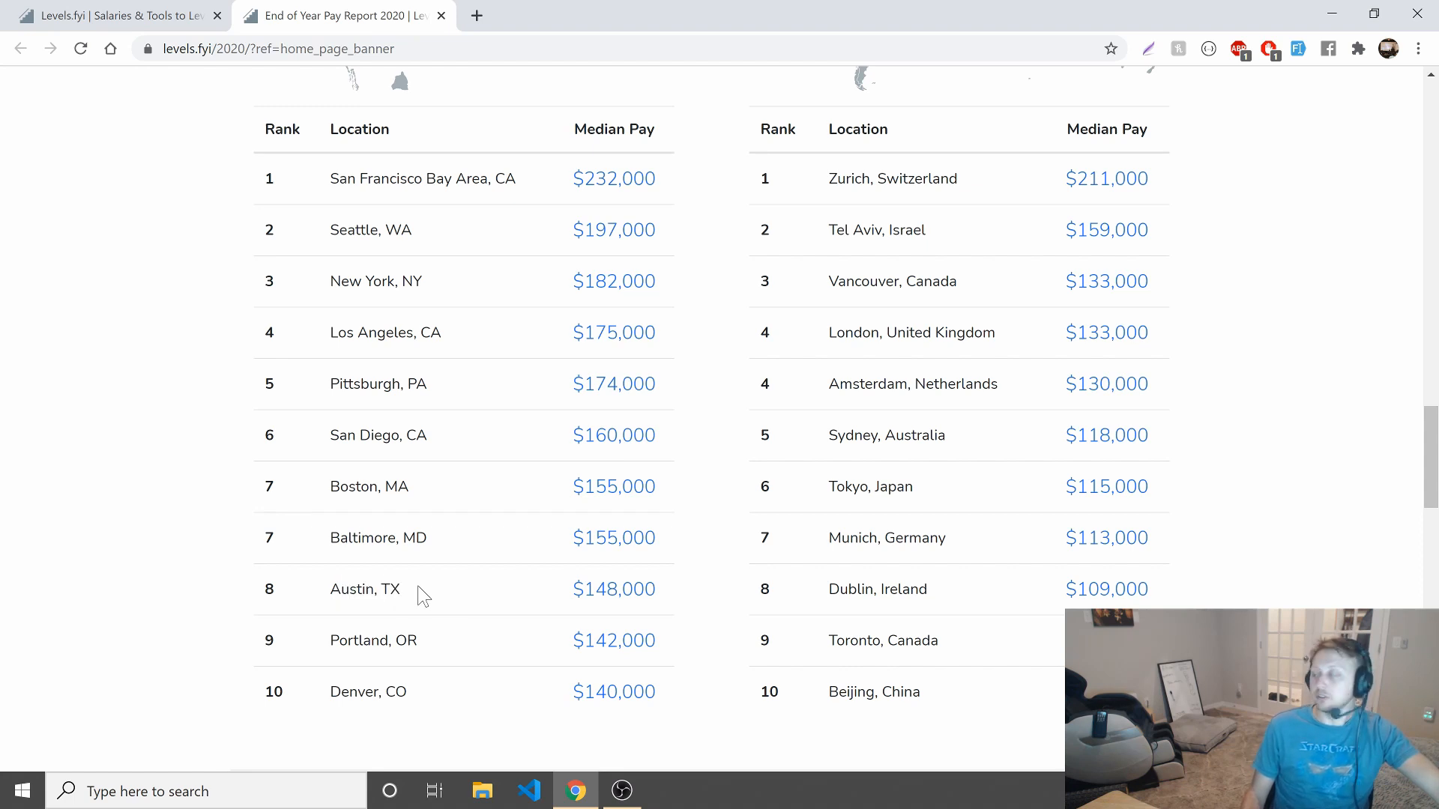
double_click(362, 588)
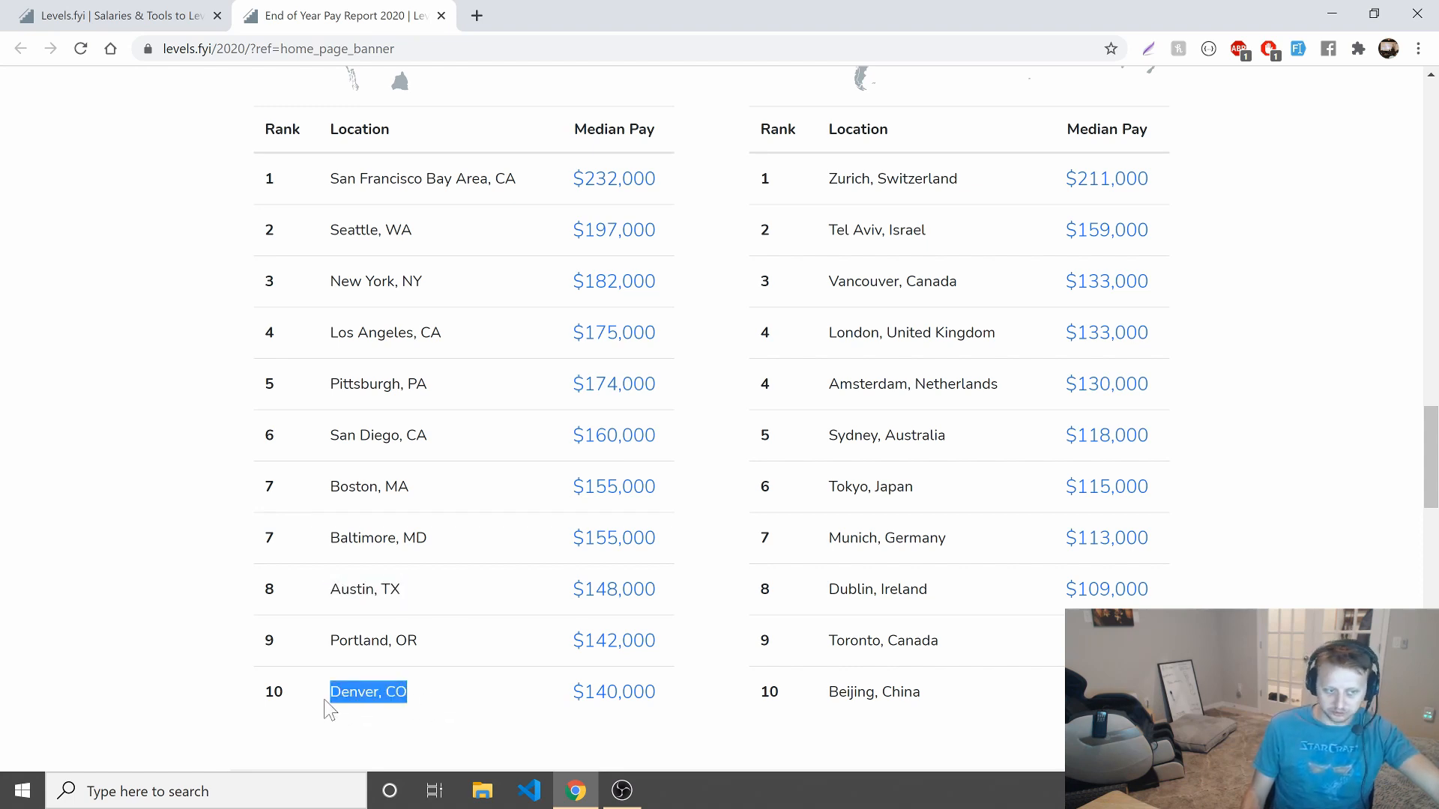
mouse_move(398, 587)
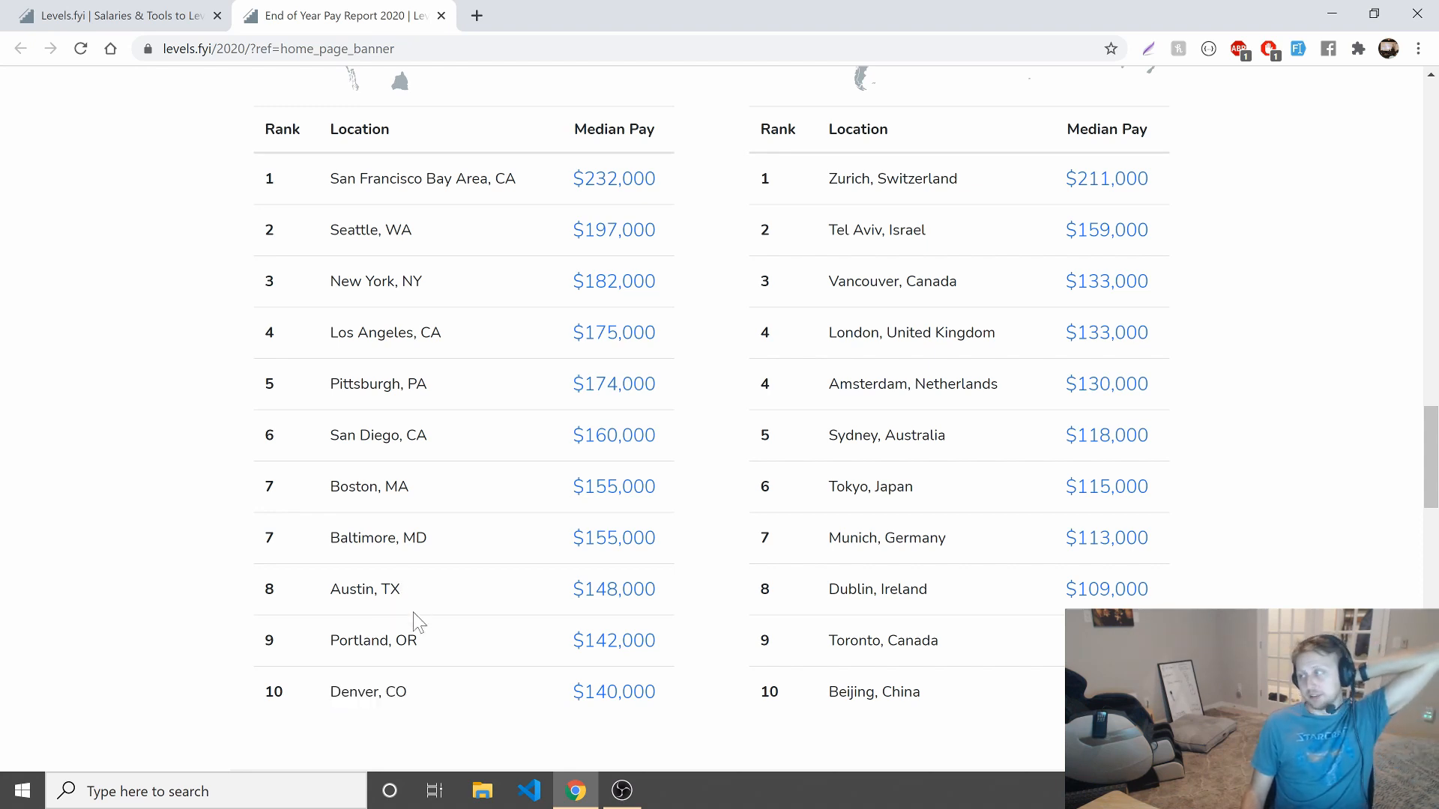
mouse_move(592, 618)
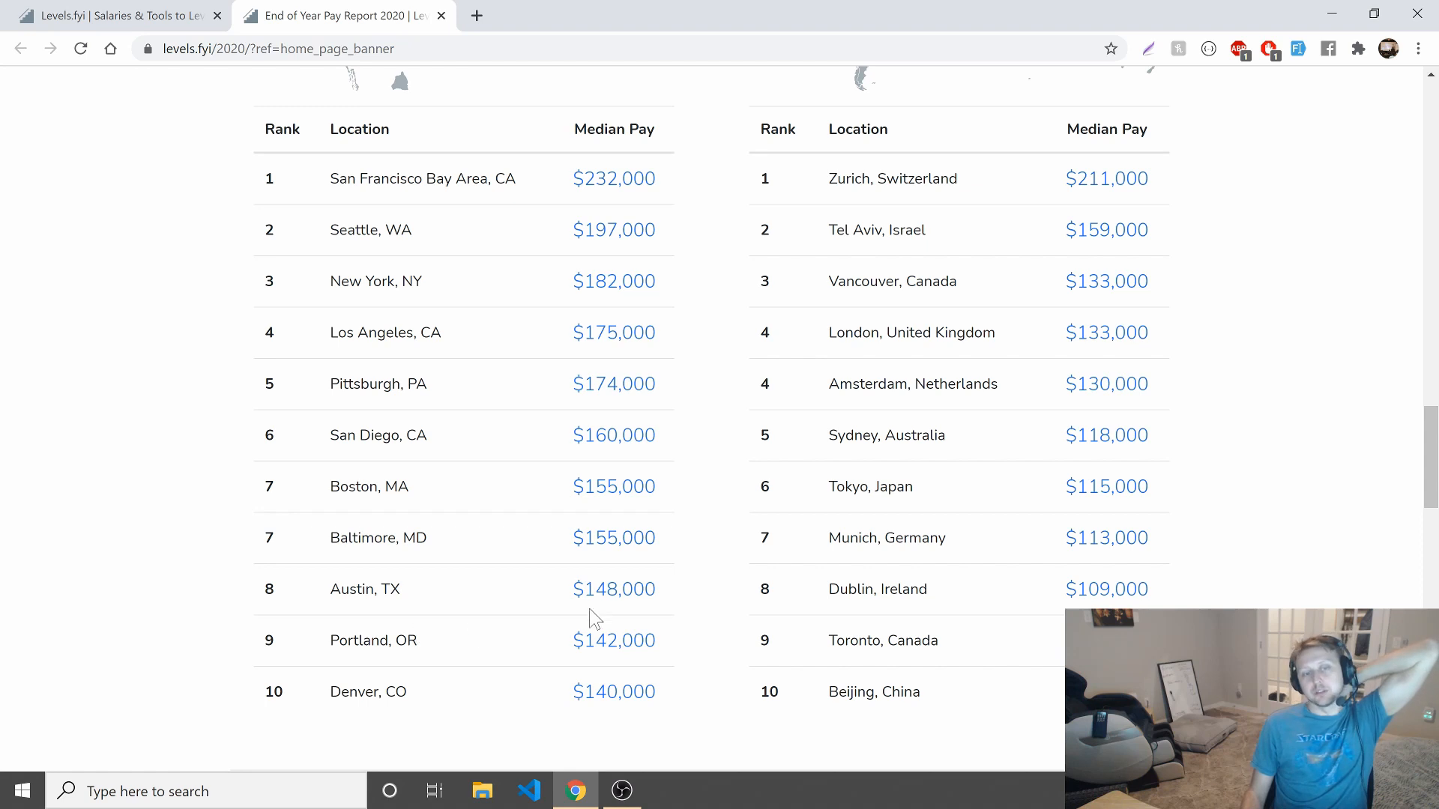
mouse_move(528, 610)
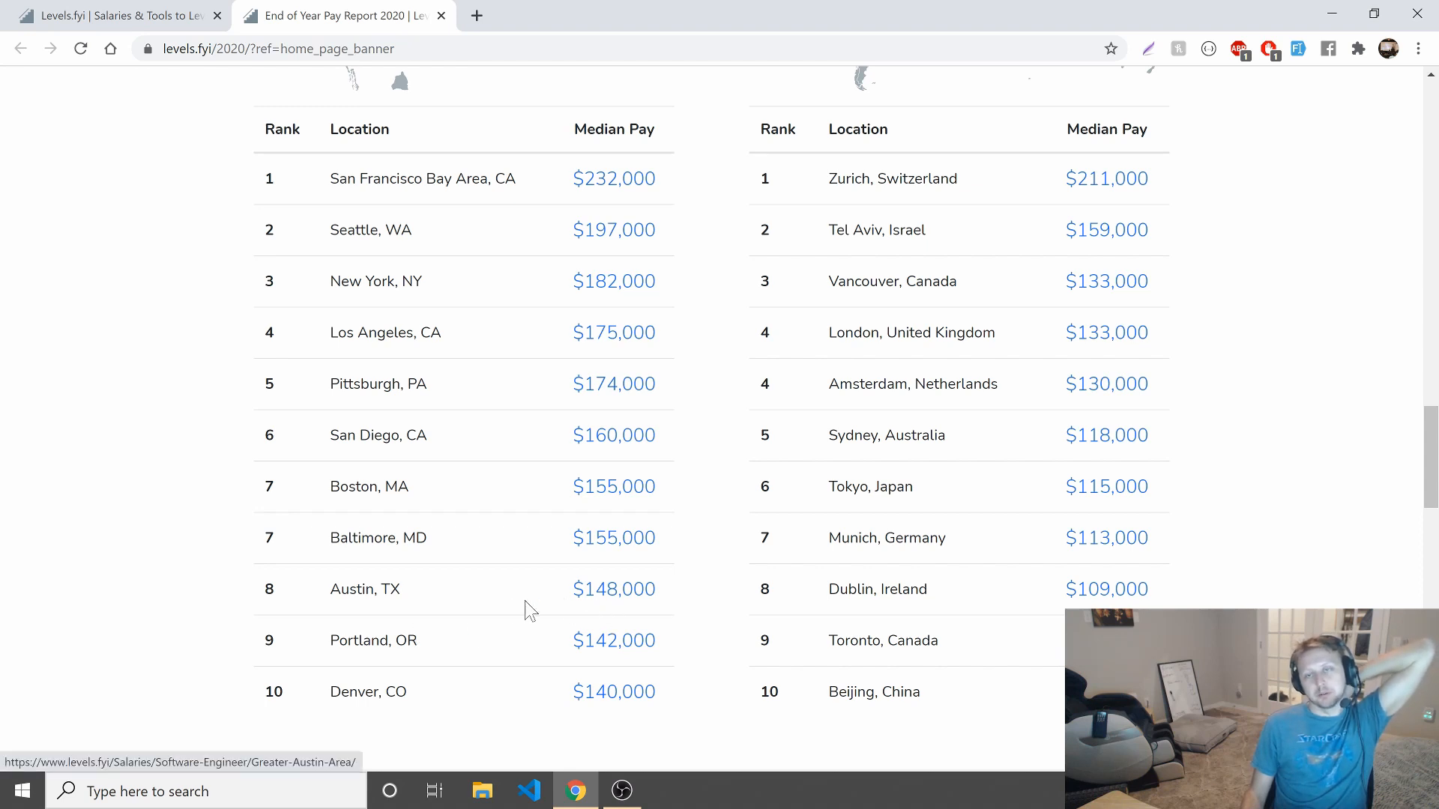
mouse_move(334, 614)
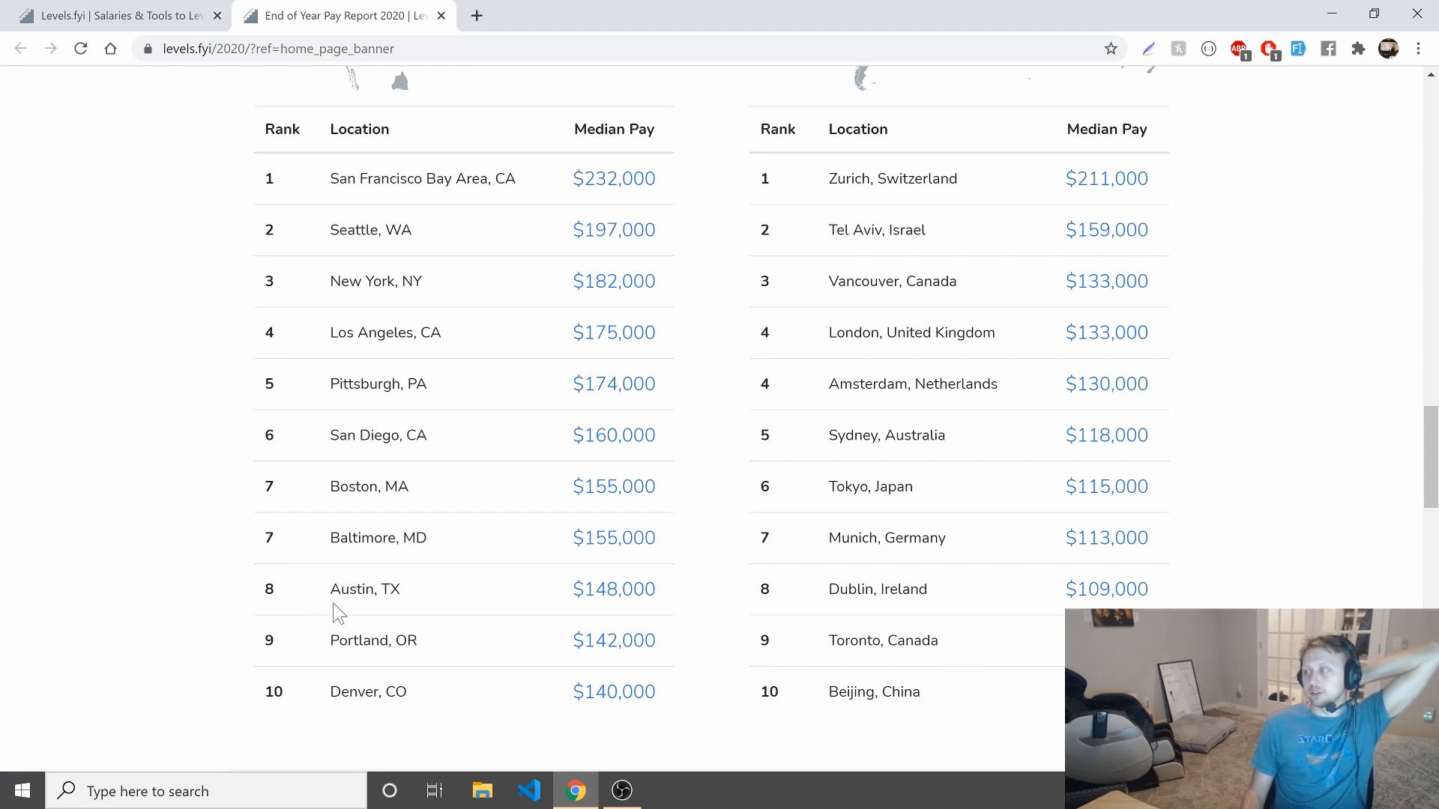
mouse_move(588, 229)
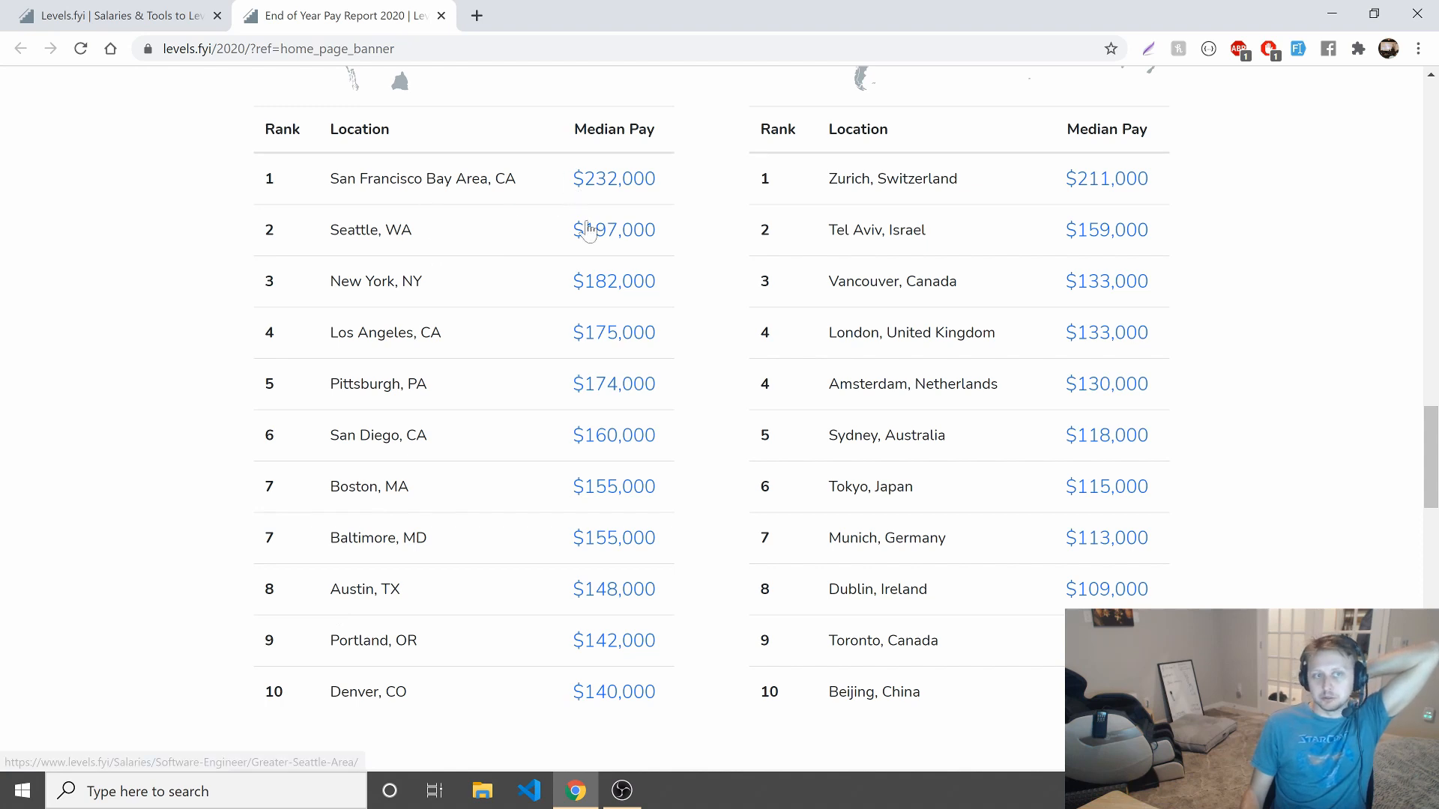
Scroll past the location tables, Beijing last at $100,000, to the Year in Review heading.
scroll("up", 3)
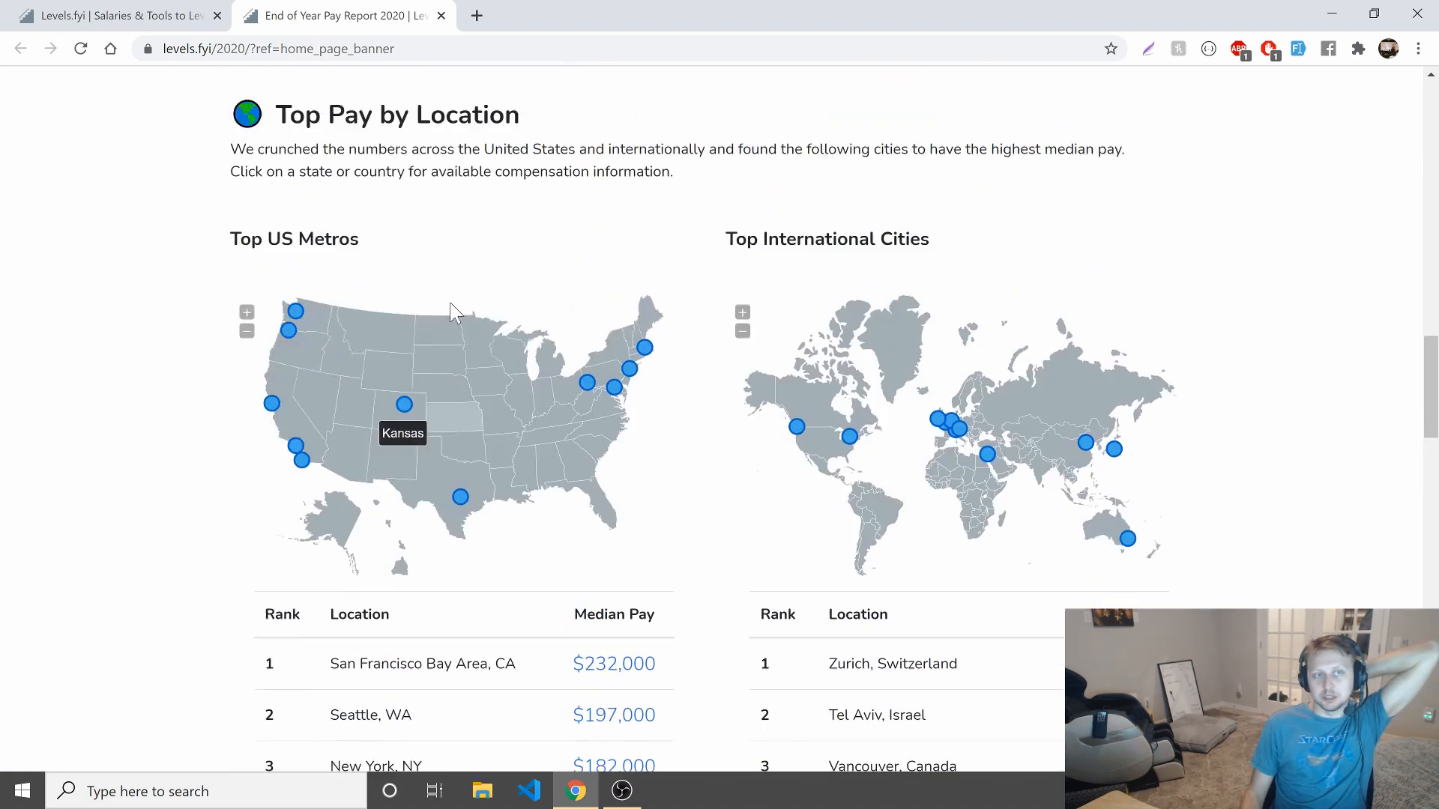
scroll("down", 3)
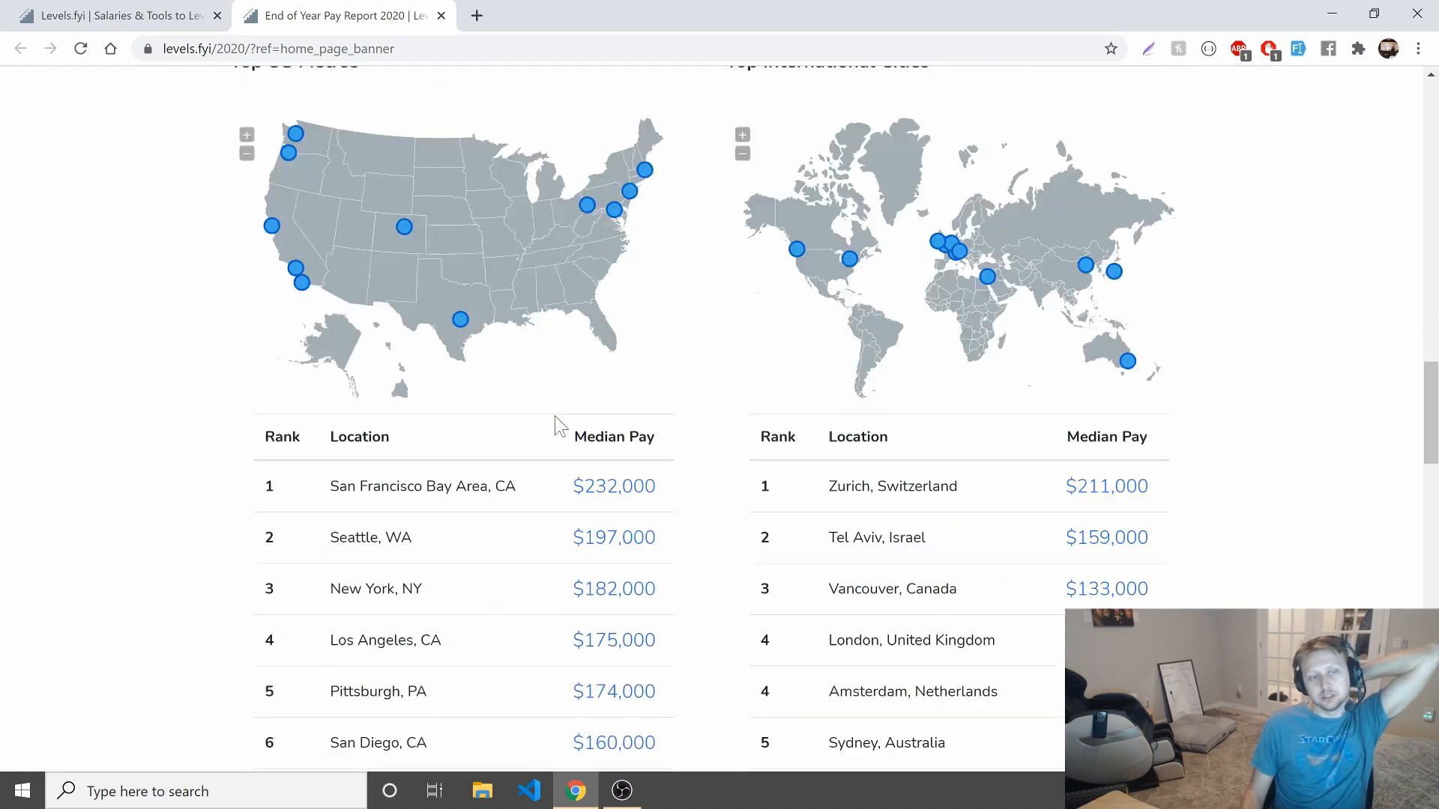
scroll("down", 3)
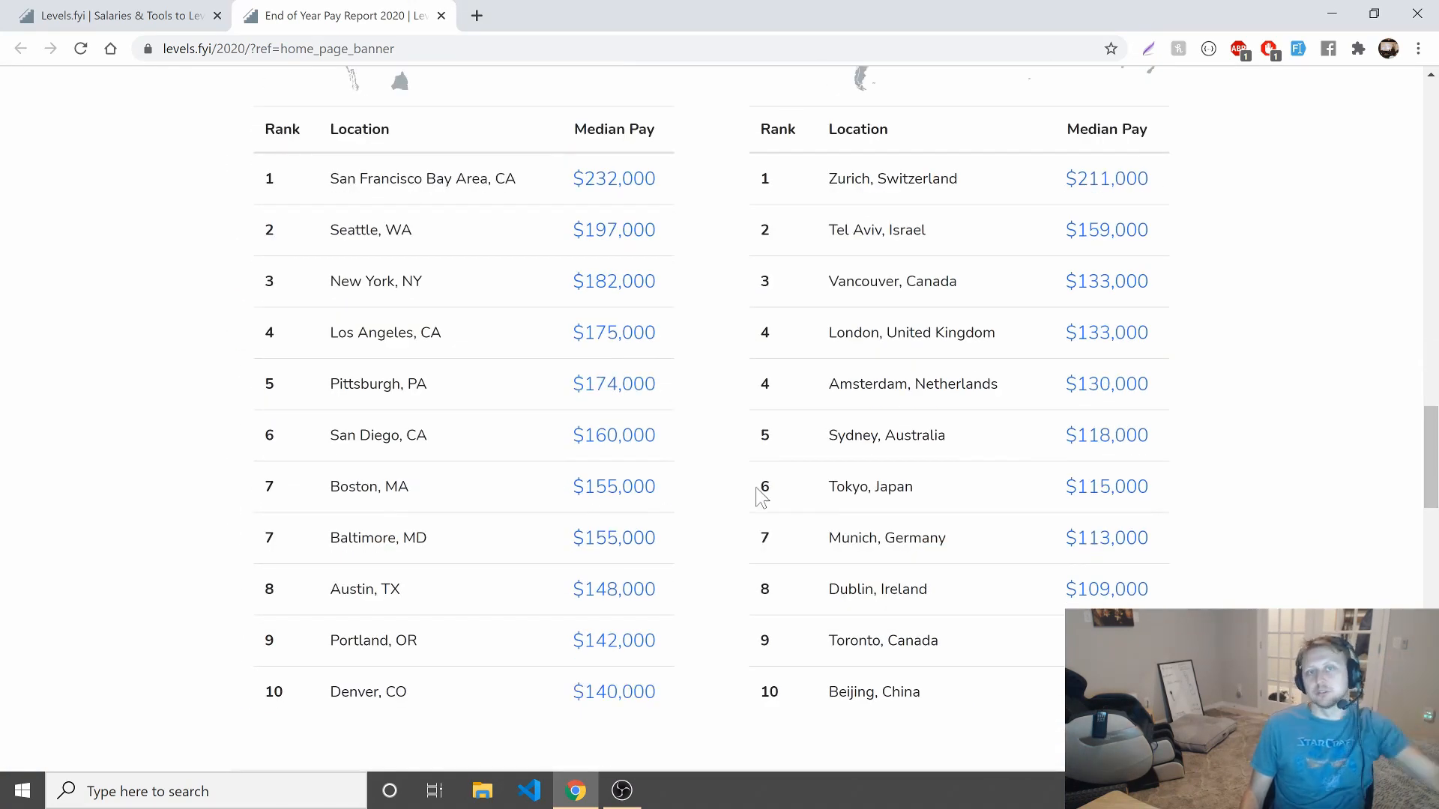
mouse_move(1068, 178)
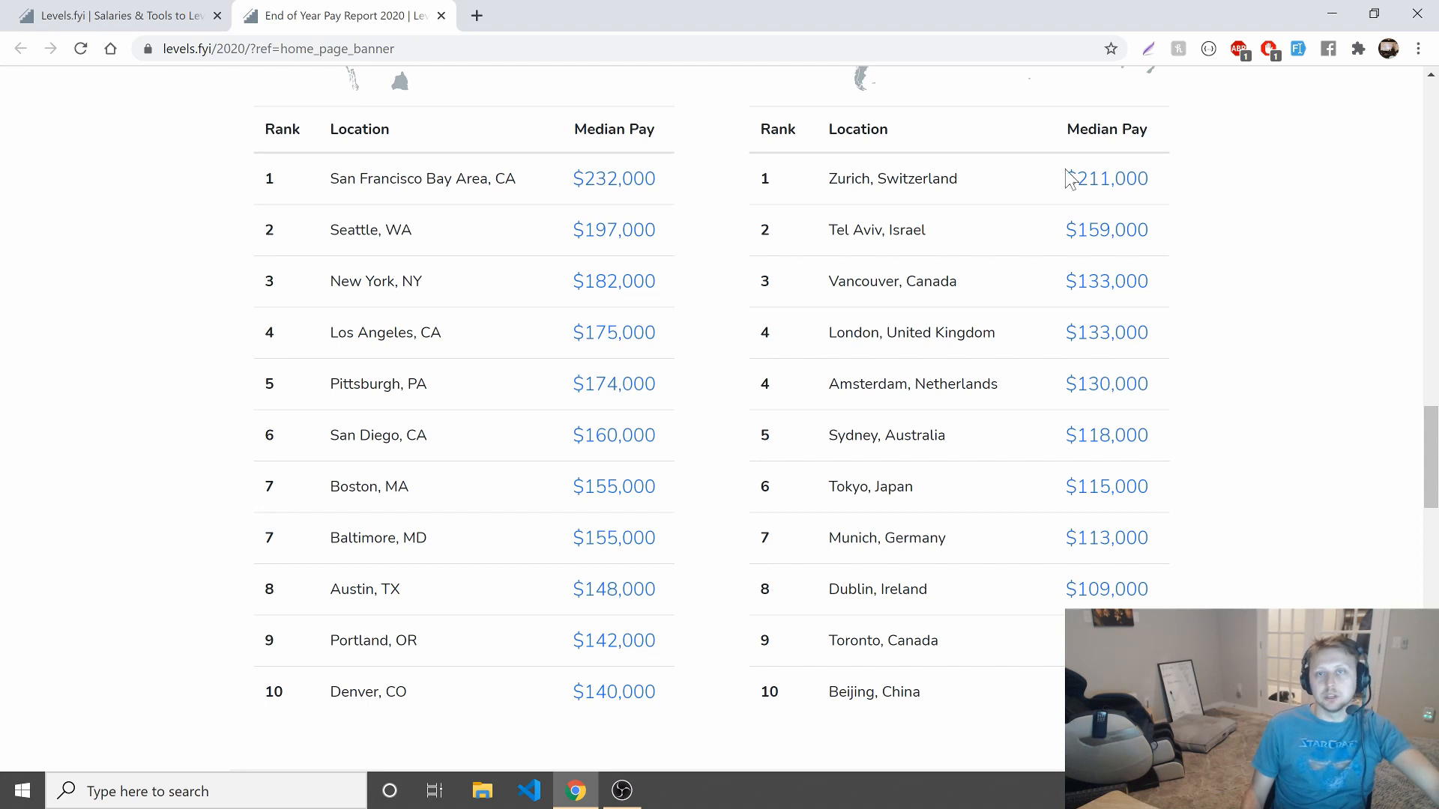
mouse_move(1175, 596)
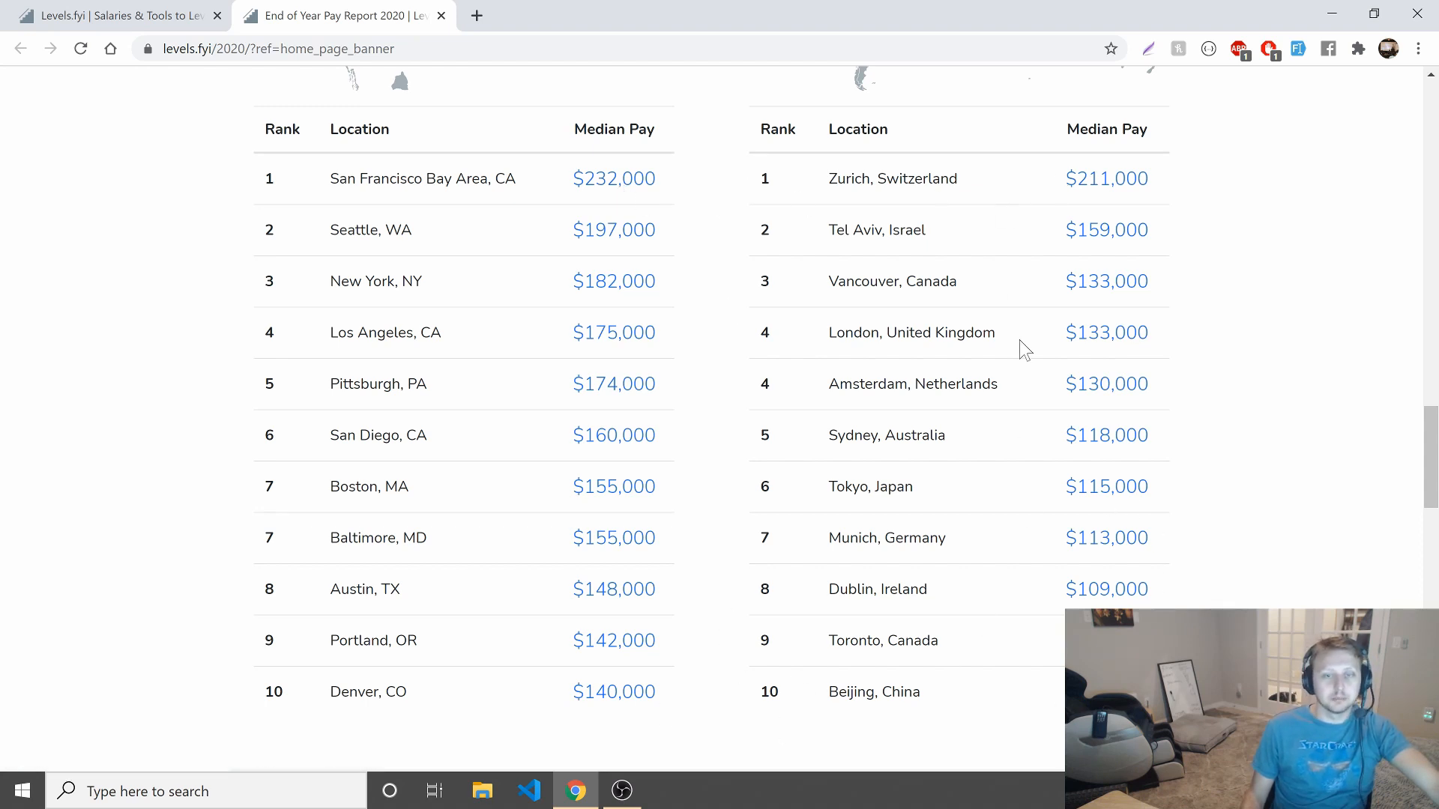
mouse_move(1007, 357)
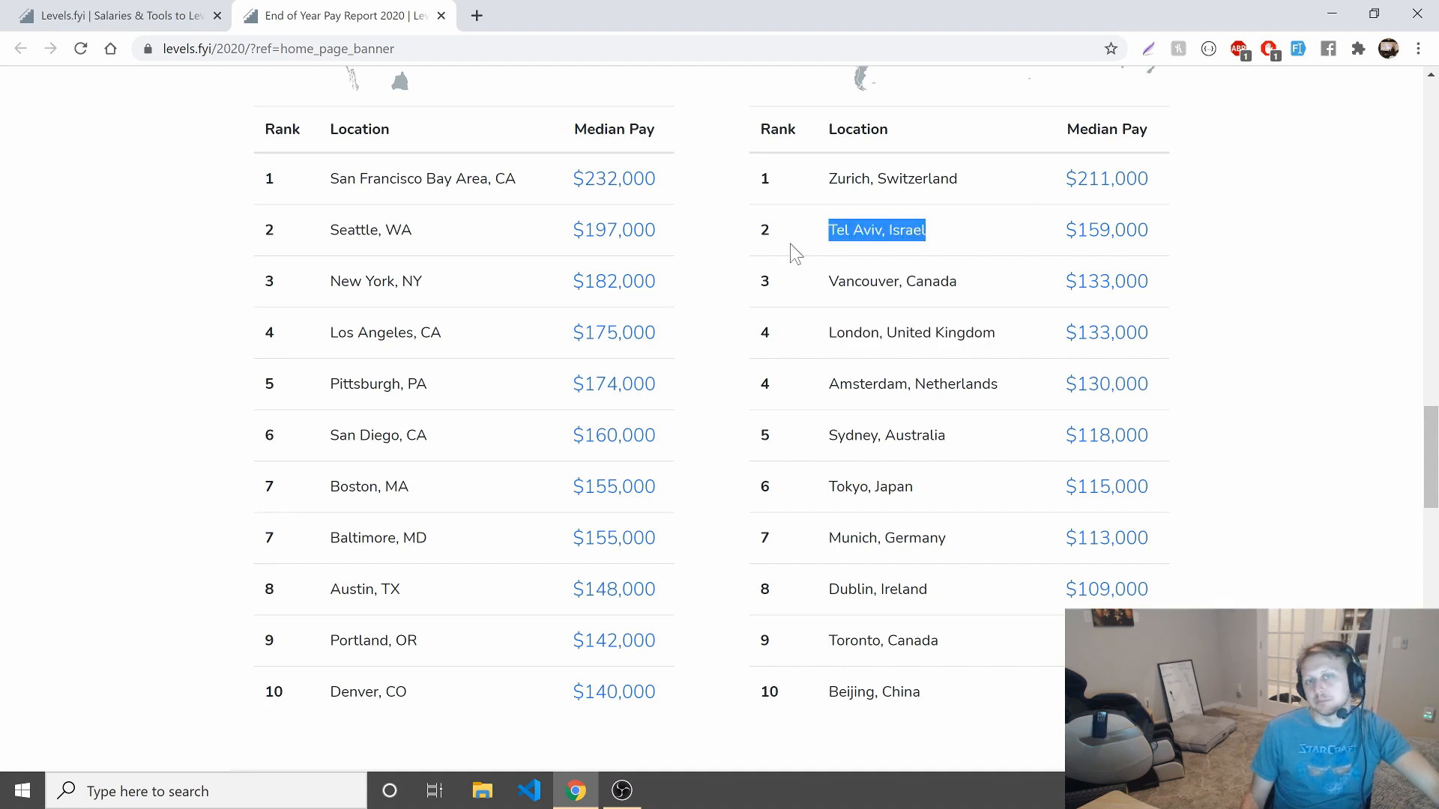
scroll("down", 3)
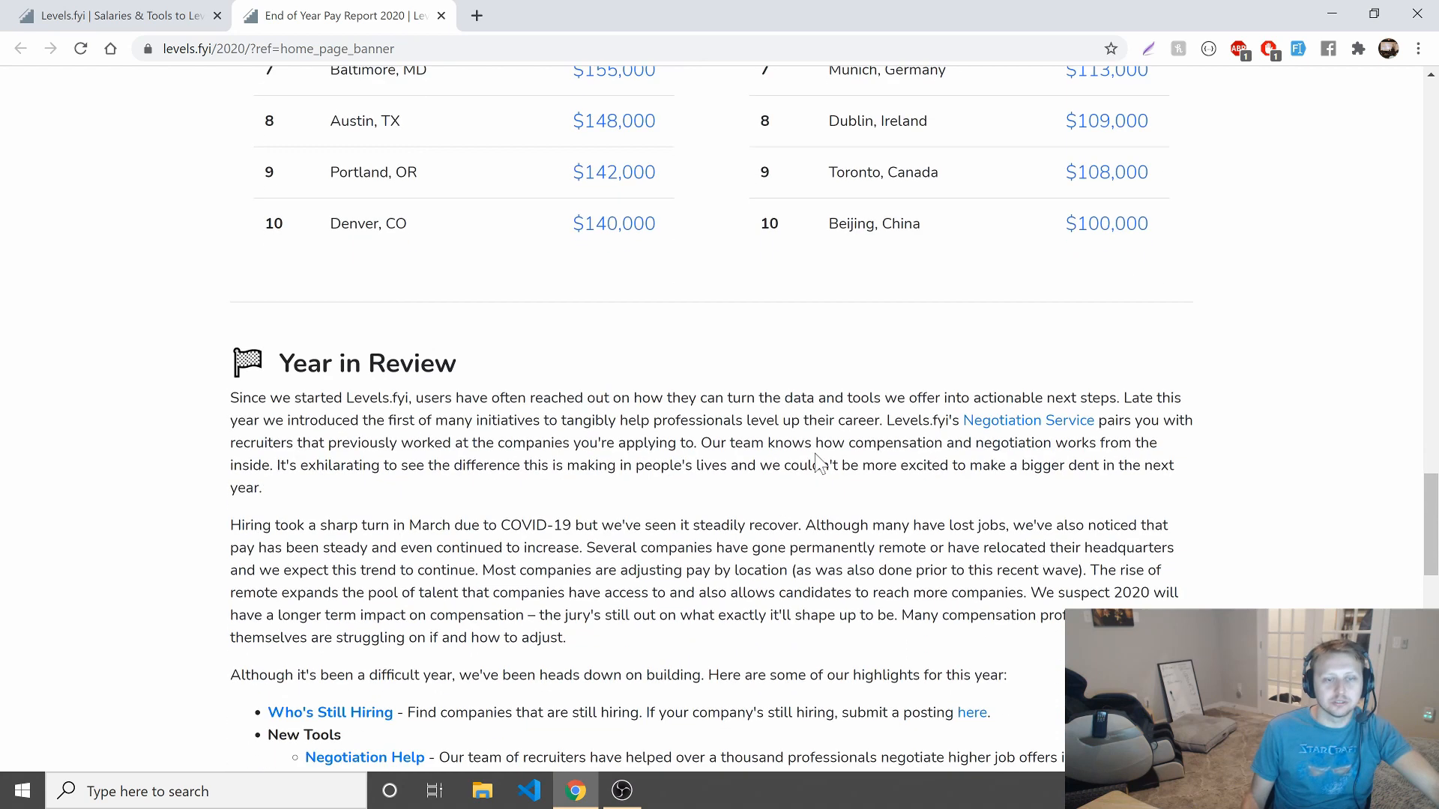
Open the Negotiation Help link from the Year in Review highlights in a new tab.
scroll("down", 3)
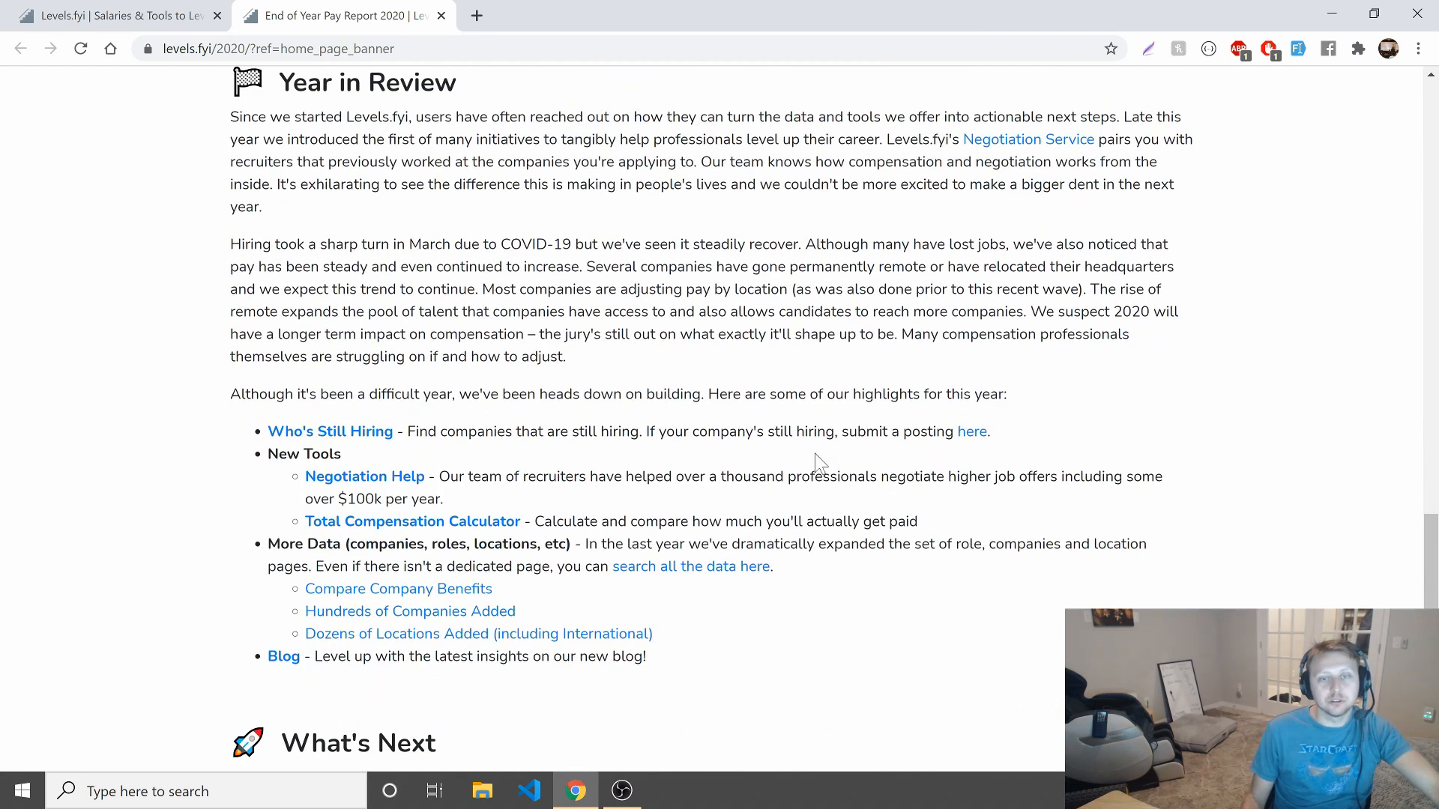
mouse_move(496, 473)
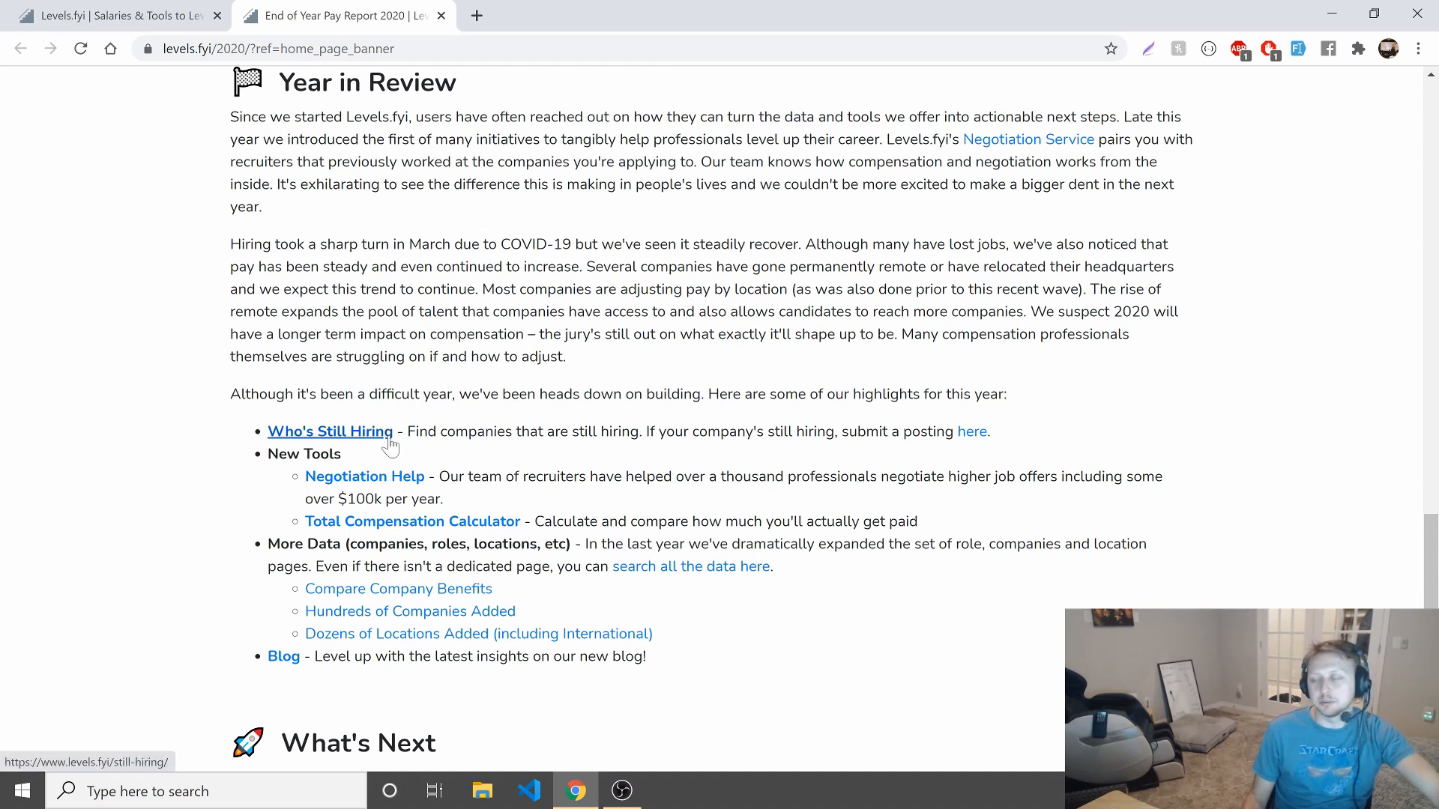
mouse_move(477, 464)
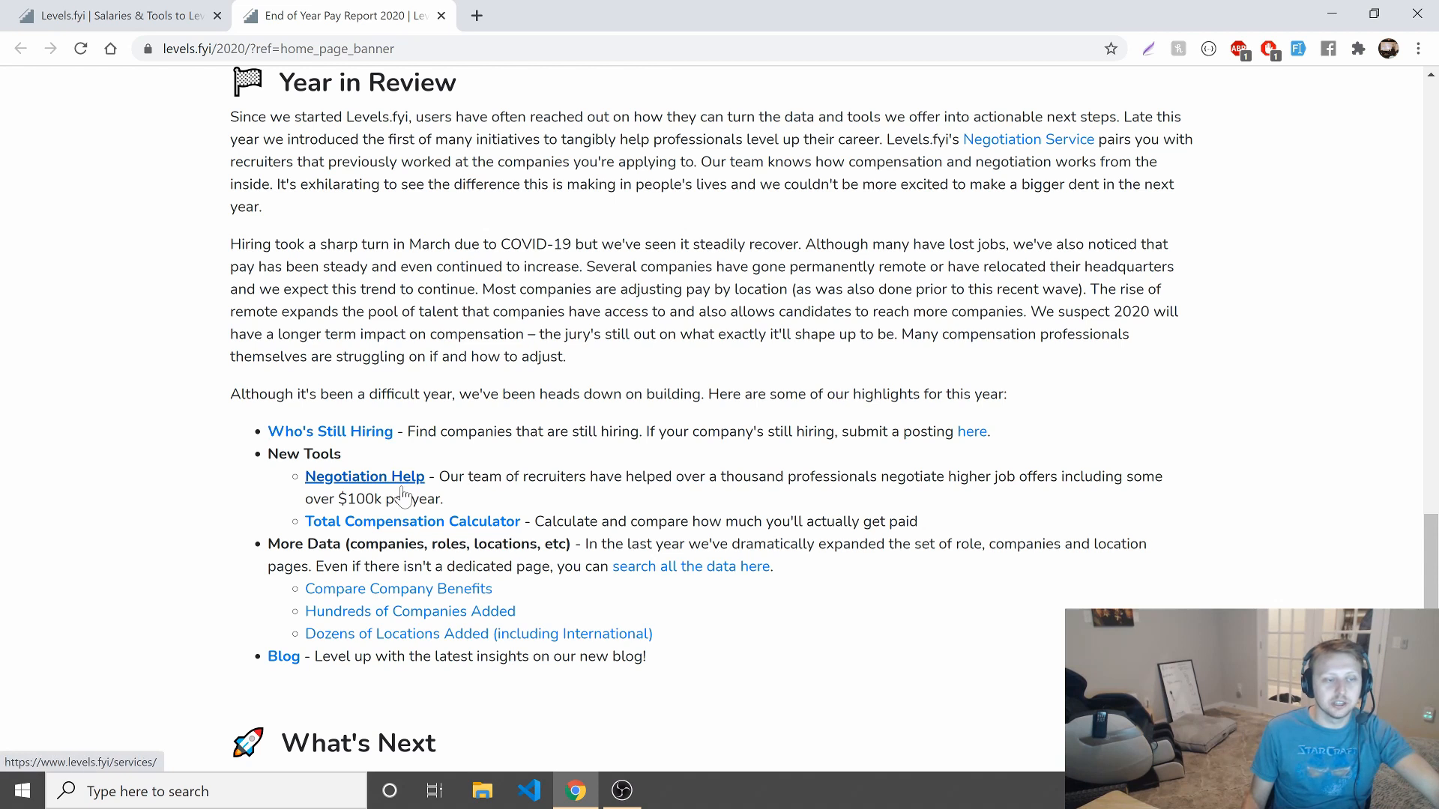
left_click(364, 476)
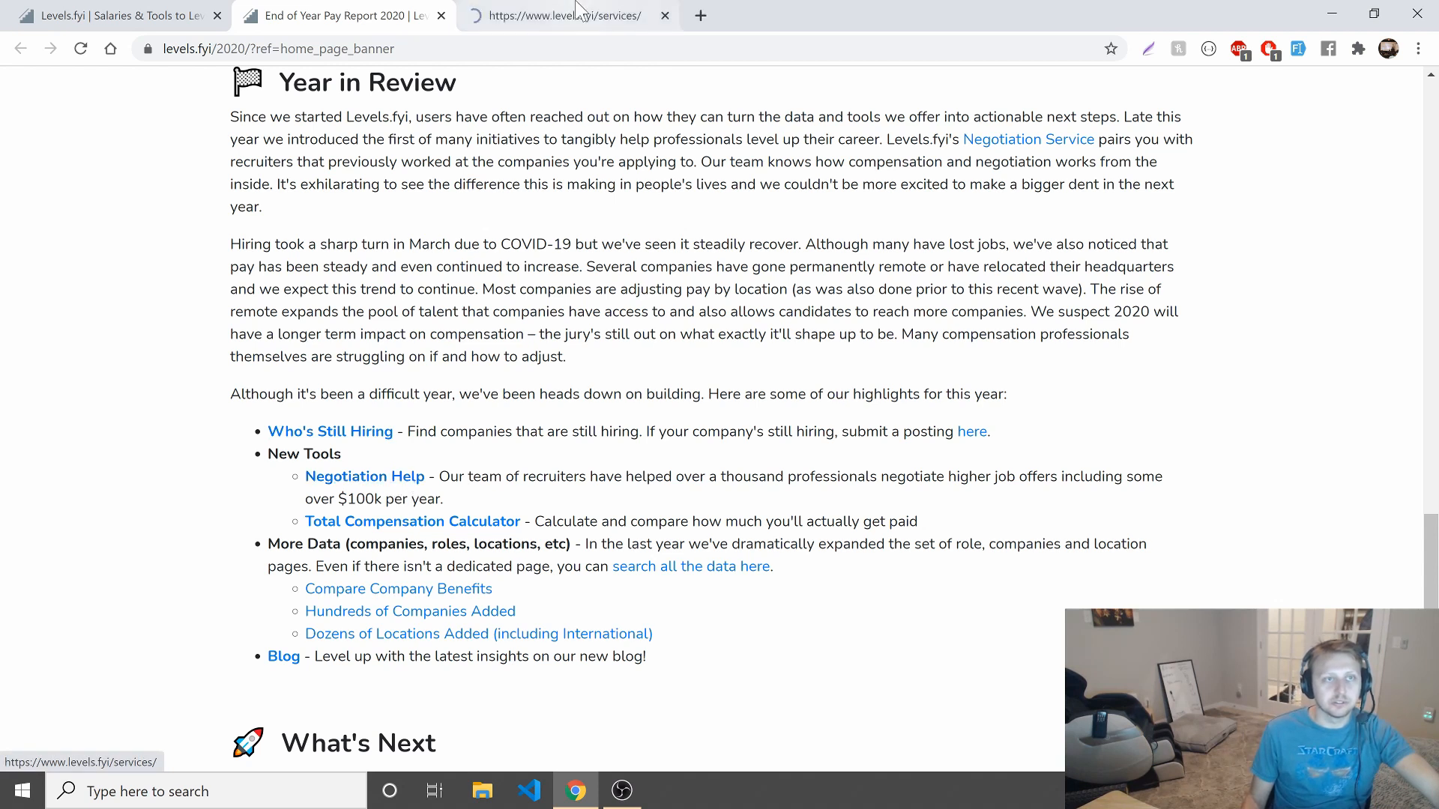
Check the 30-minute recruiter session pricing ($537 for three), then return to the pay report.
left_click(565, 15)
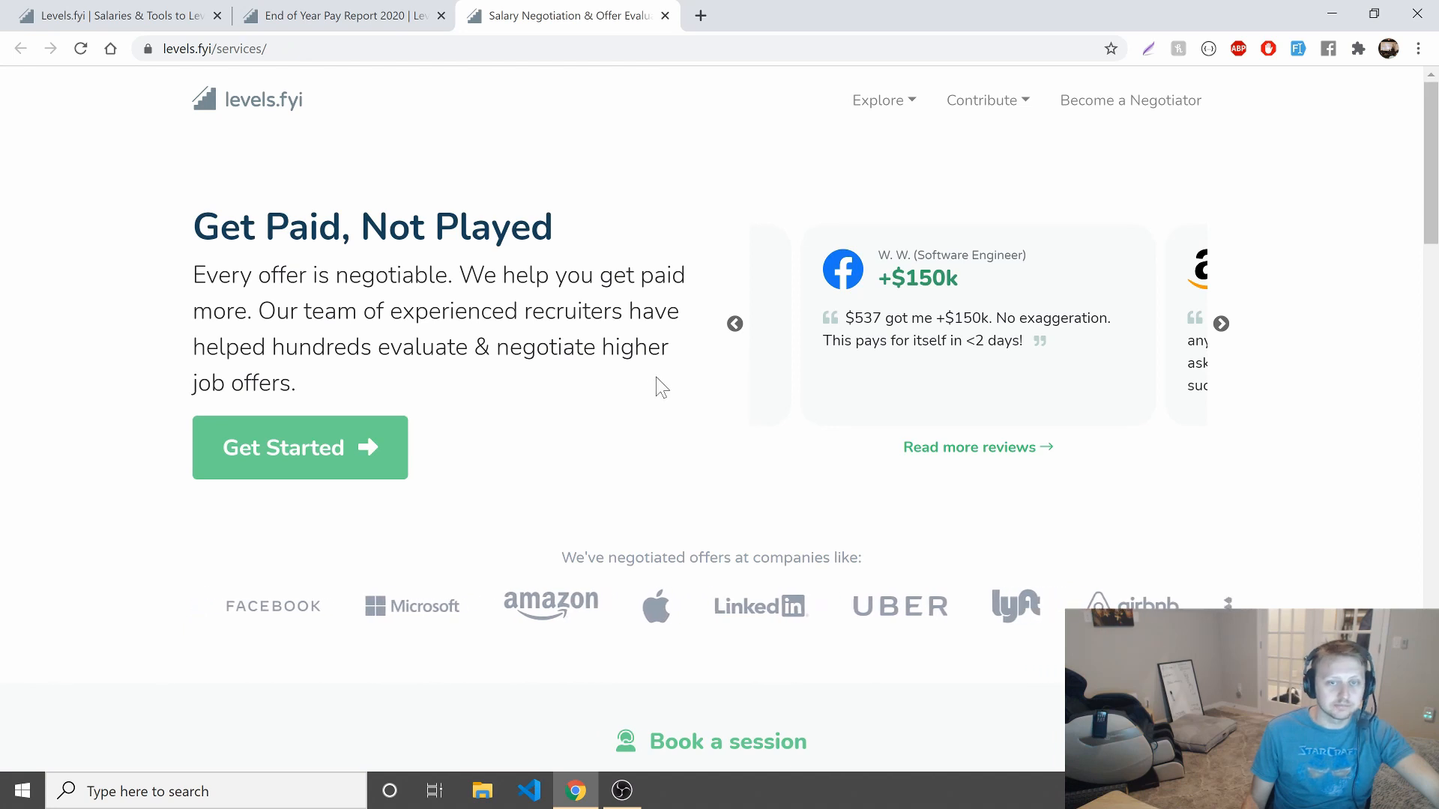
scroll("down", 3)
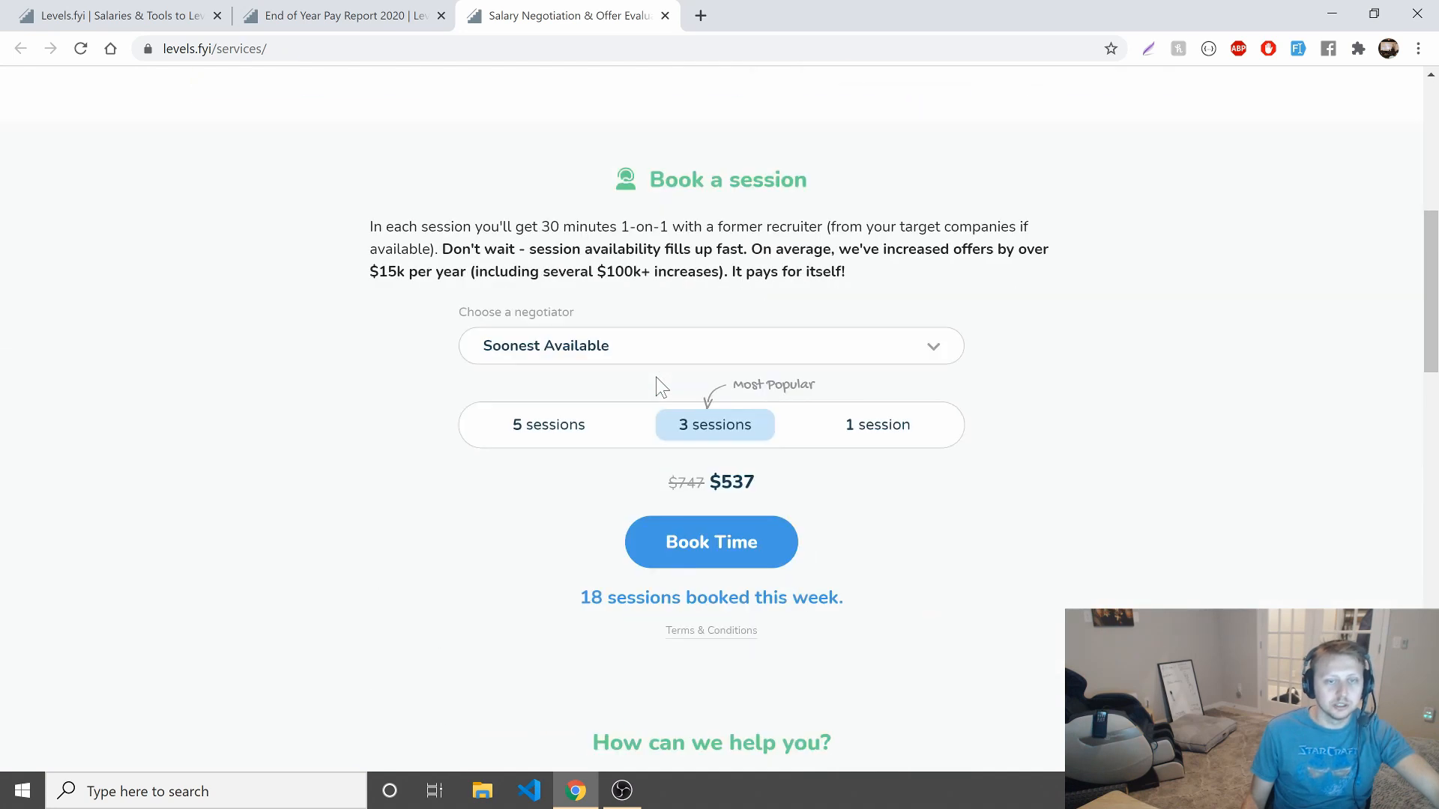
mouse_move(826, 416)
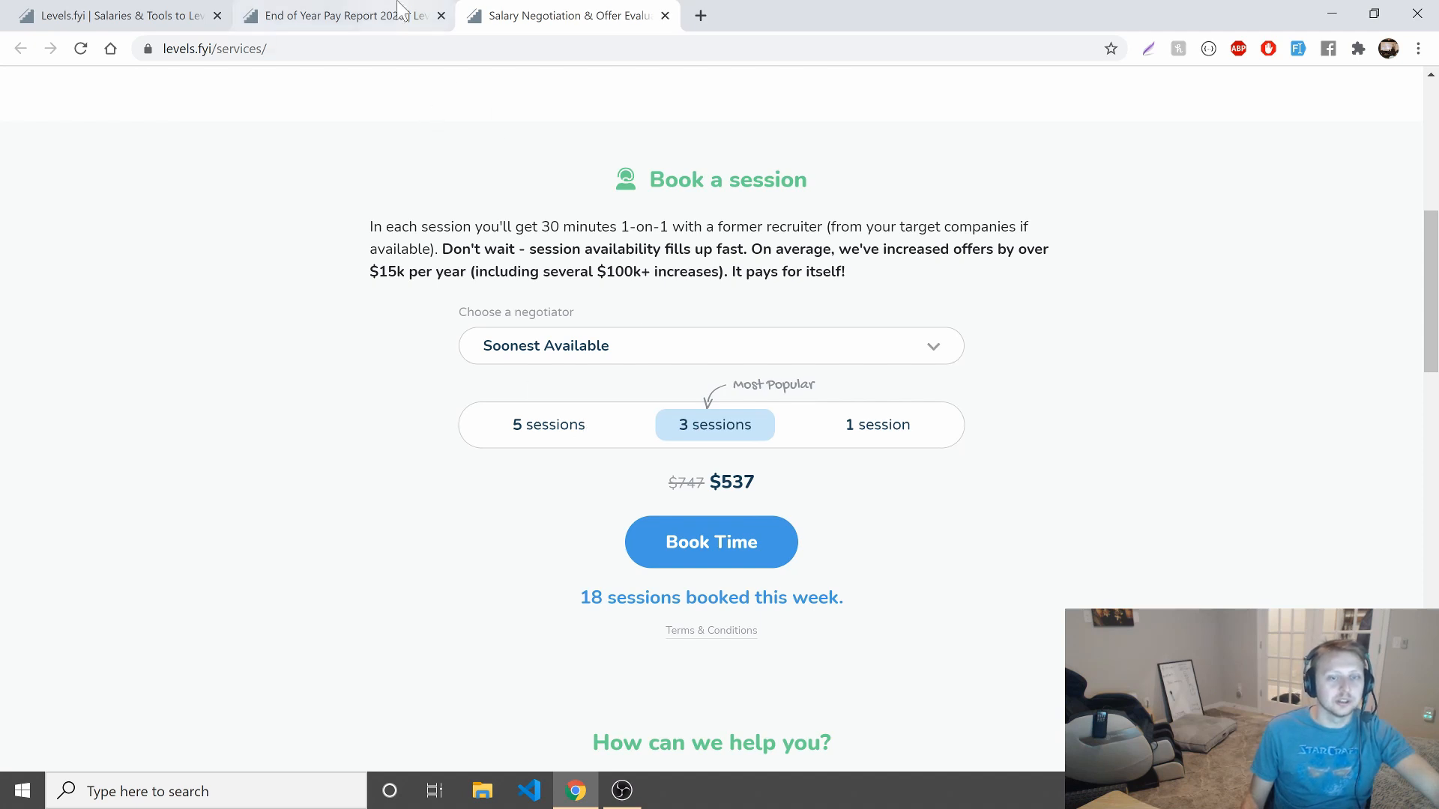
left_click(340, 15)
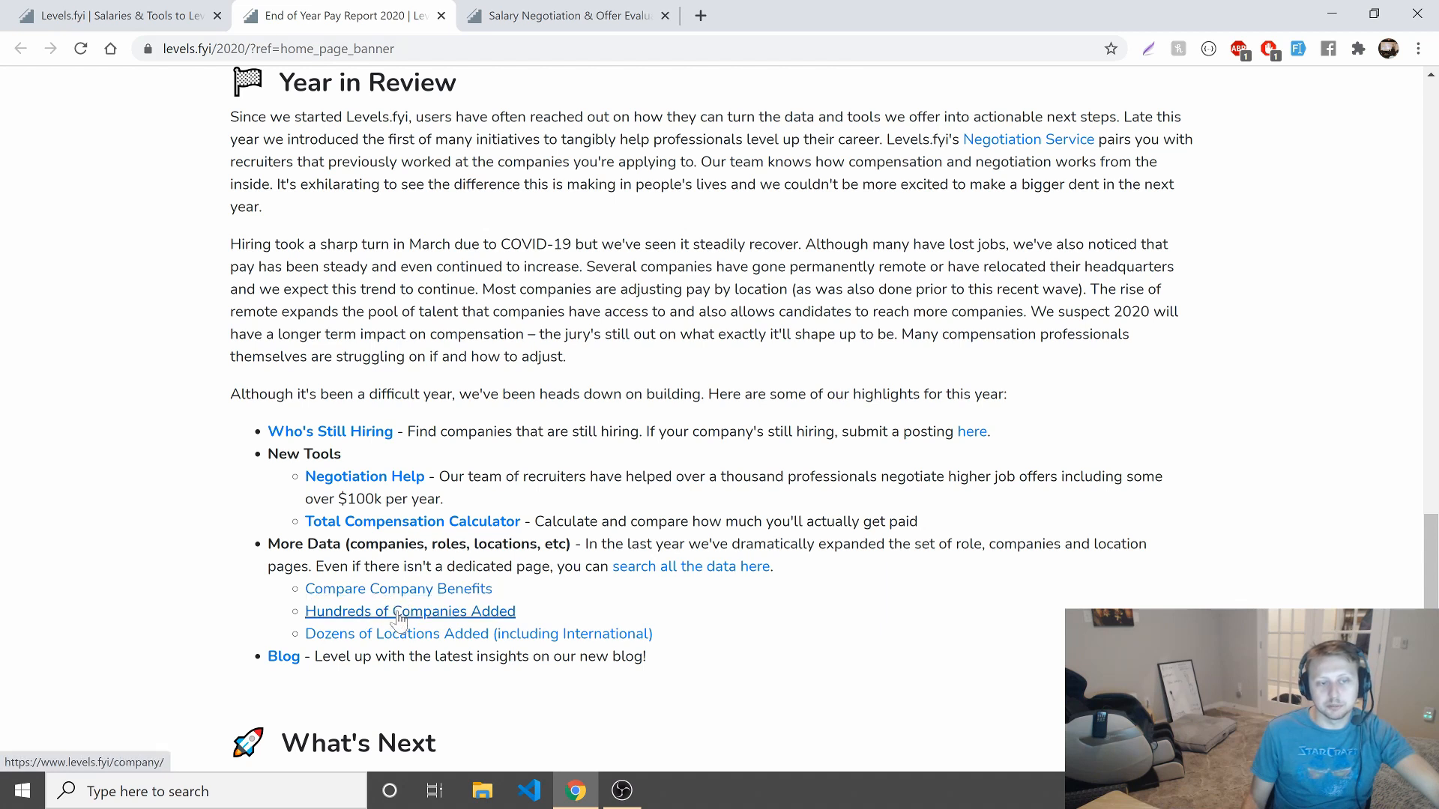
Scroll to the What's Next section and the four-item How can I contribute list.
scroll("down", 3)
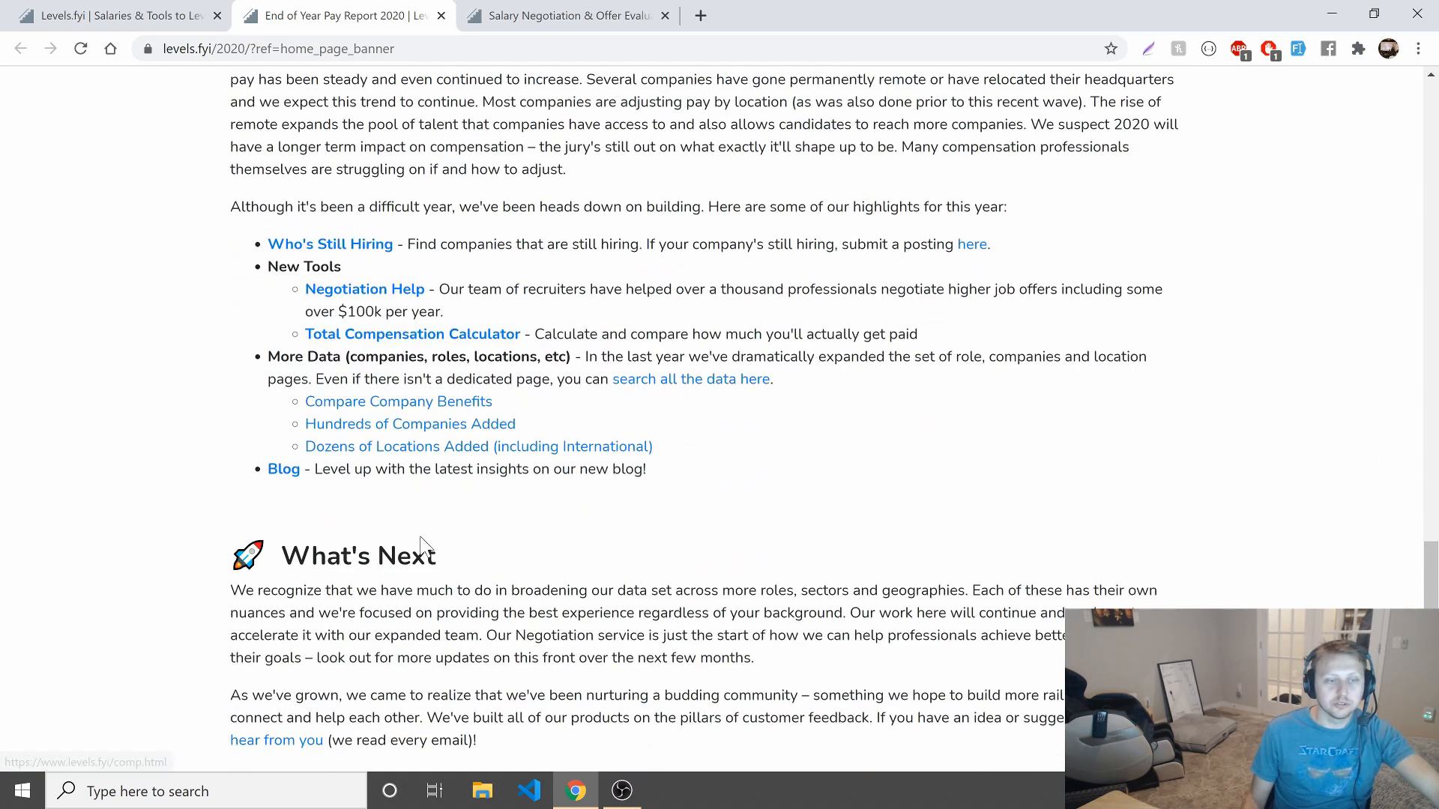
scroll("down", 3)
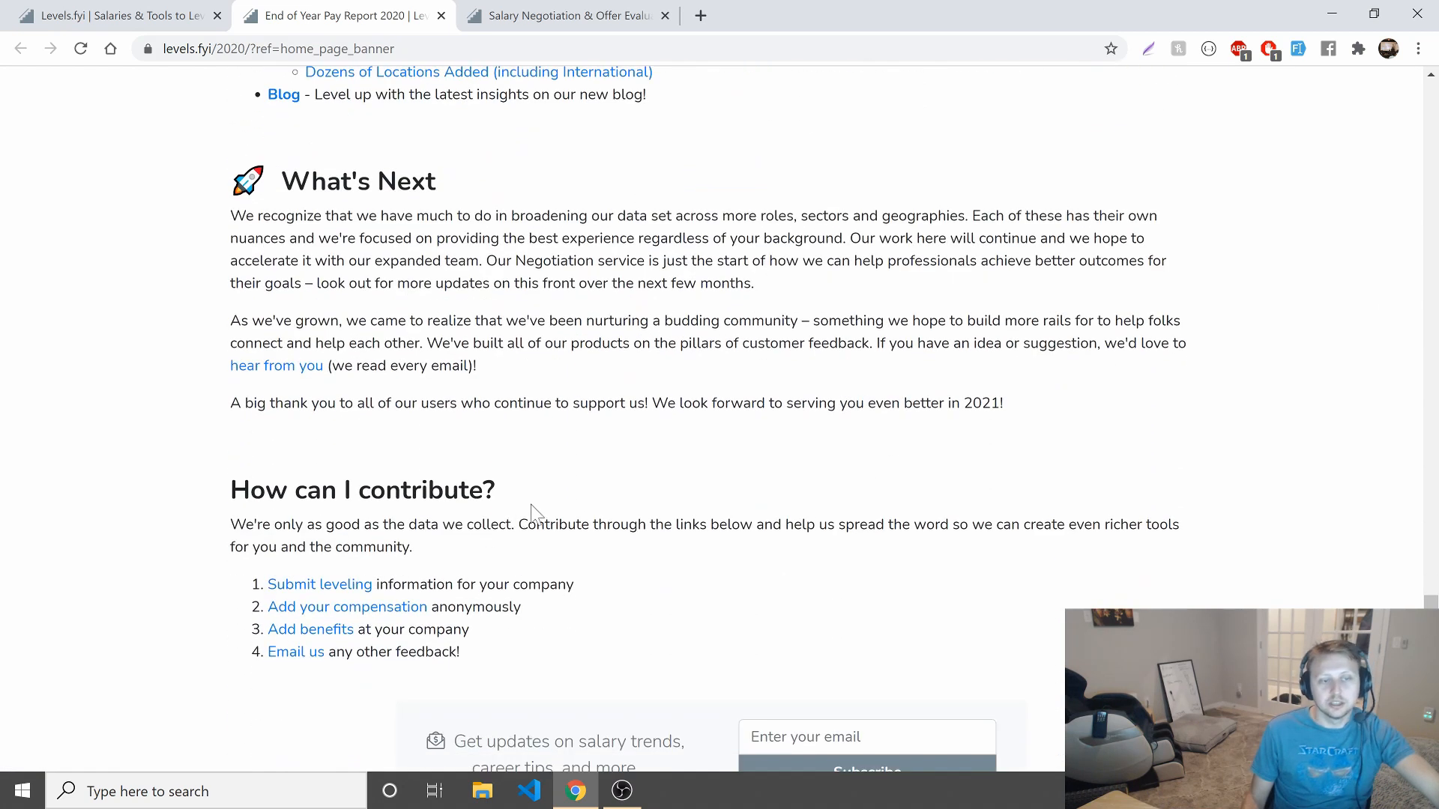
scroll("down", 3)
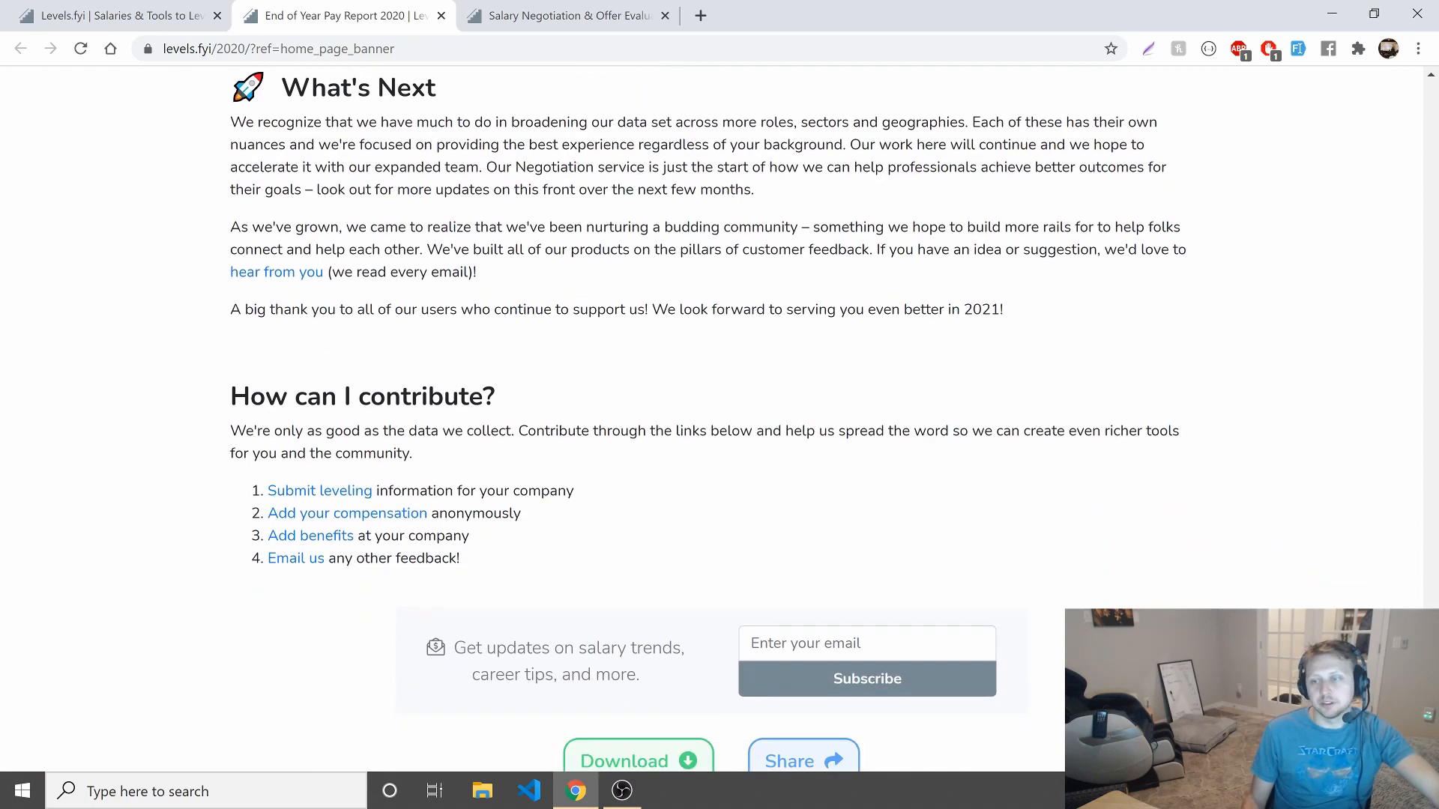